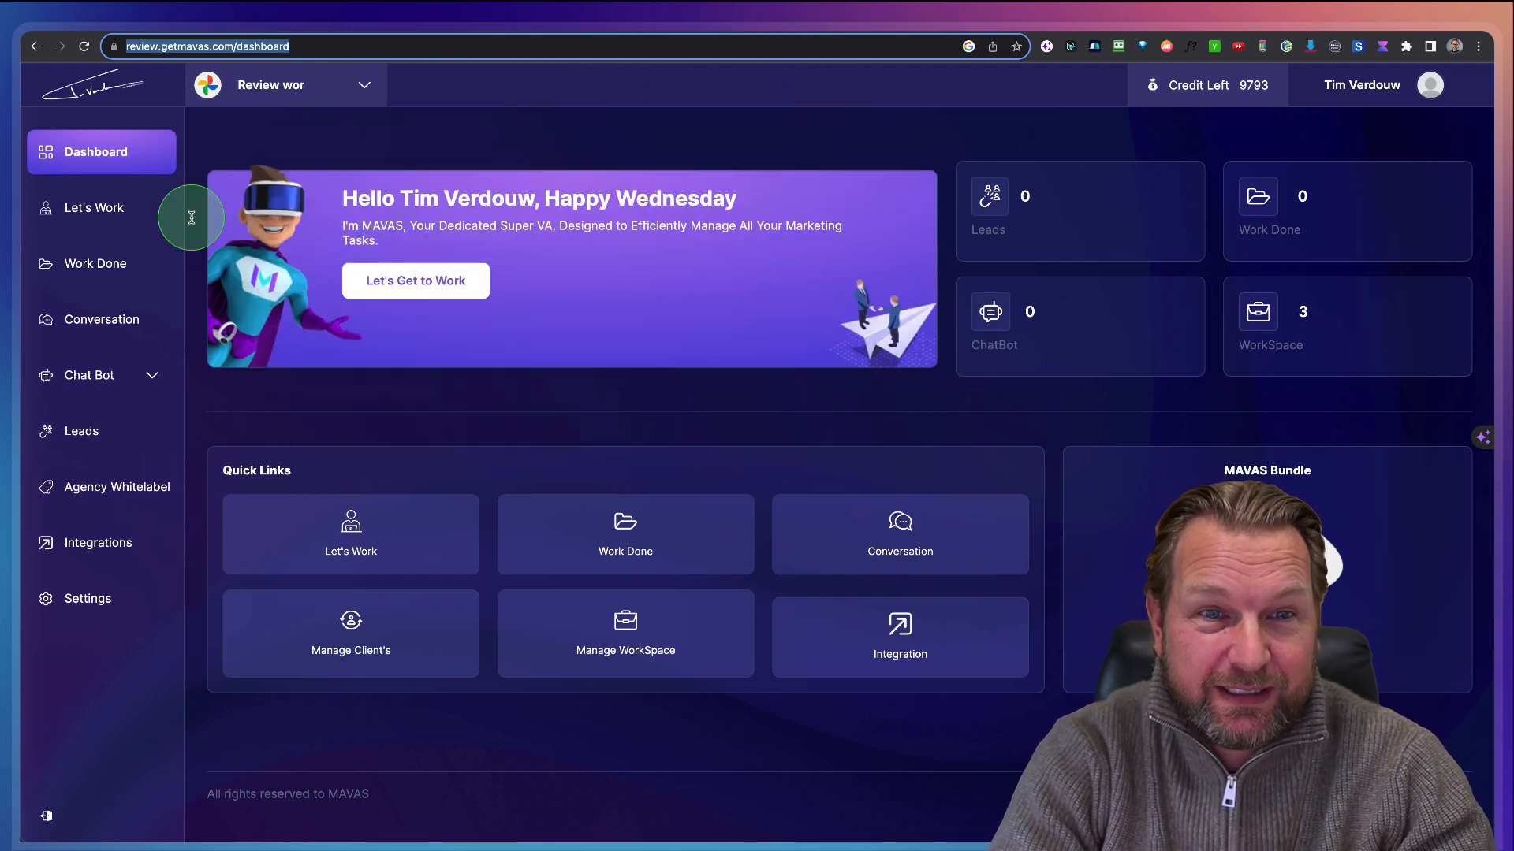
Step: Briefly open the marketing task list, scroll through it, and go back
left_click(94, 207)
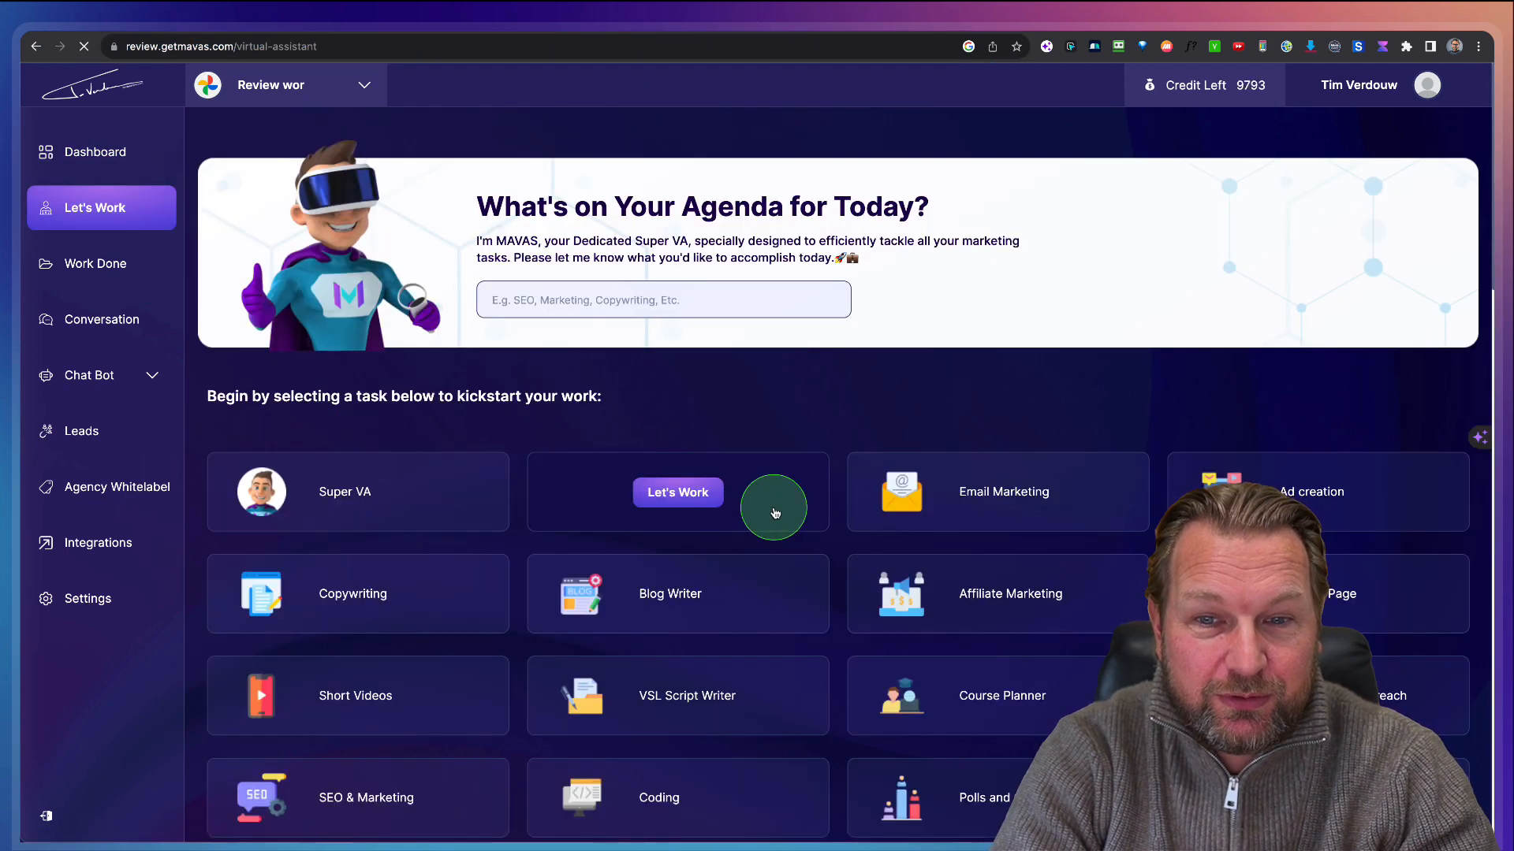
scroll("down", 3)
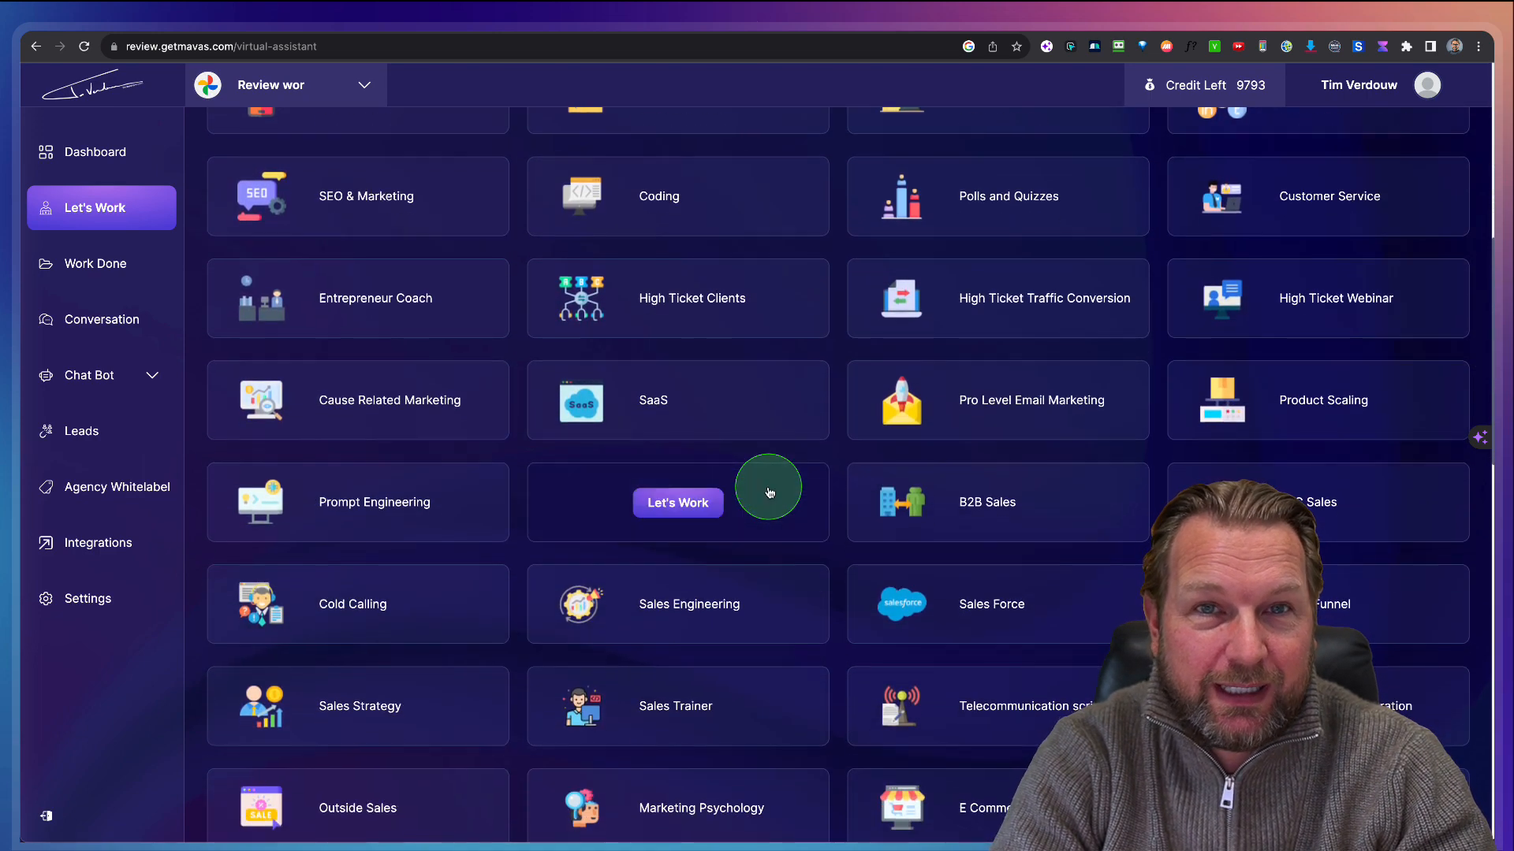
scroll("up", 3)
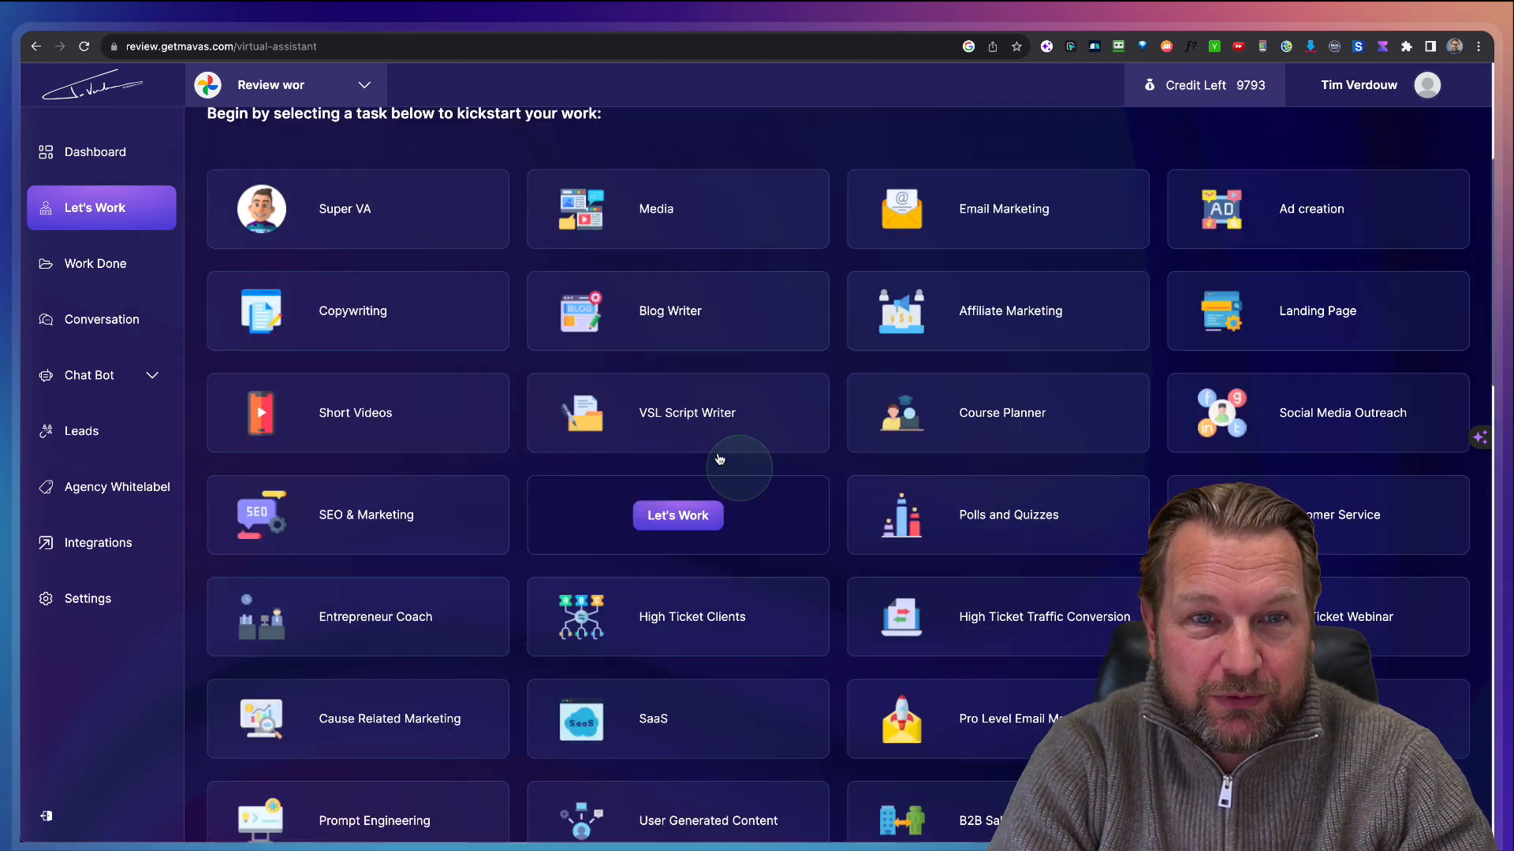
left_click(101, 152)
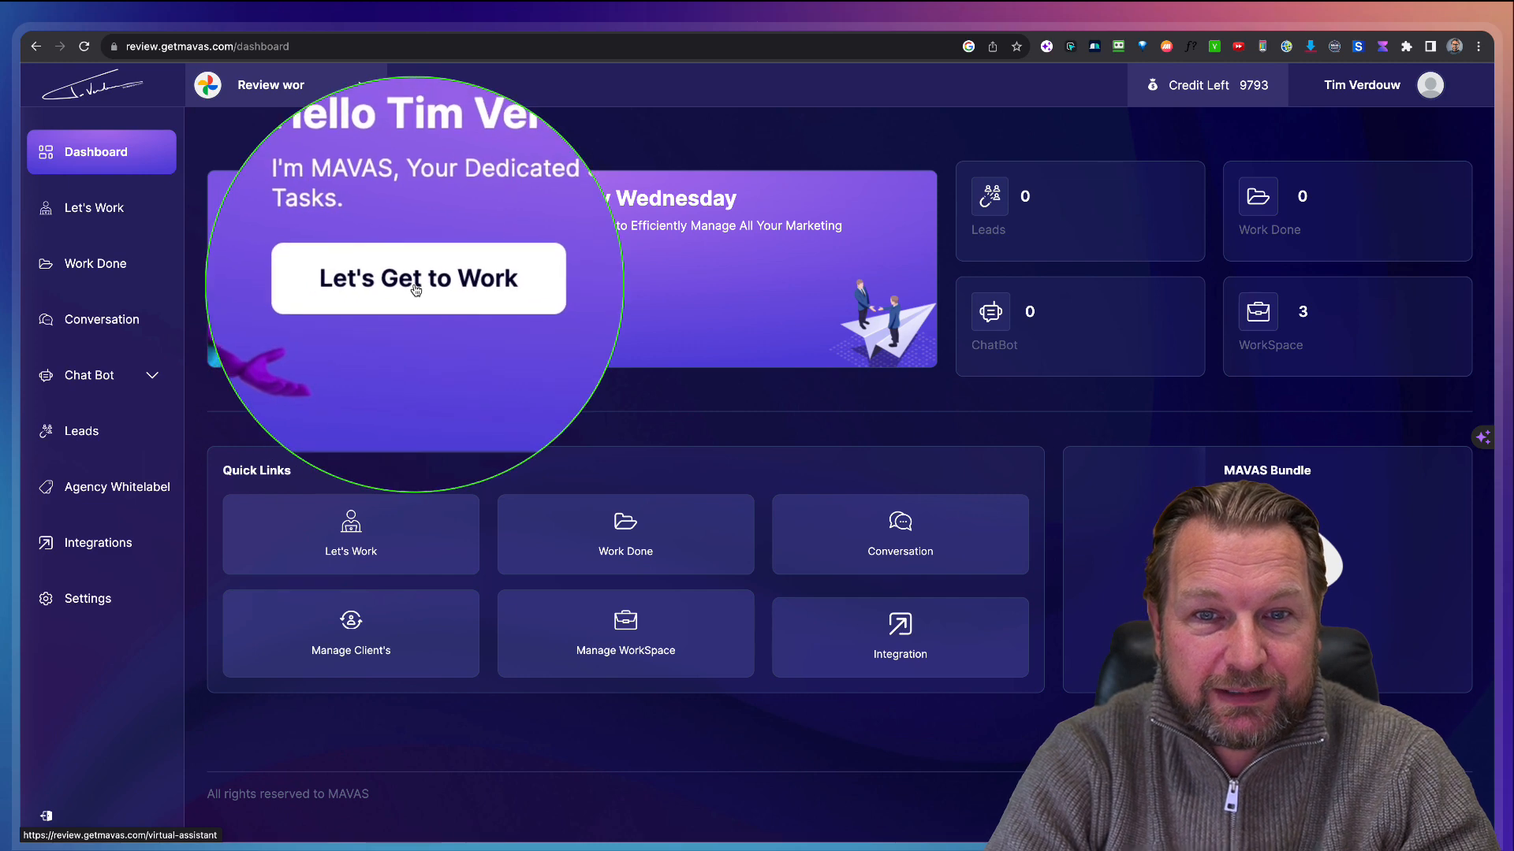
Step: Reopen the task catalogue and scroll down to the healthcare, relationship and Google Ads tasks
left_click(418, 278)
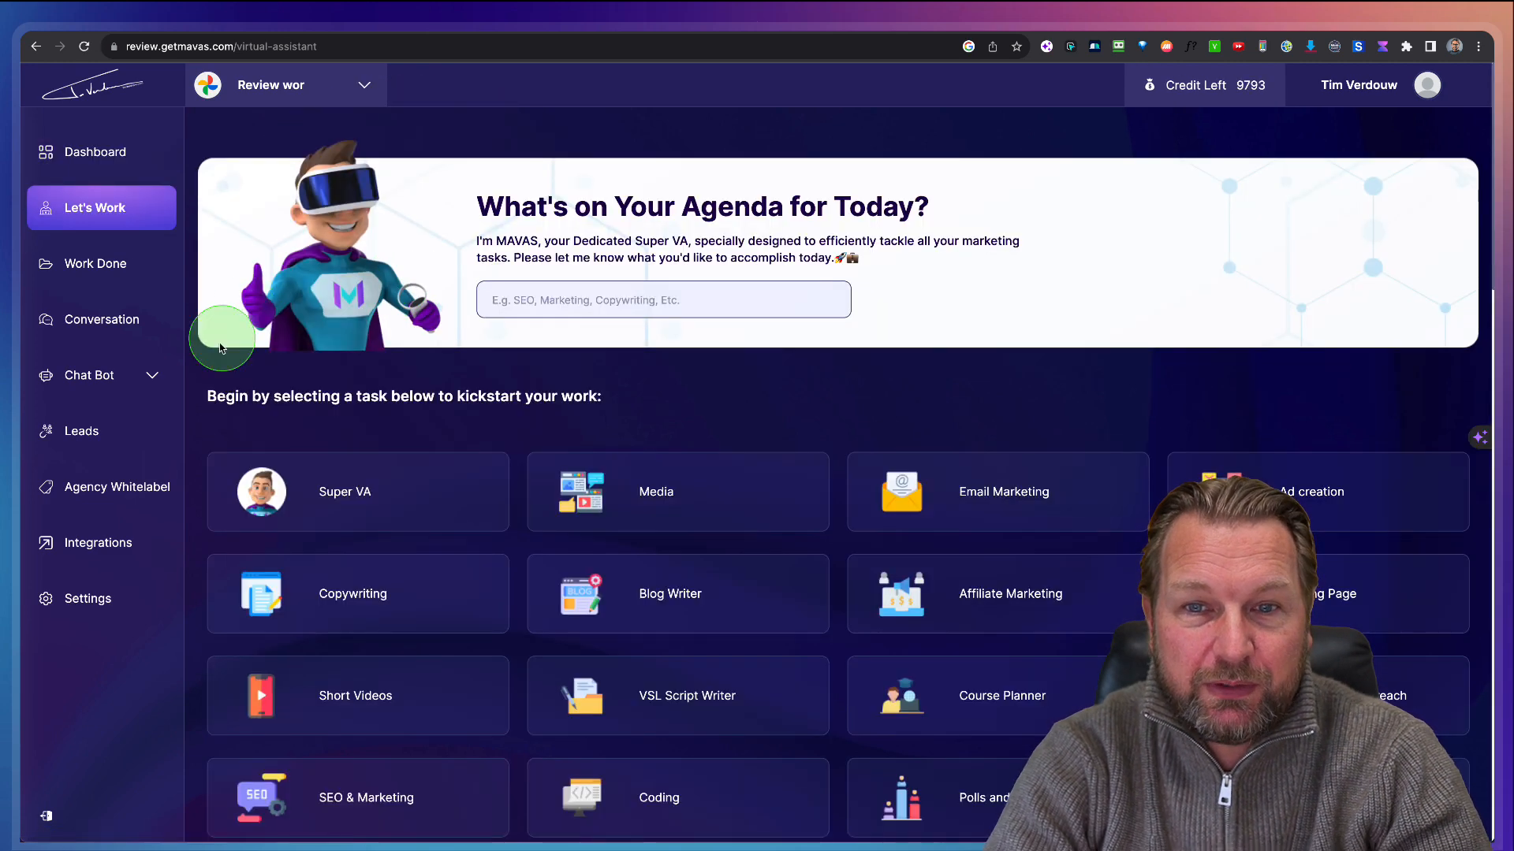
scroll("down", 3)
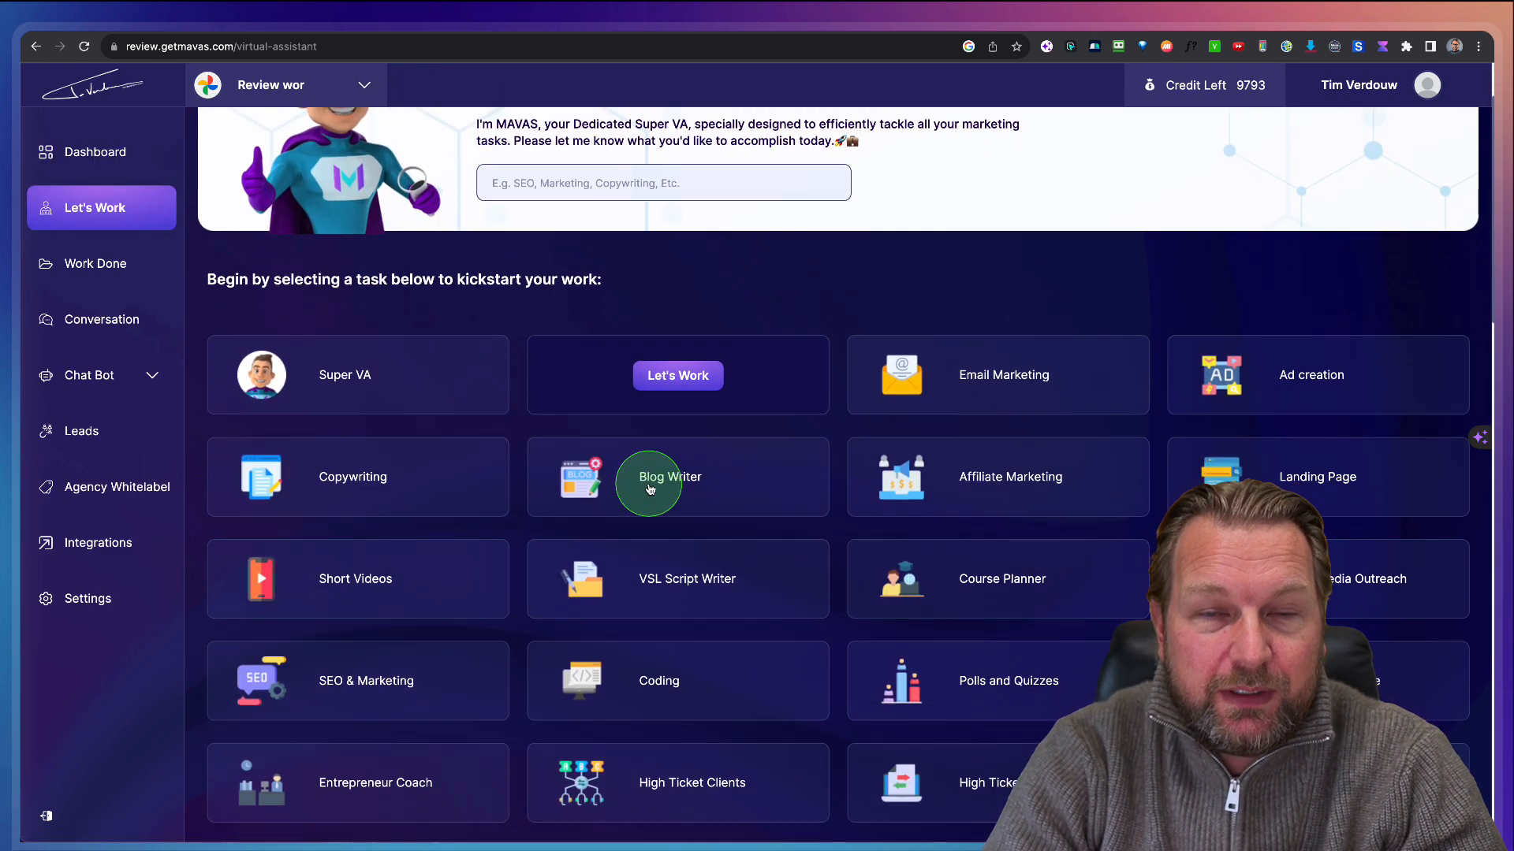
scroll("down", 3)
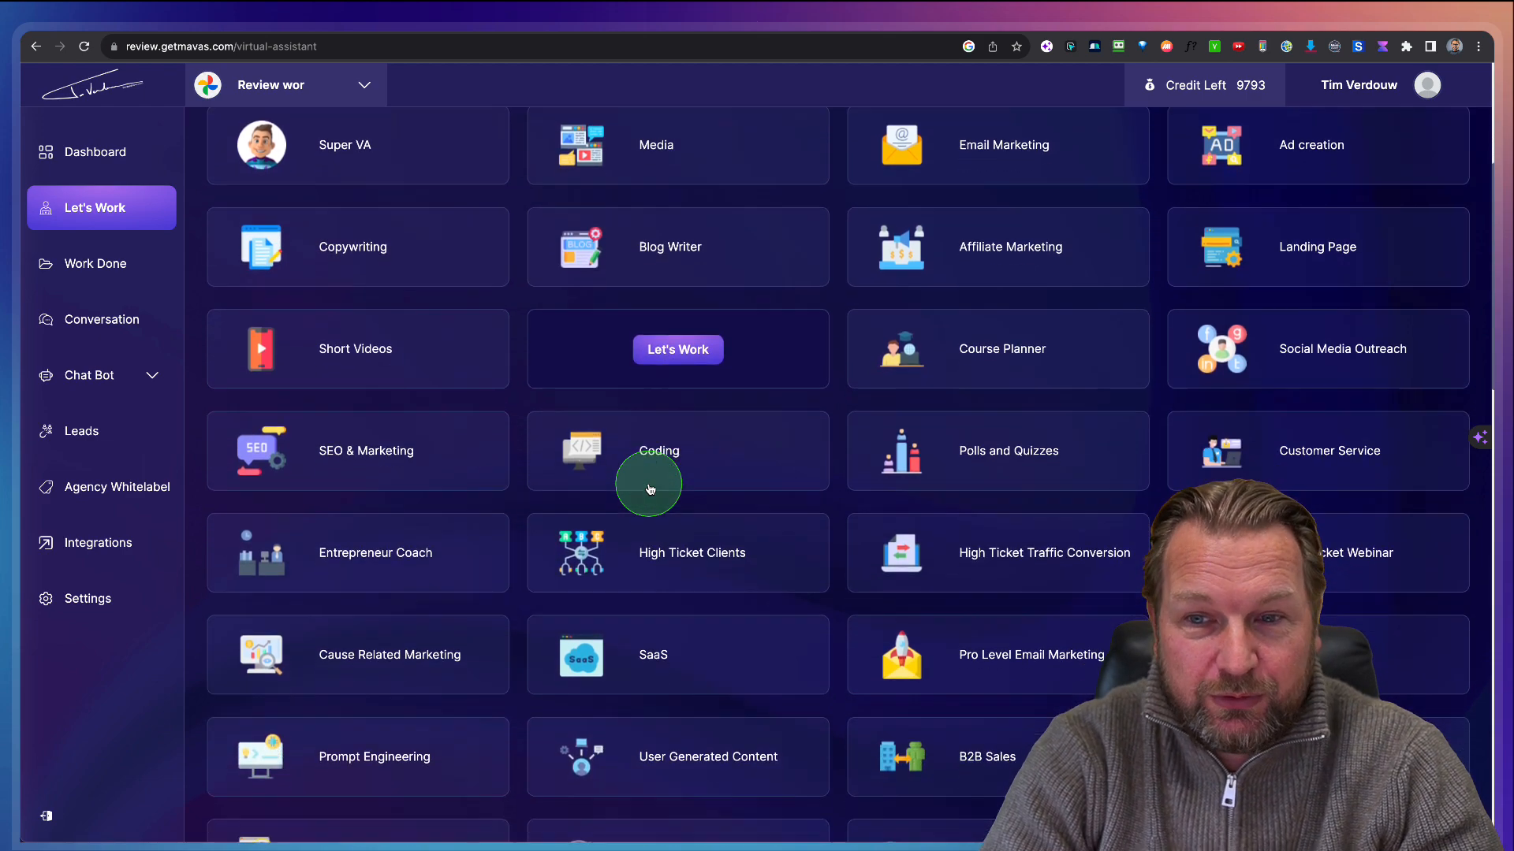
scroll("down", 3)
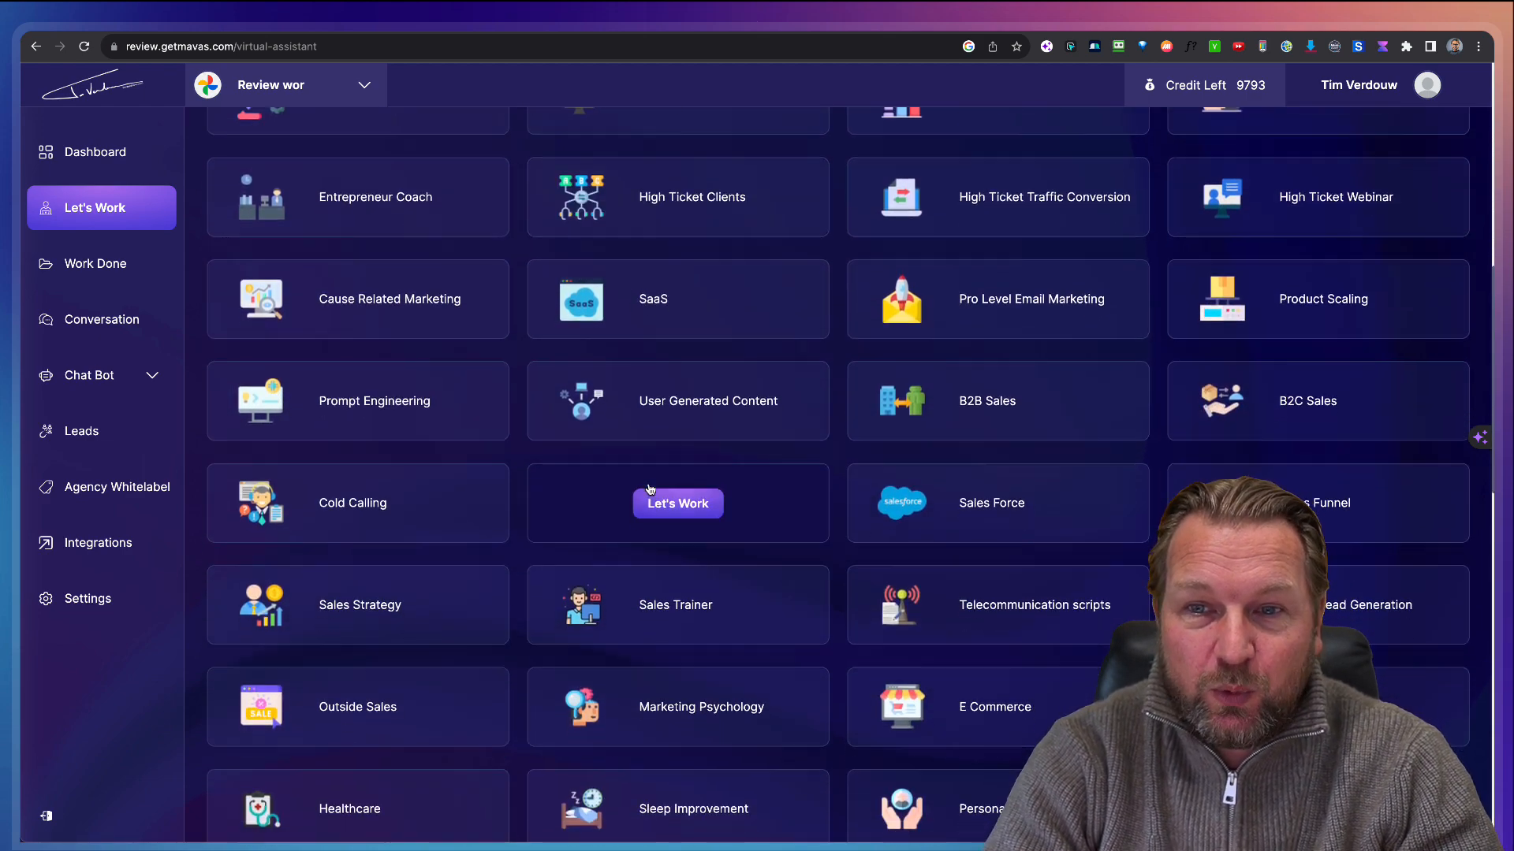
scroll("down", 3)
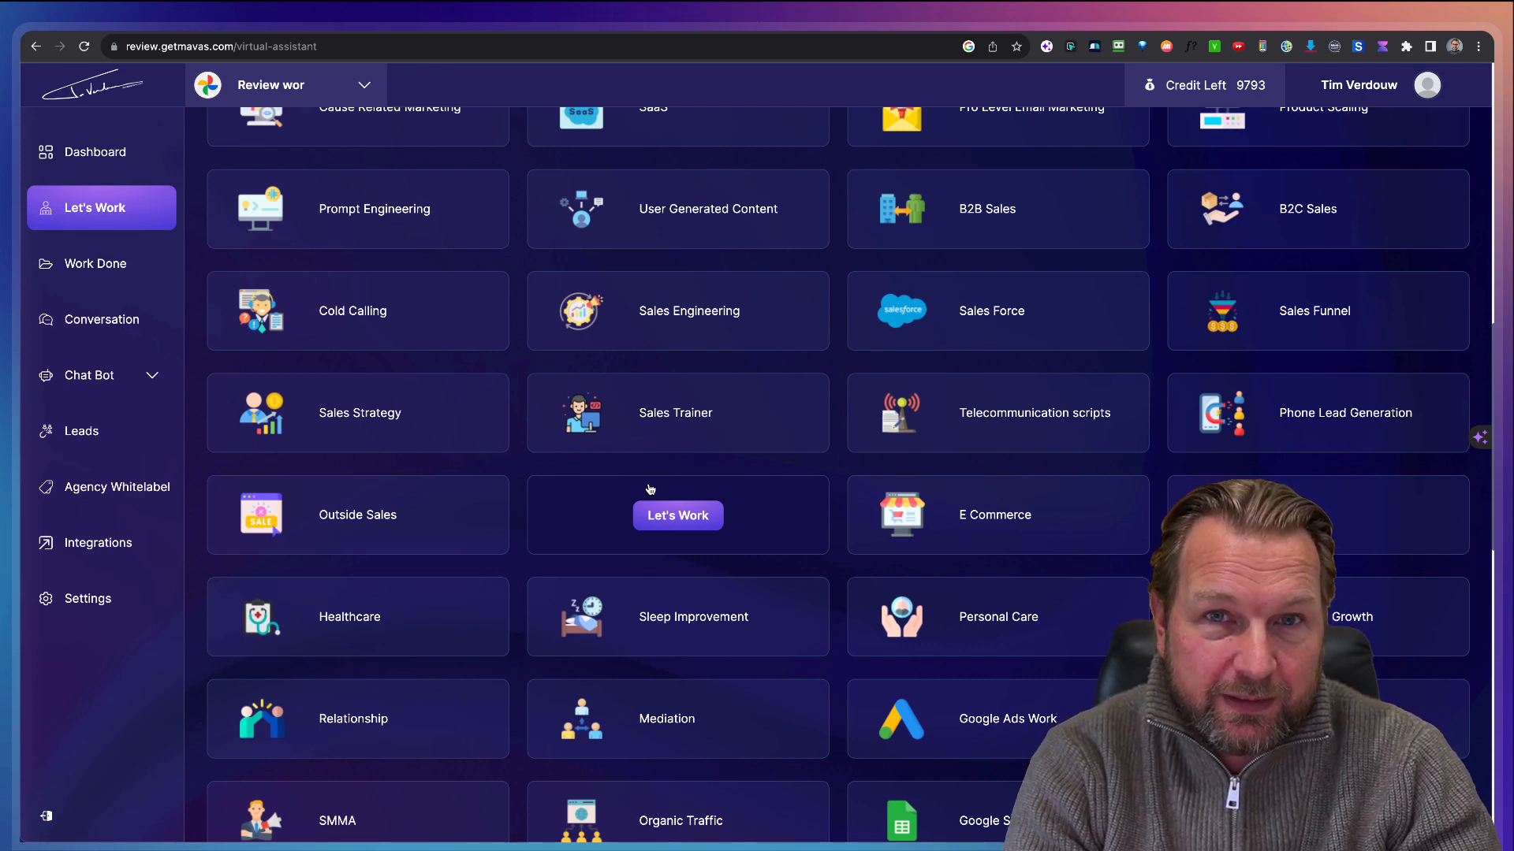
Step: Add a workspace named 'Demo' with subdomain 'demo', confirm the subdomain, and create it
left_click(367, 85)
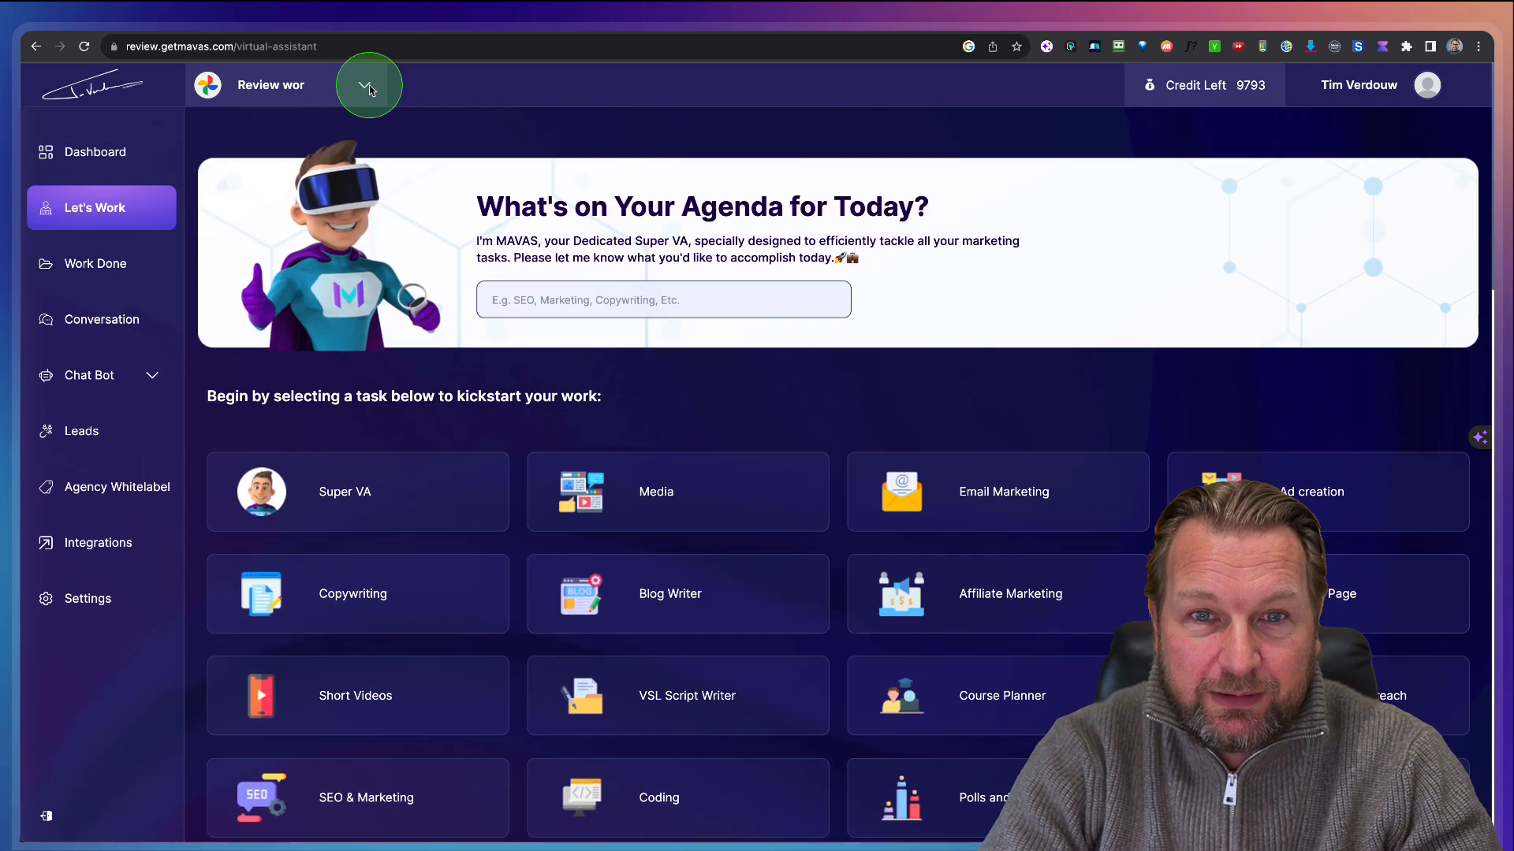
left_click(368, 86)
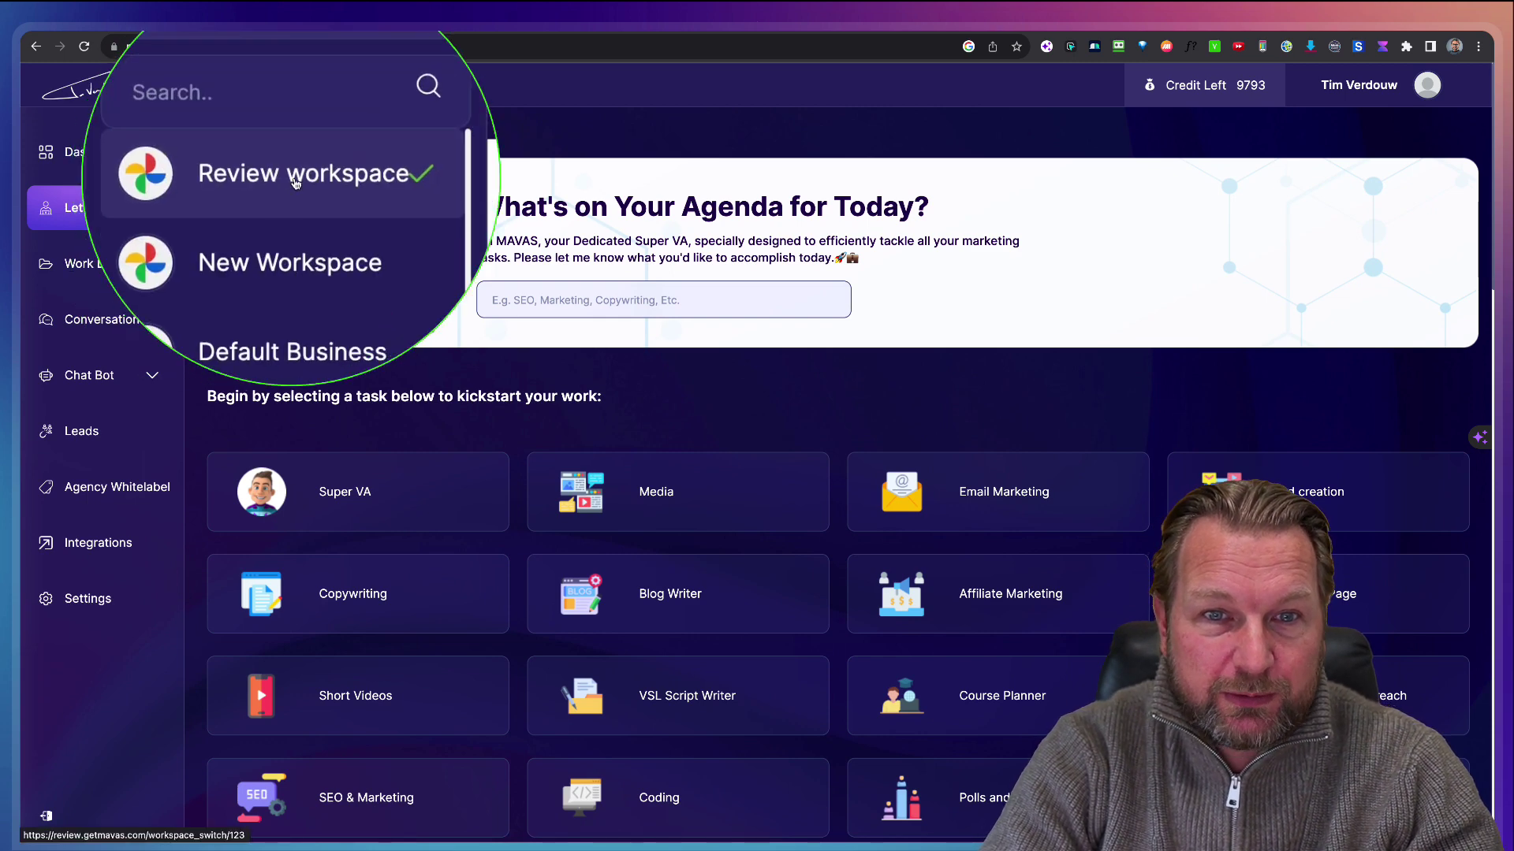
scroll("down", 3)
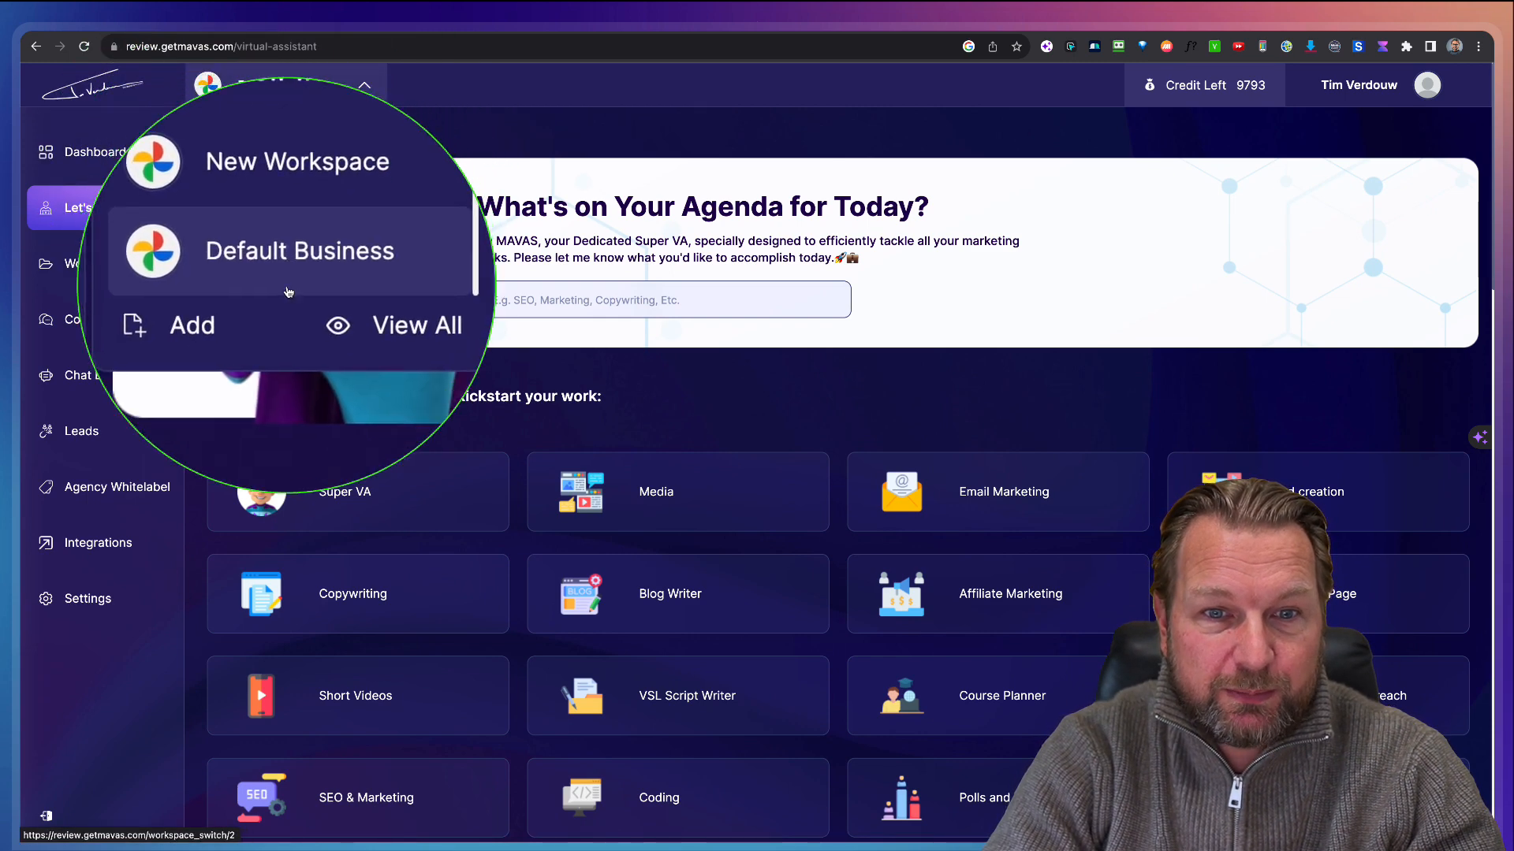
left_click(190, 326)
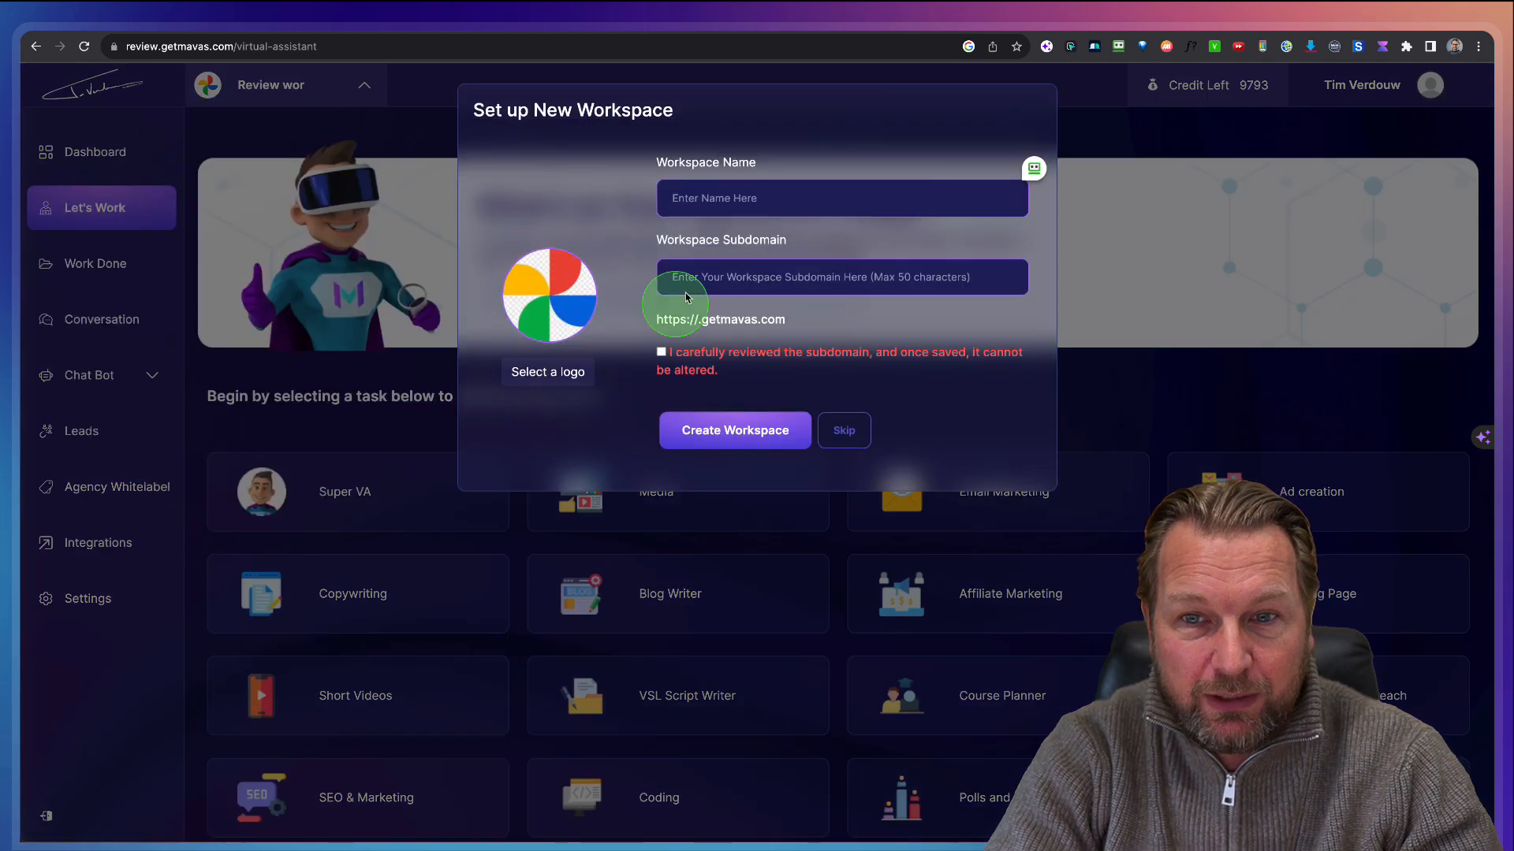
type("Demo")
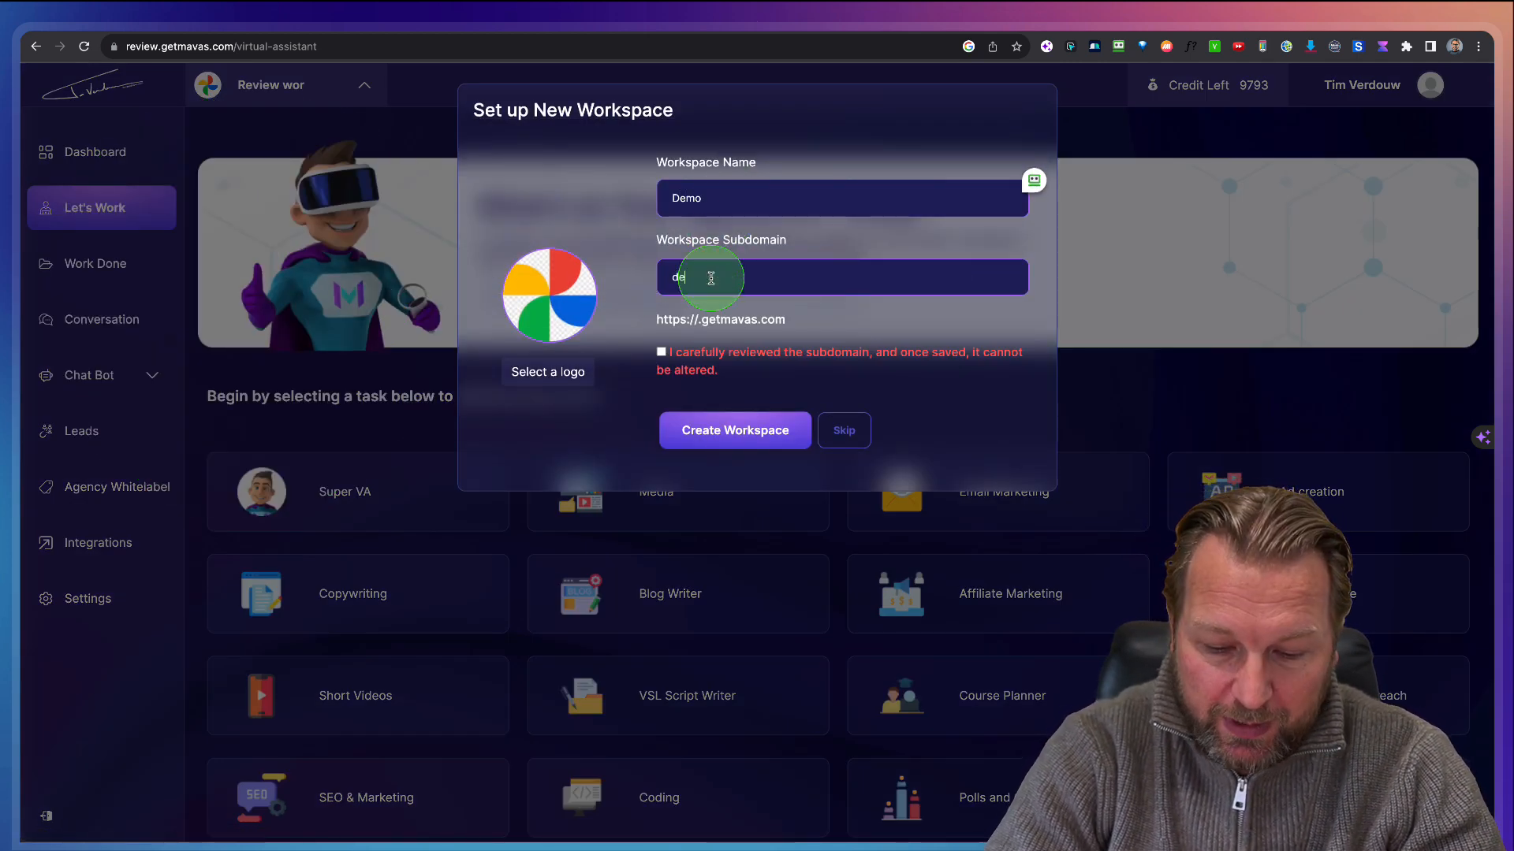
left_click(661, 352)
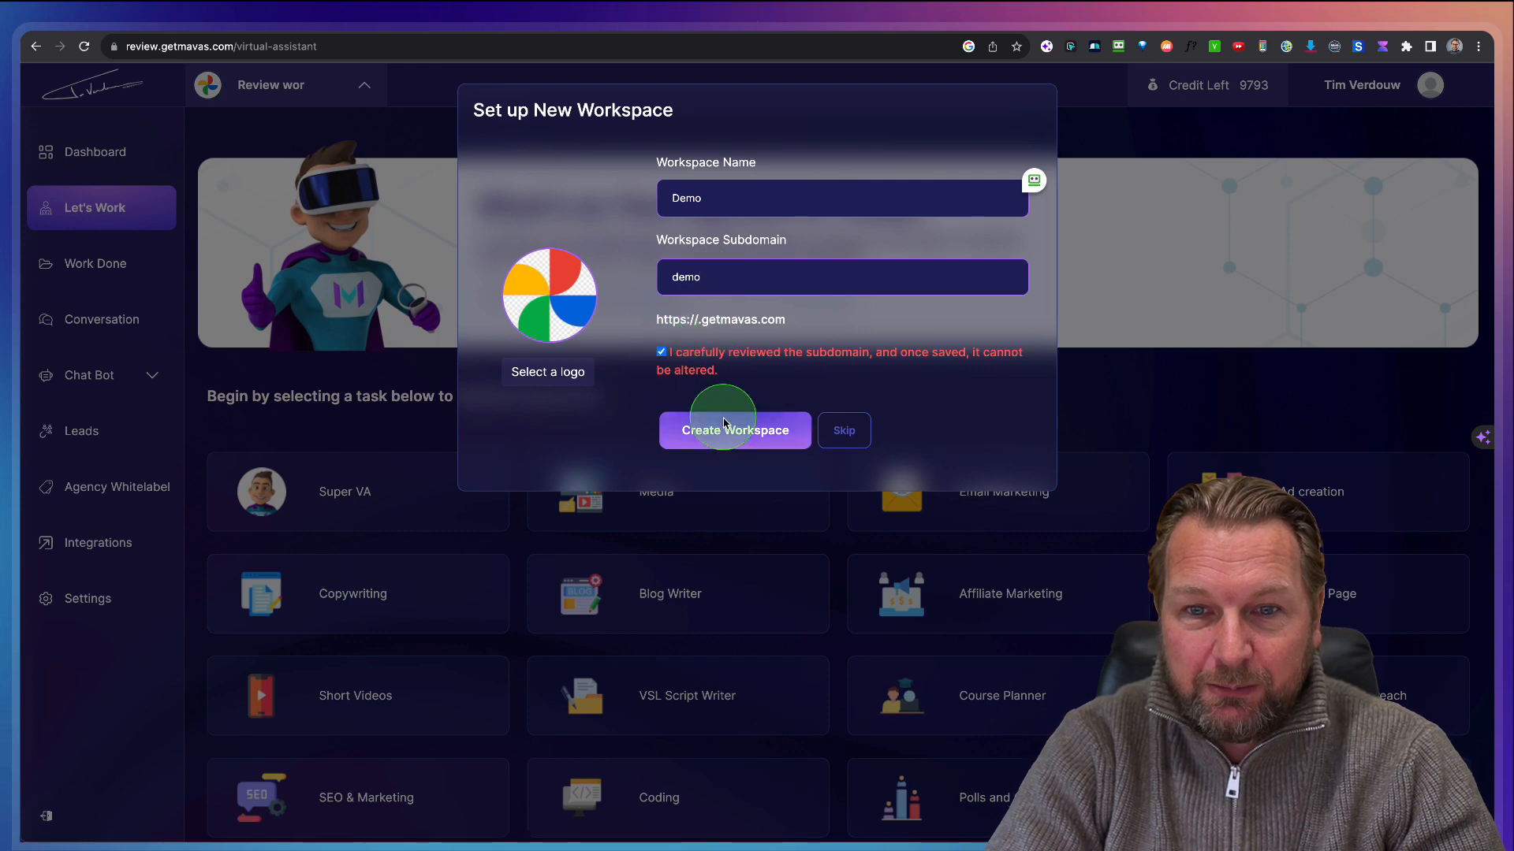
left_click(733, 429)
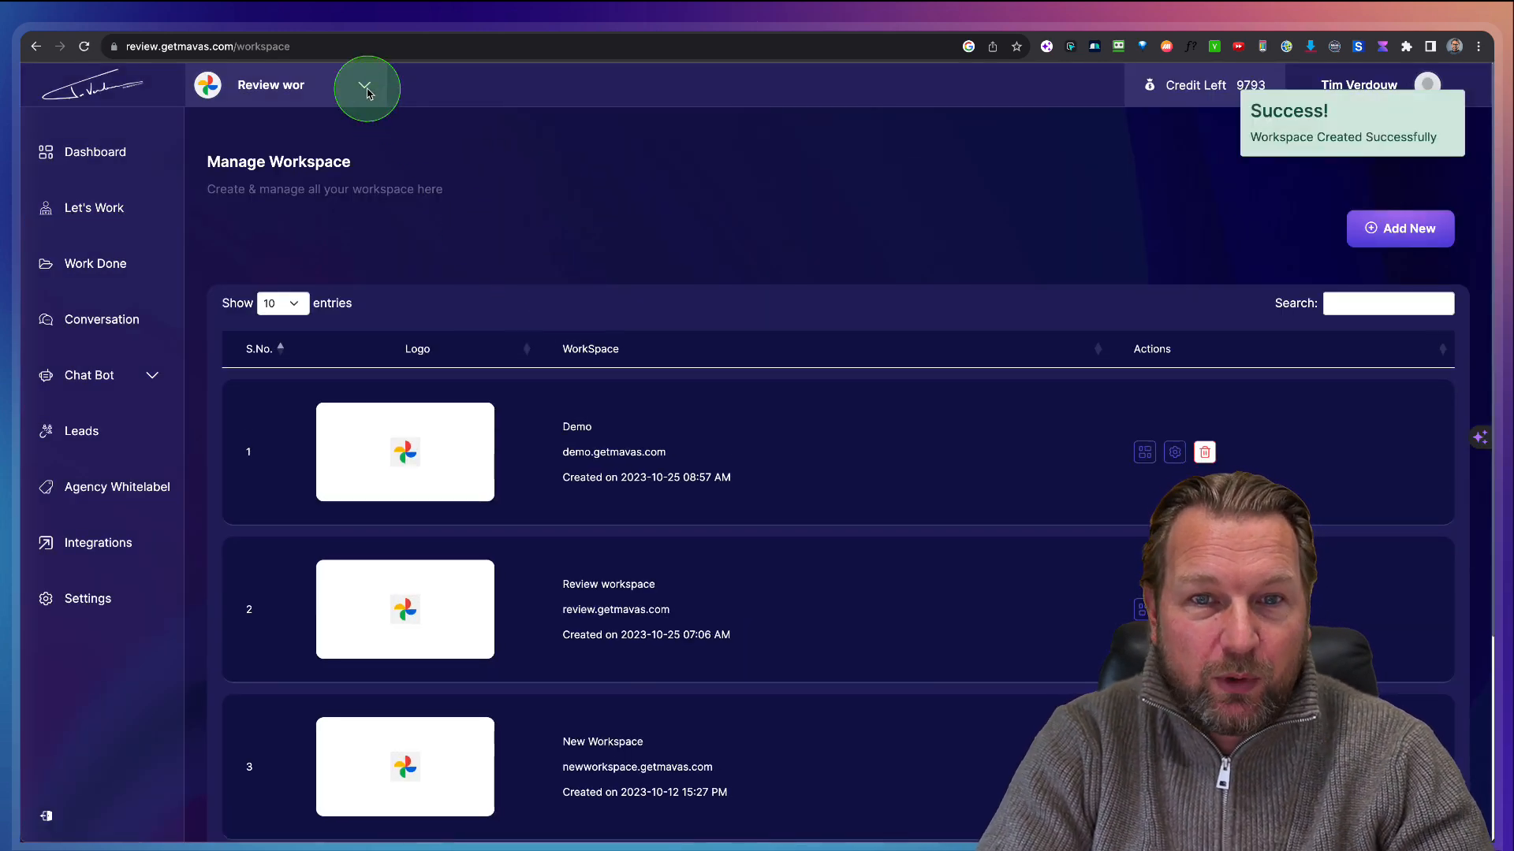
Step: Select Demo from the workspace dropdown and skip the walkthrough popup
left_click(365, 87)
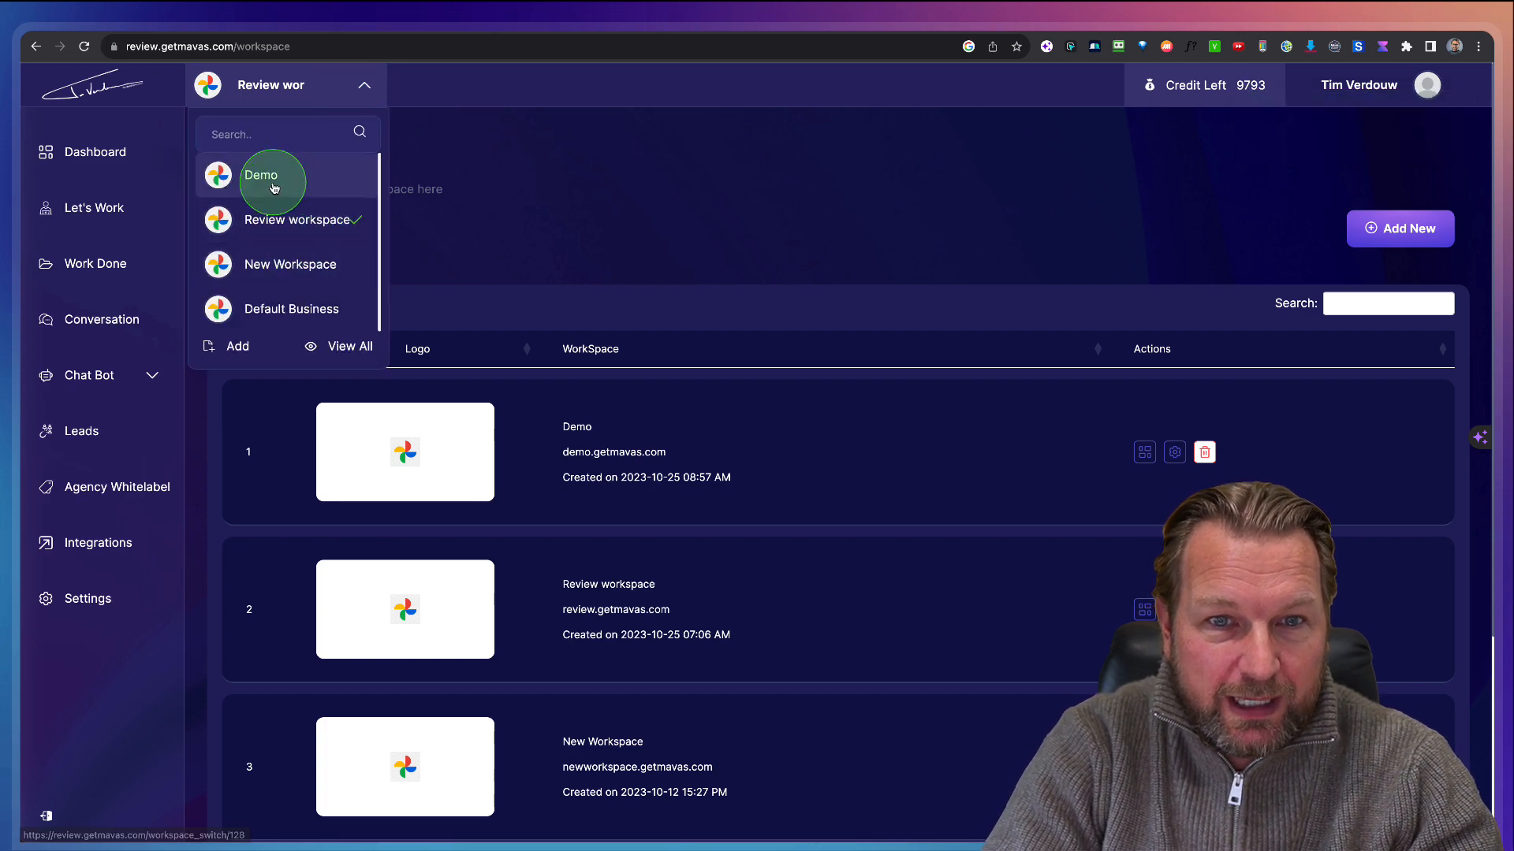
left_click(272, 175)
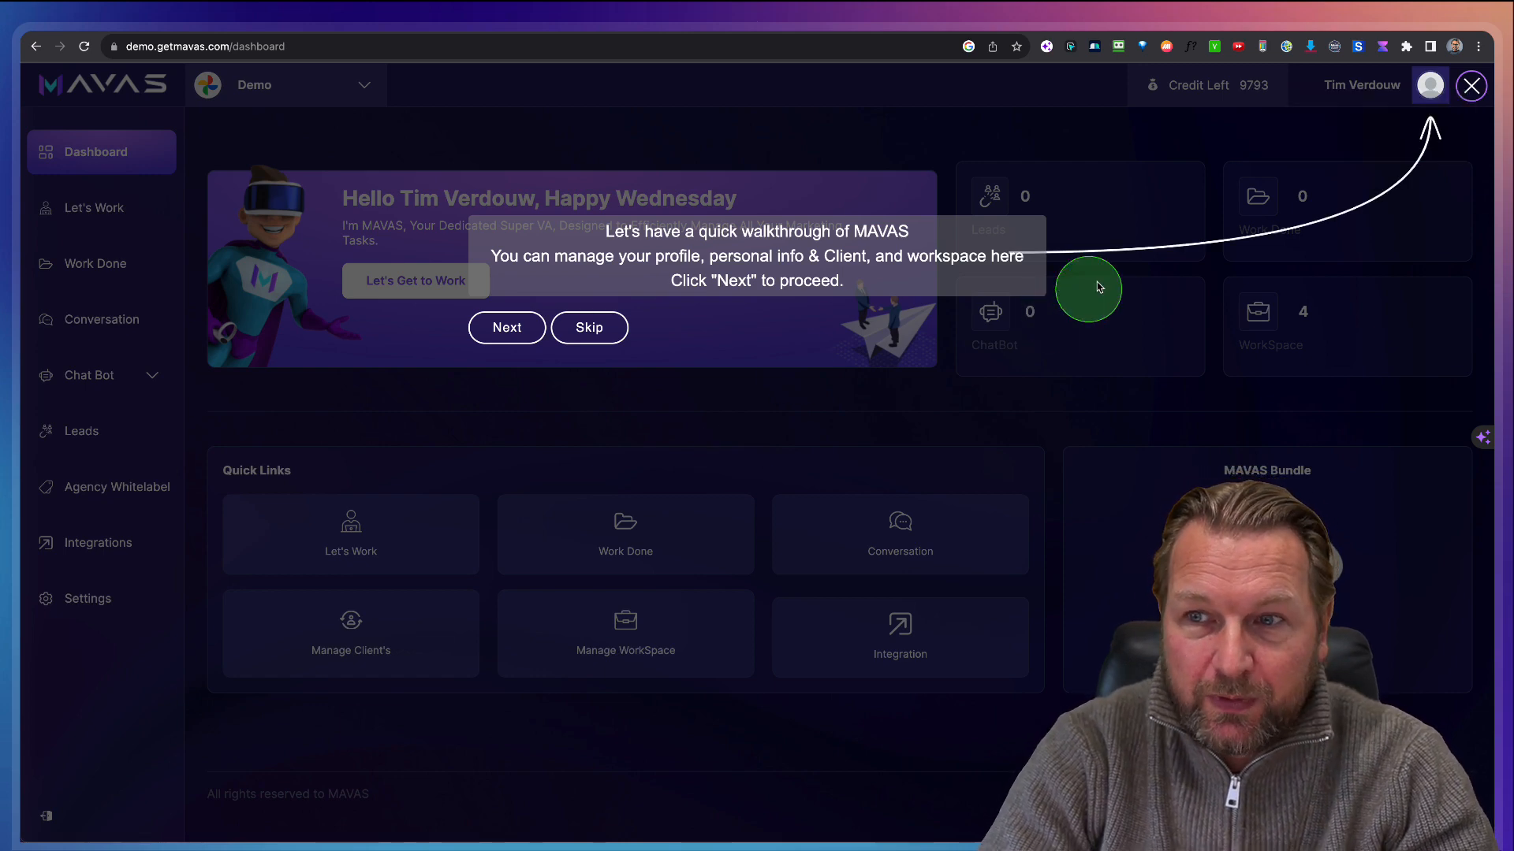
mouse_move(589, 327)
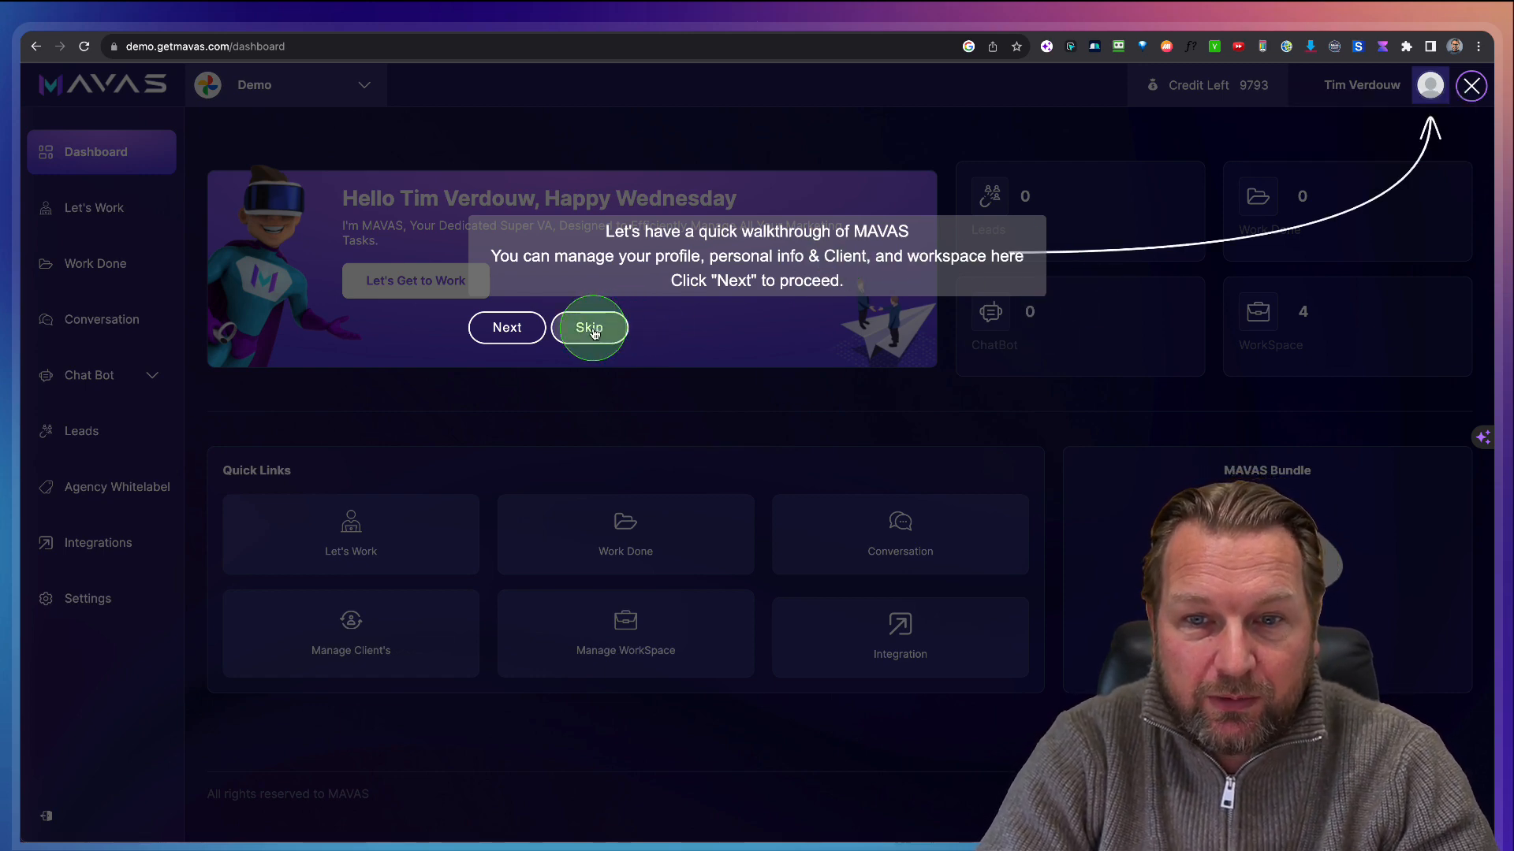
left_click(590, 327)
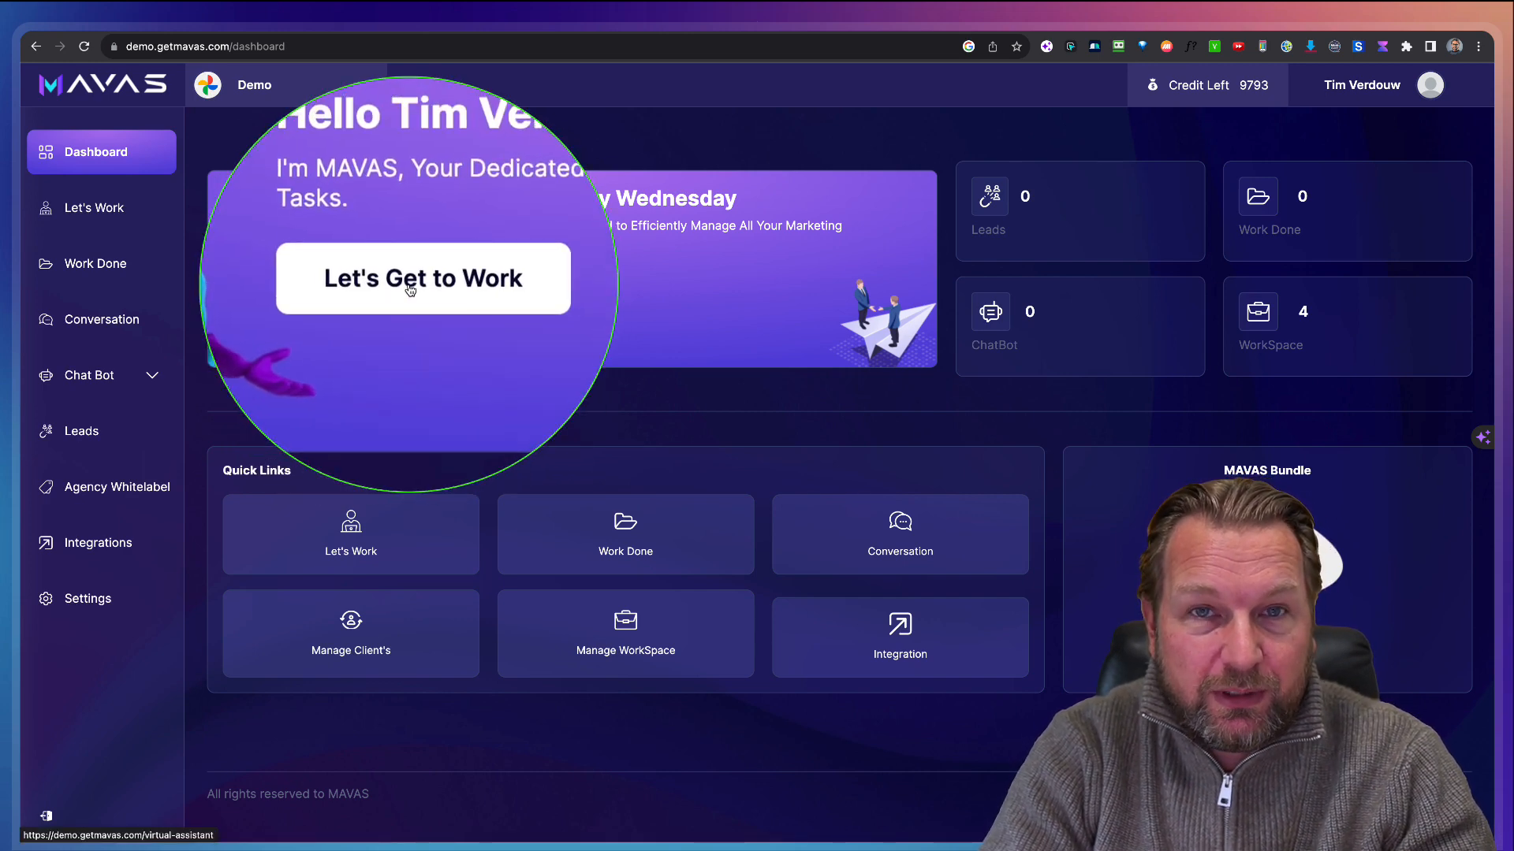
Step: Open the Demo dashboard's task catalogue and scroll through the task cards
left_click(421, 279)
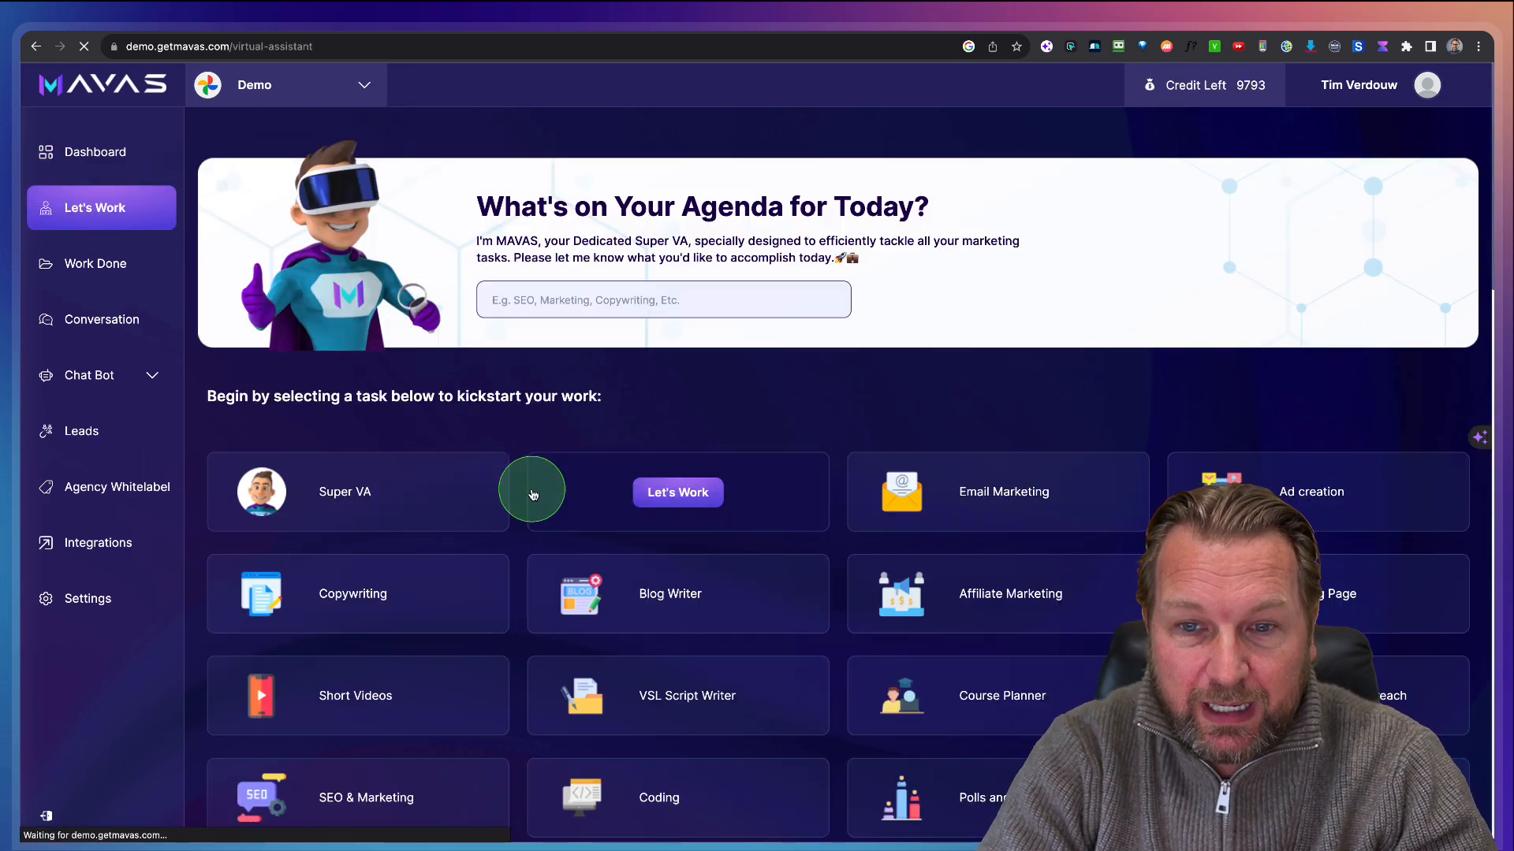
scroll("down", 3)
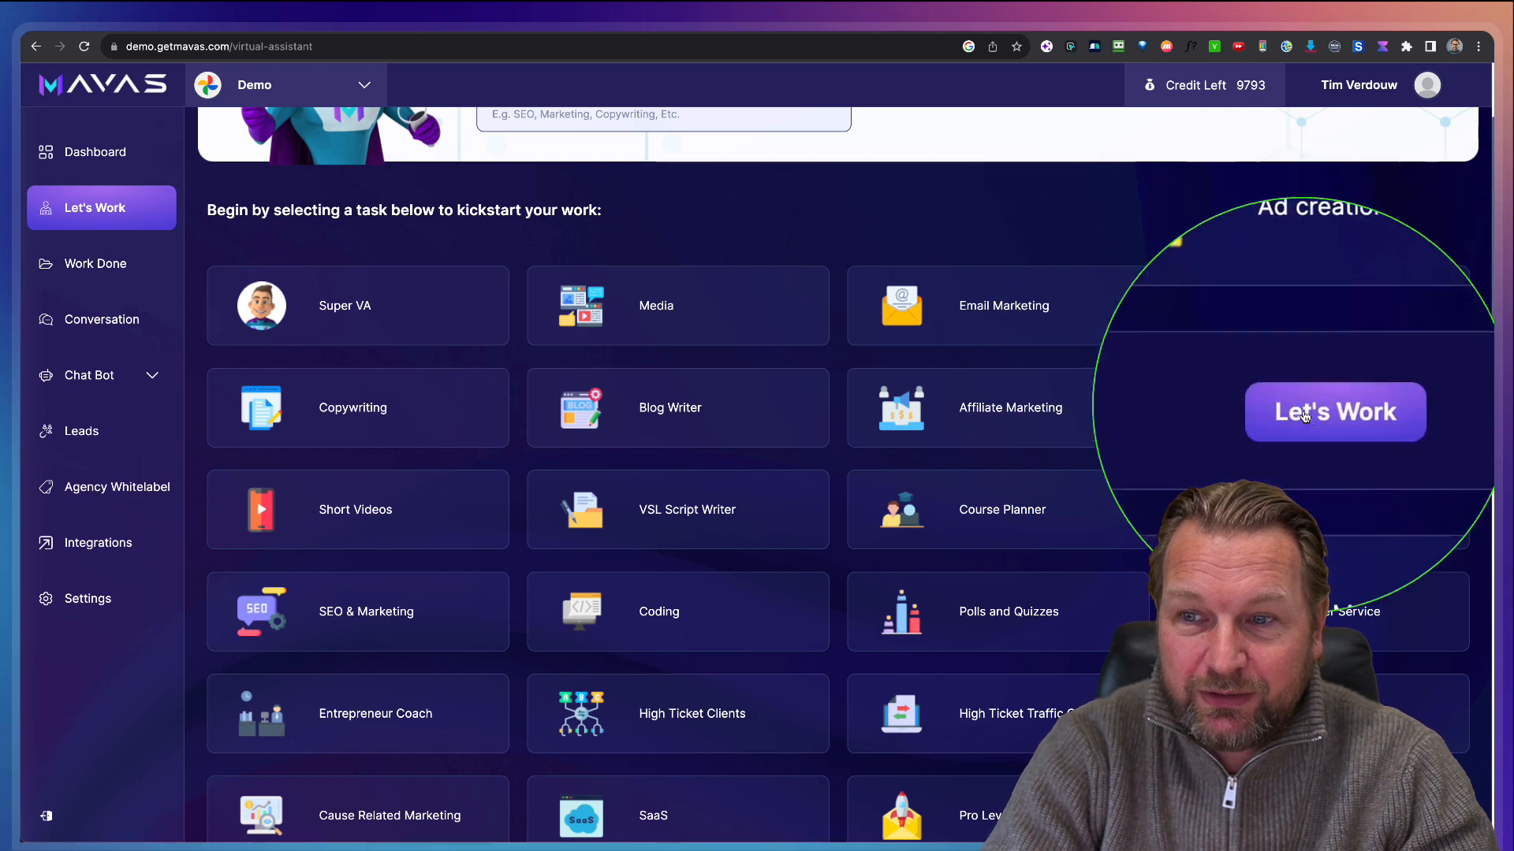
scroll("down", 3)
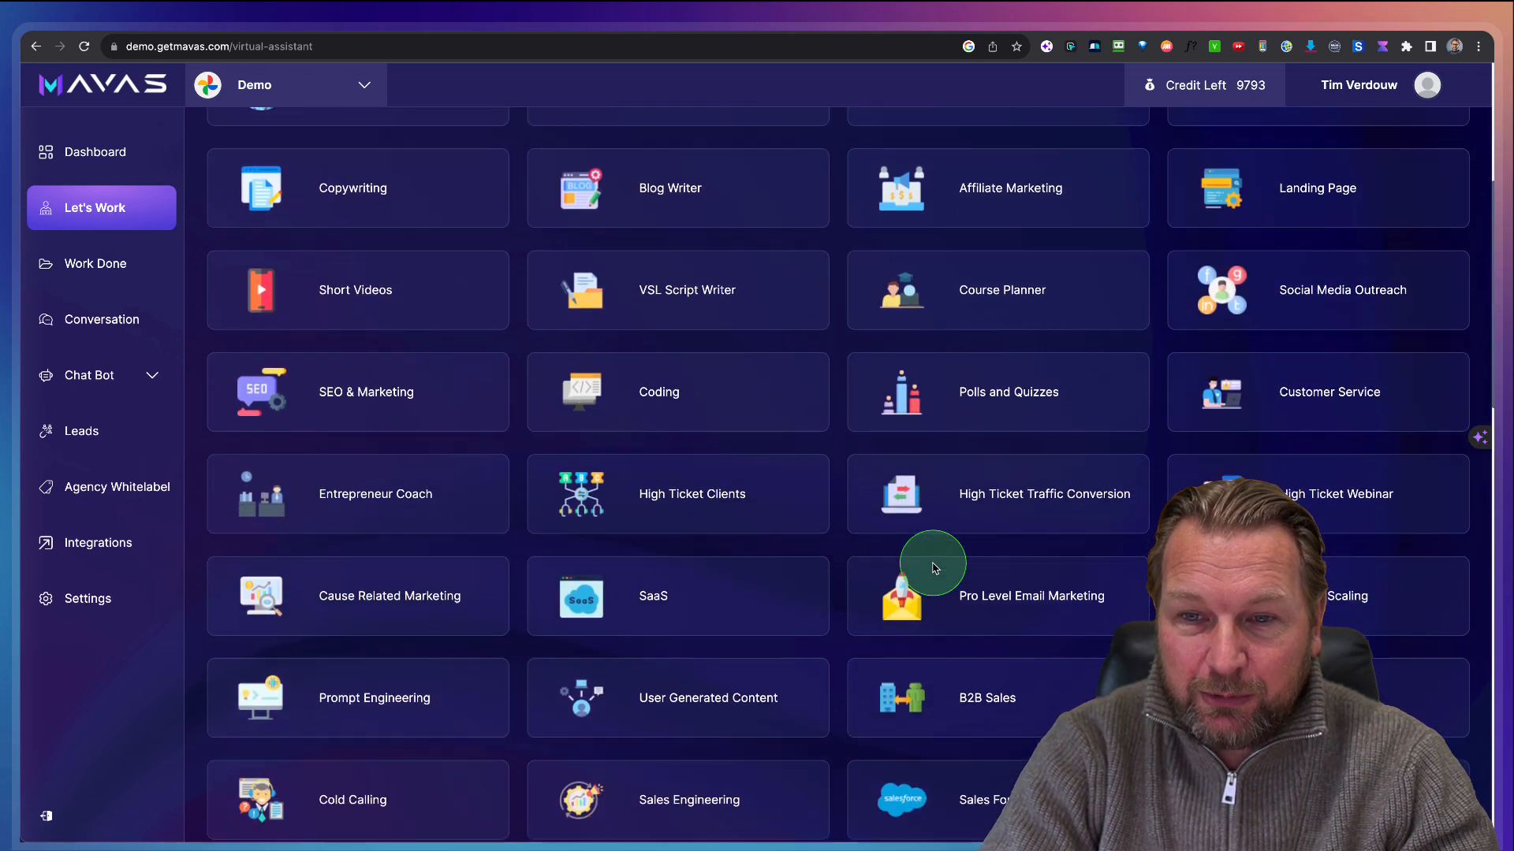
scroll("down", 3)
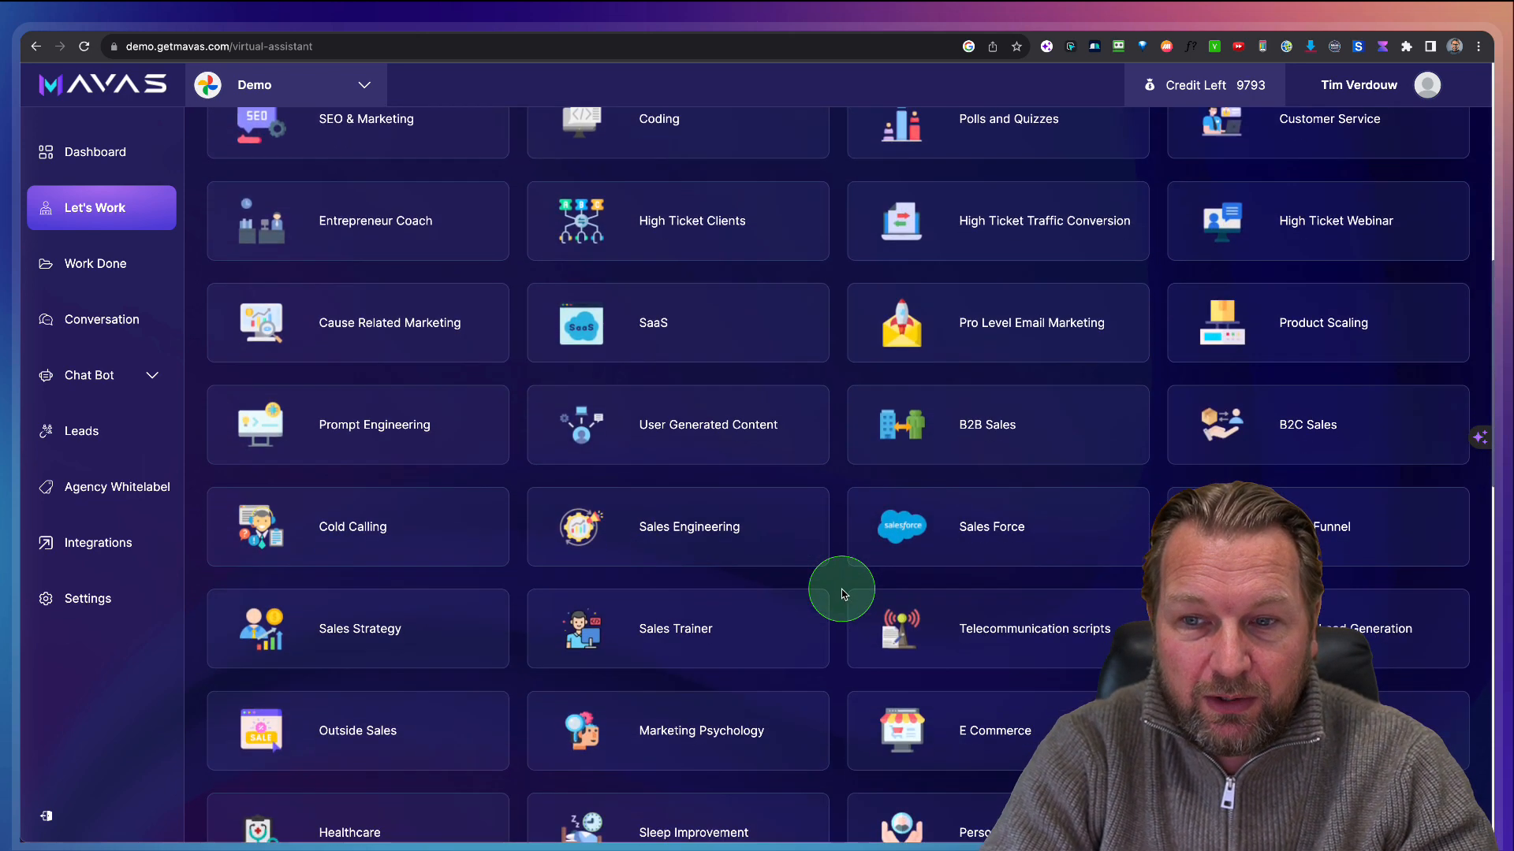
scroll("down", 3)
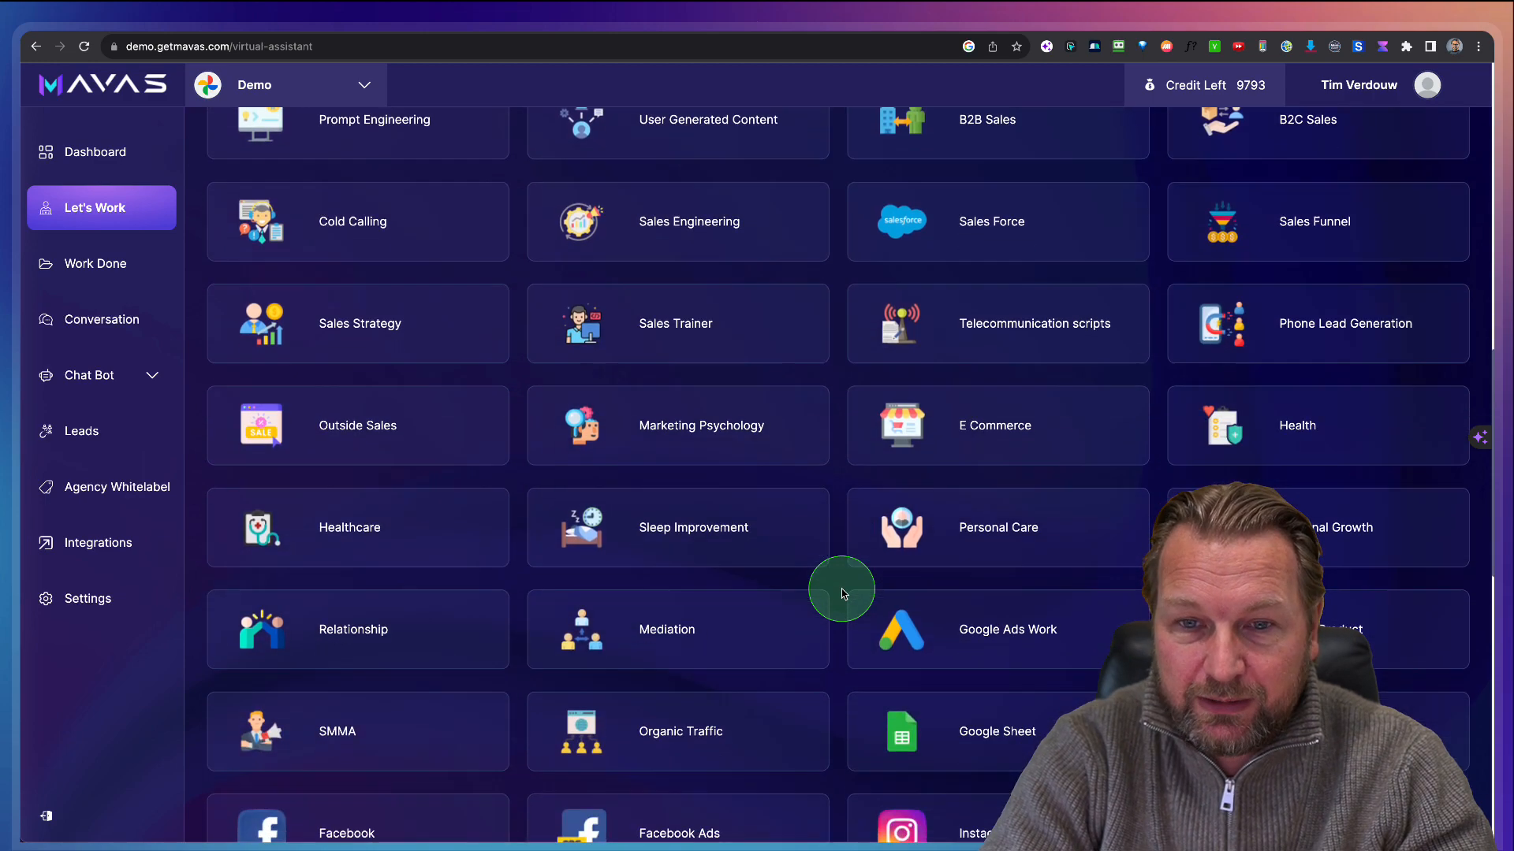
scroll("down", 3)
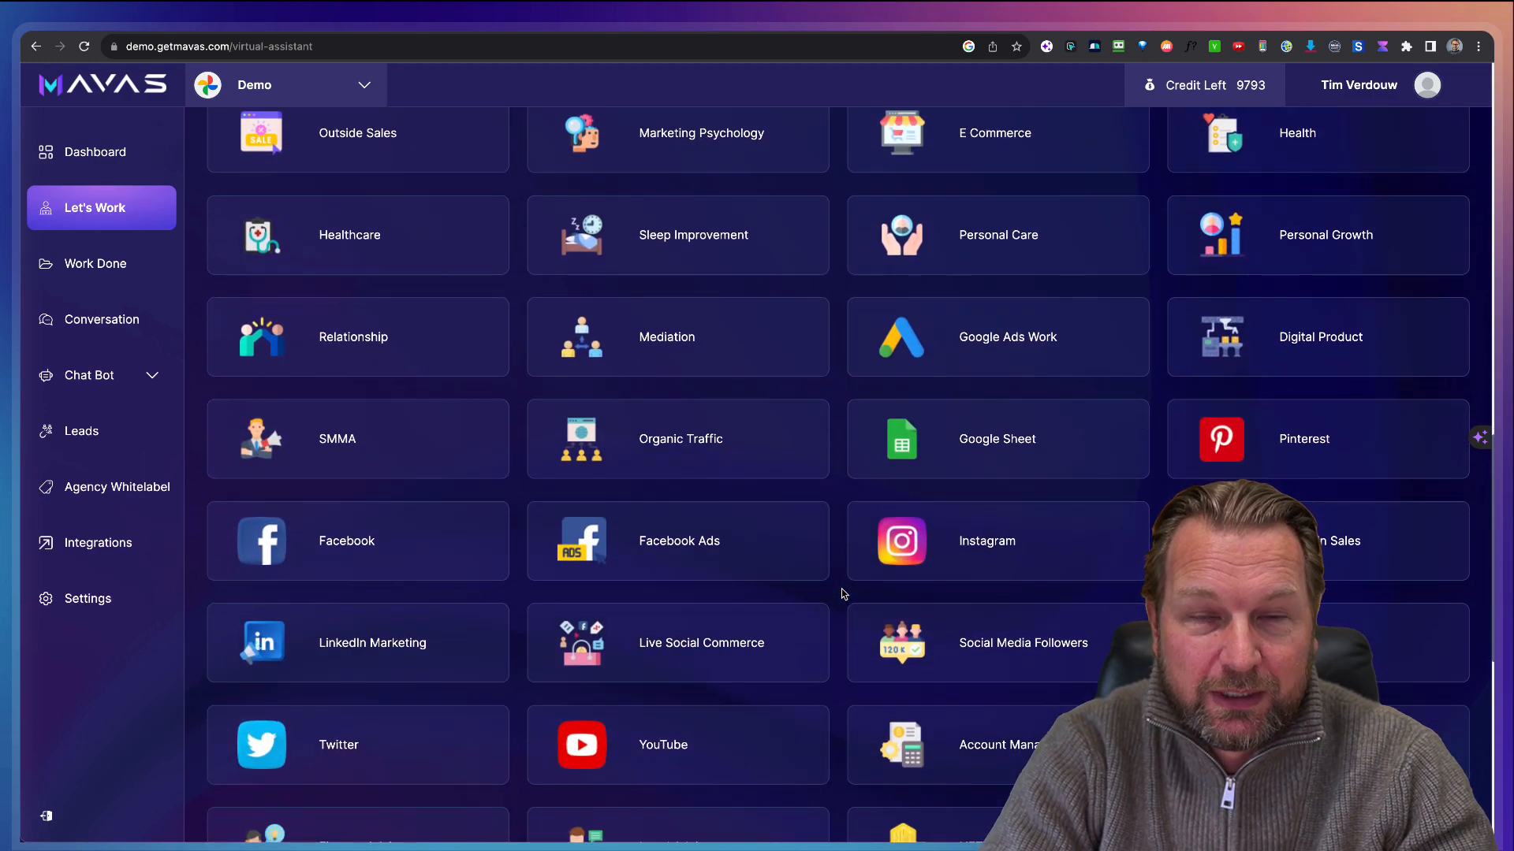
scroll("down", 3)
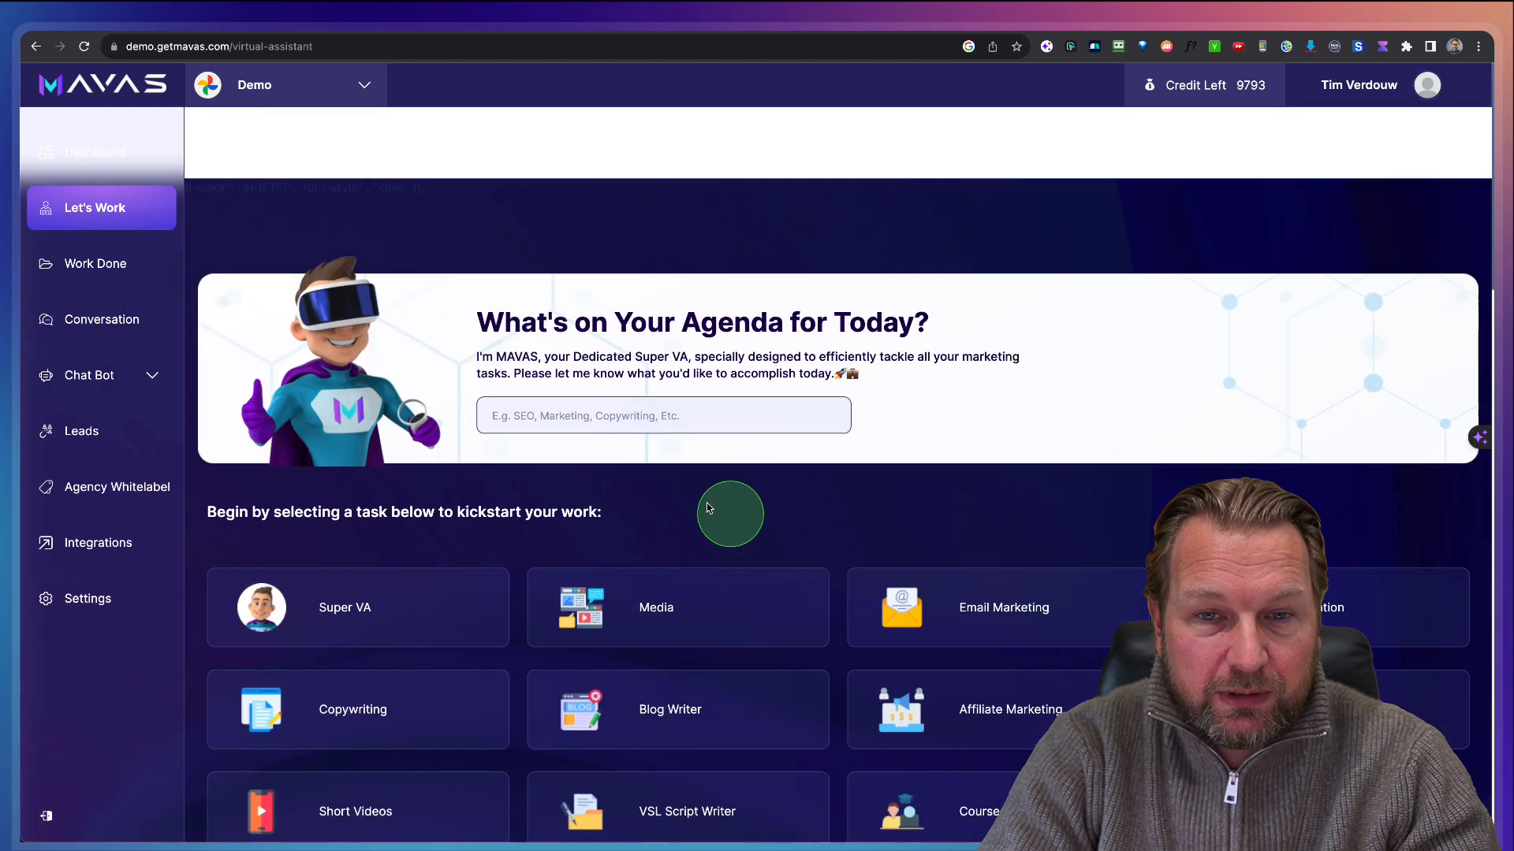
scroll("up", 3)
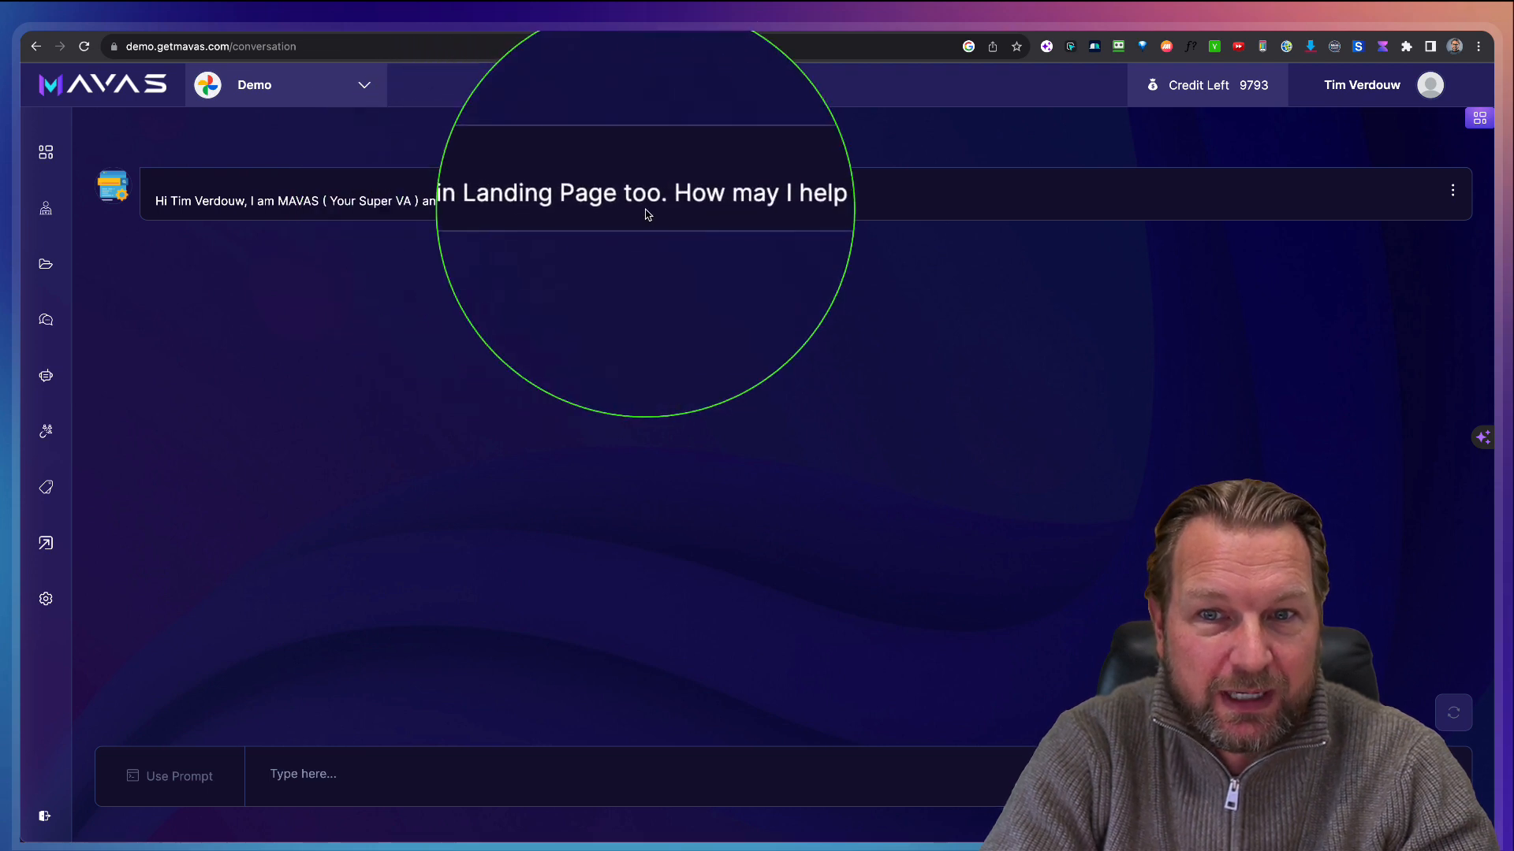
mouse_move(693, 545)
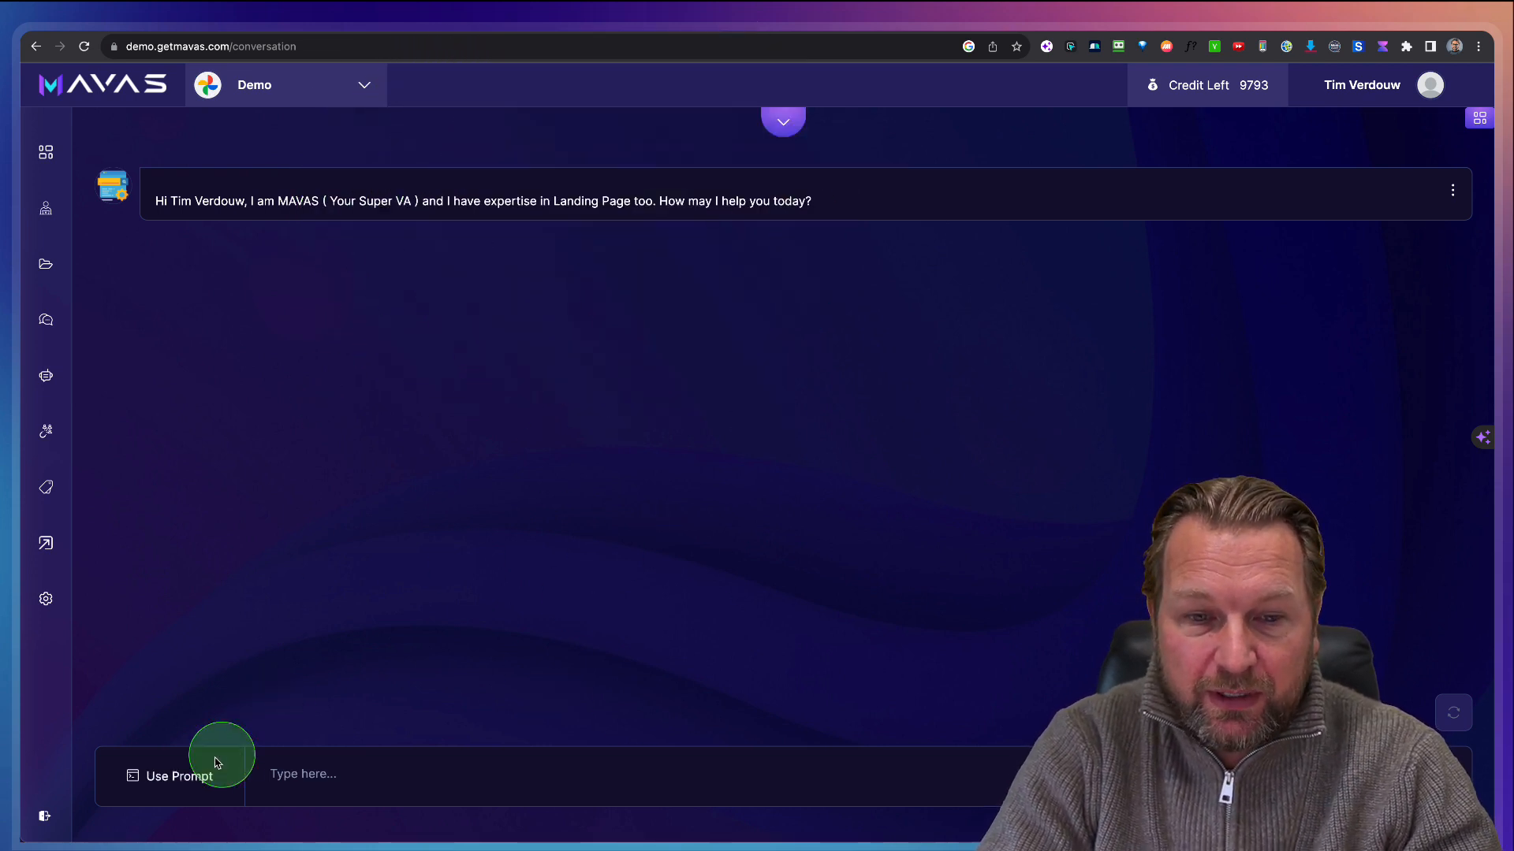
Step: Browse the landing page prompt categories and insert the emotional needs prompt
left_click(177, 776)
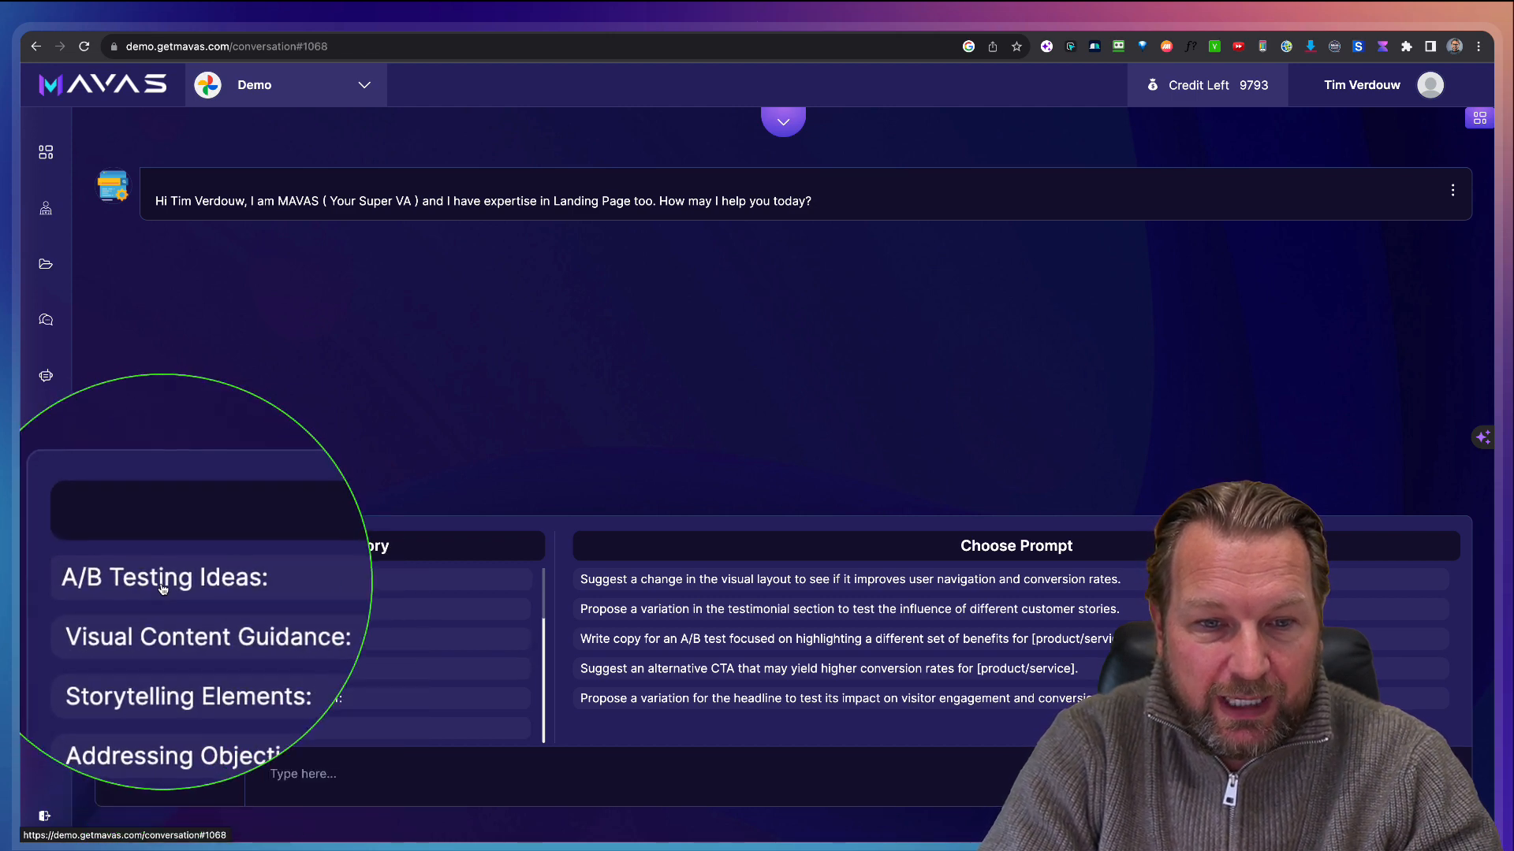
left_click(207, 636)
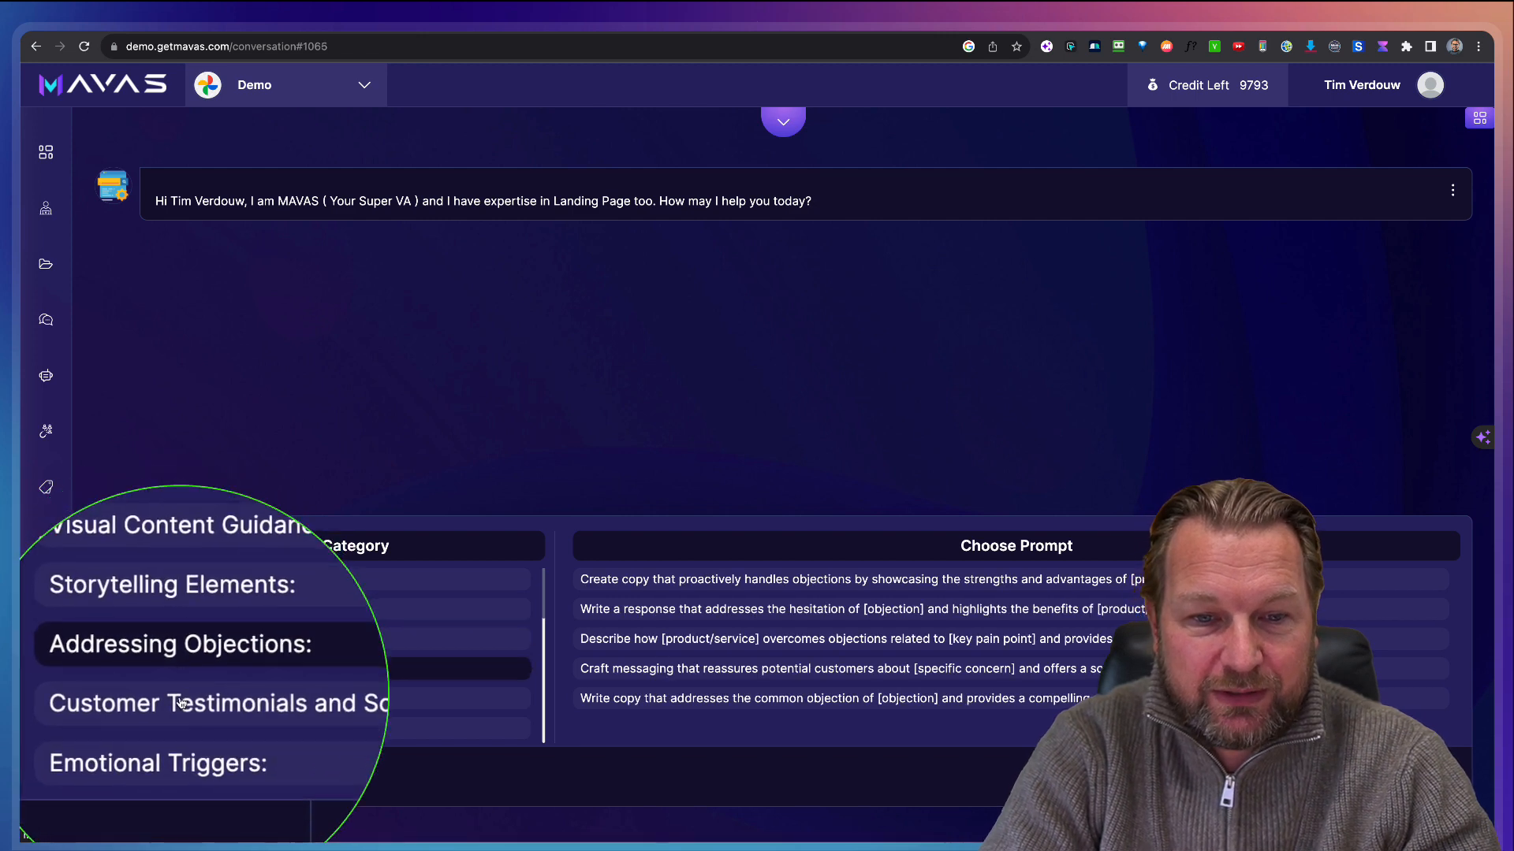
left_click(212, 702)
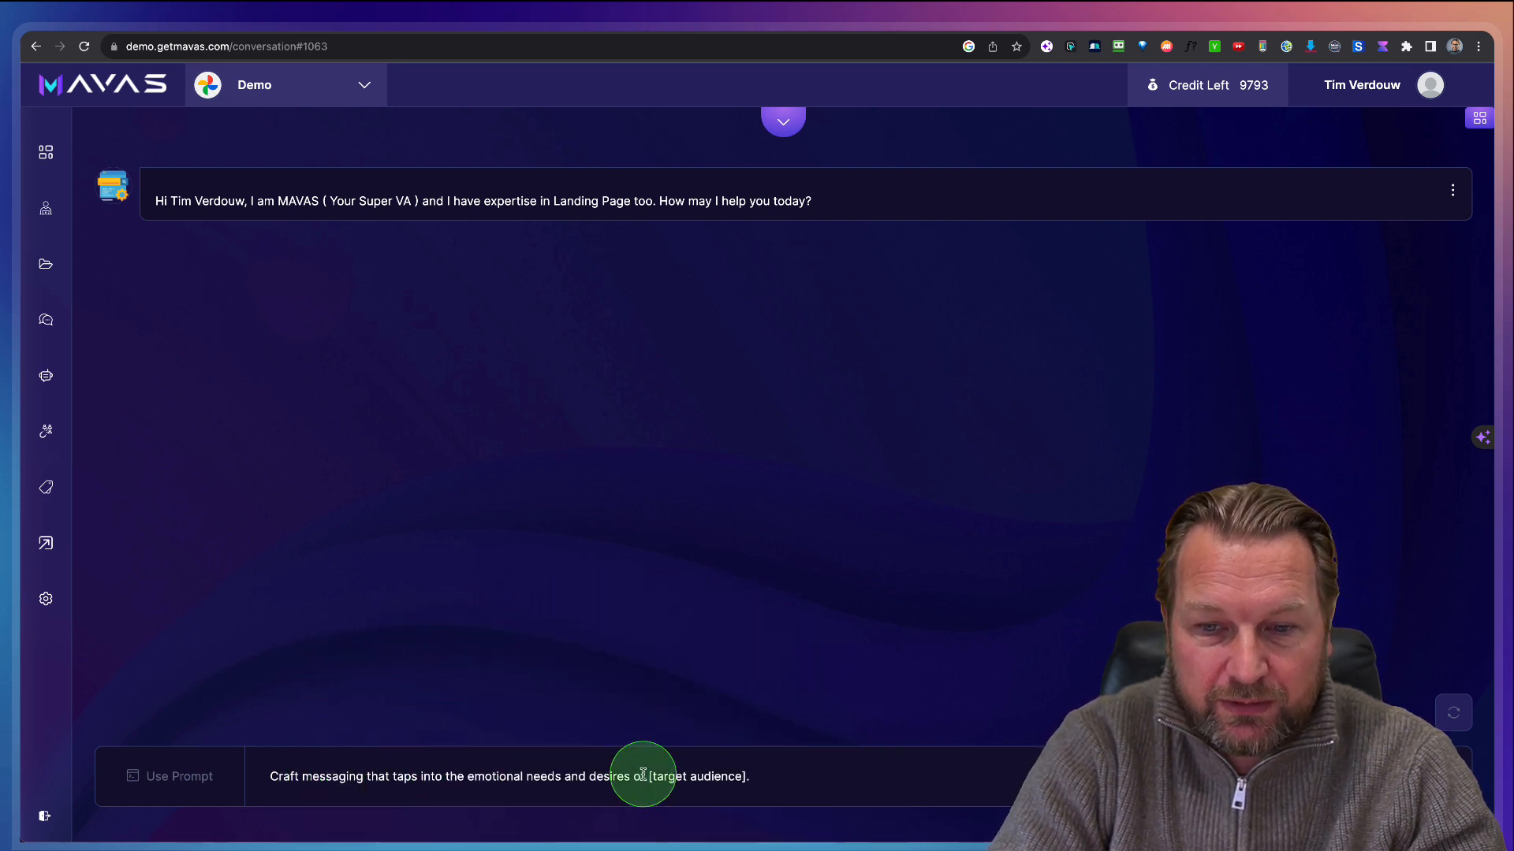
Step: Replace the [target audience] placeholder with 'online marketers' in the prompt
double_click(695, 776)
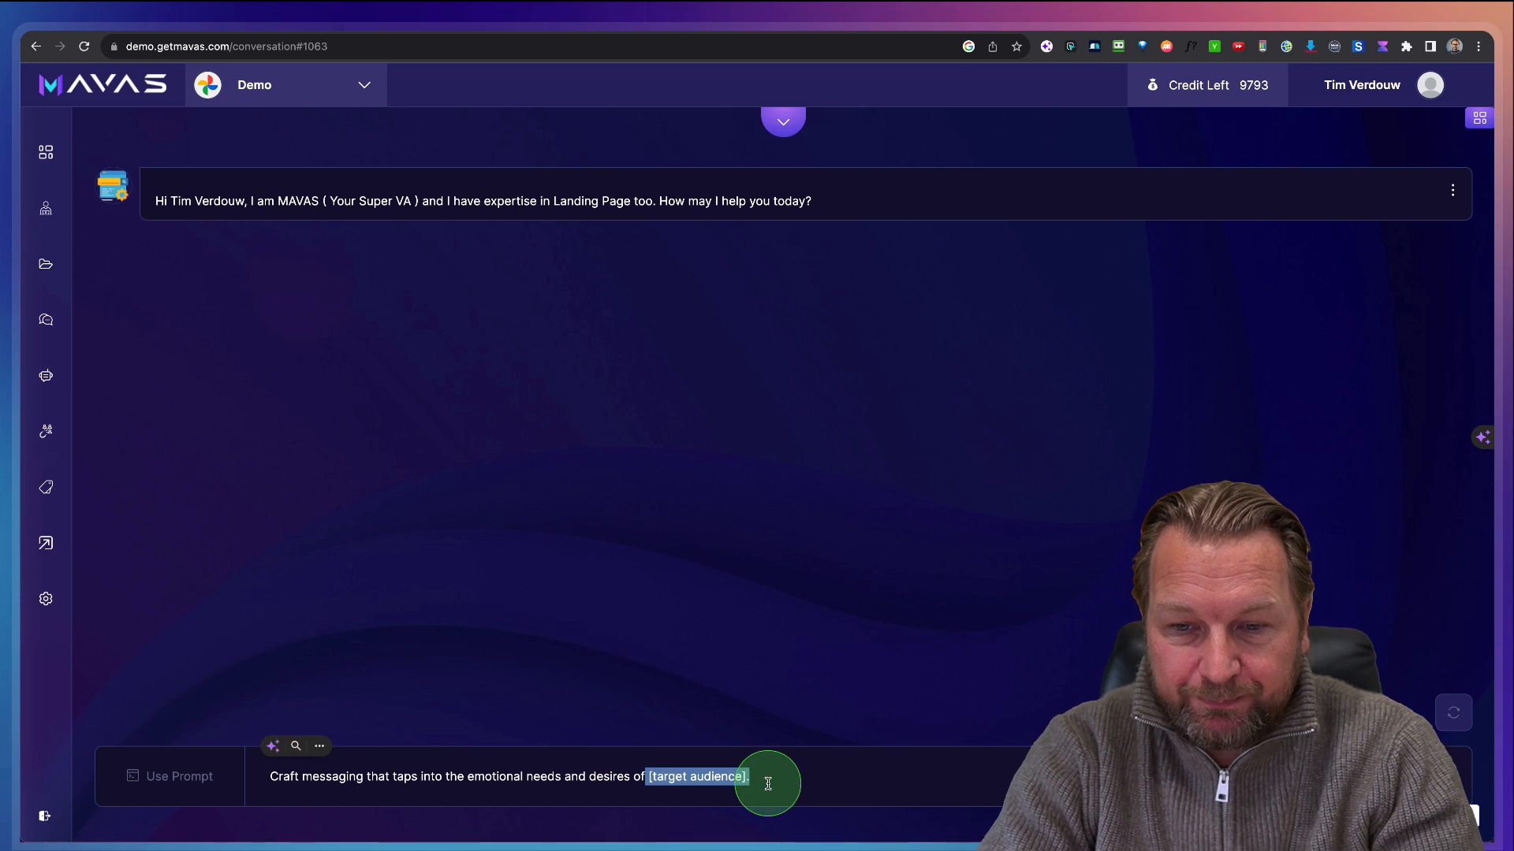
type("on")
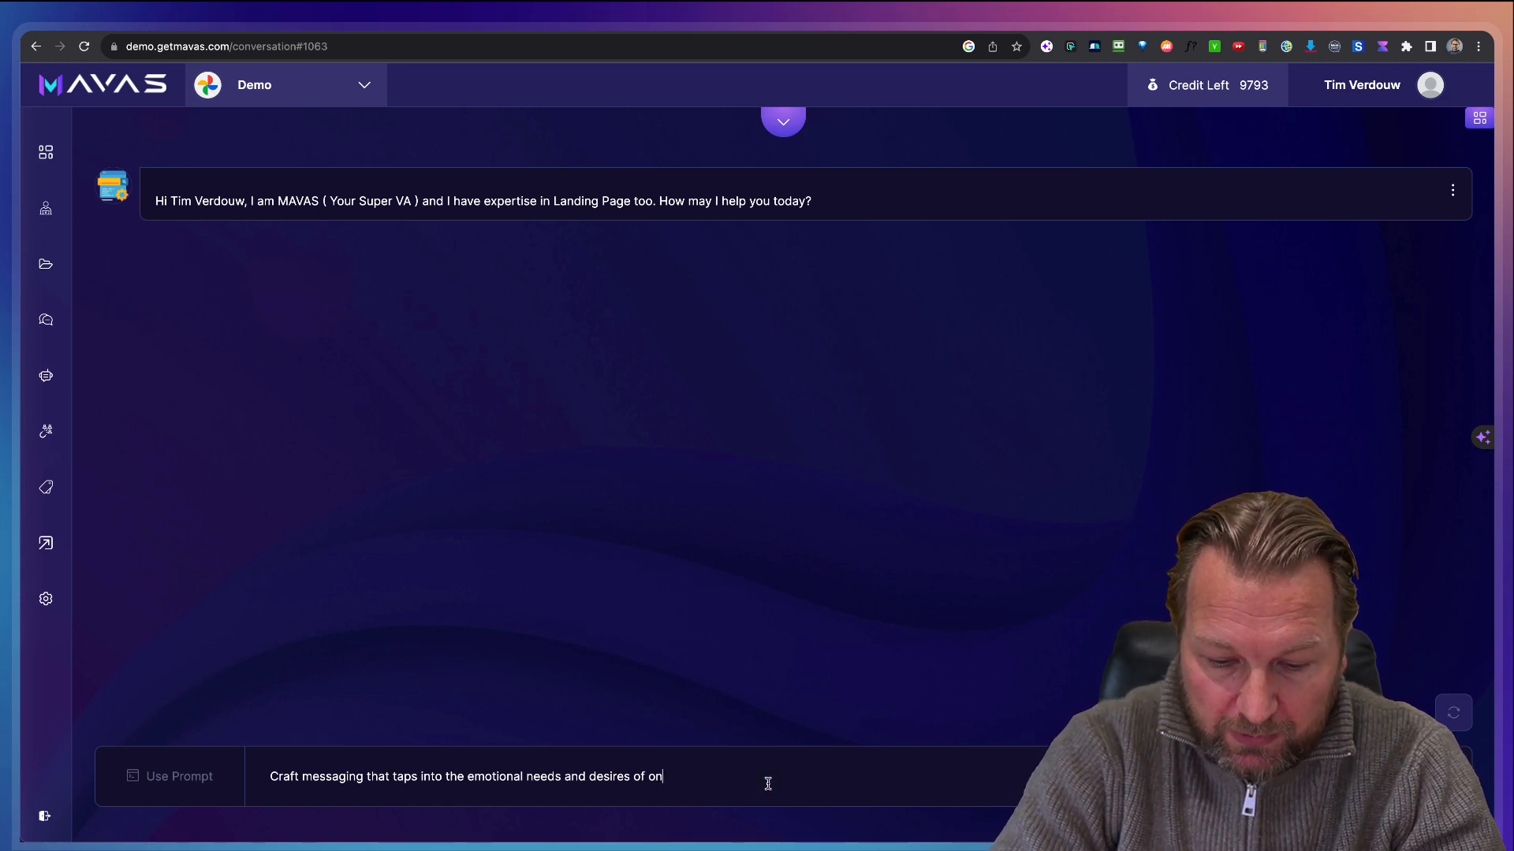
type("line marketers")
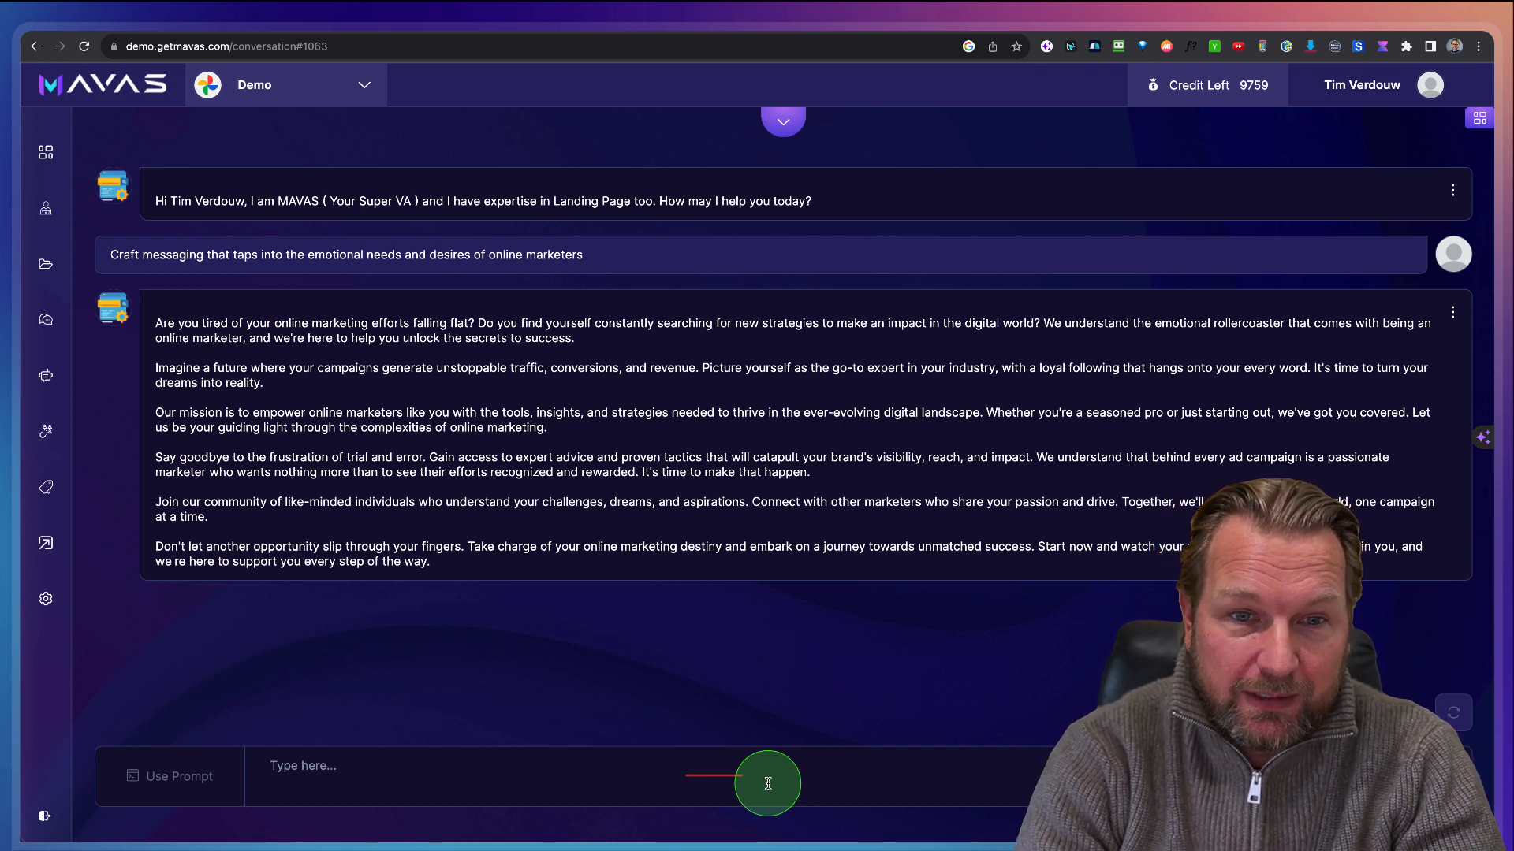
mouse_move(253, 675)
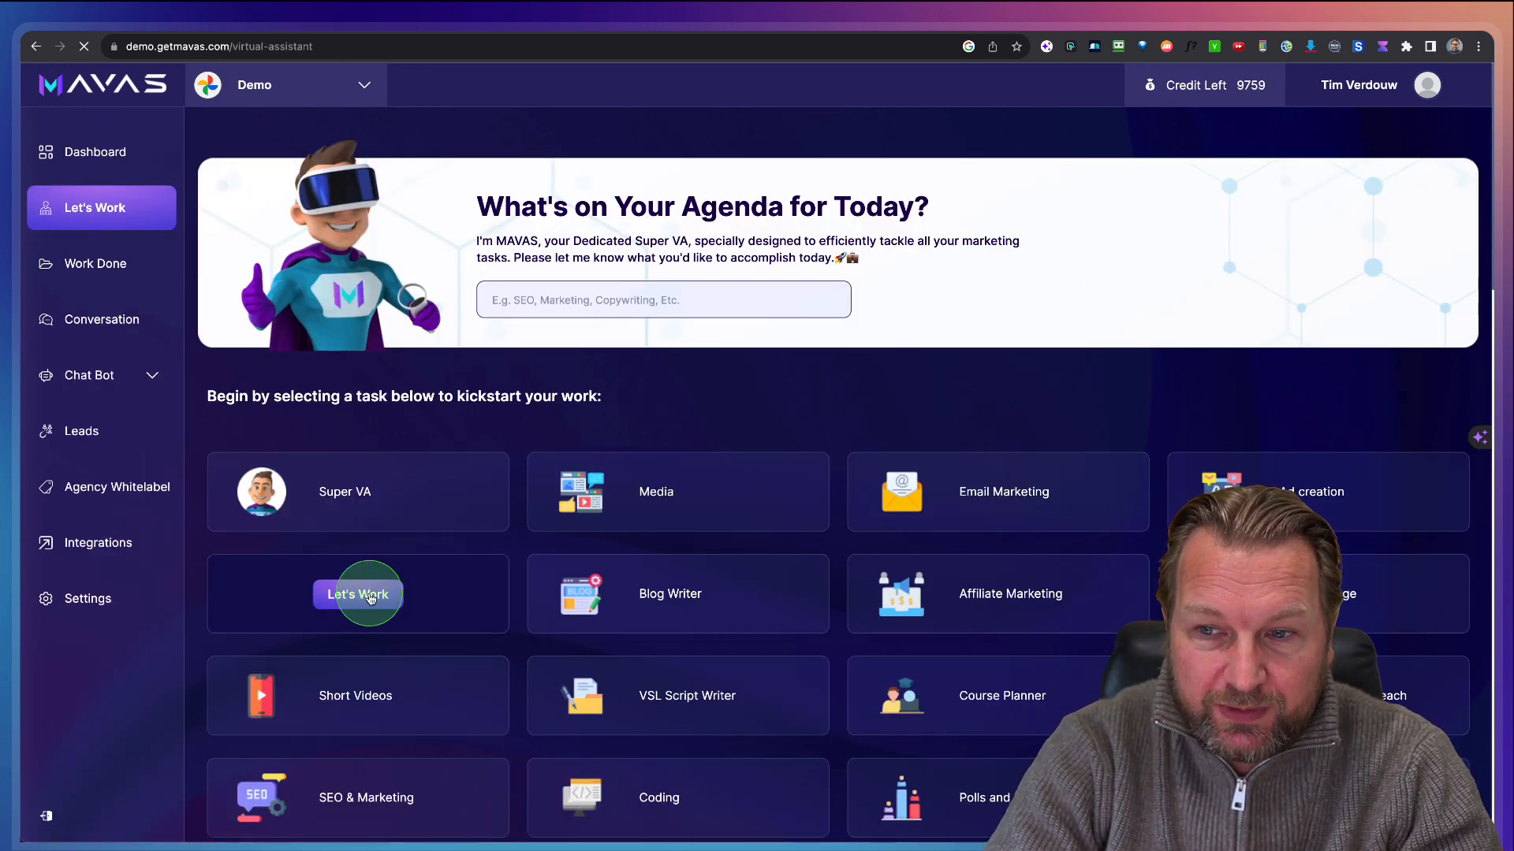
Step: Start the Copywriting assistant and ask its A/B testing headlines prompt
left_click(357, 594)
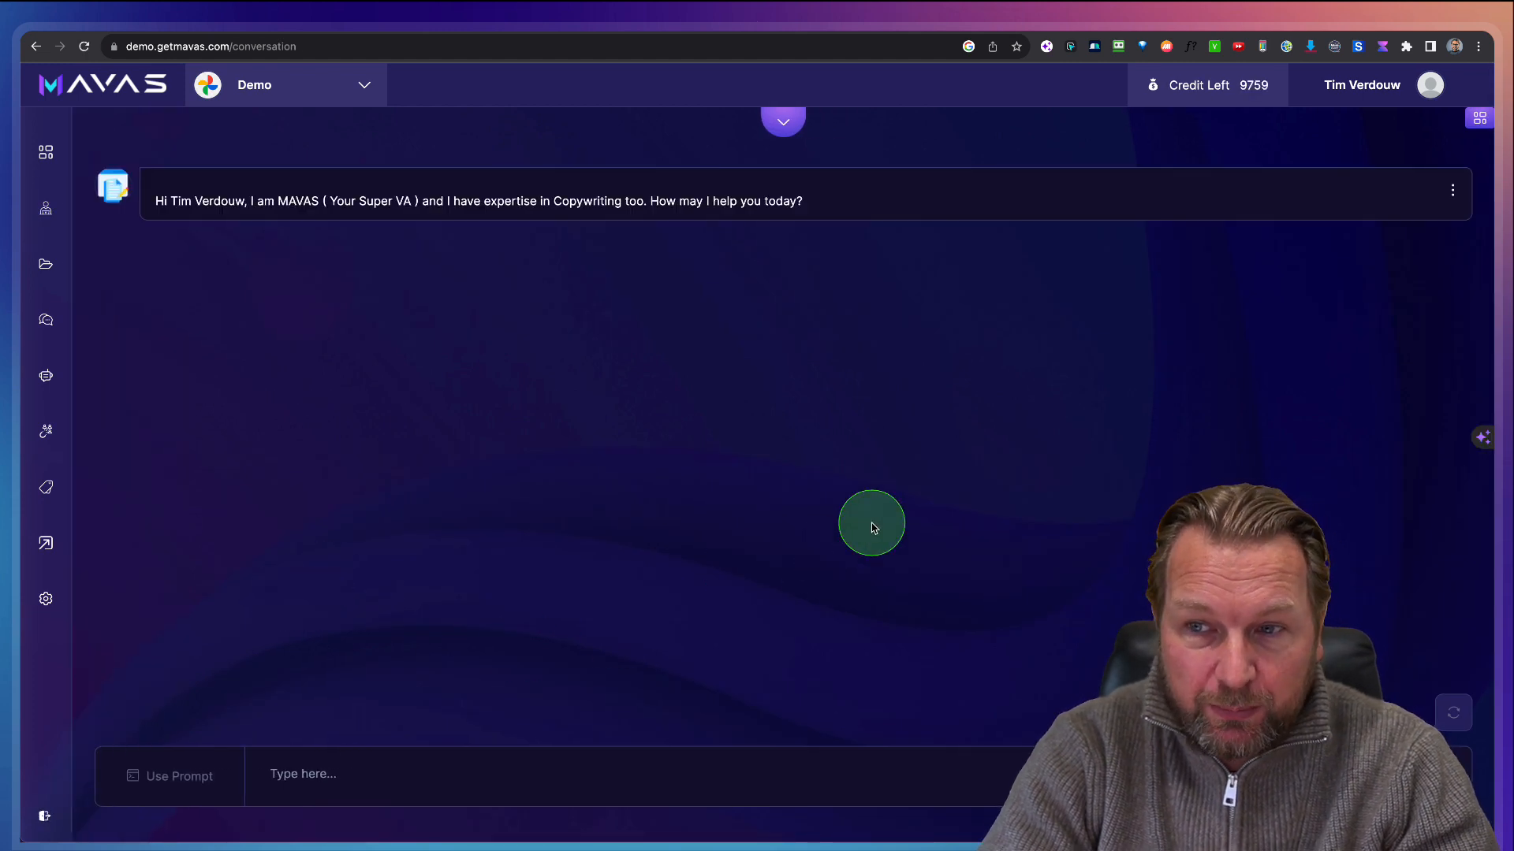
mouse_move(176, 778)
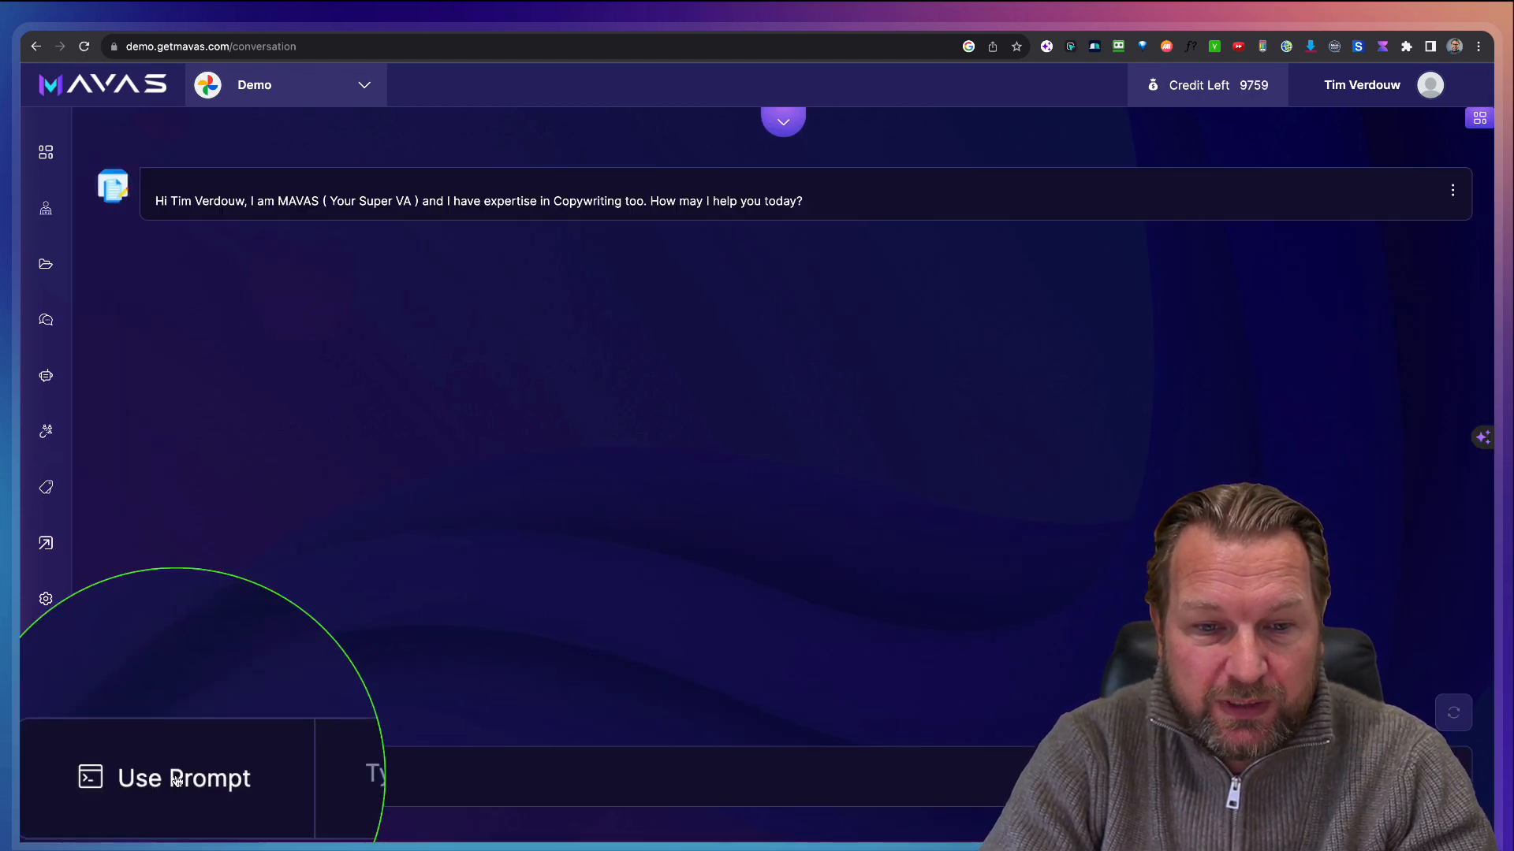
left_click(182, 778)
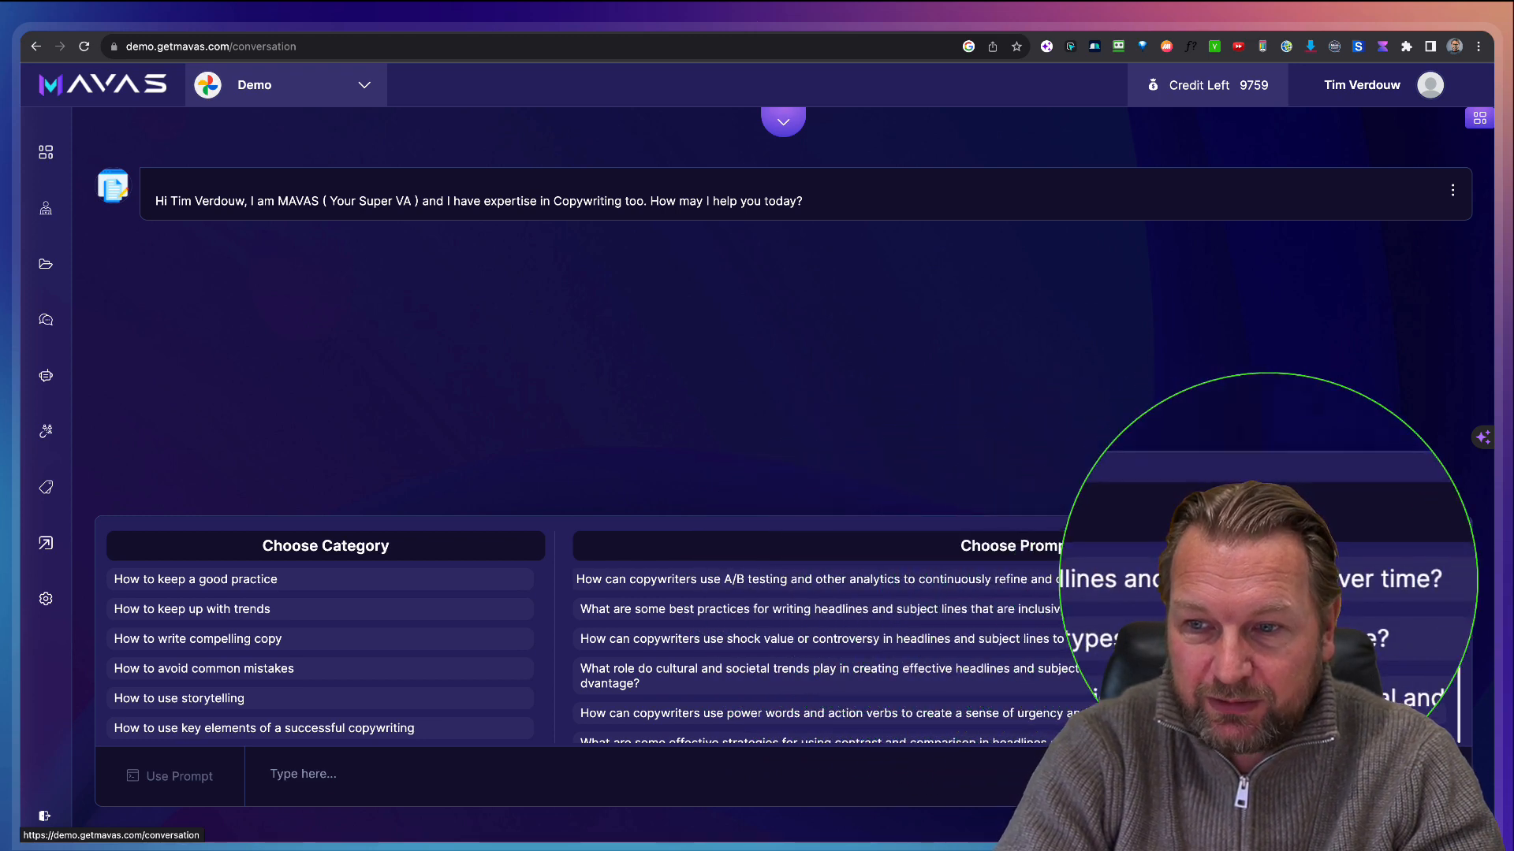
left_click(820, 579)
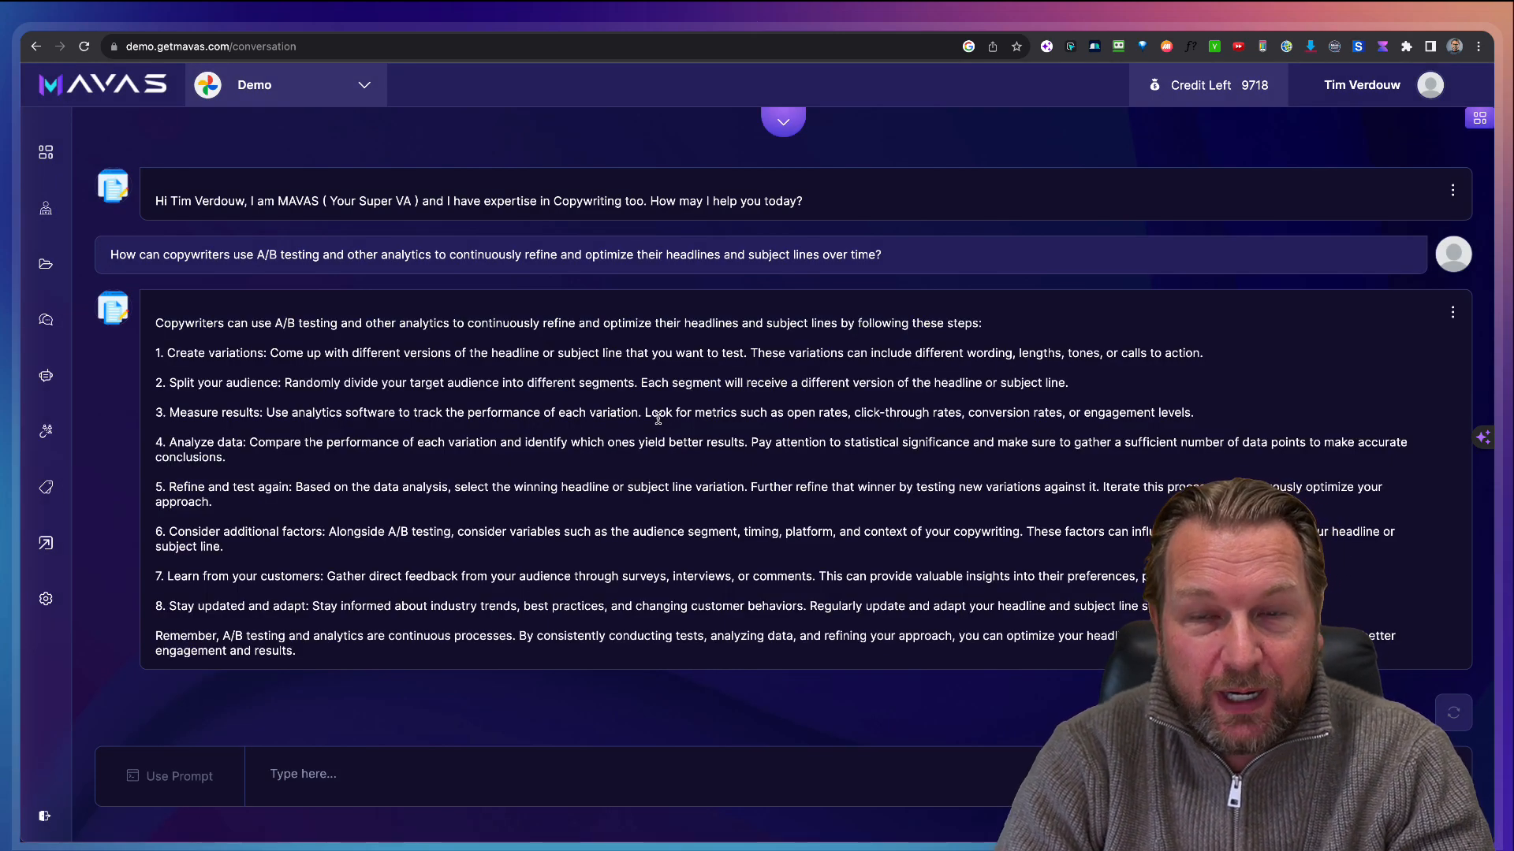
mouse_move(44, 214)
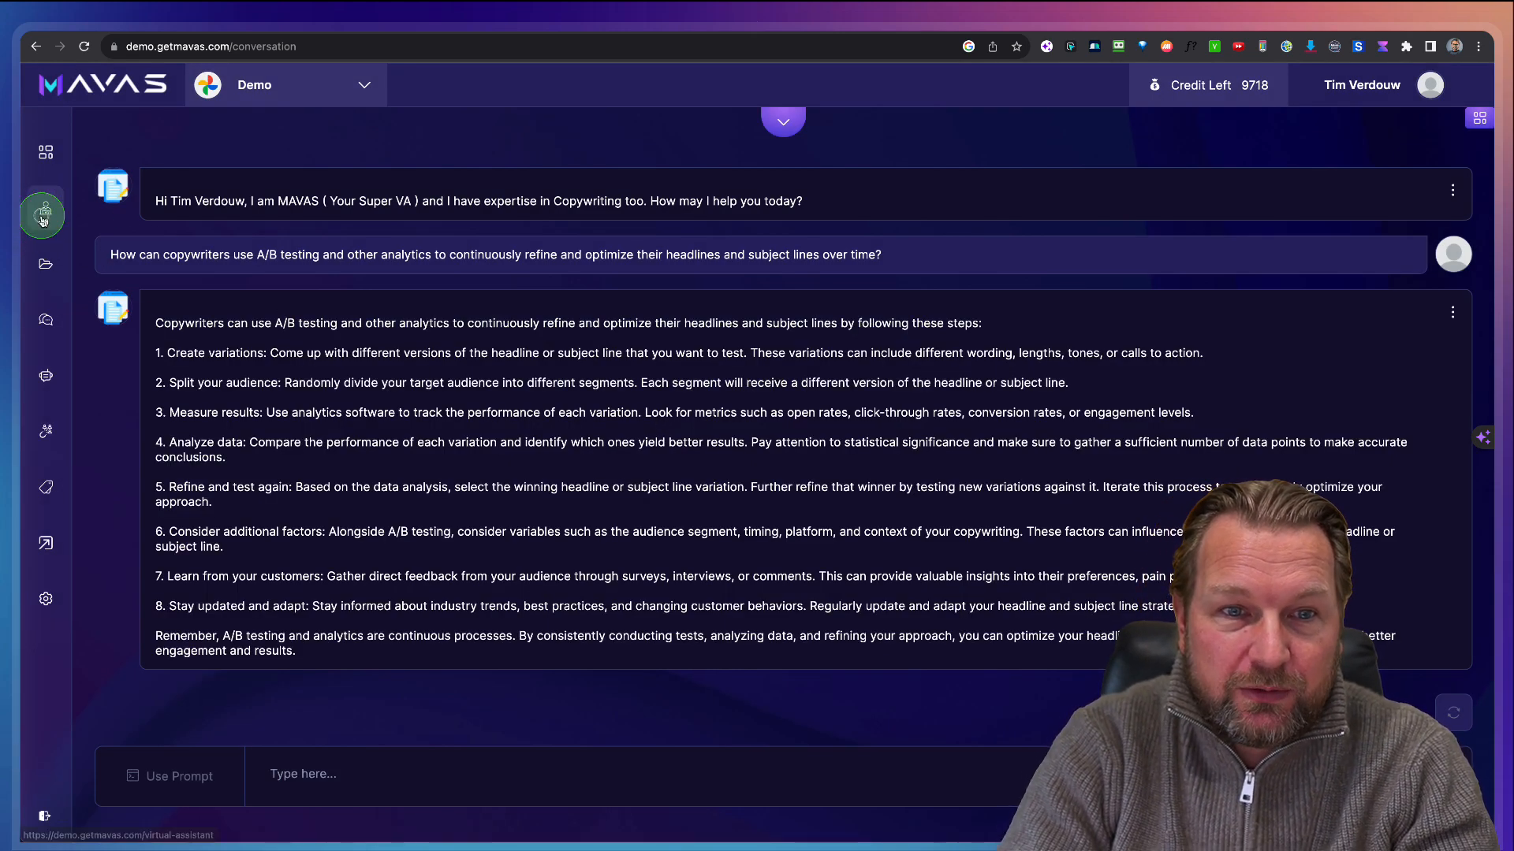
Step: Search 'seo', start SEO & Marketing, and show the SEO Tools and Analytics prompts
left_click(43, 214)
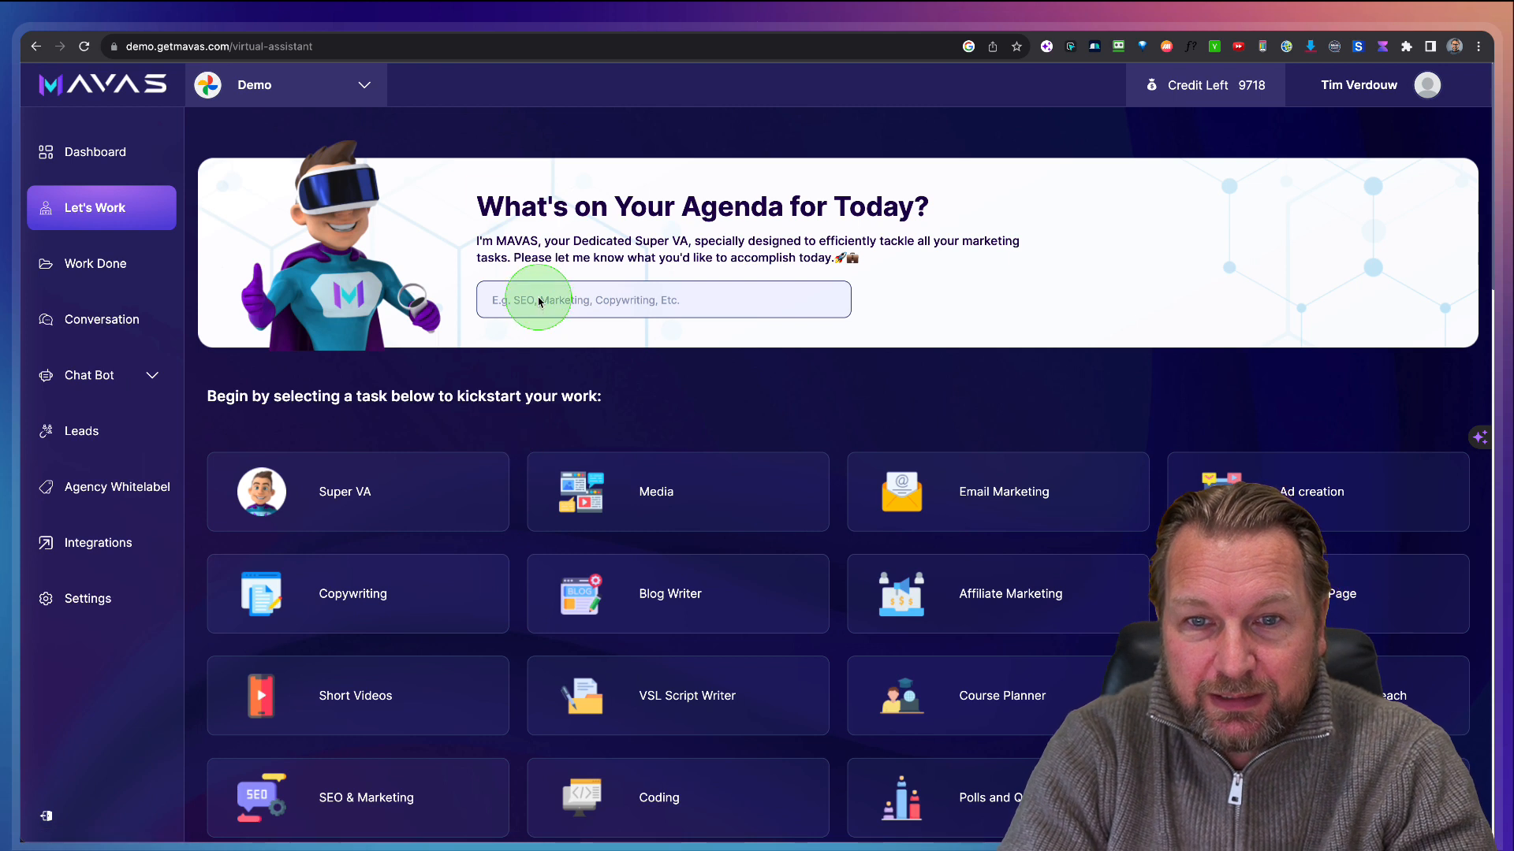
type("seo")
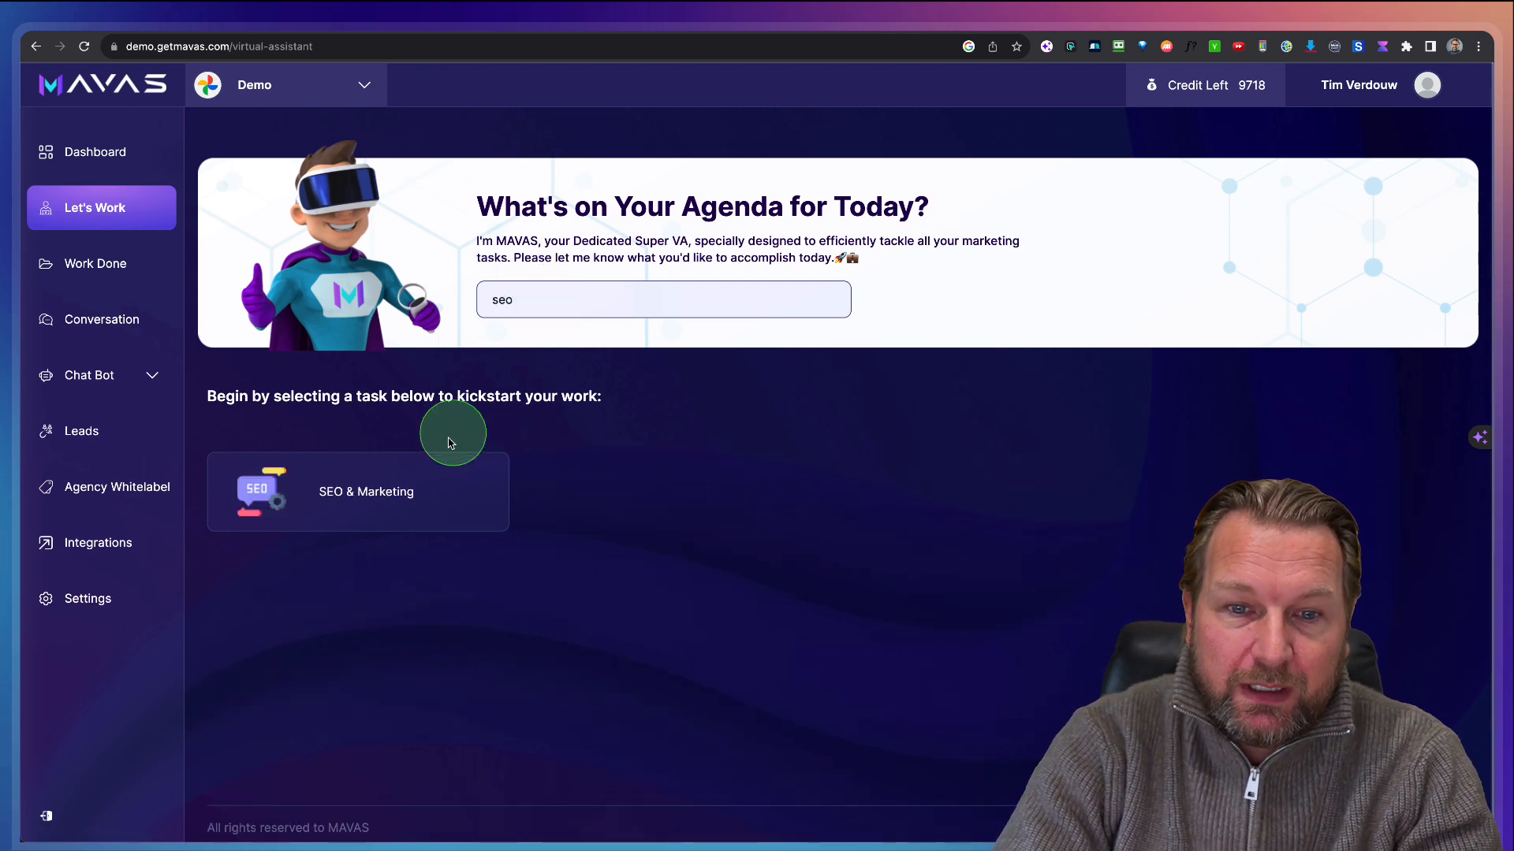
left_click(357, 491)
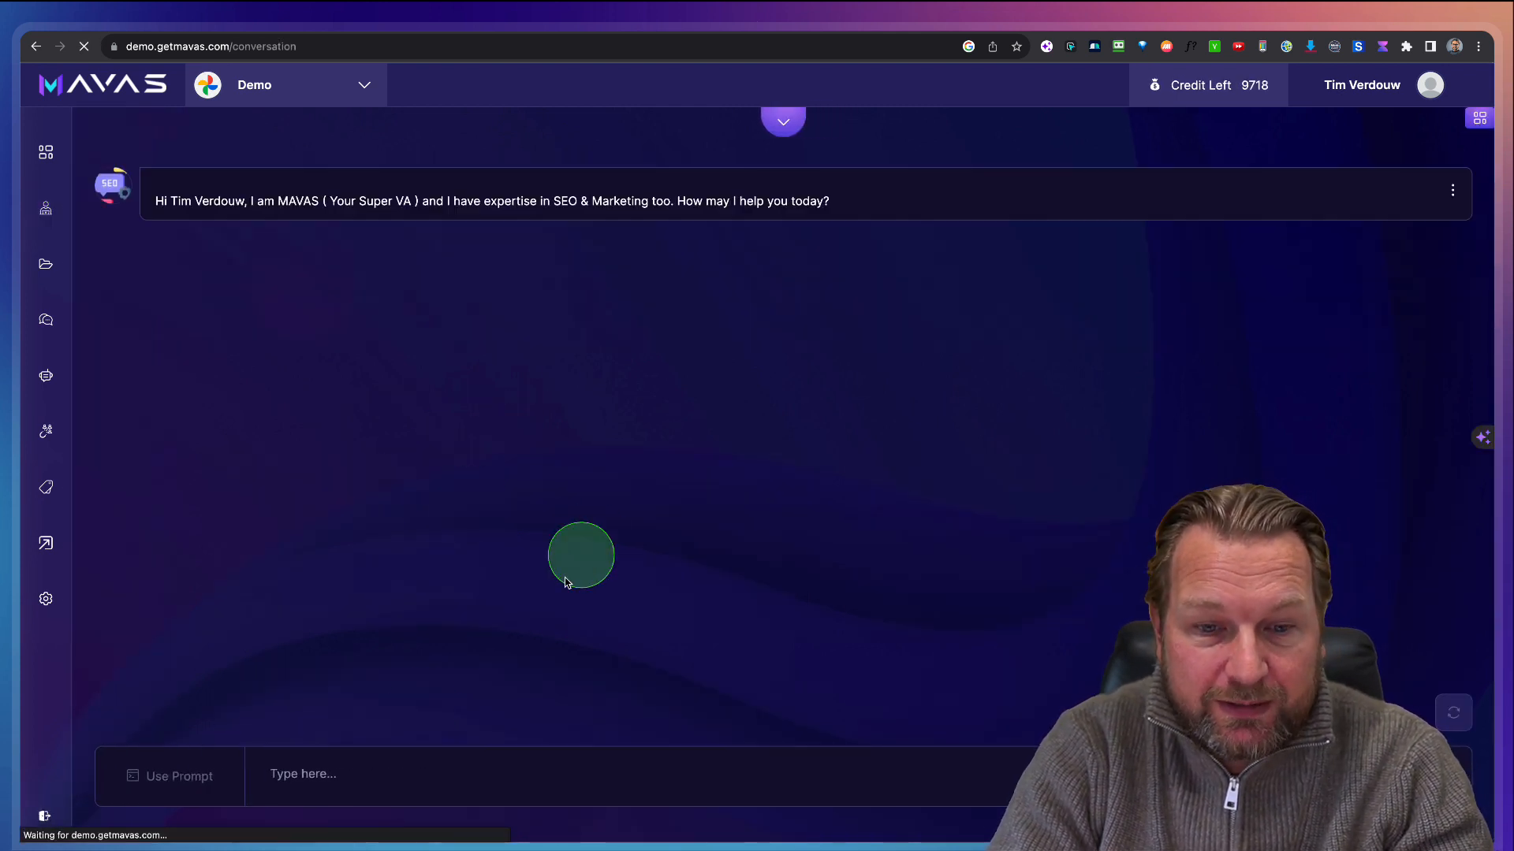
left_click(177, 776)
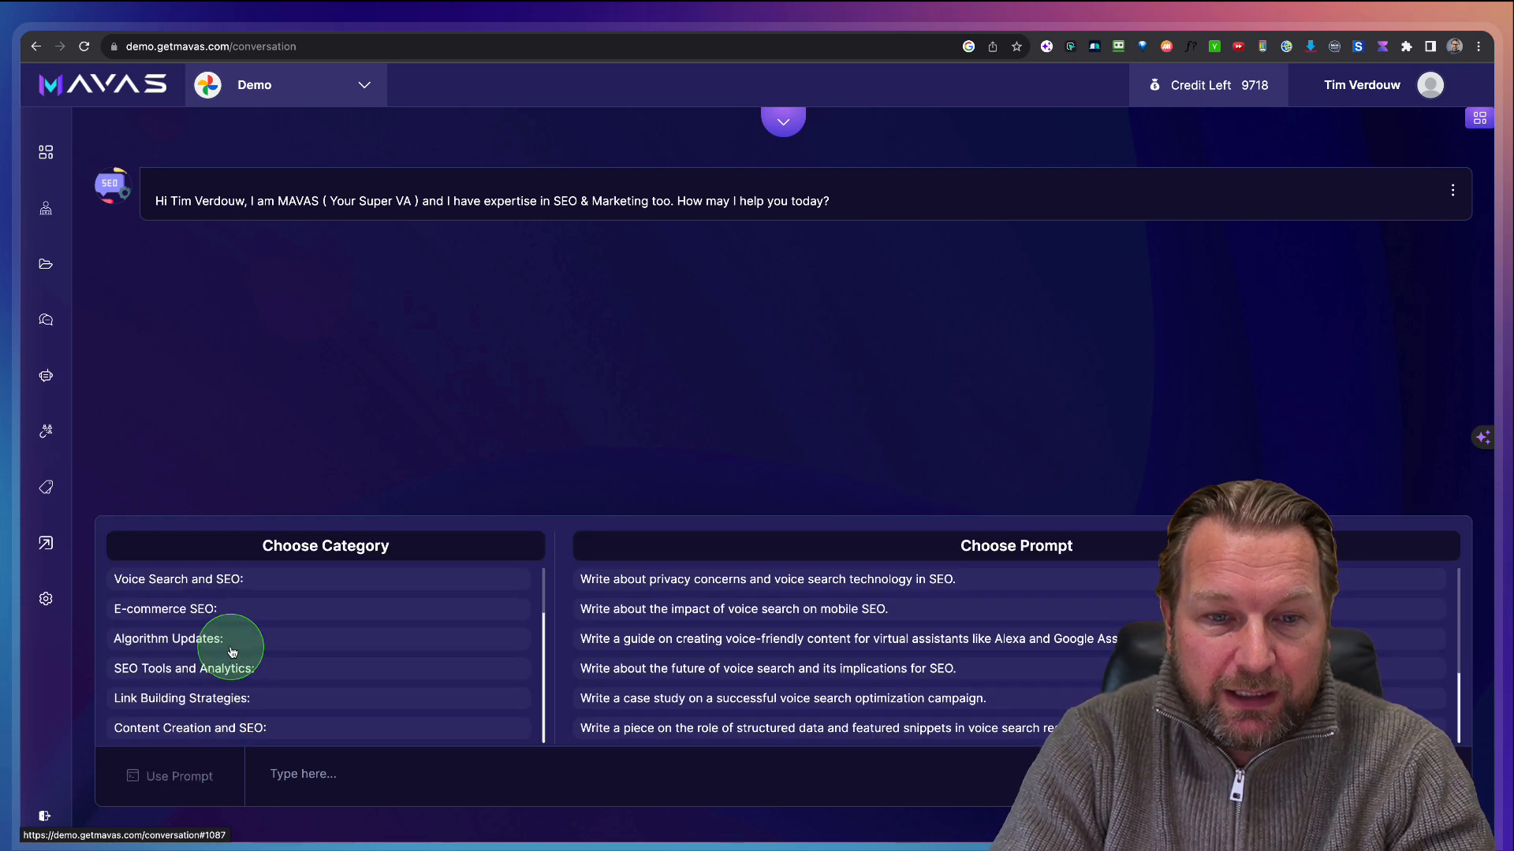
left_click(183, 667)
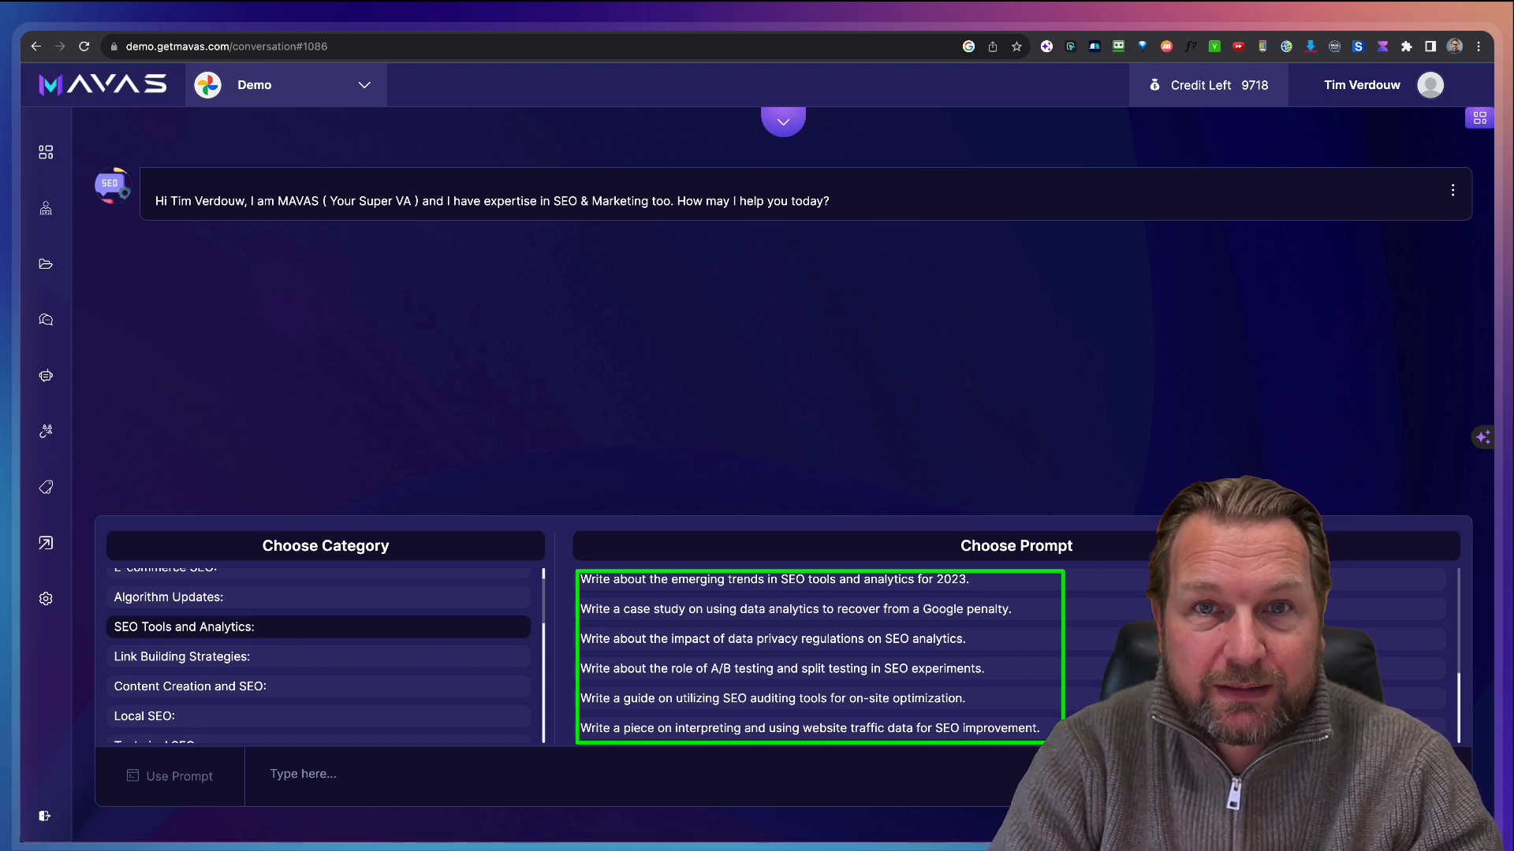
mouse_move(874, 672)
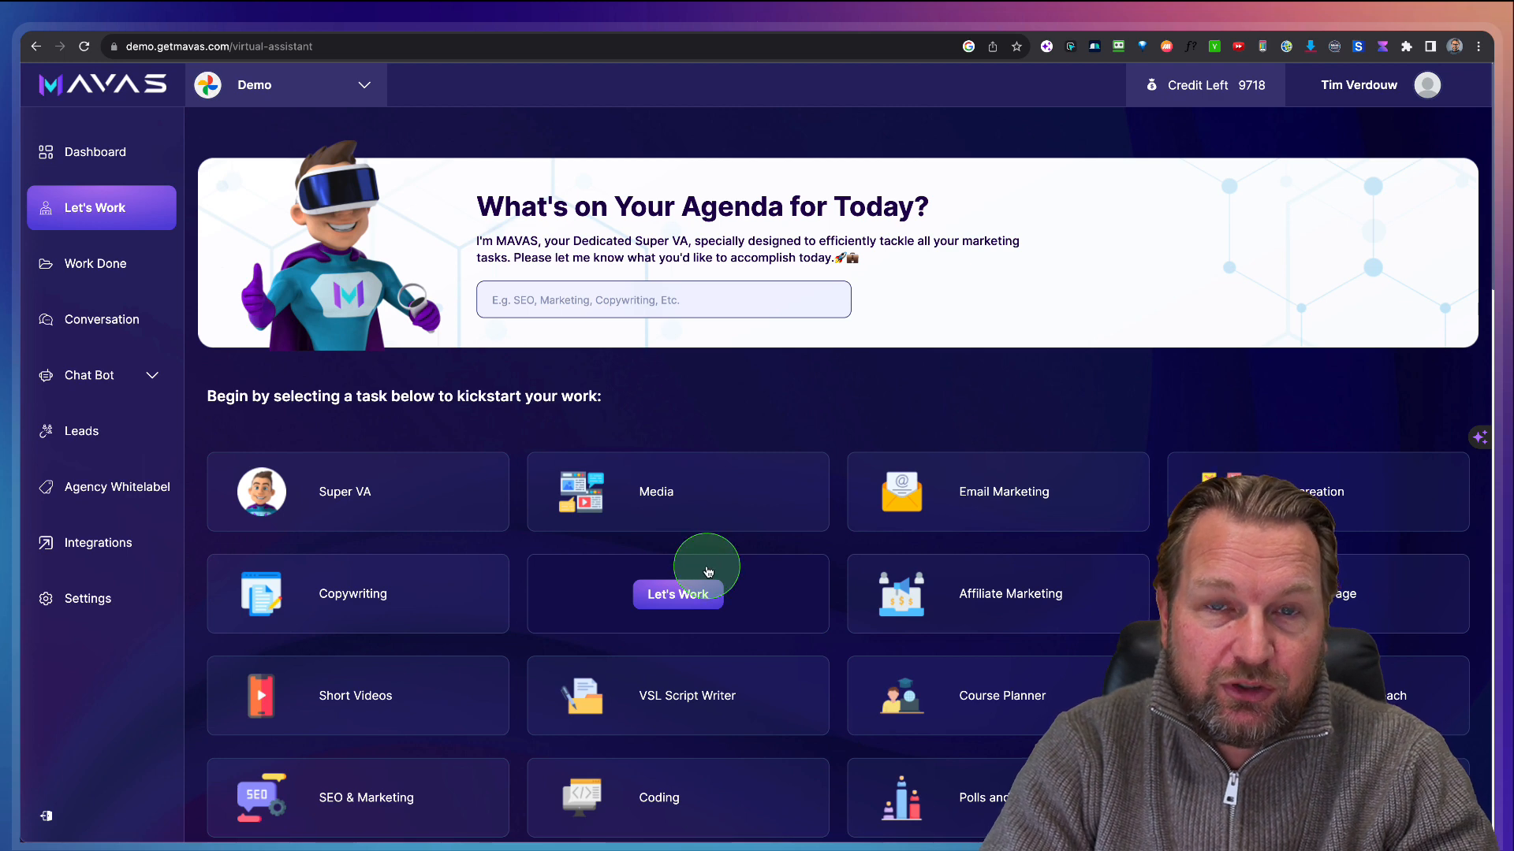
scroll("down", 3)
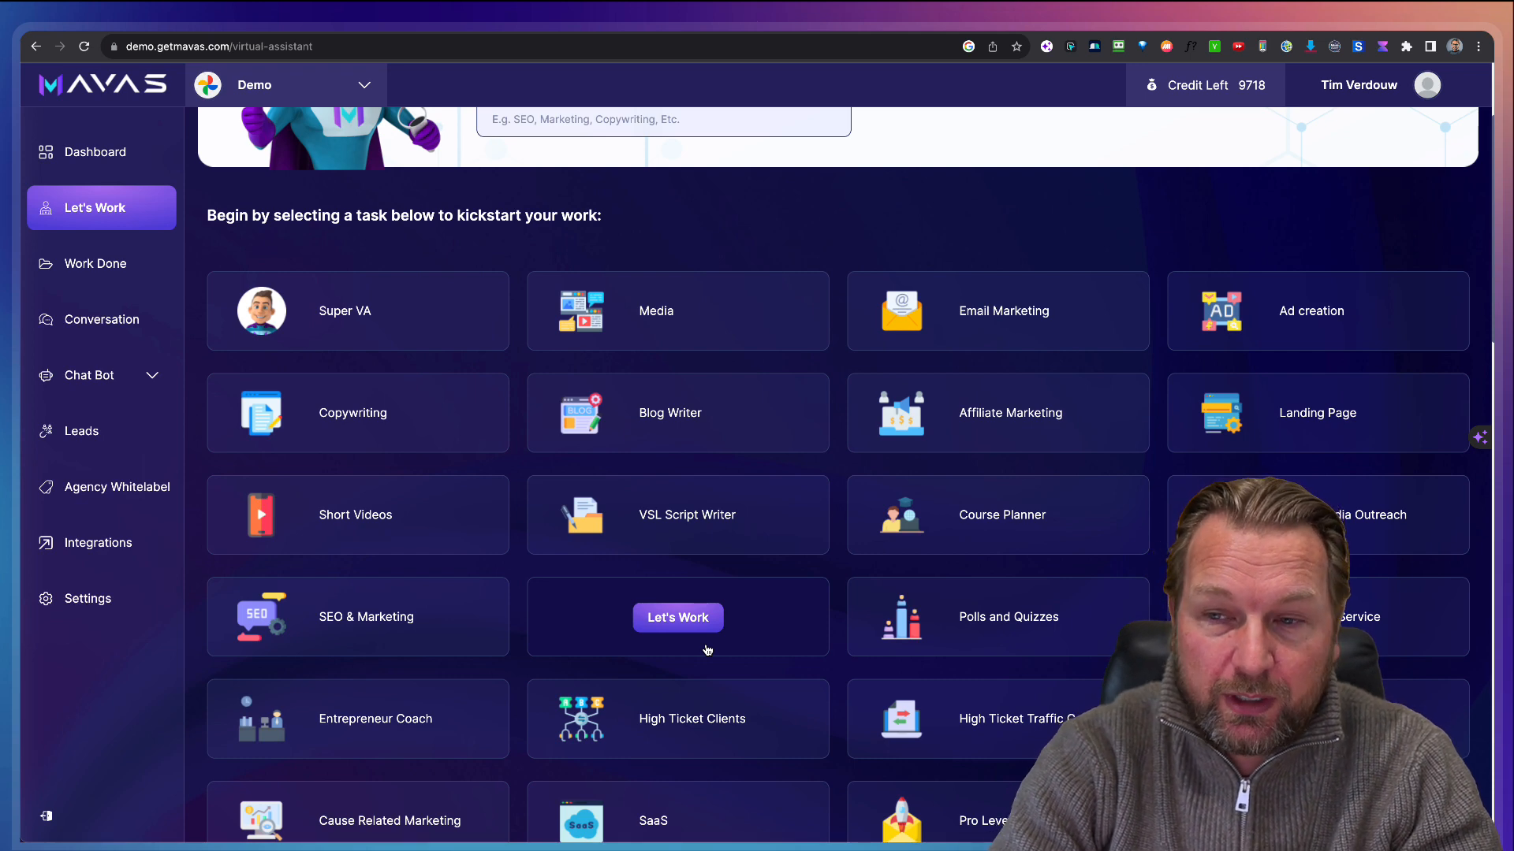
scroll("down", 3)
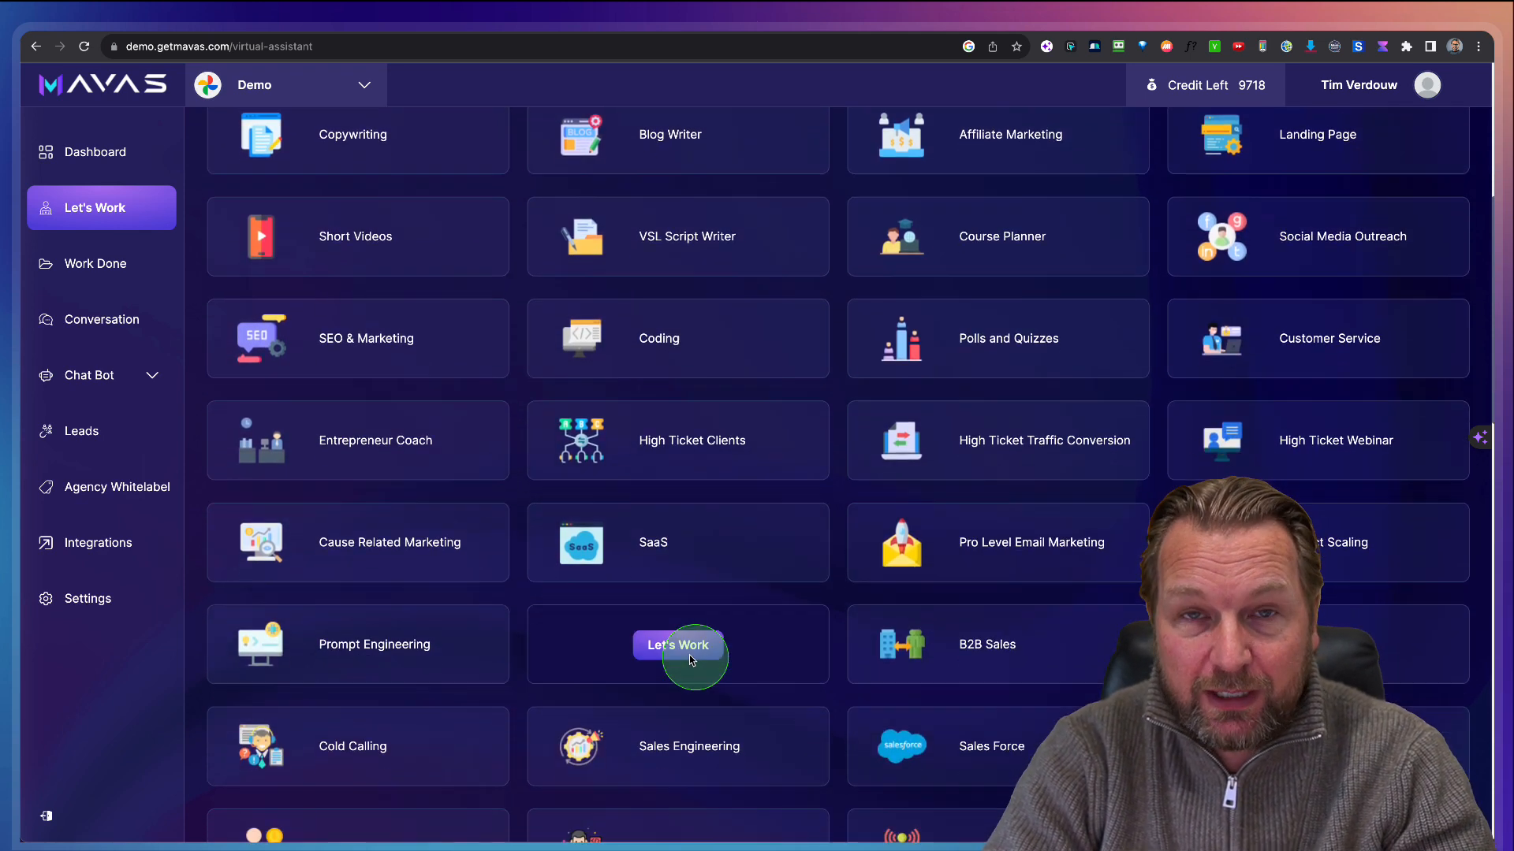
scroll("down", 3)
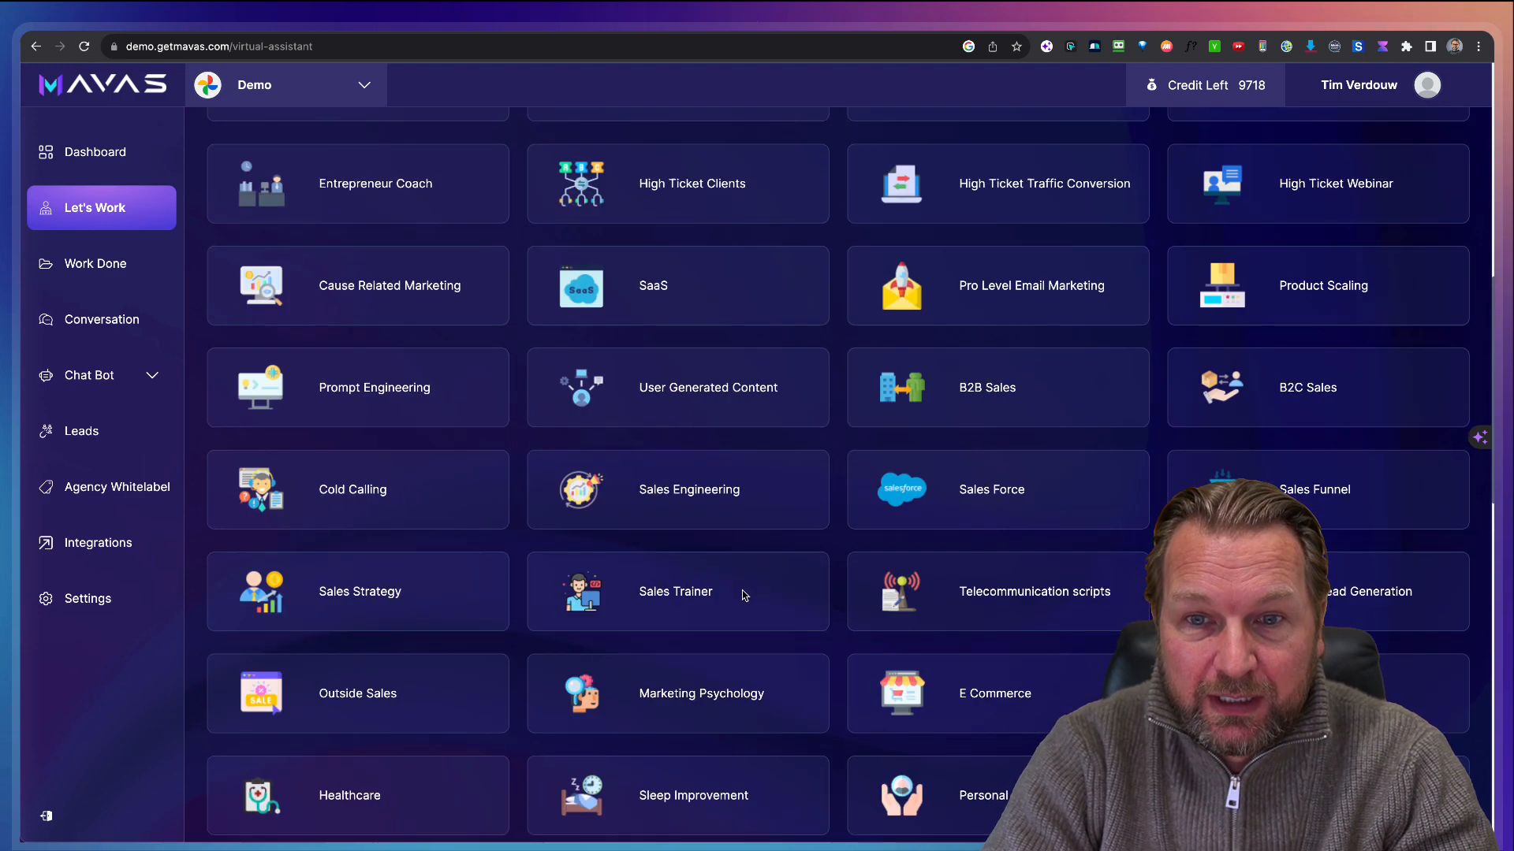
scroll("up", 3)
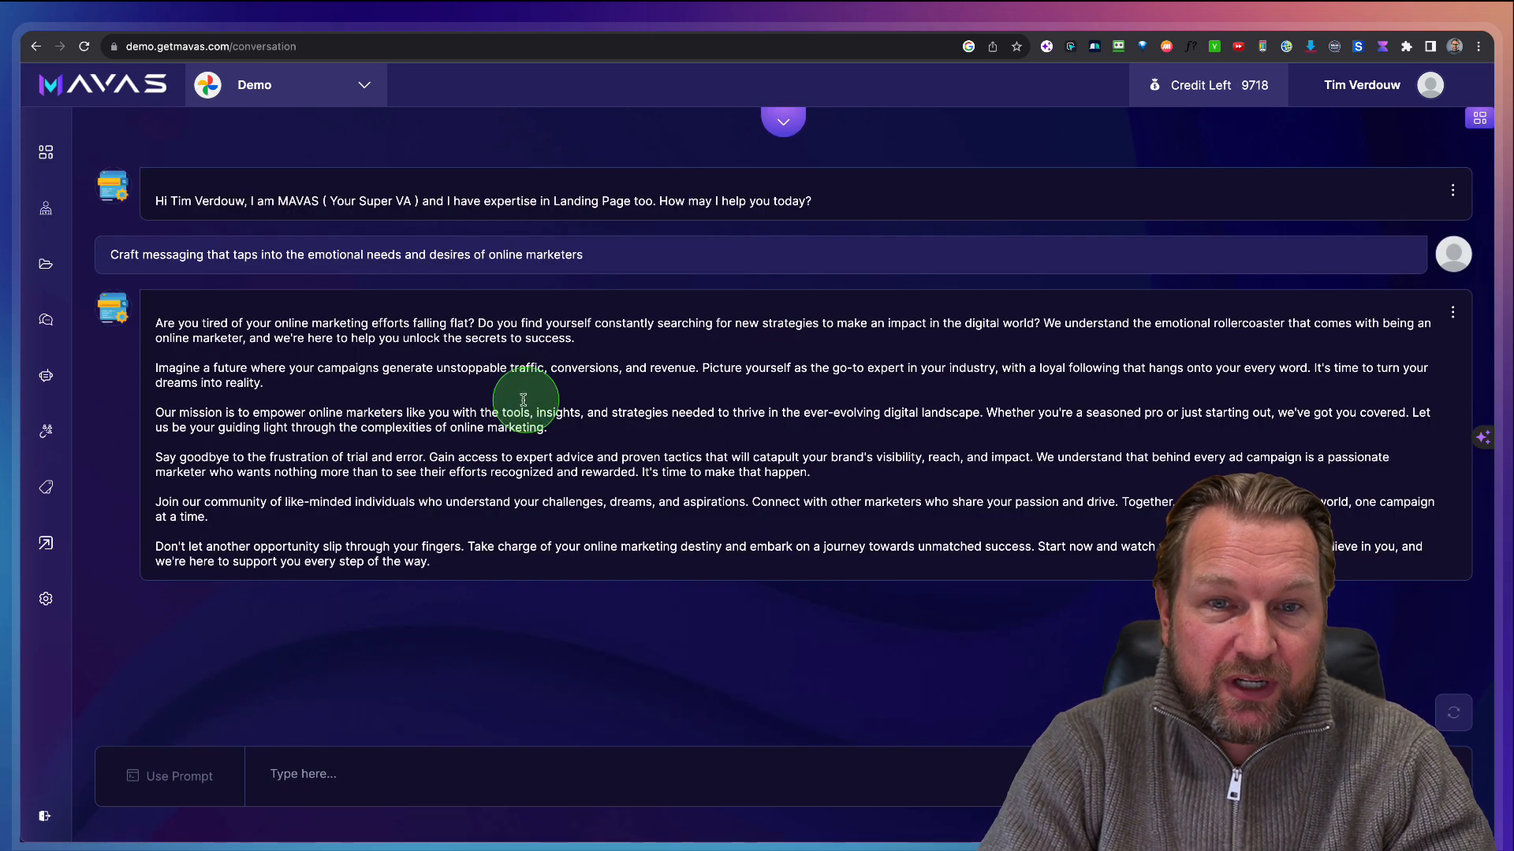
mouse_move(552, 425)
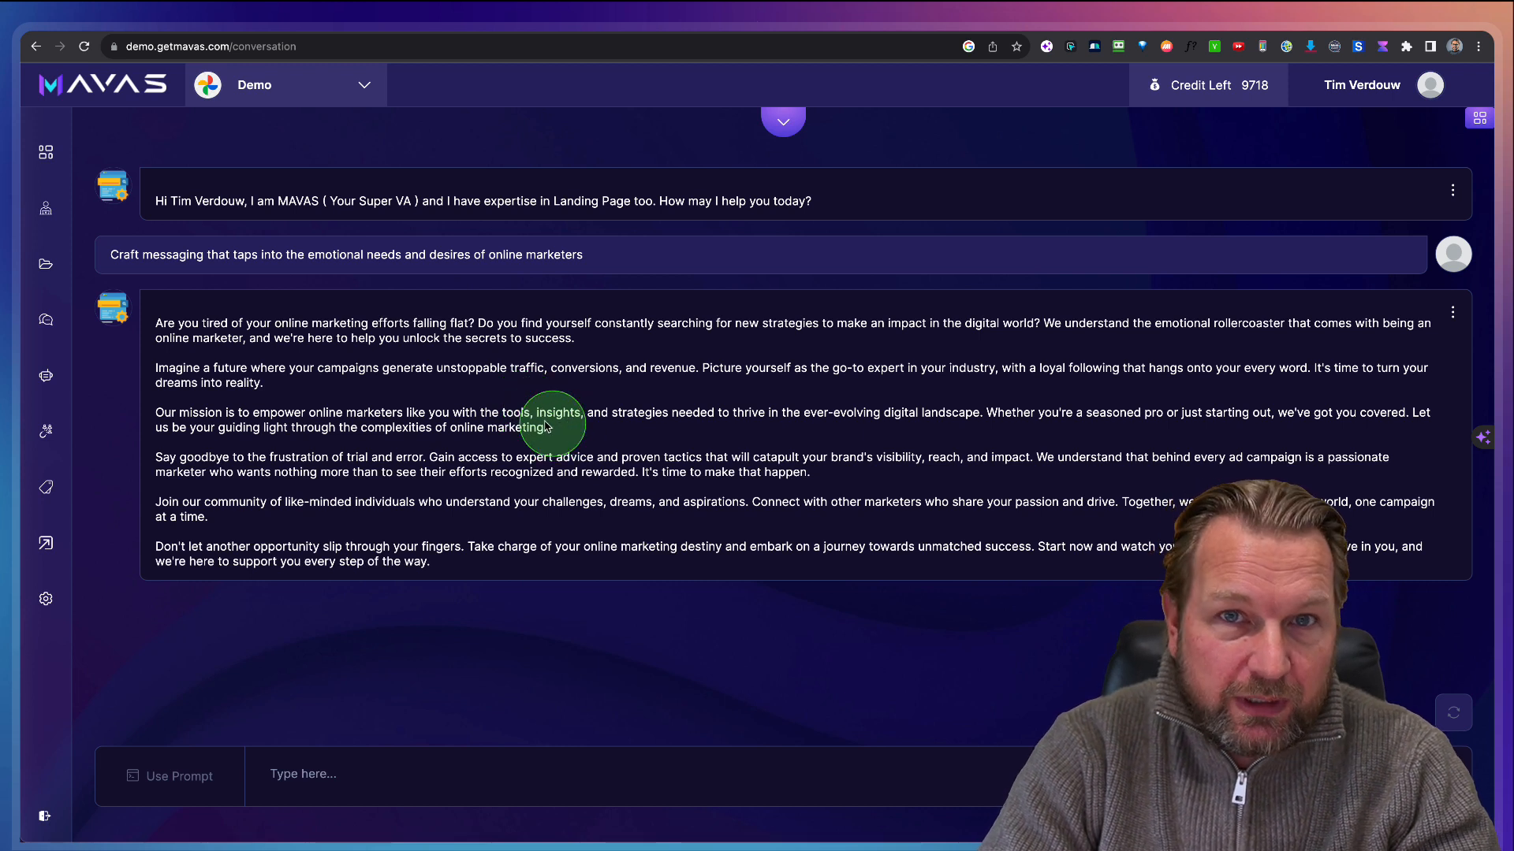
mouse_move(1452, 312)
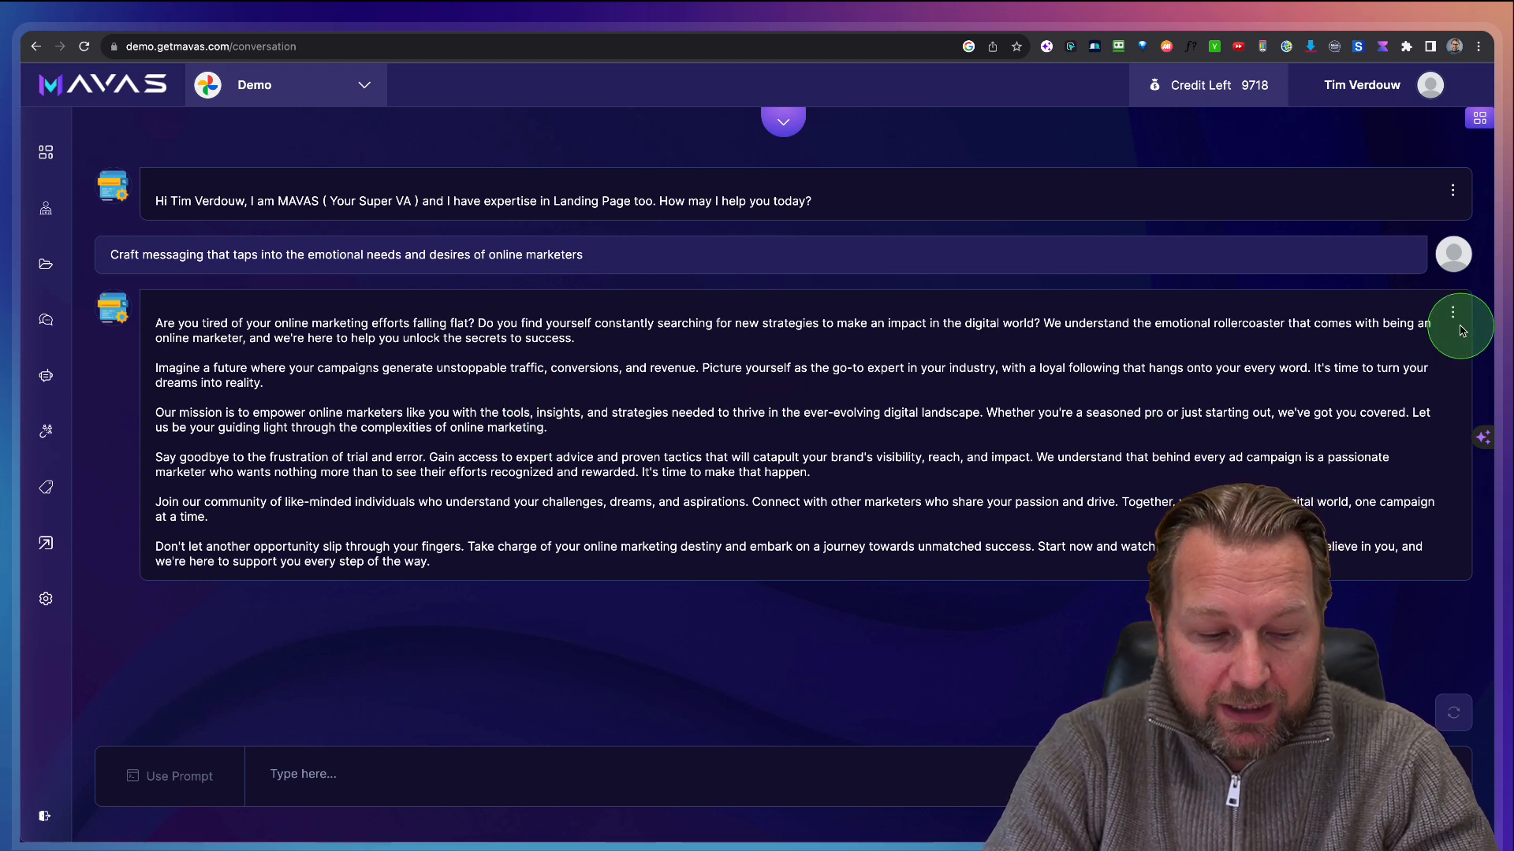
Step: Show the options menu on the online marketers copy reply
left_click(1452, 315)
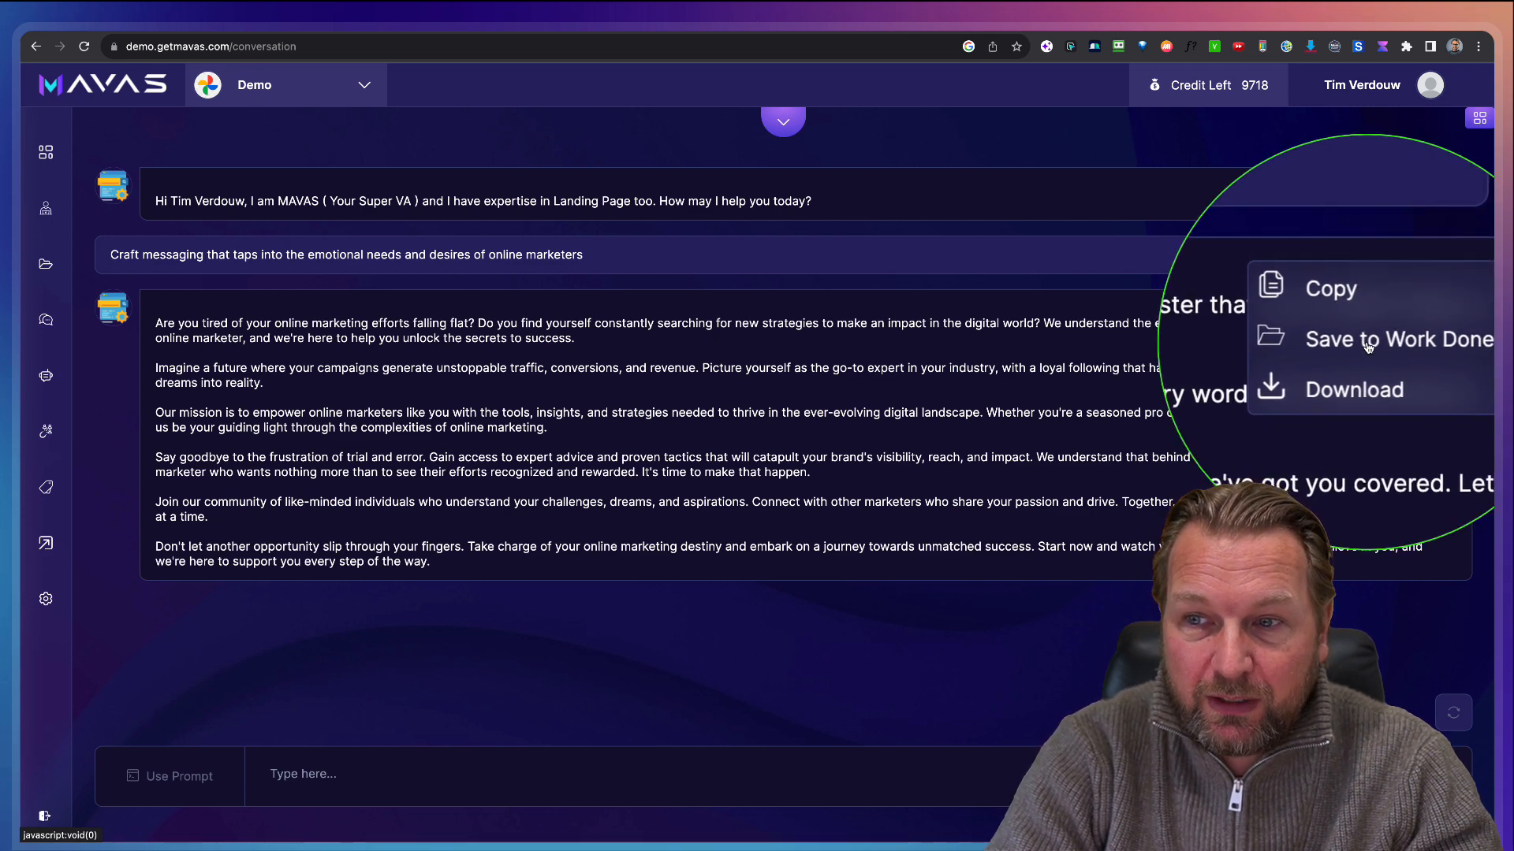
Step: Create a 'Landing page copy' Work Done folder and save the online marketers copy there
left_click(1397, 339)
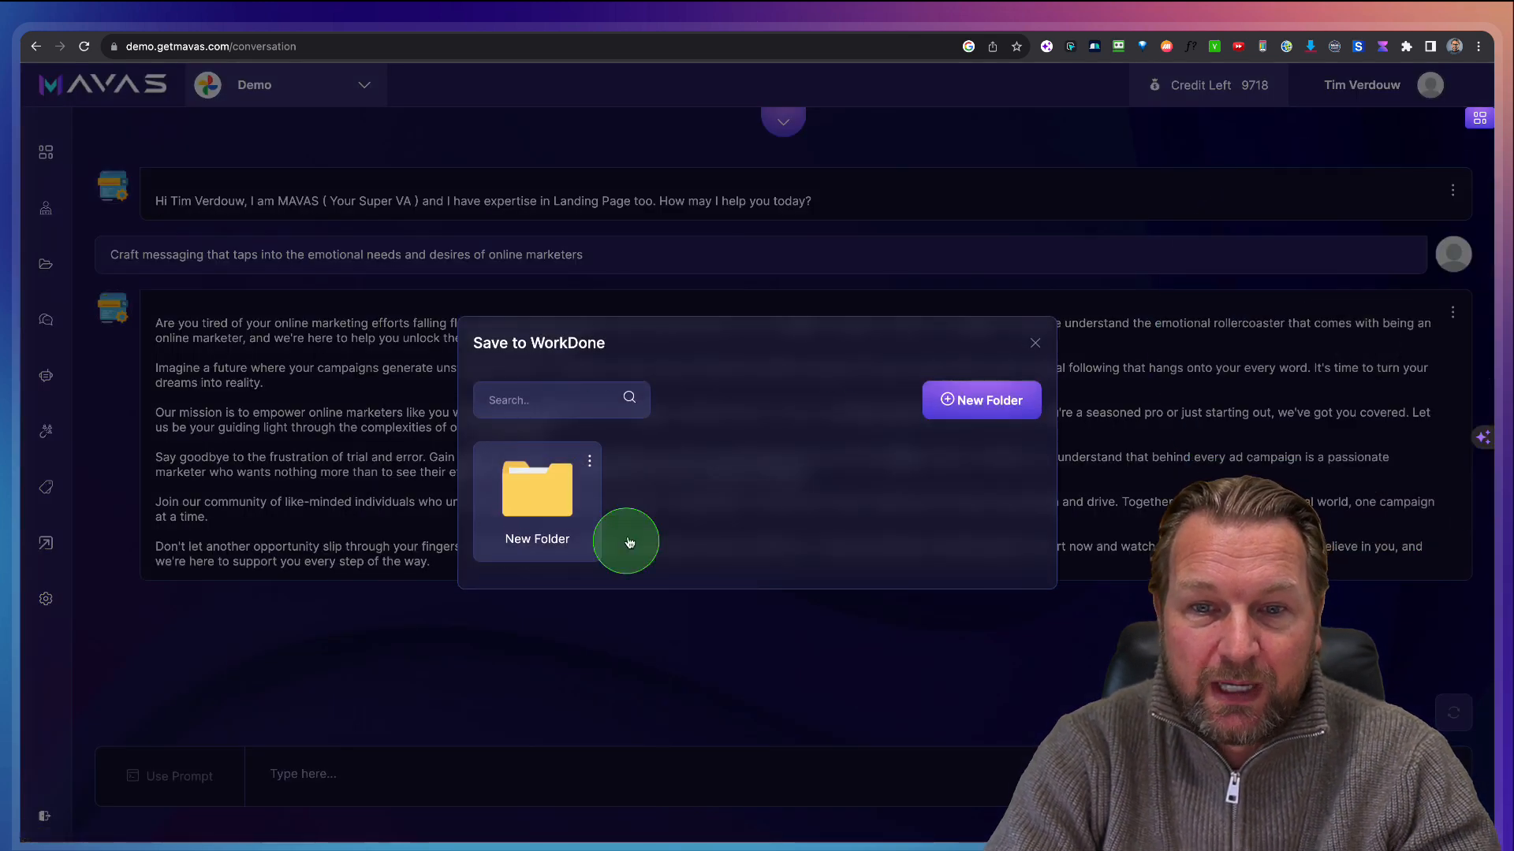
mouse_move(907, 416)
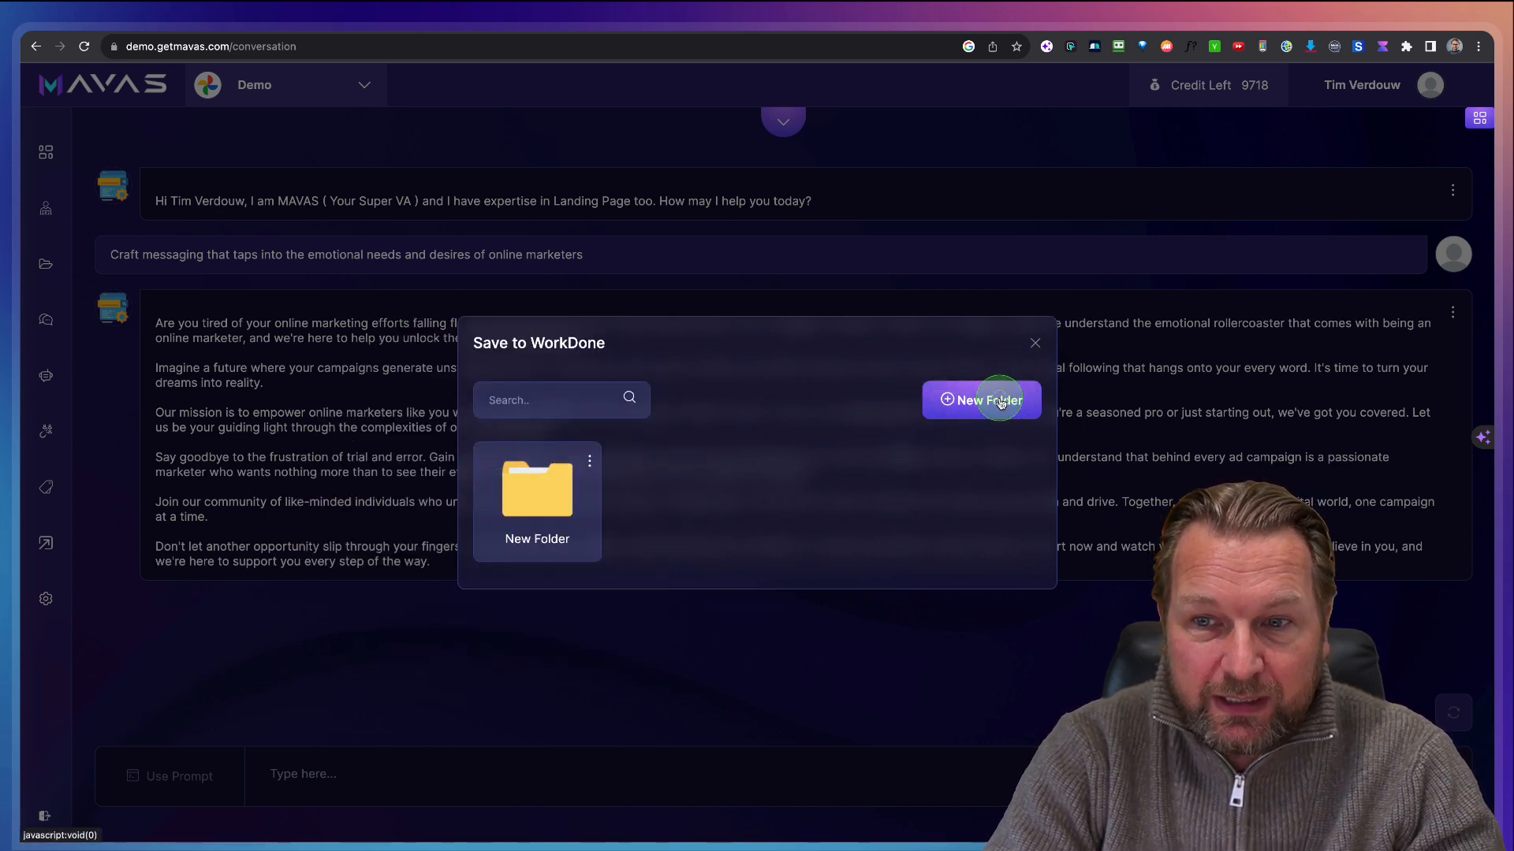
left_click(981, 399)
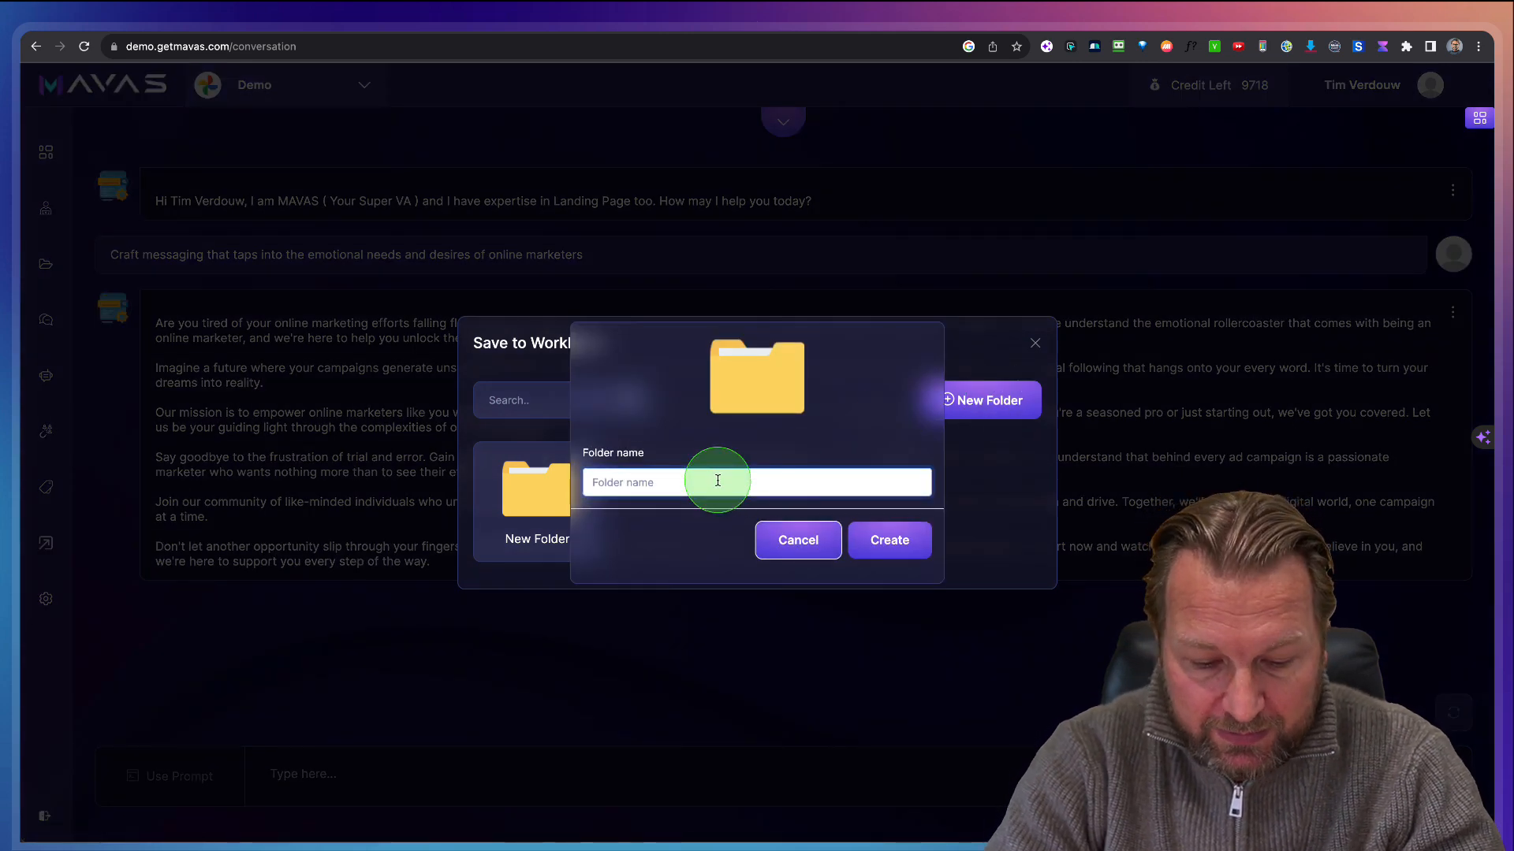
type("Land")
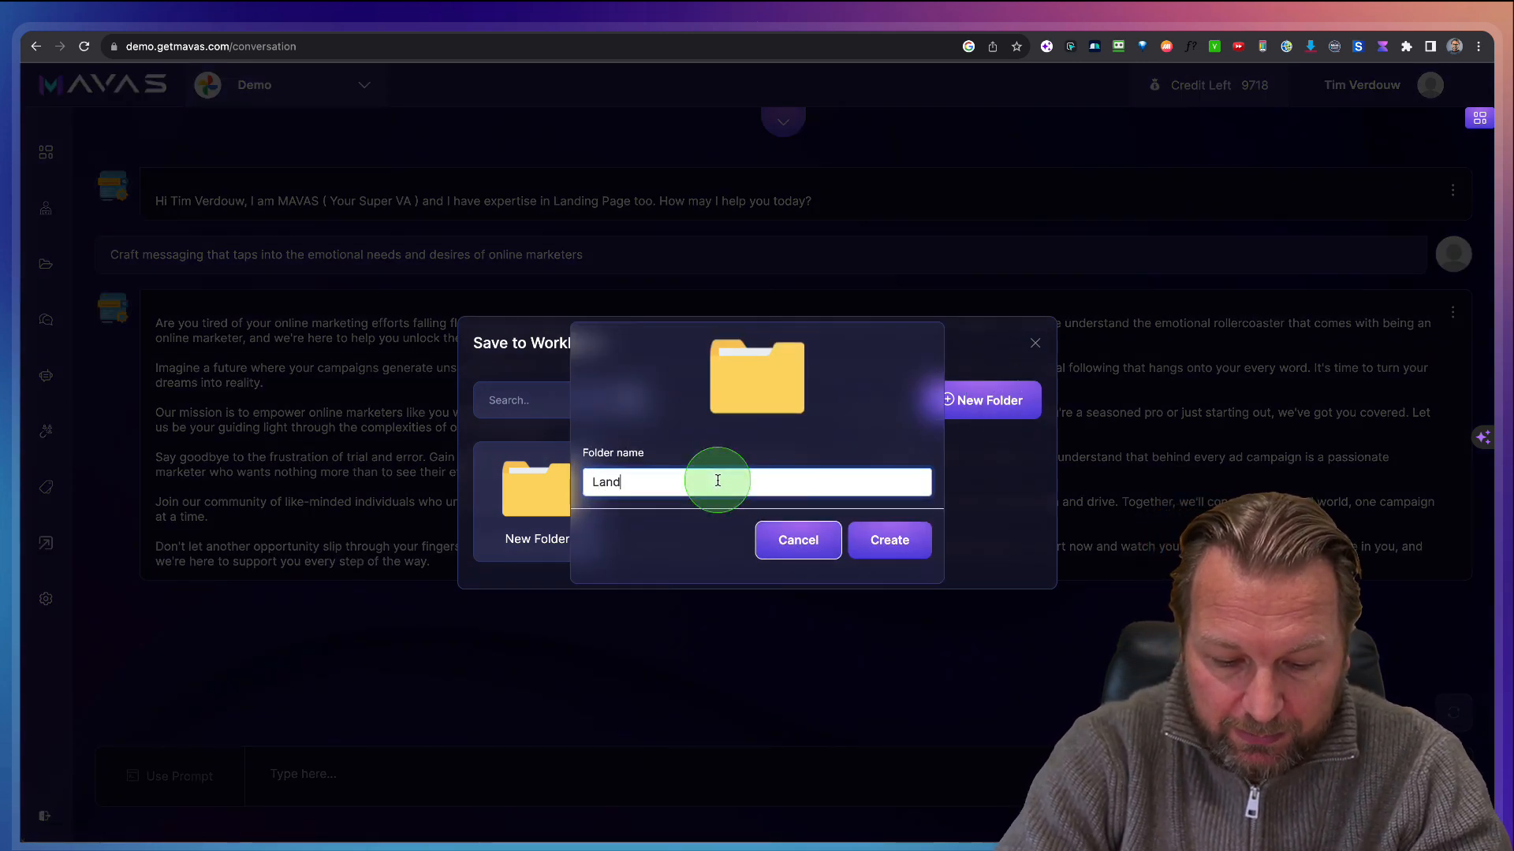
type("ing page copy")
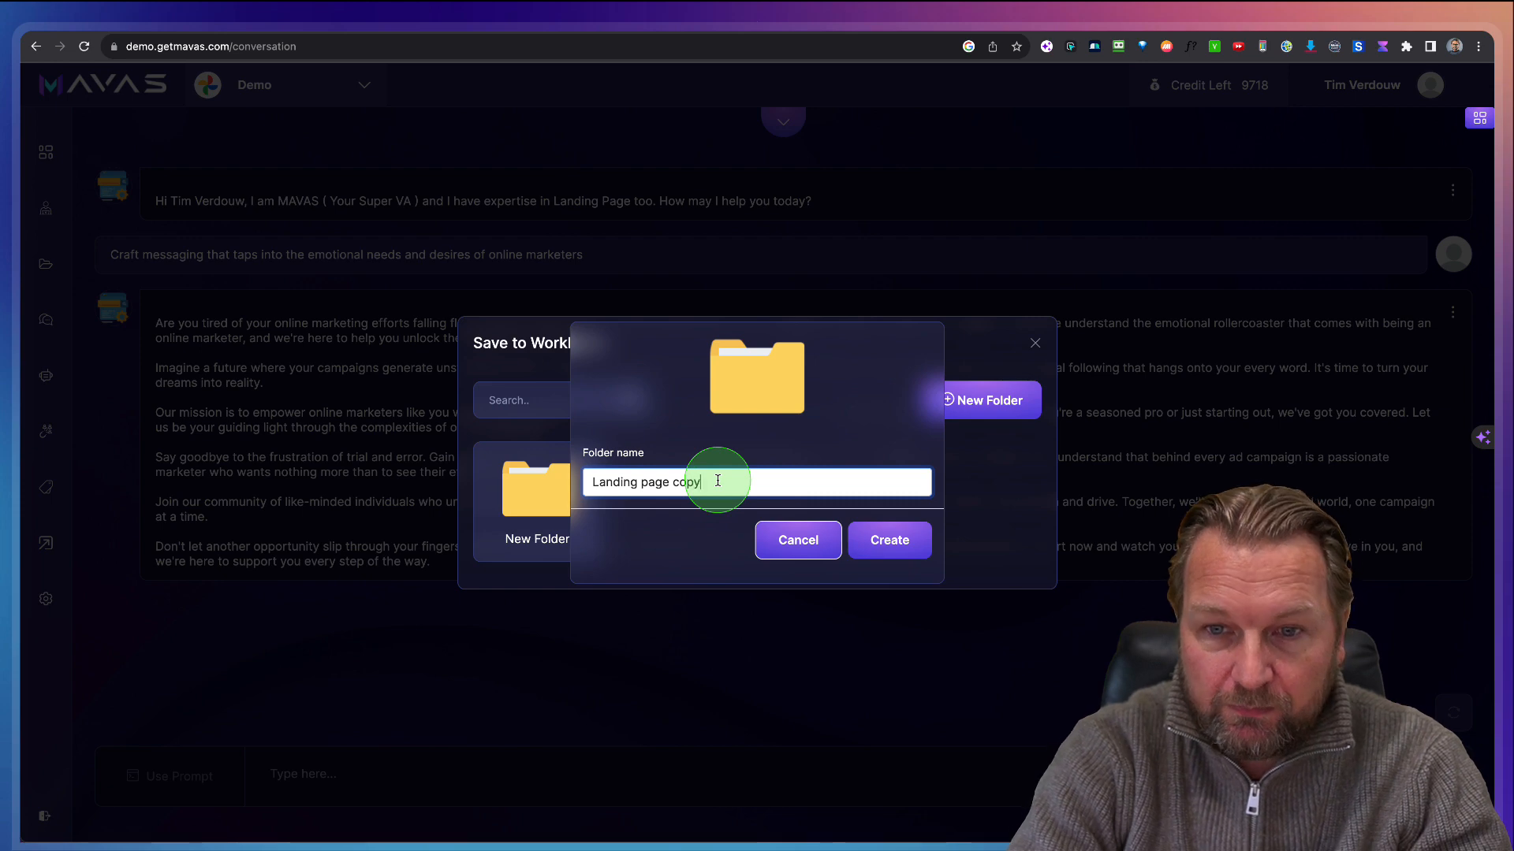
left_click(886, 540)
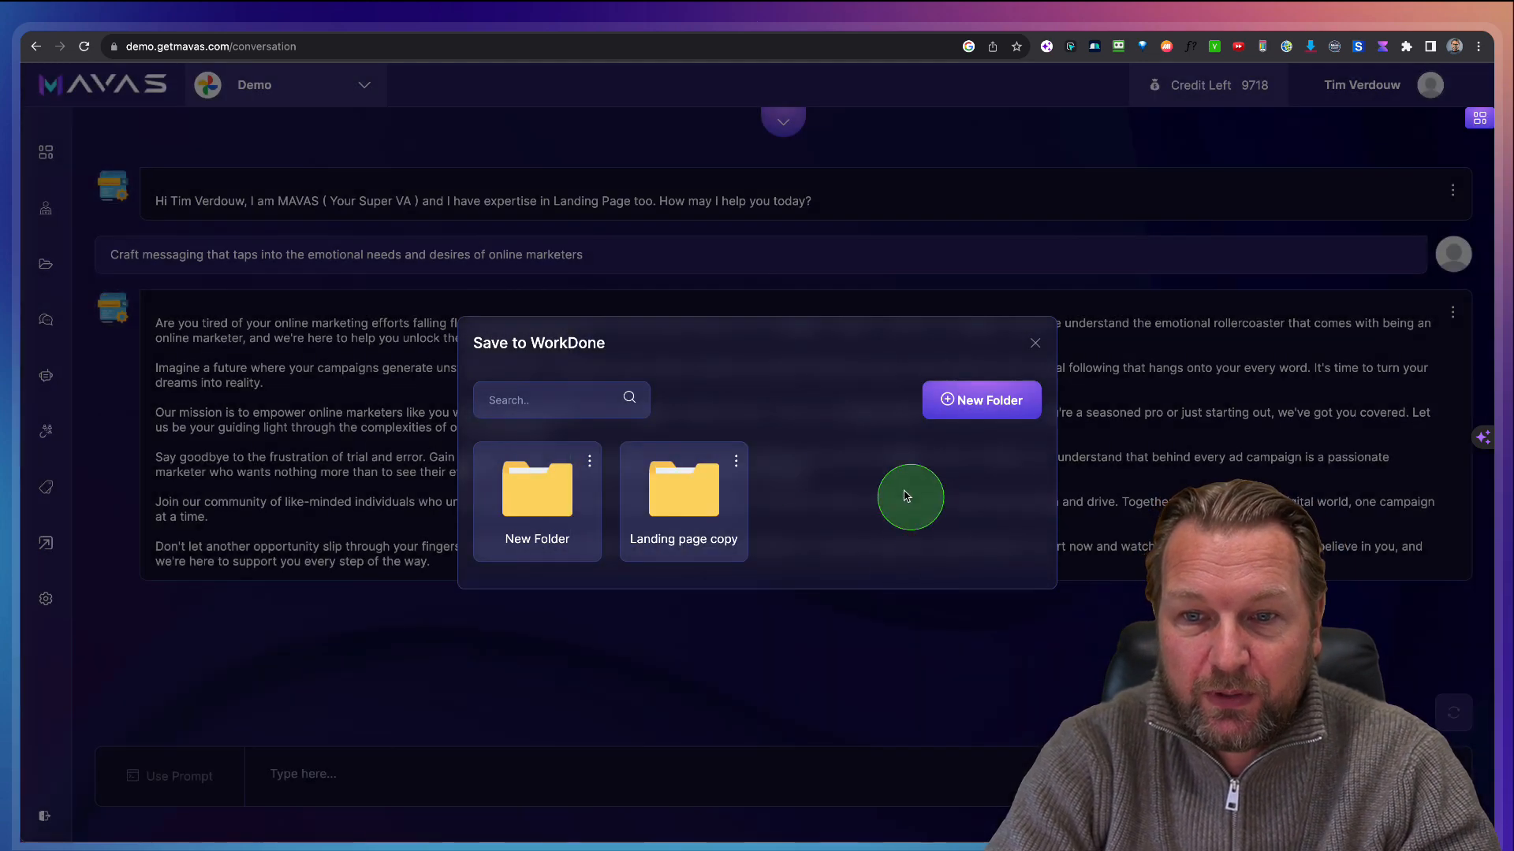
left_click(683, 489)
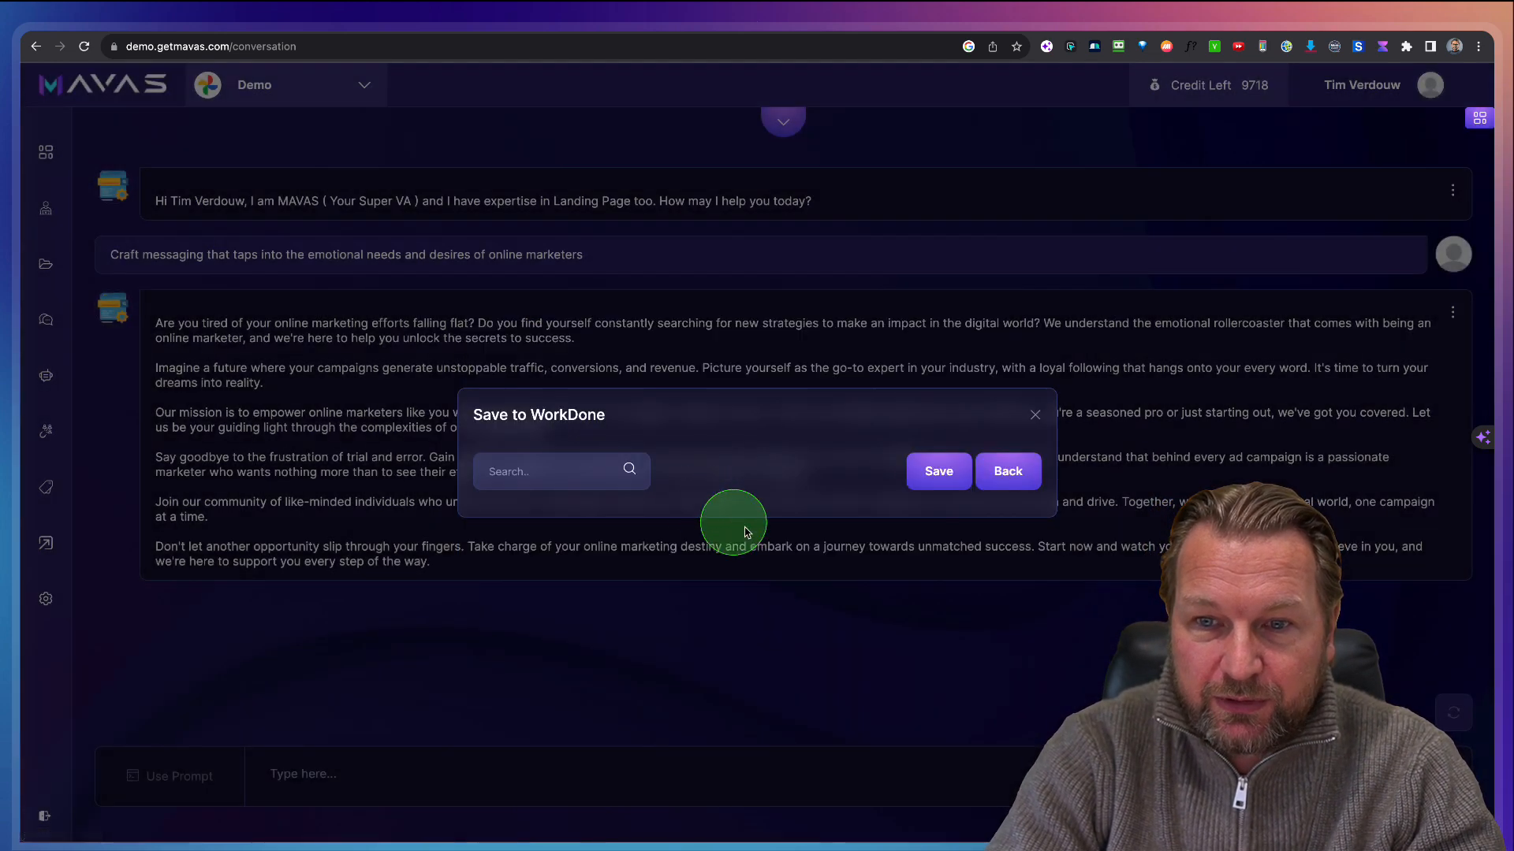
left_click(937, 471)
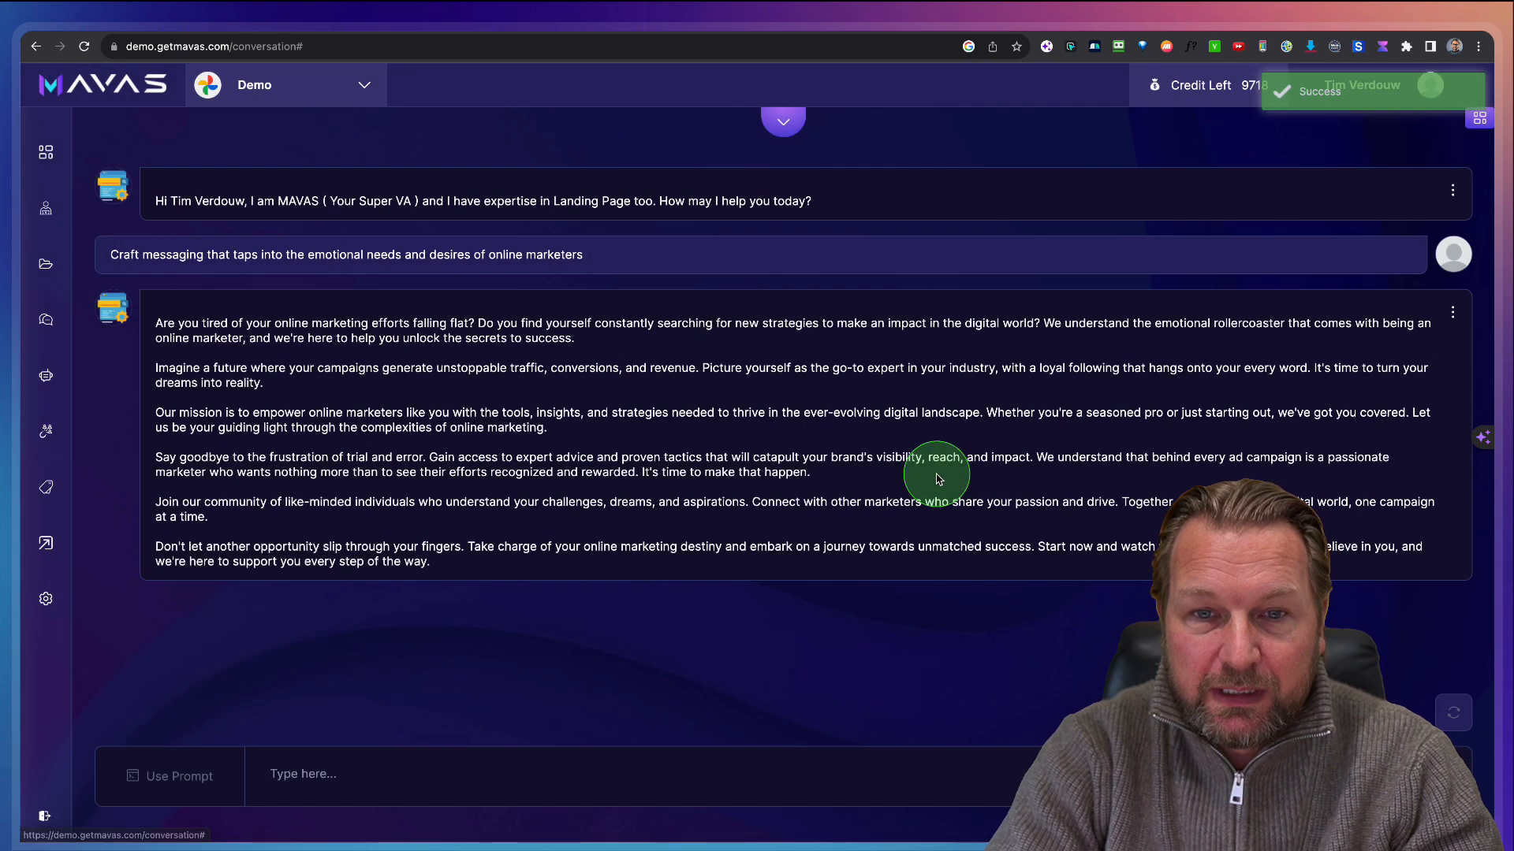
mouse_move(623, 455)
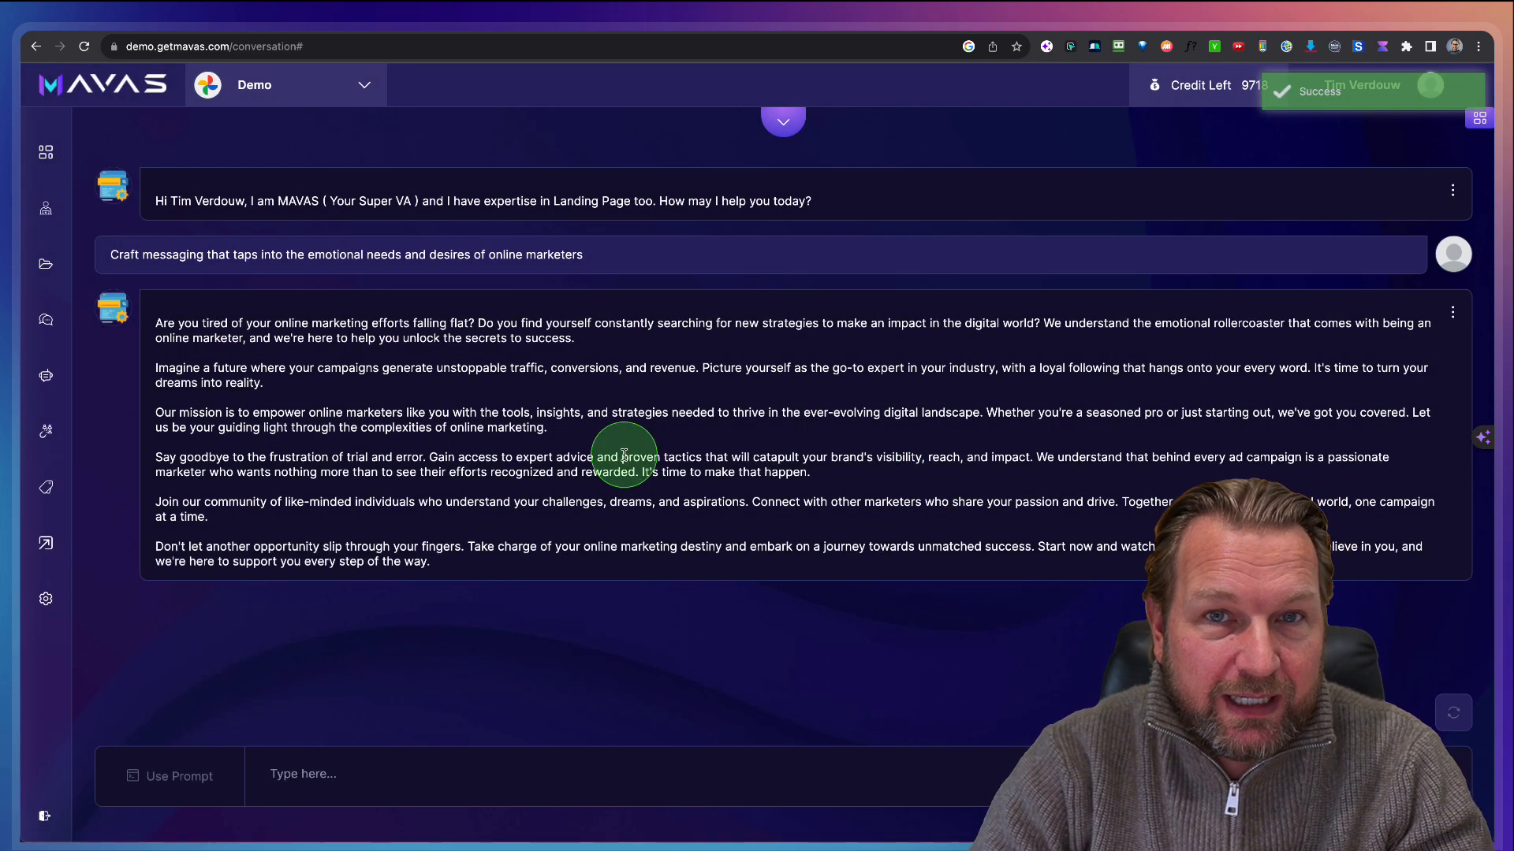
mouse_move(155, 297)
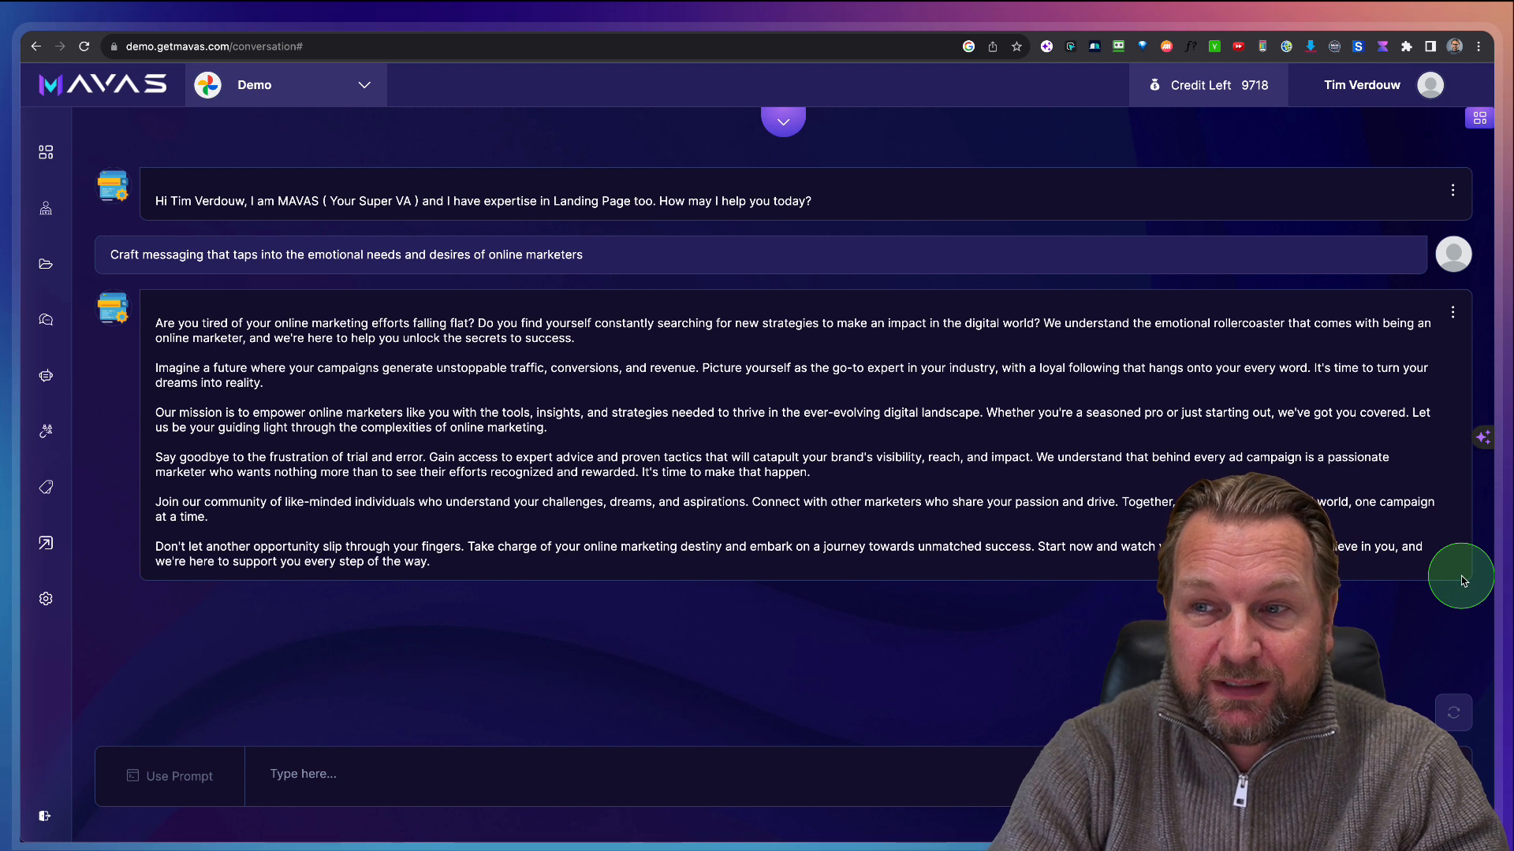
mouse_move(1170, 379)
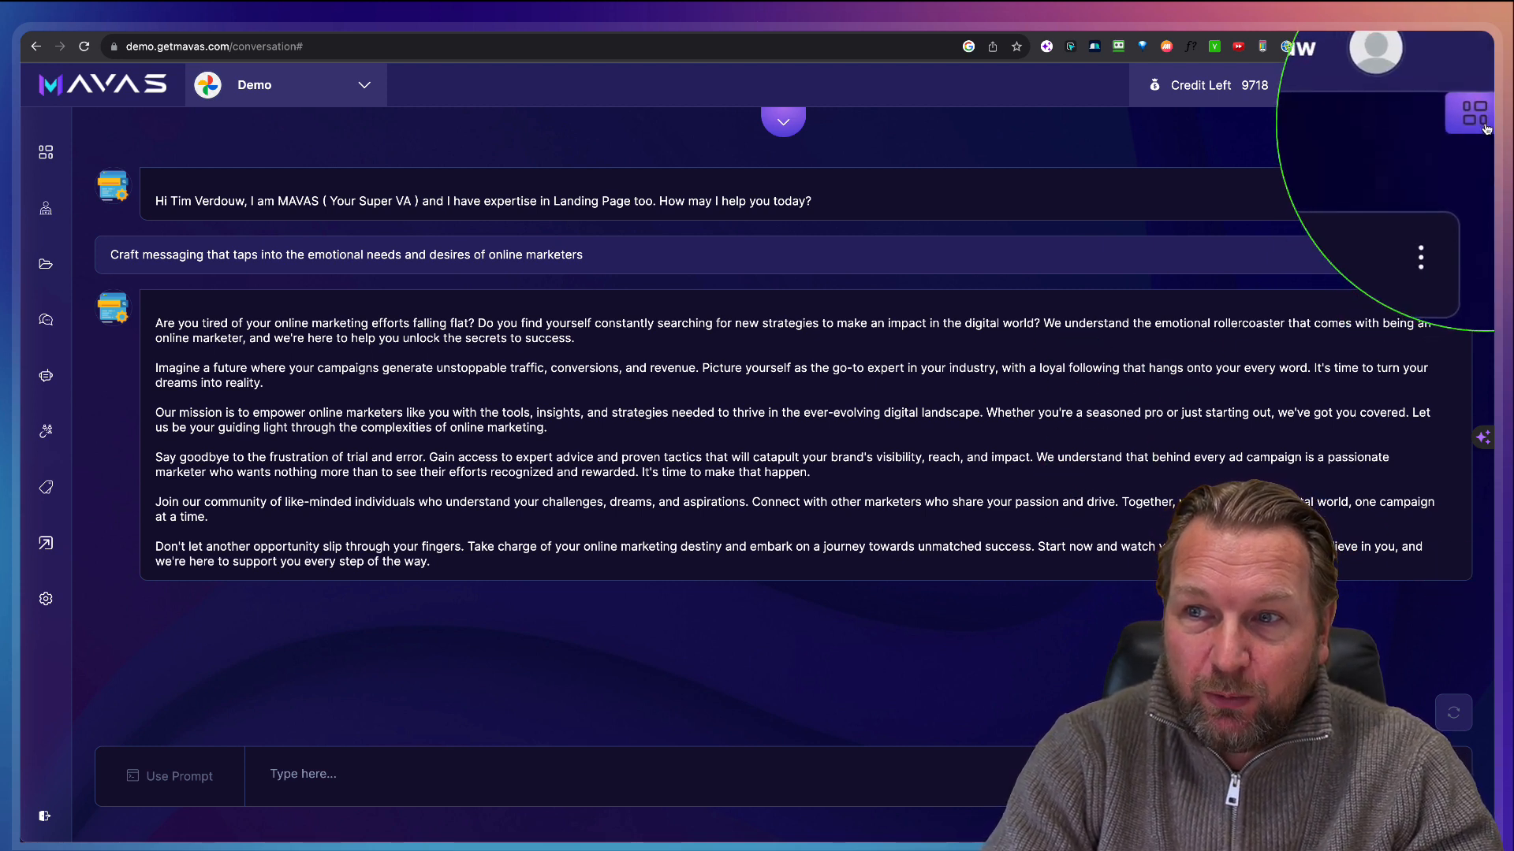
Step: Start a new chat from conversation settings and enter 'SEO' as its name
left_click(1471, 113)
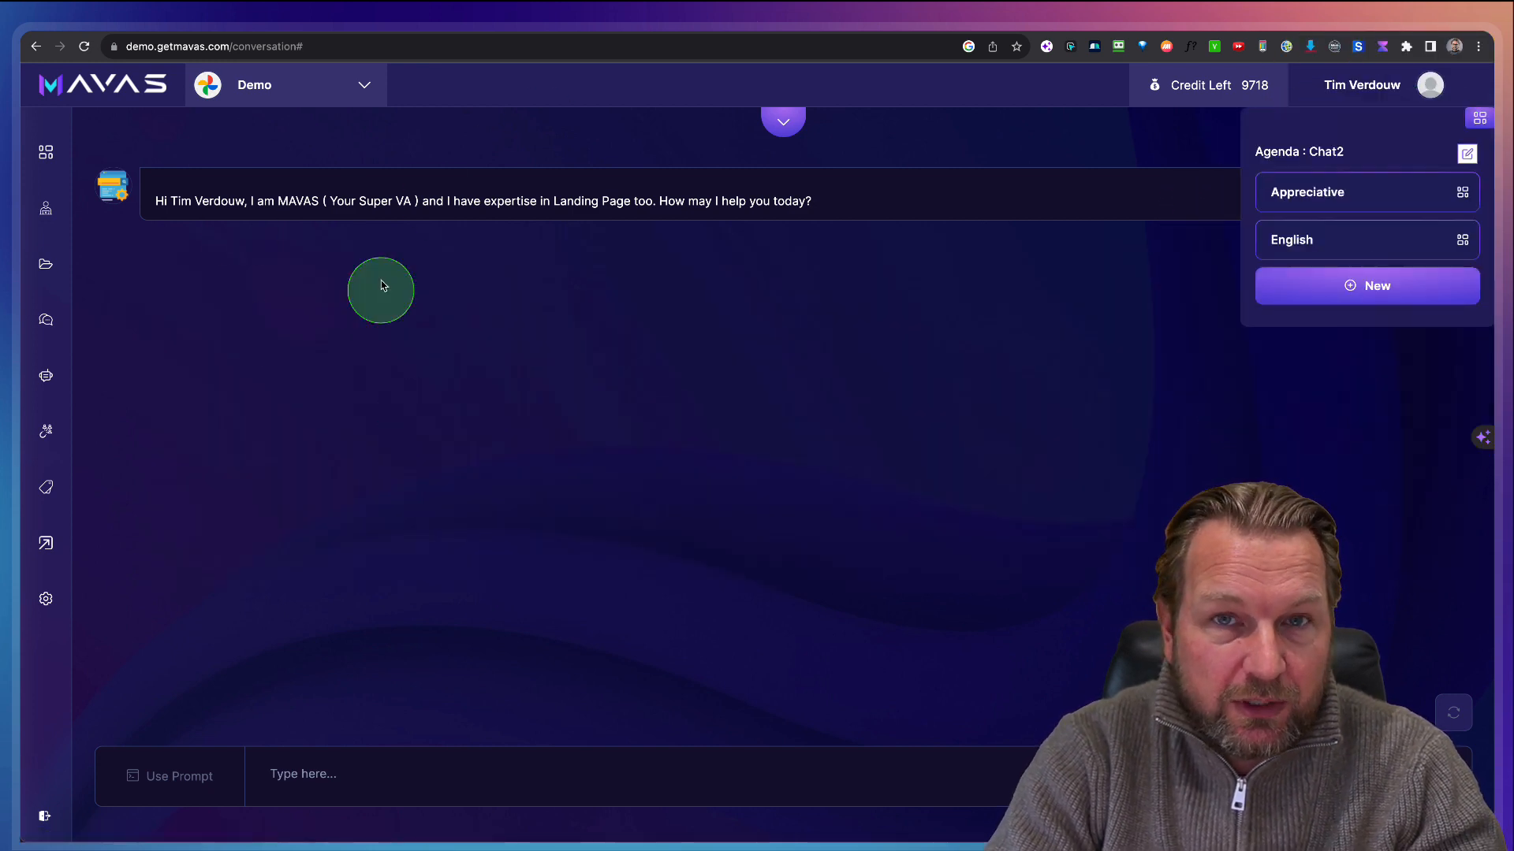
mouse_move(1230, 300)
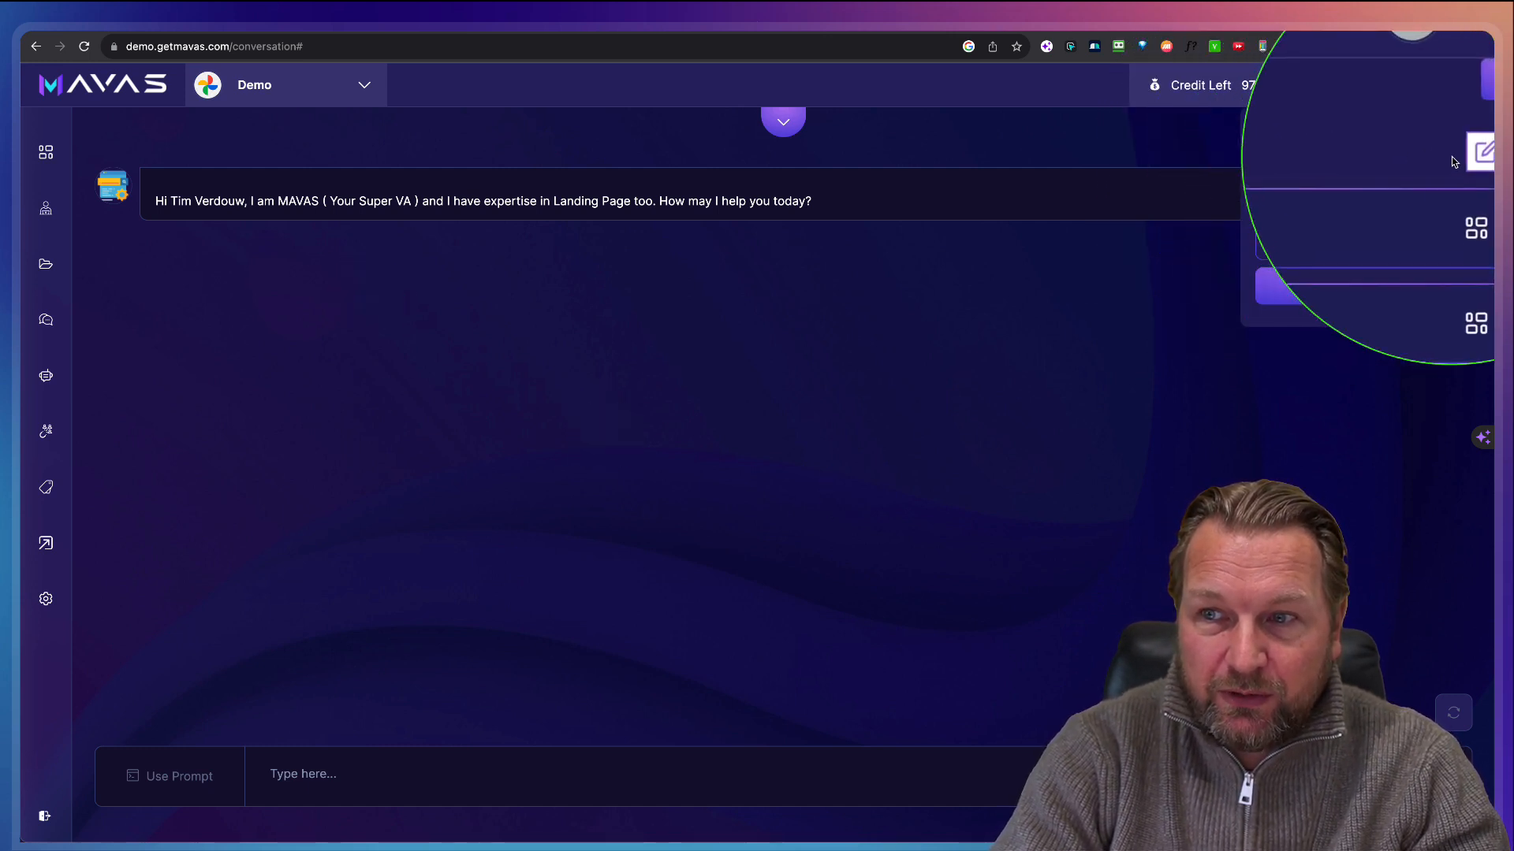
left_click(1465, 154)
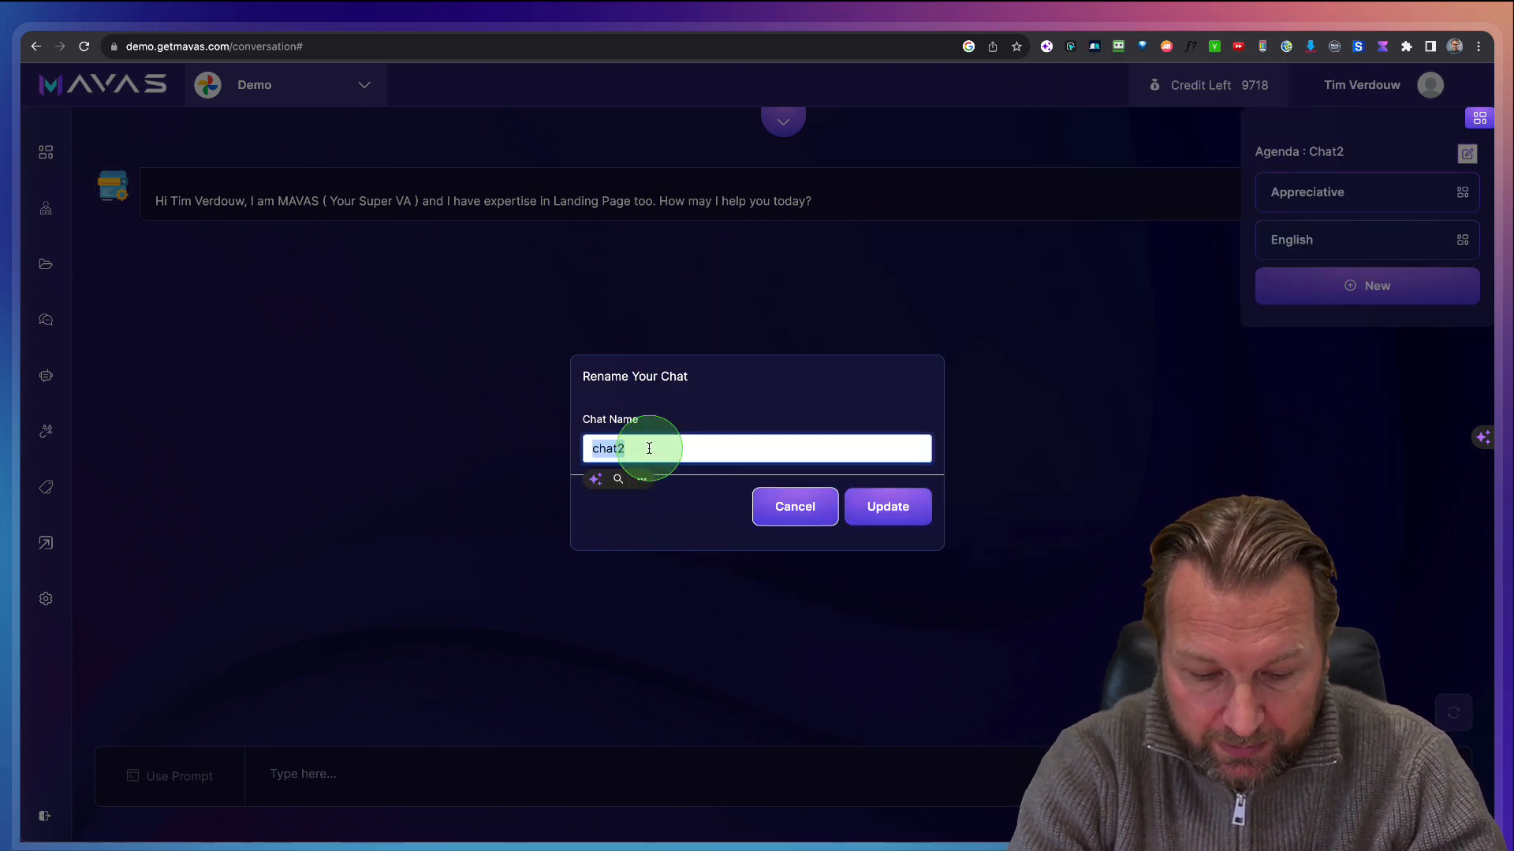
type("SEO")
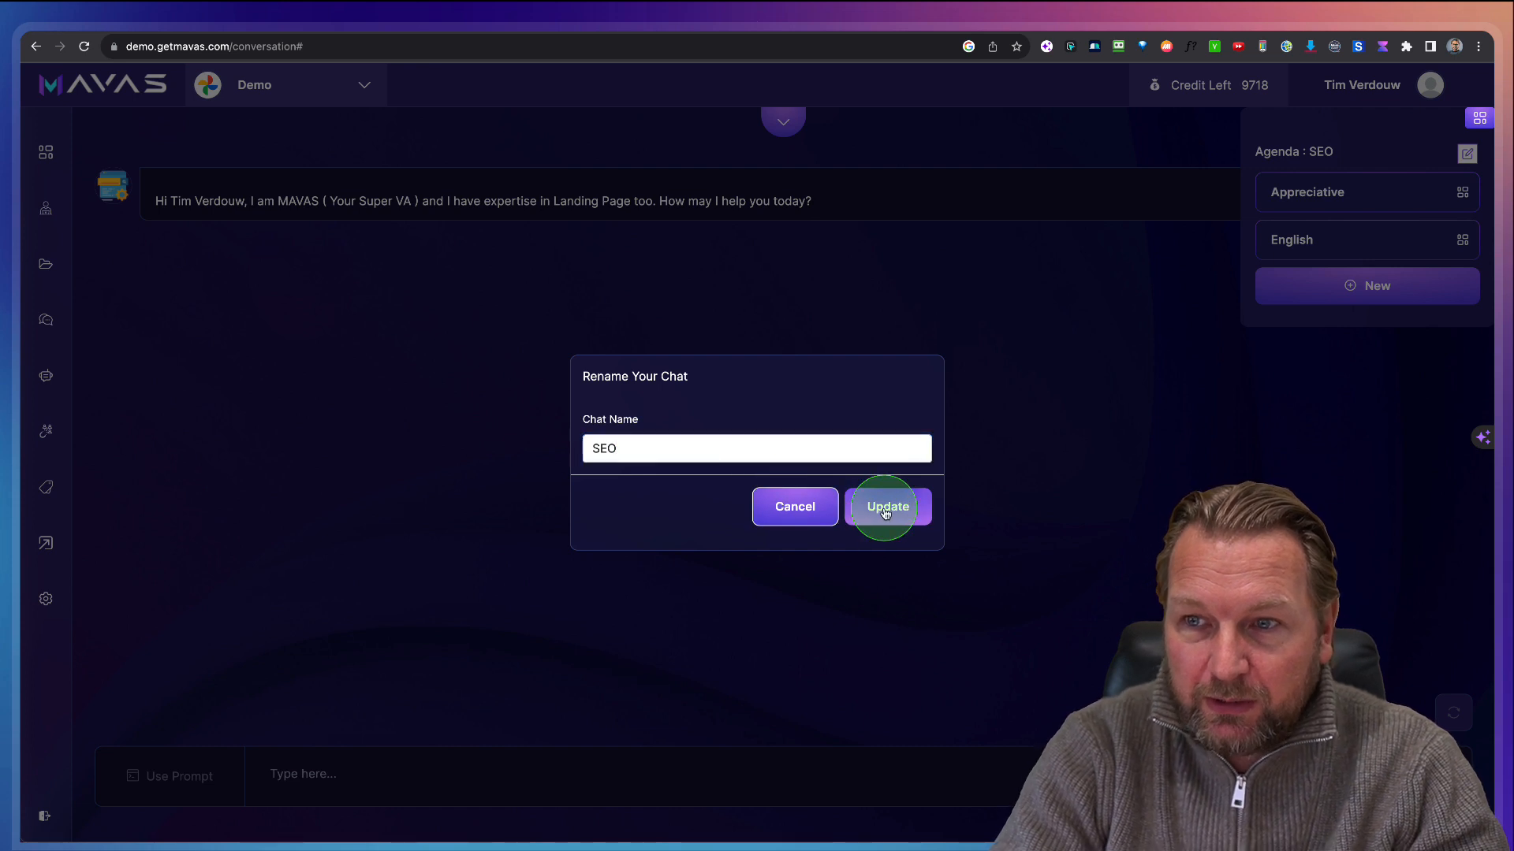
Step: Confirm the SEO chat name and pick a different reply tone
left_click(885, 506)
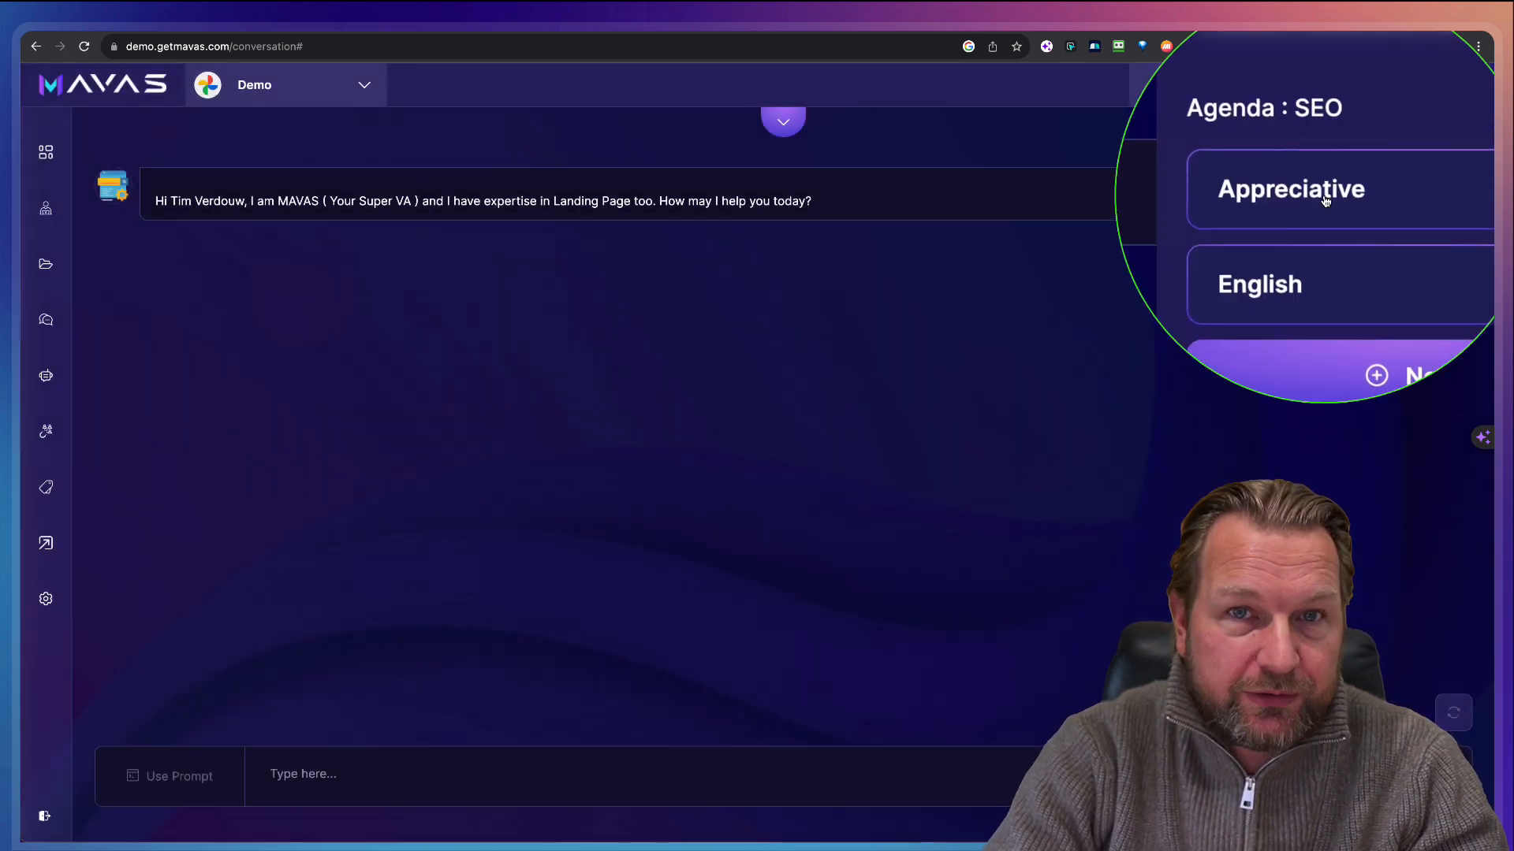
mouse_move(1324, 198)
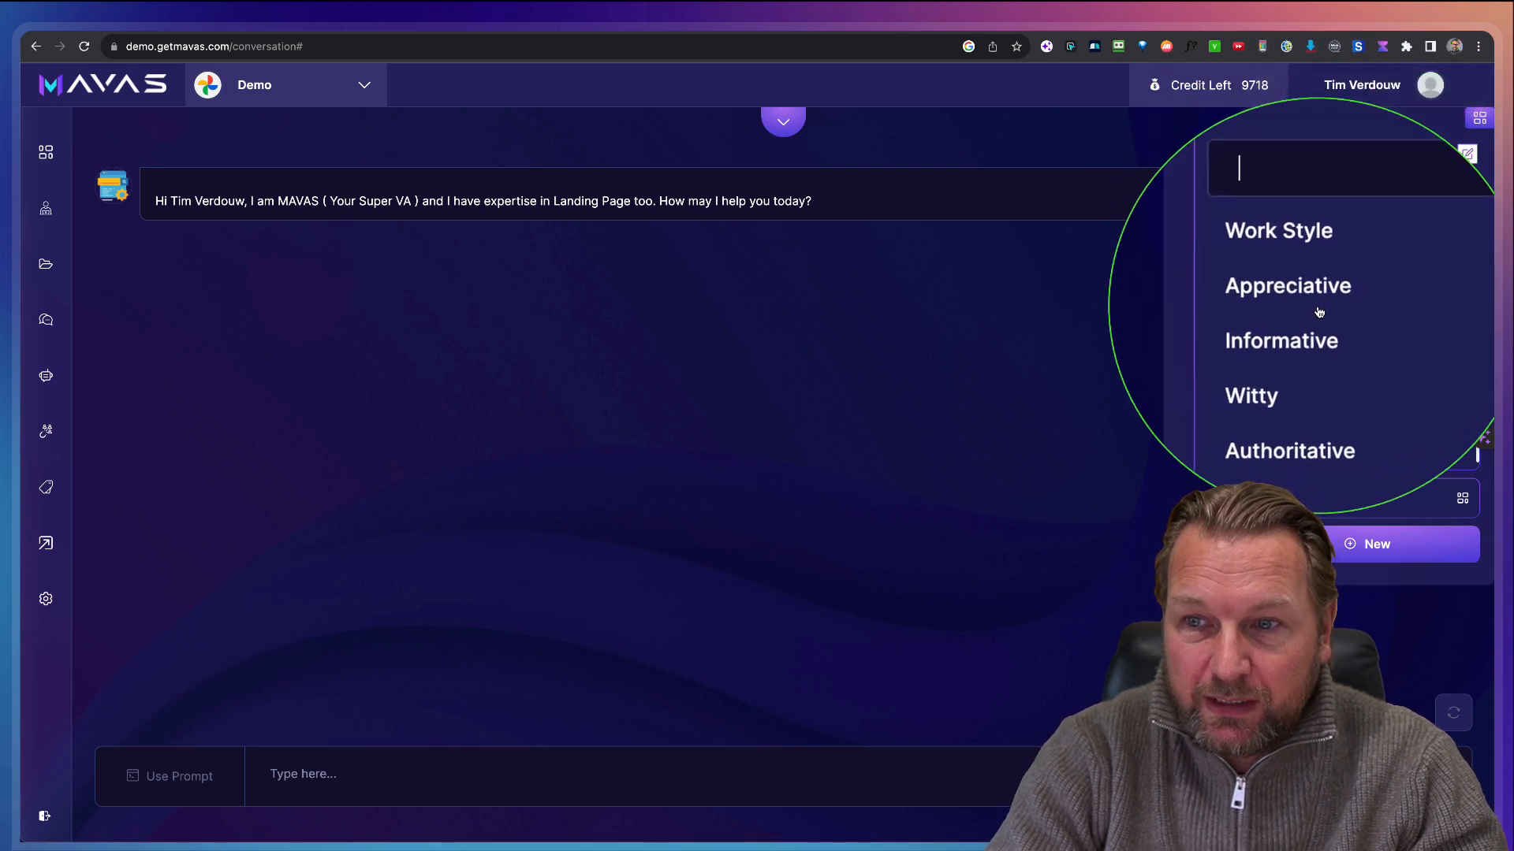
scroll("down", 3)
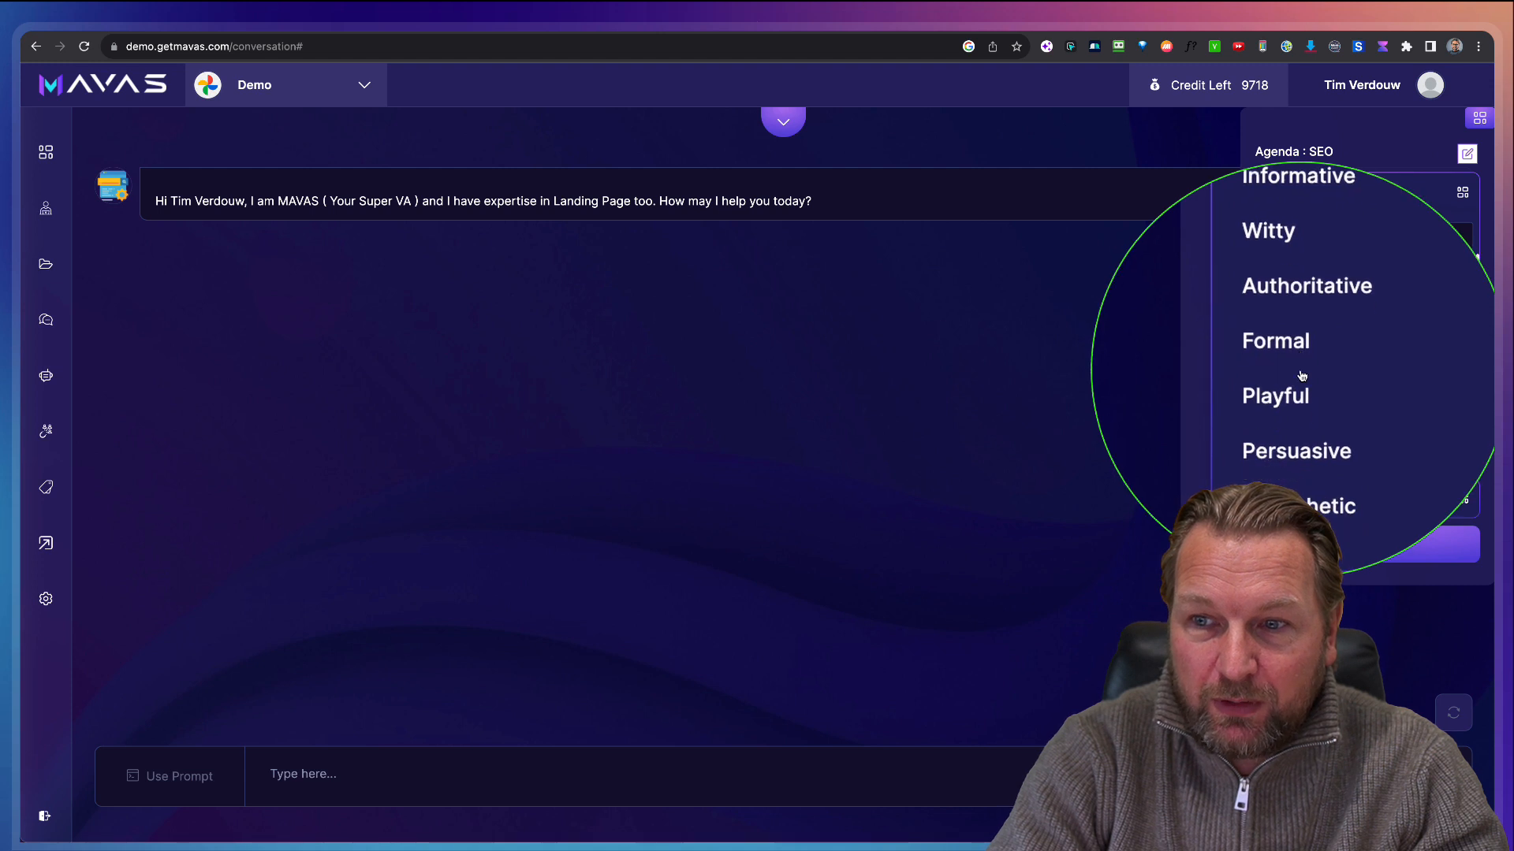
scroll("down", 3)
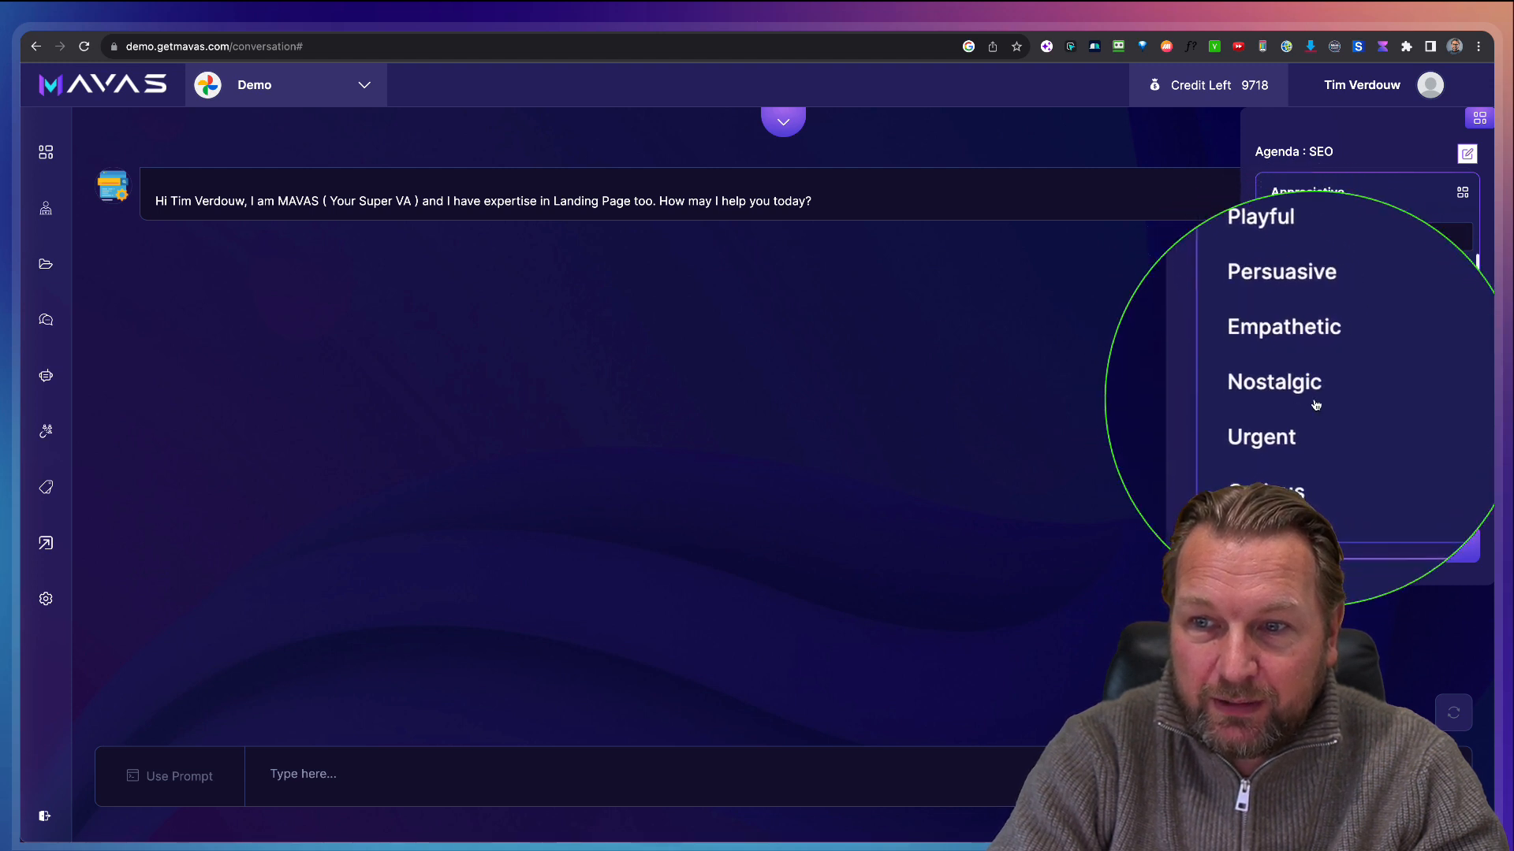
scroll("down", 3)
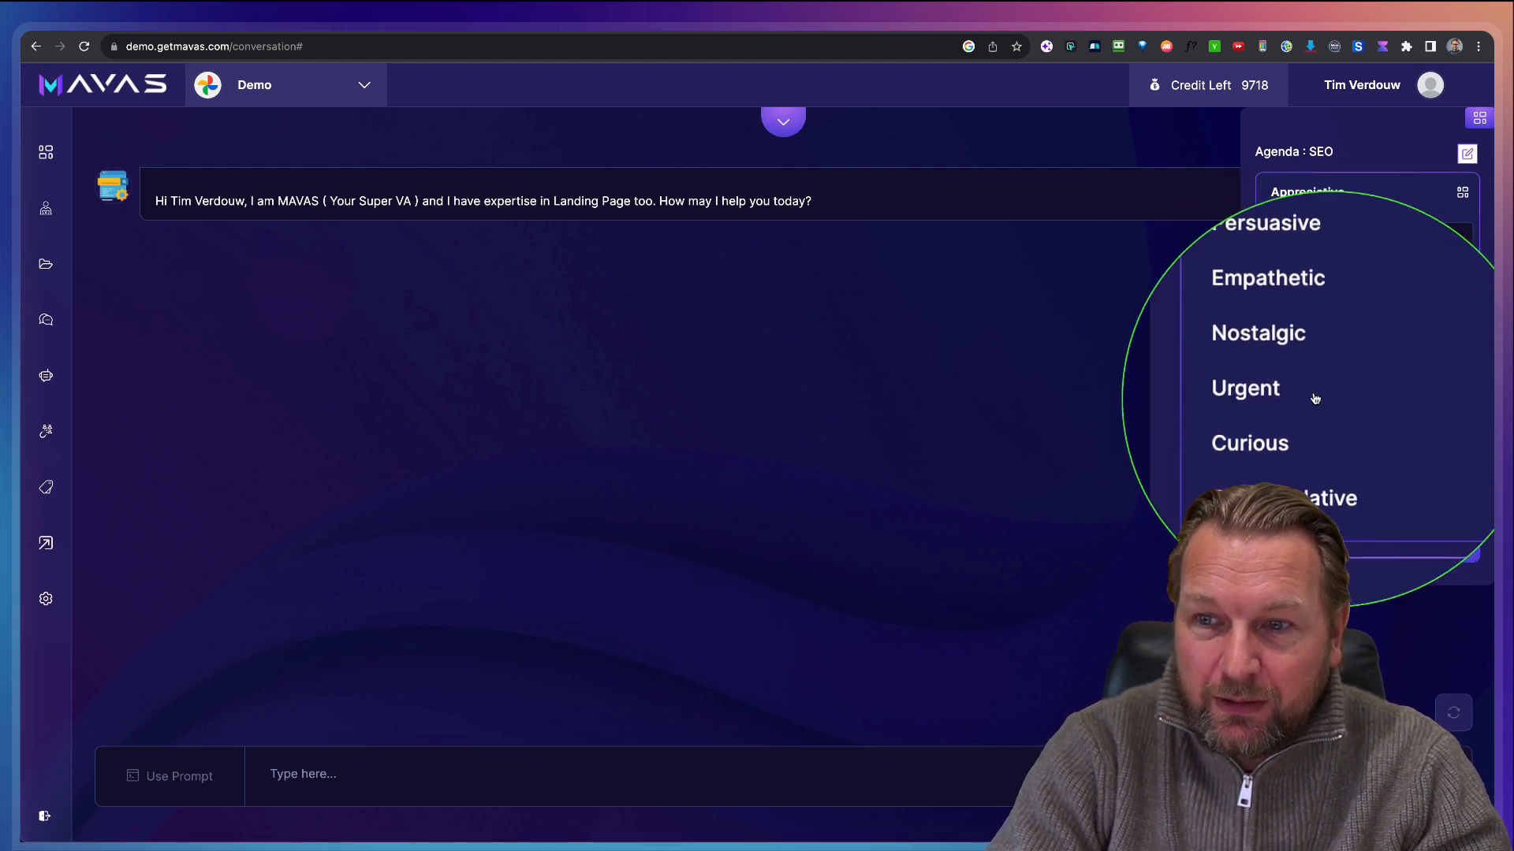
left_click(1244, 387)
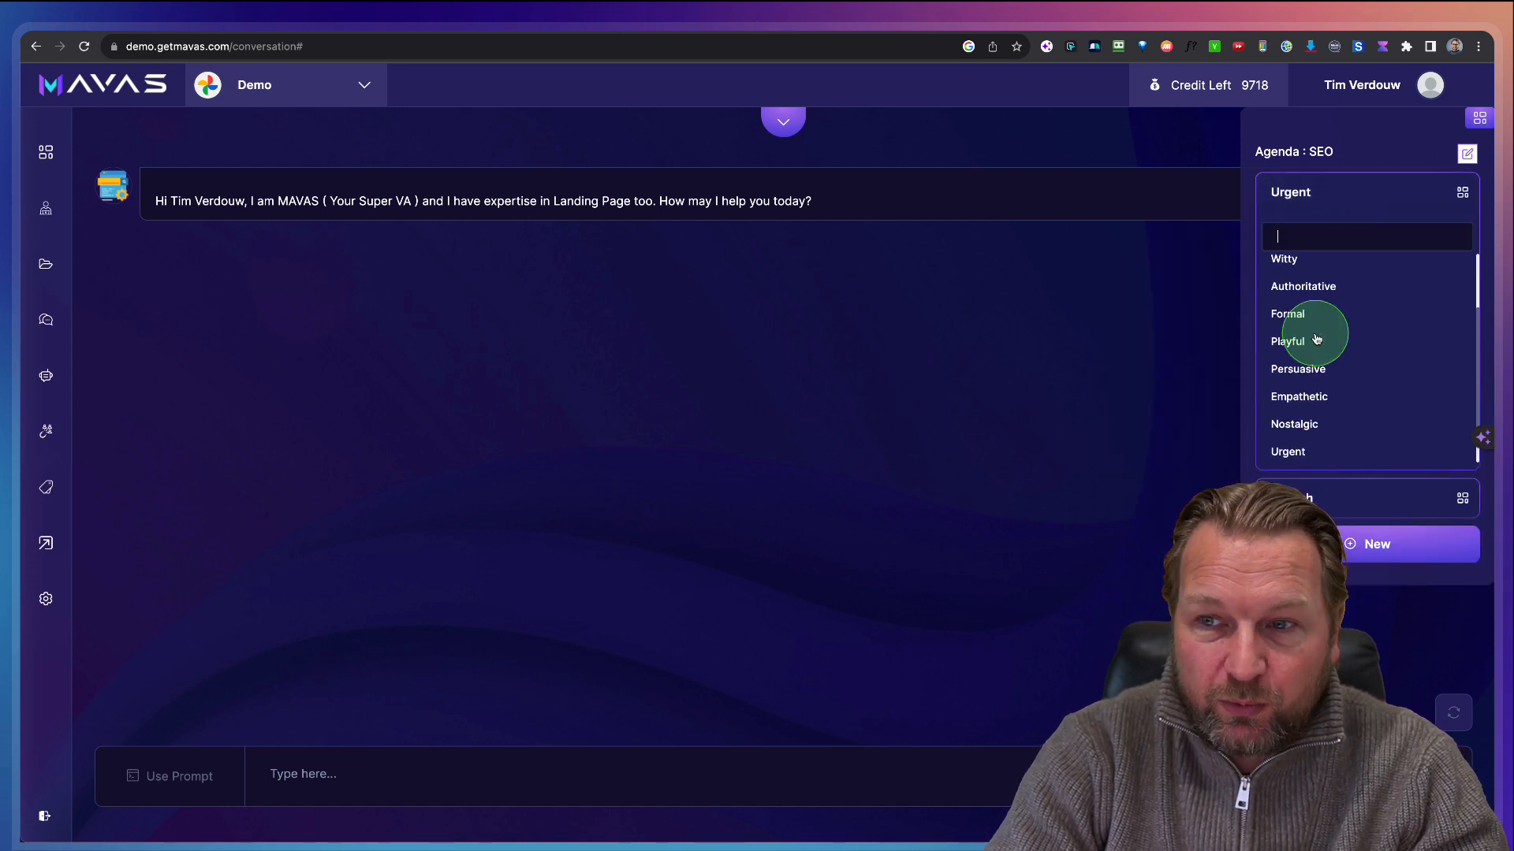
Step: Browse the reply language list, keeping English as the chat language
scroll("up", 3)
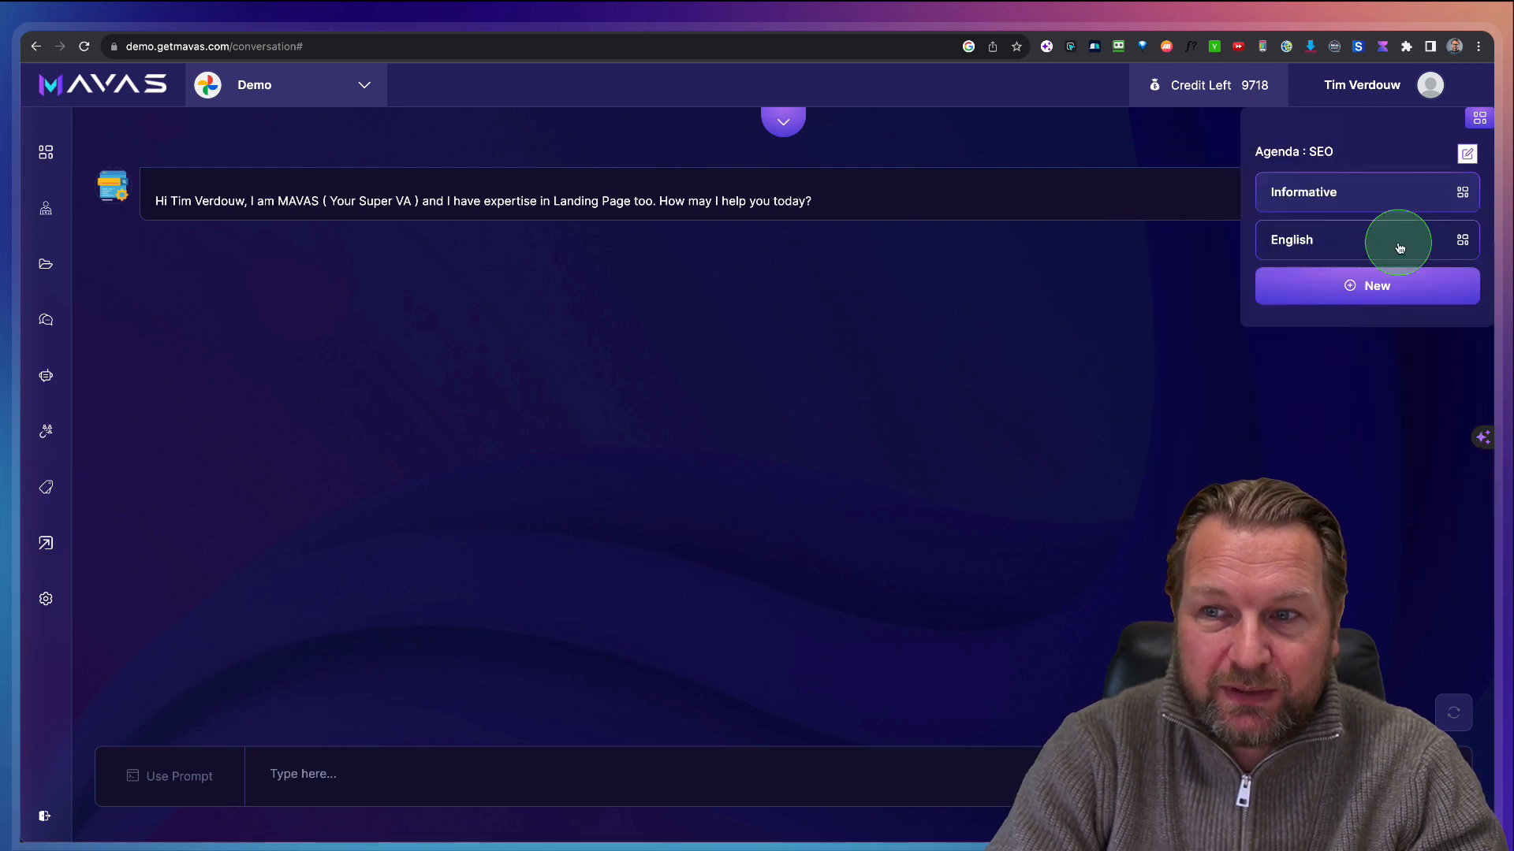
left_click(1299, 239)
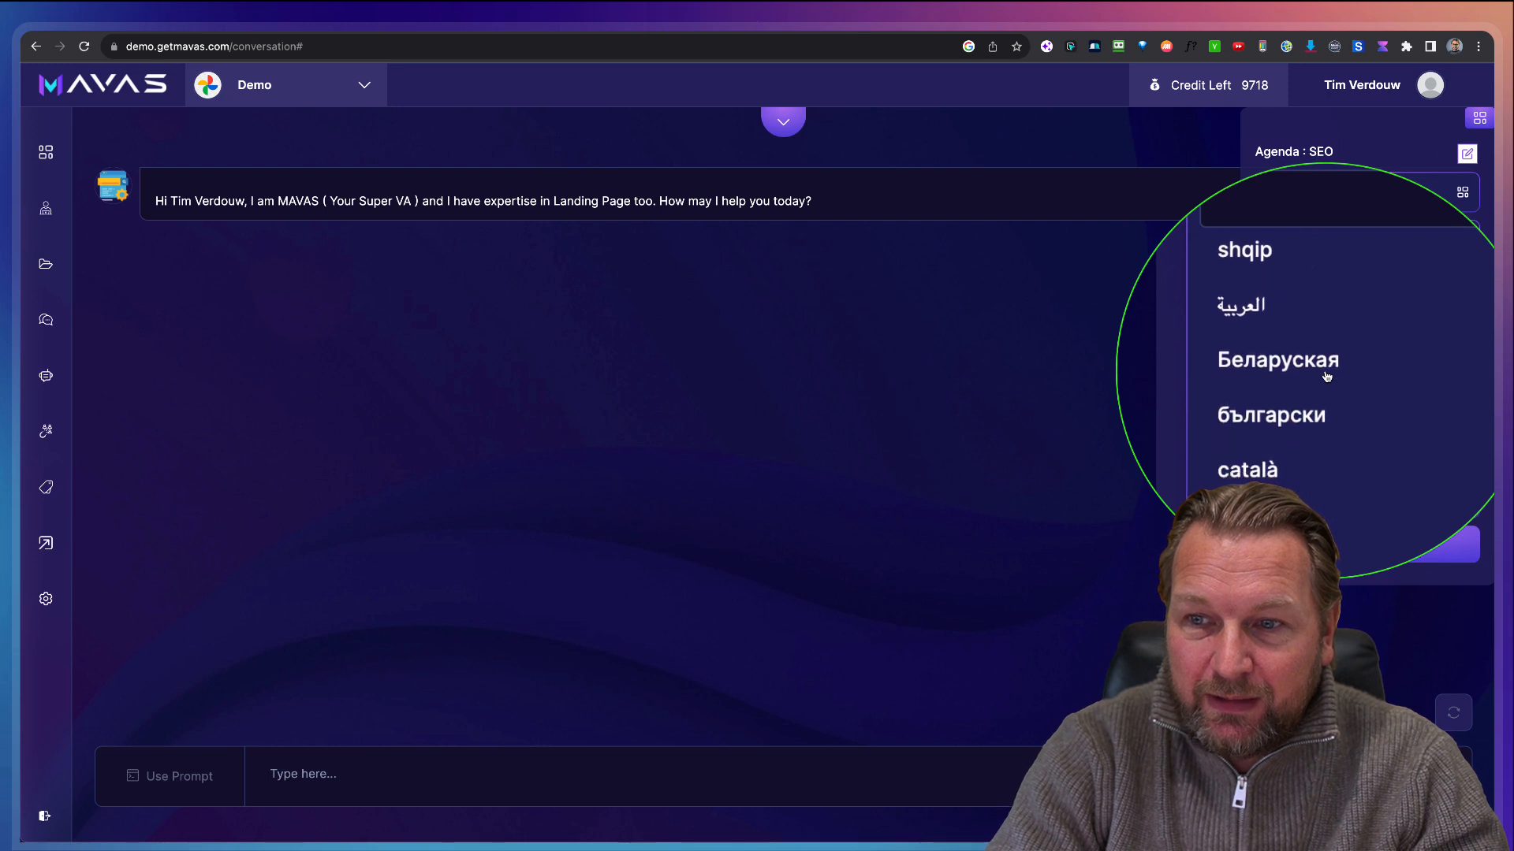
scroll("down", 3)
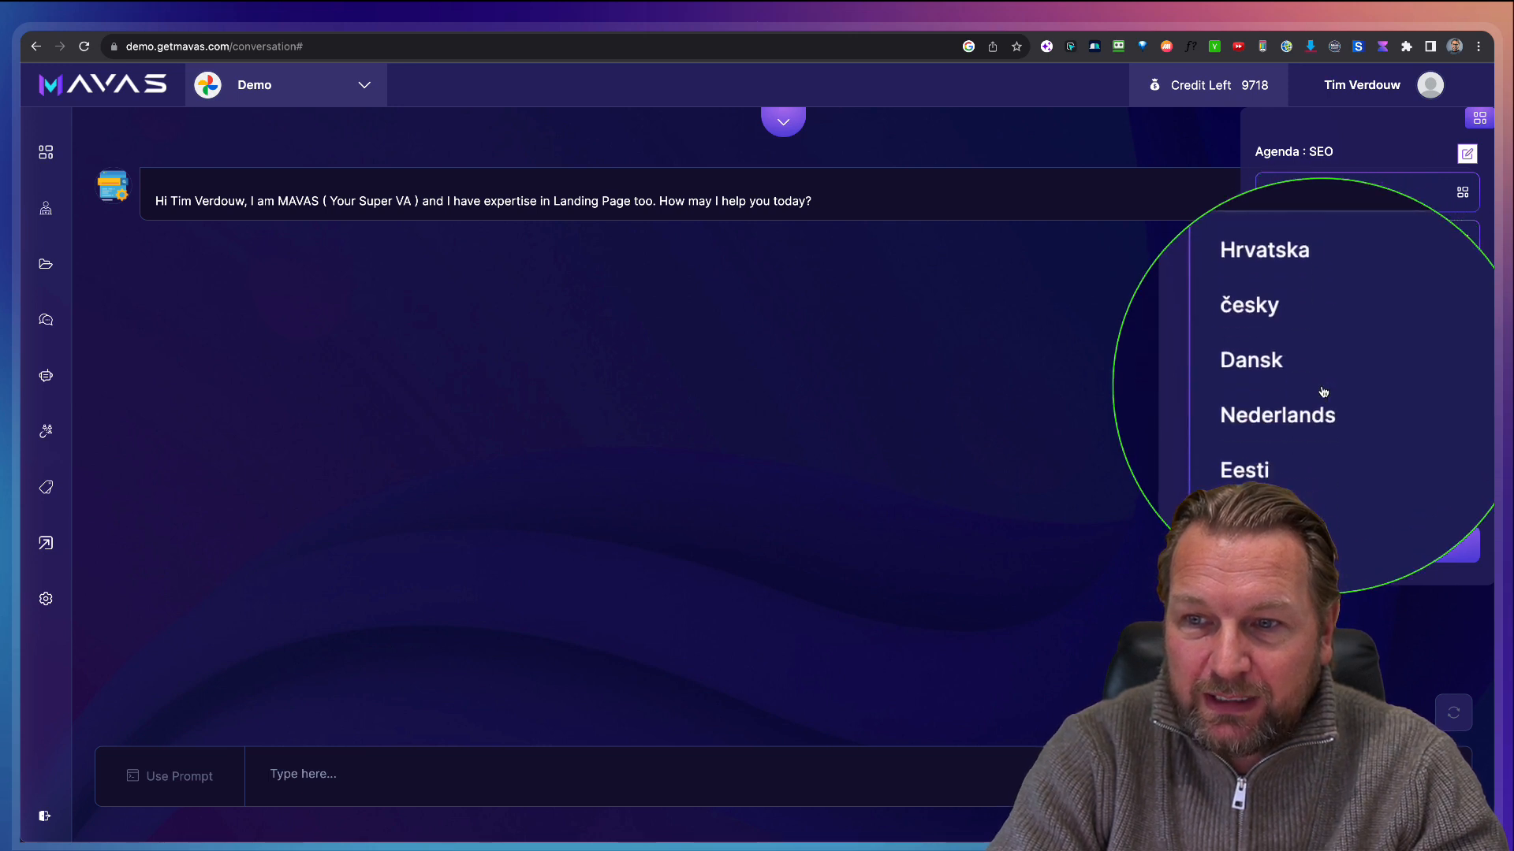
scroll("down", 3)
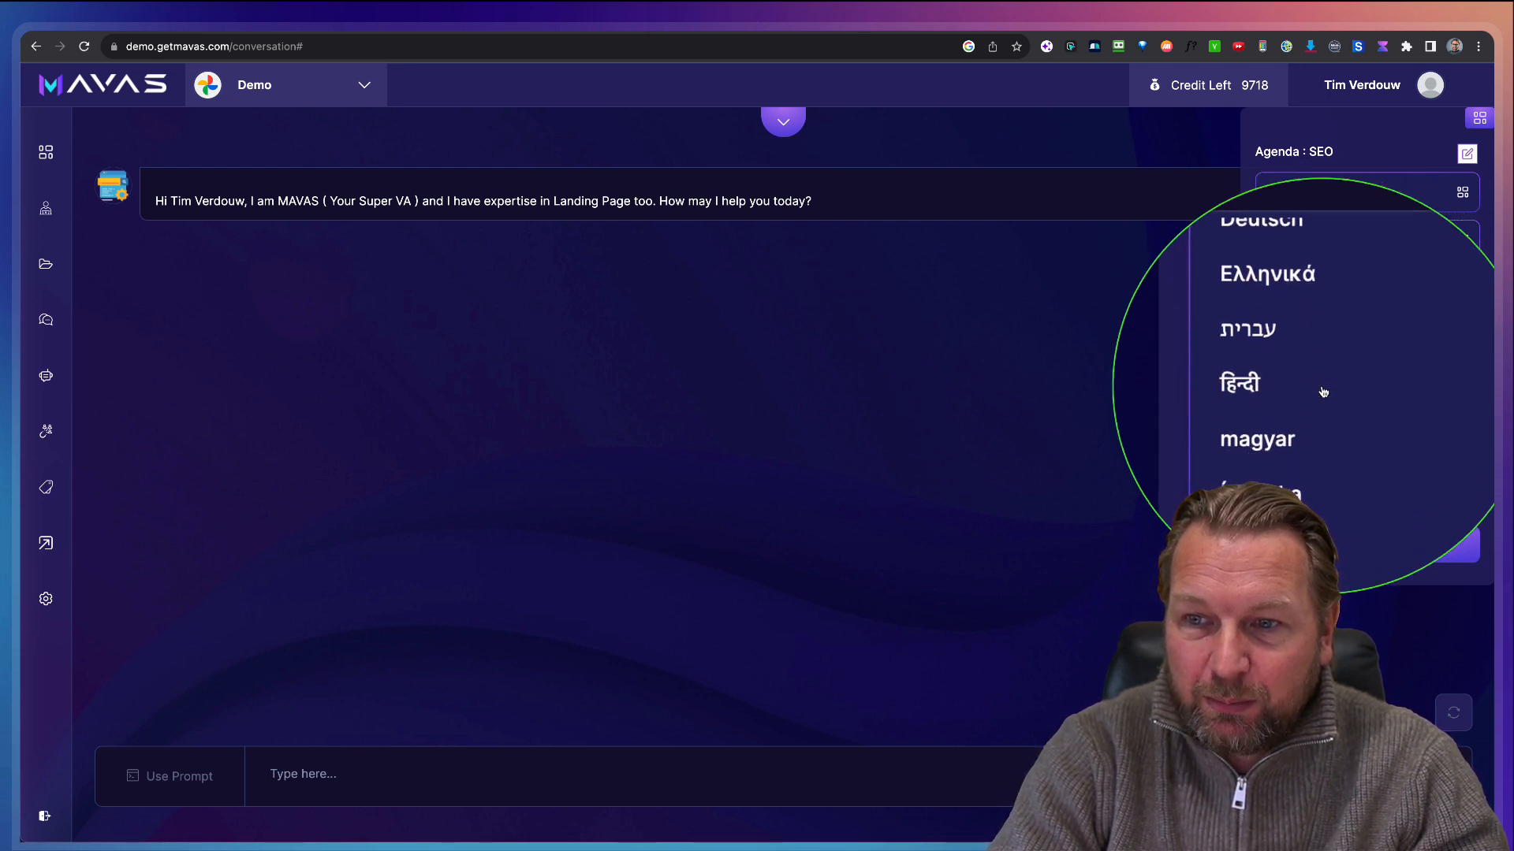
scroll("down", 3)
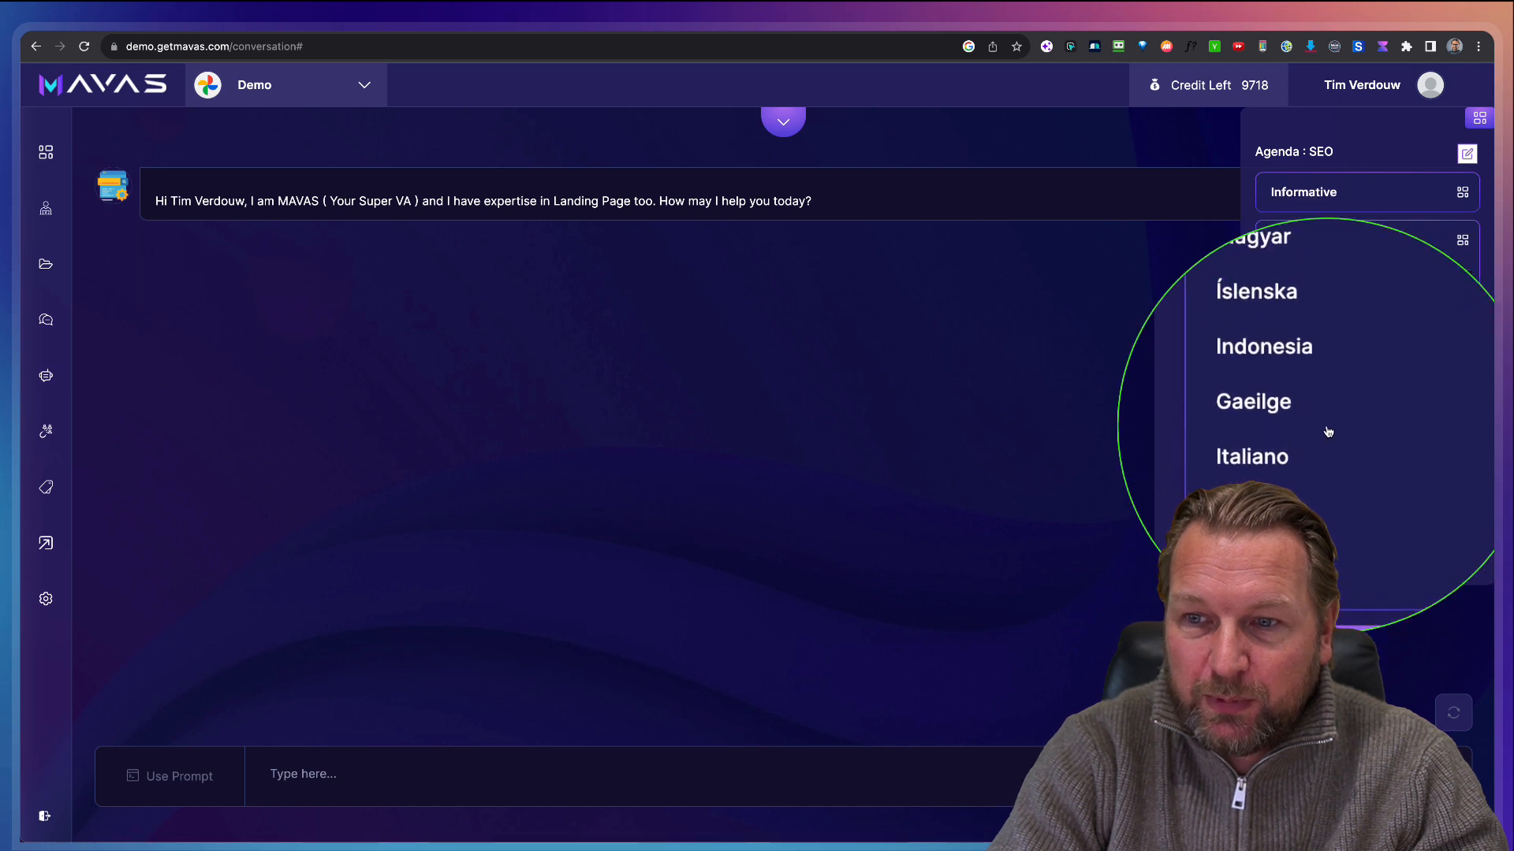
scroll("up", 3)
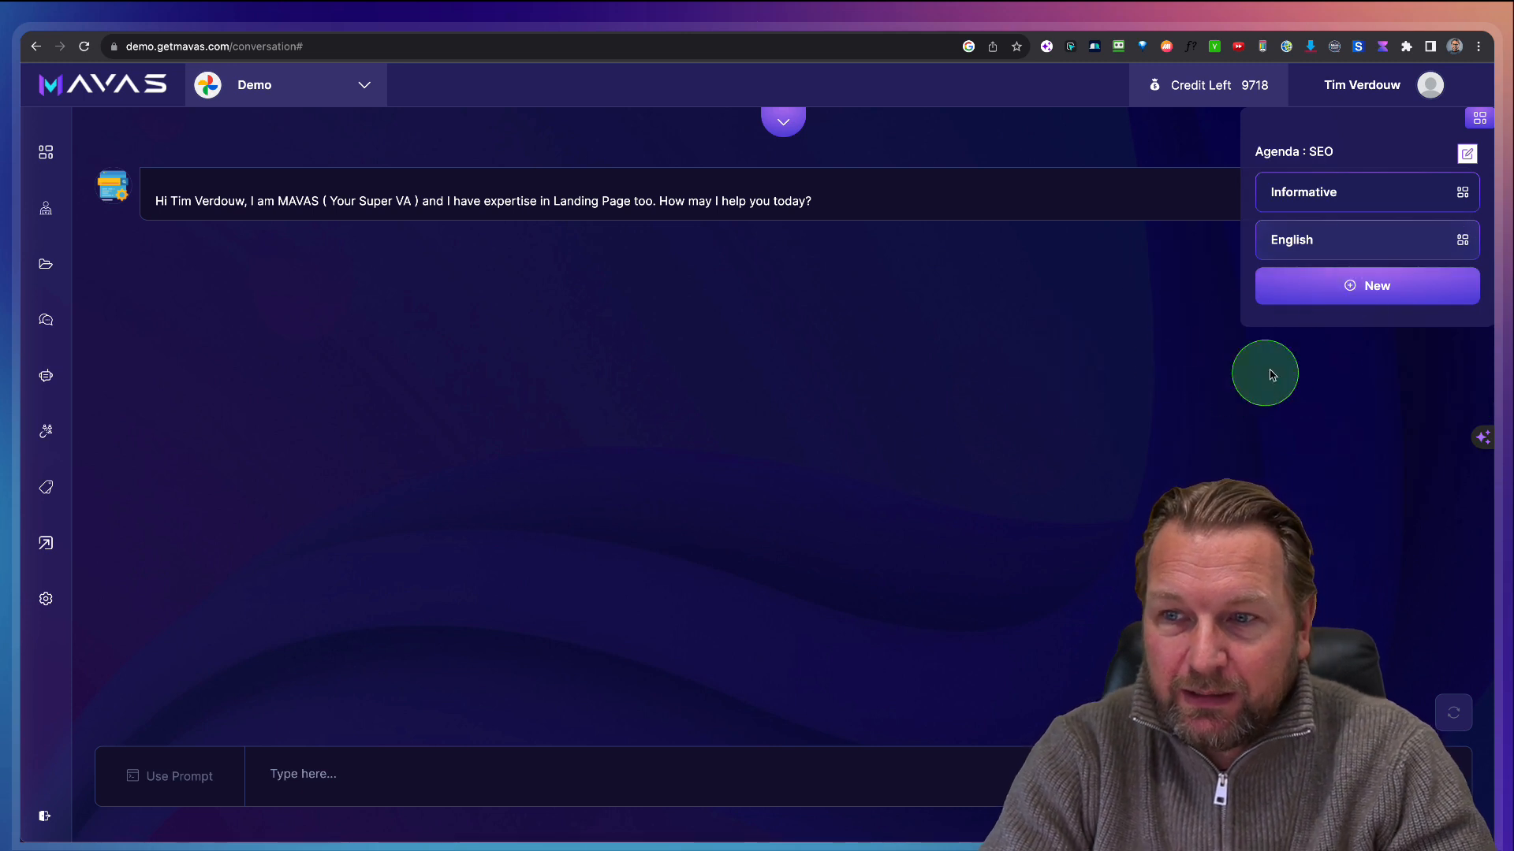
mouse_move(1384, 169)
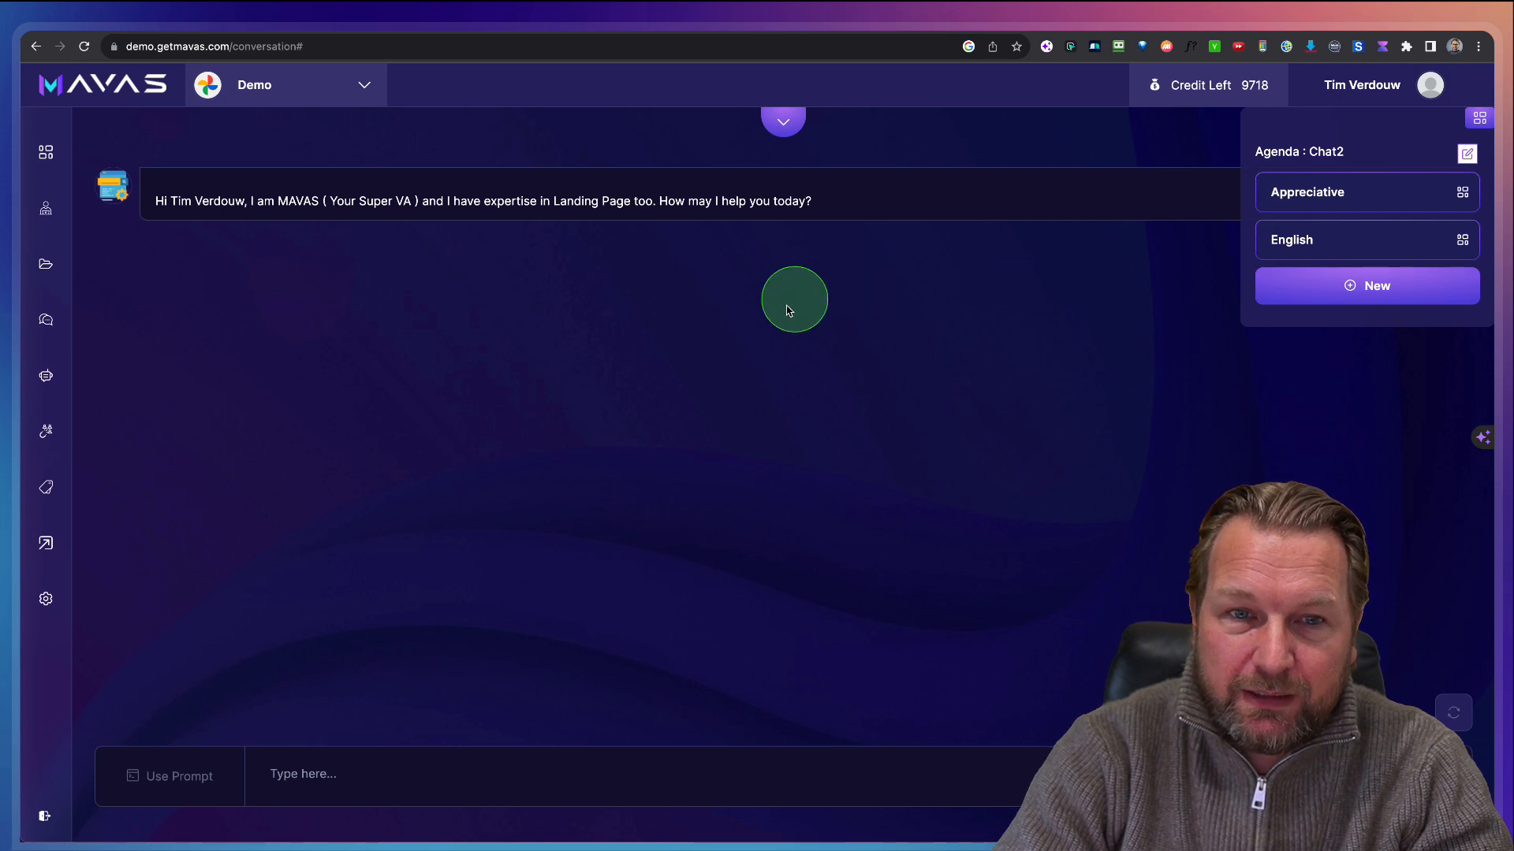
mouse_move(146, 263)
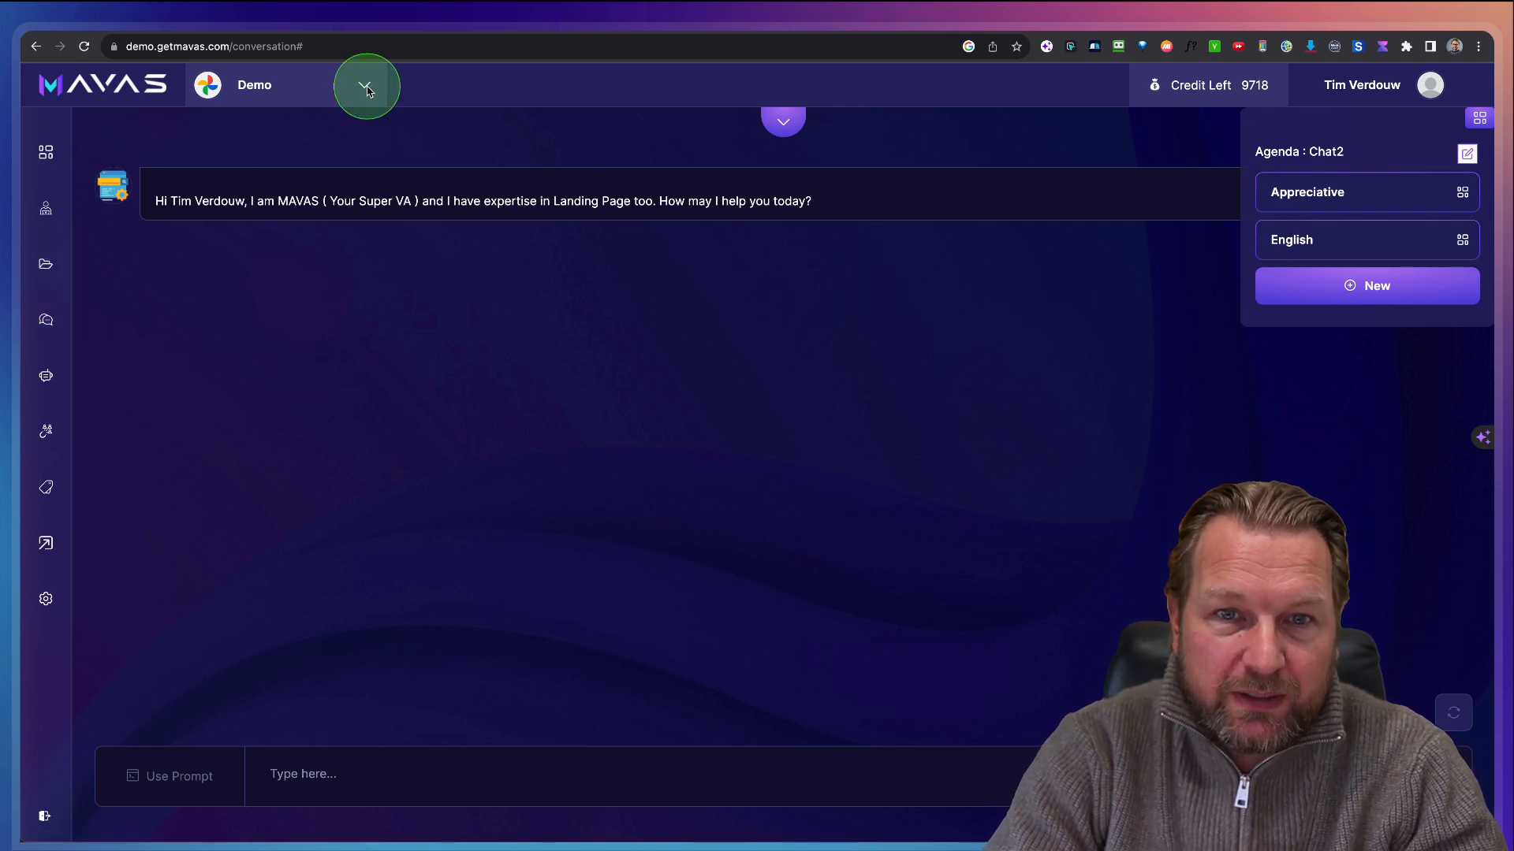
Step: Switch to the Default Business workspace and open the Drones folder in Work Done
left_click(365, 85)
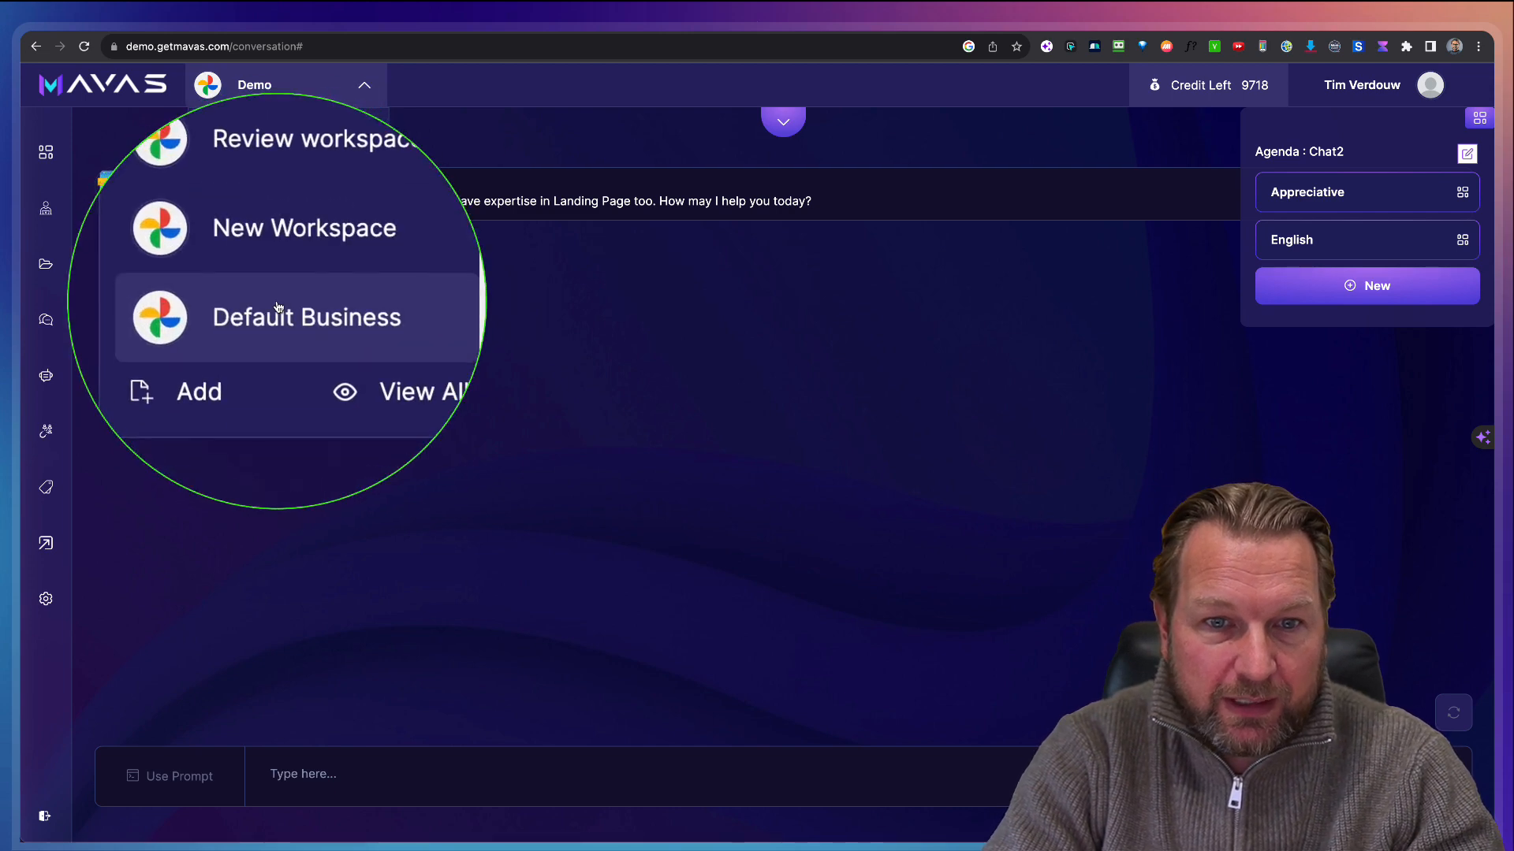
left_click(307, 317)
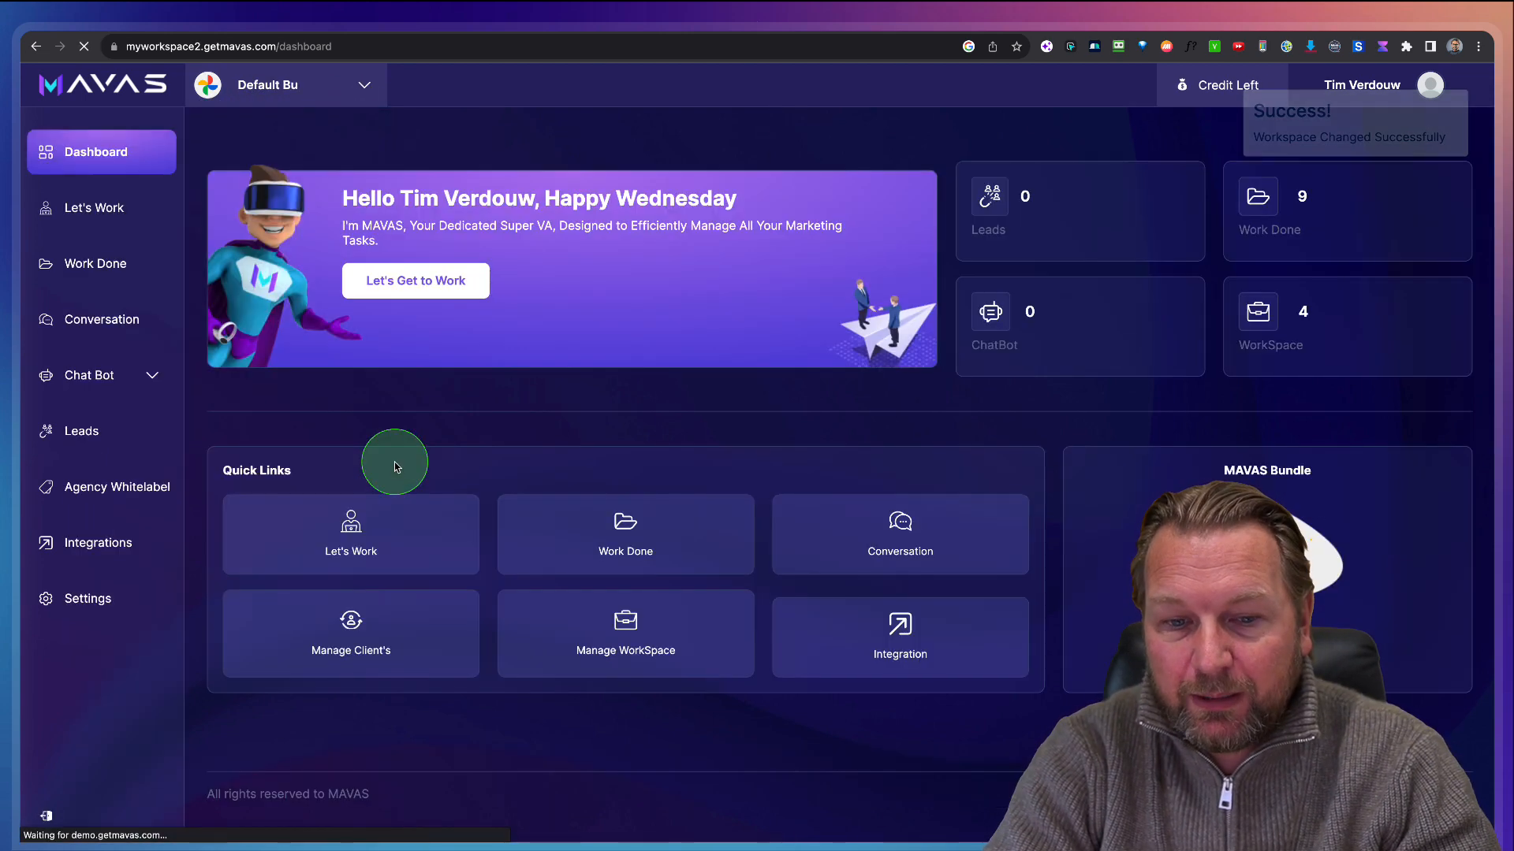
mouse_move(99, 319)
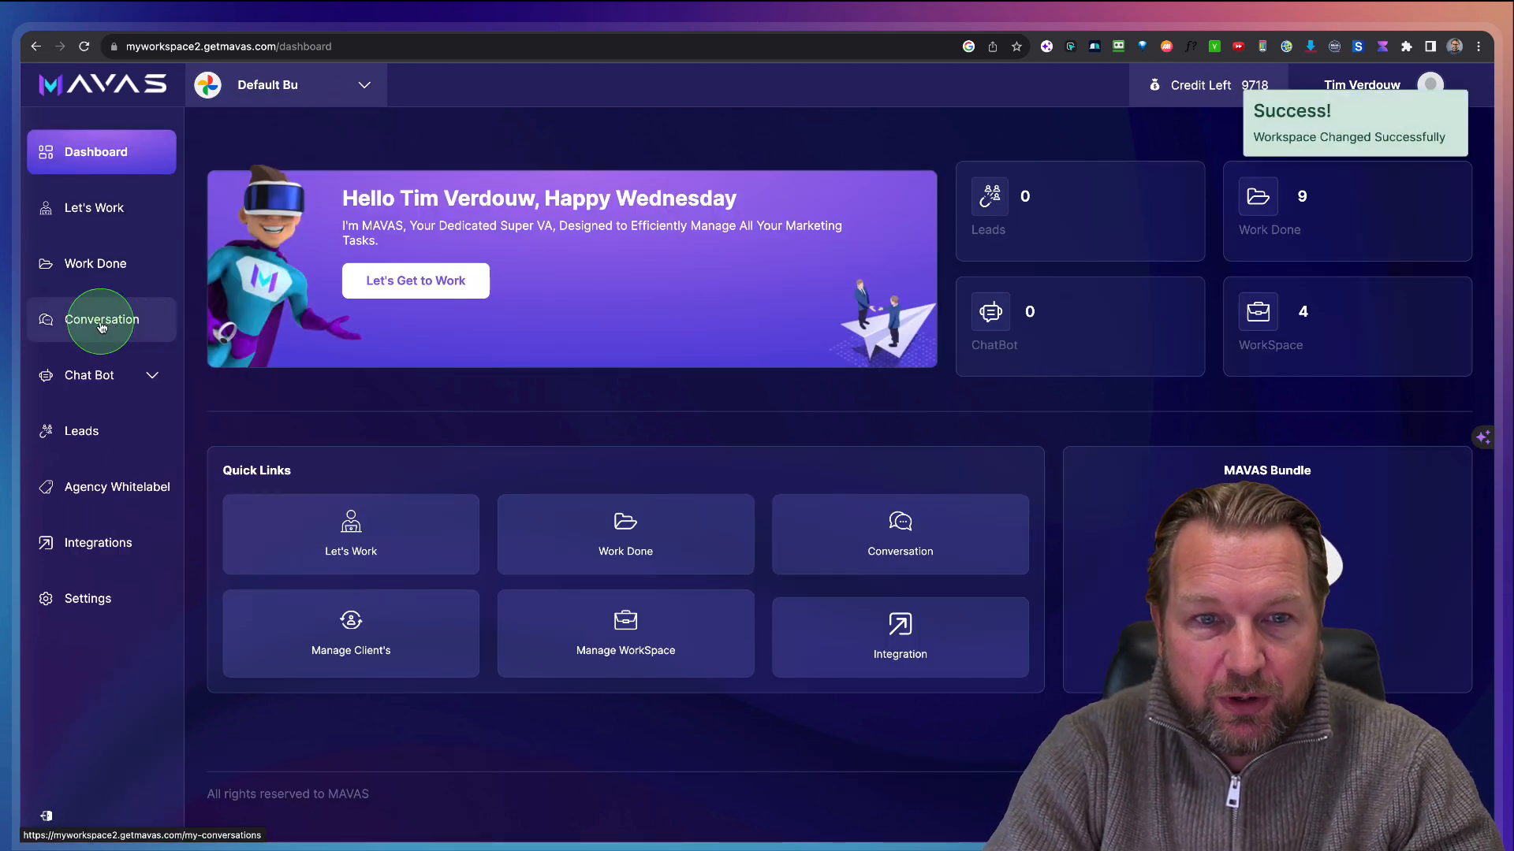
left_click(95, 263)
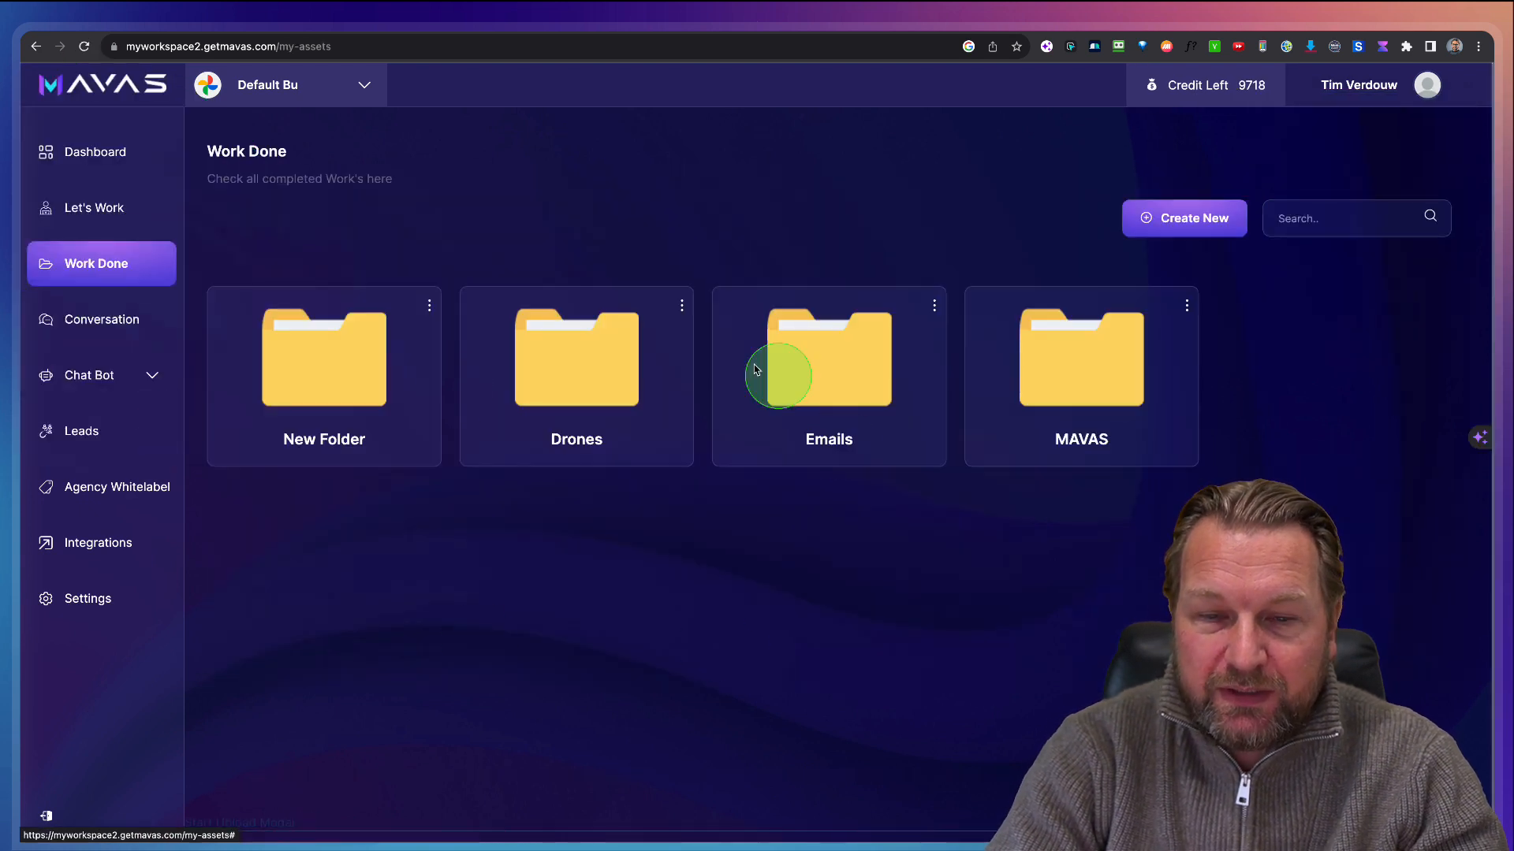
mouse_move(570, 384)
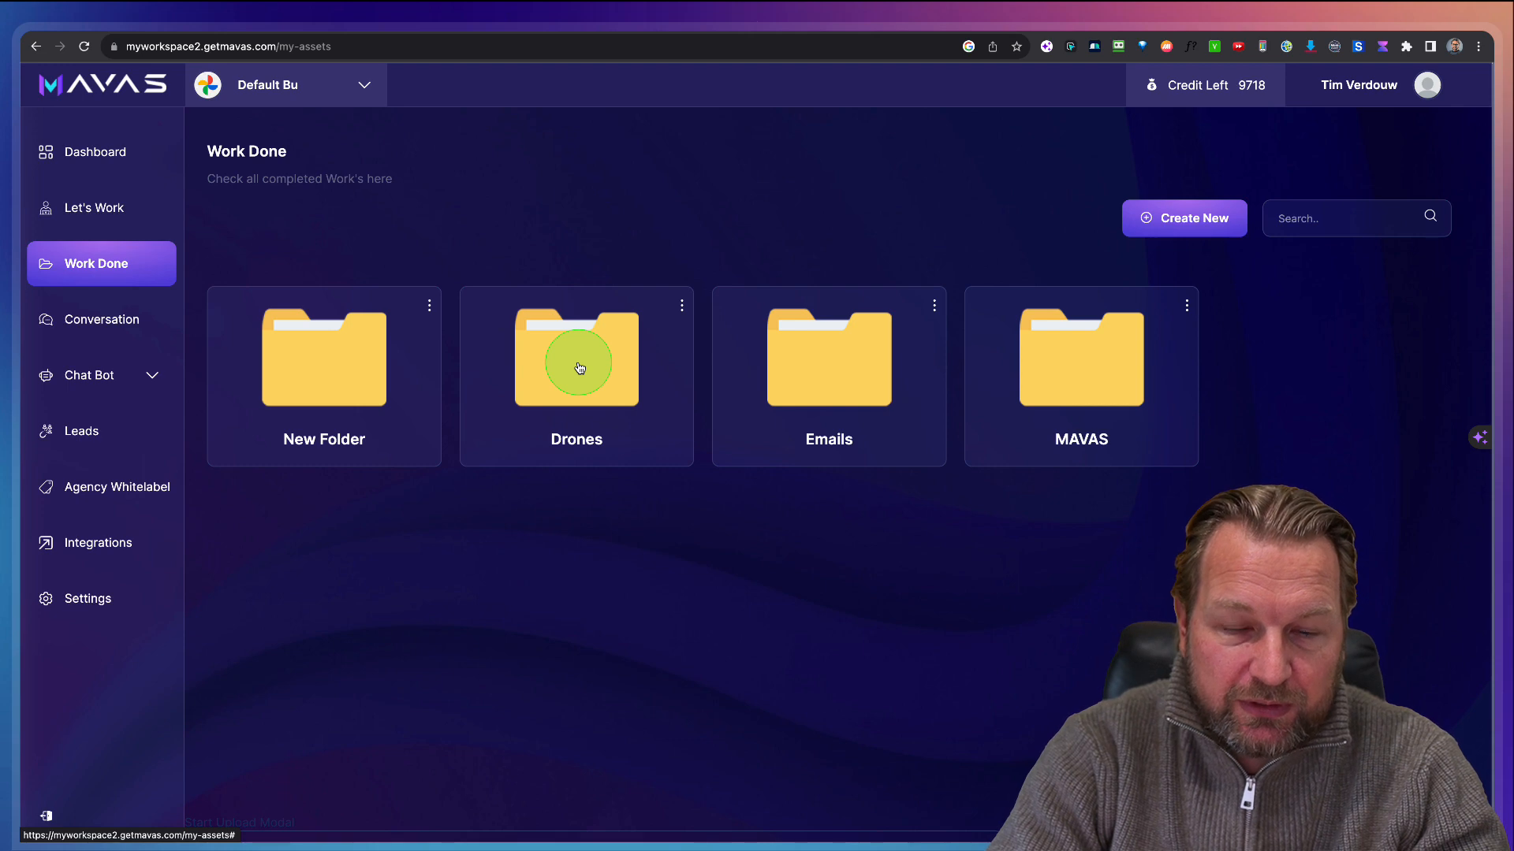
left_click(577, 358)
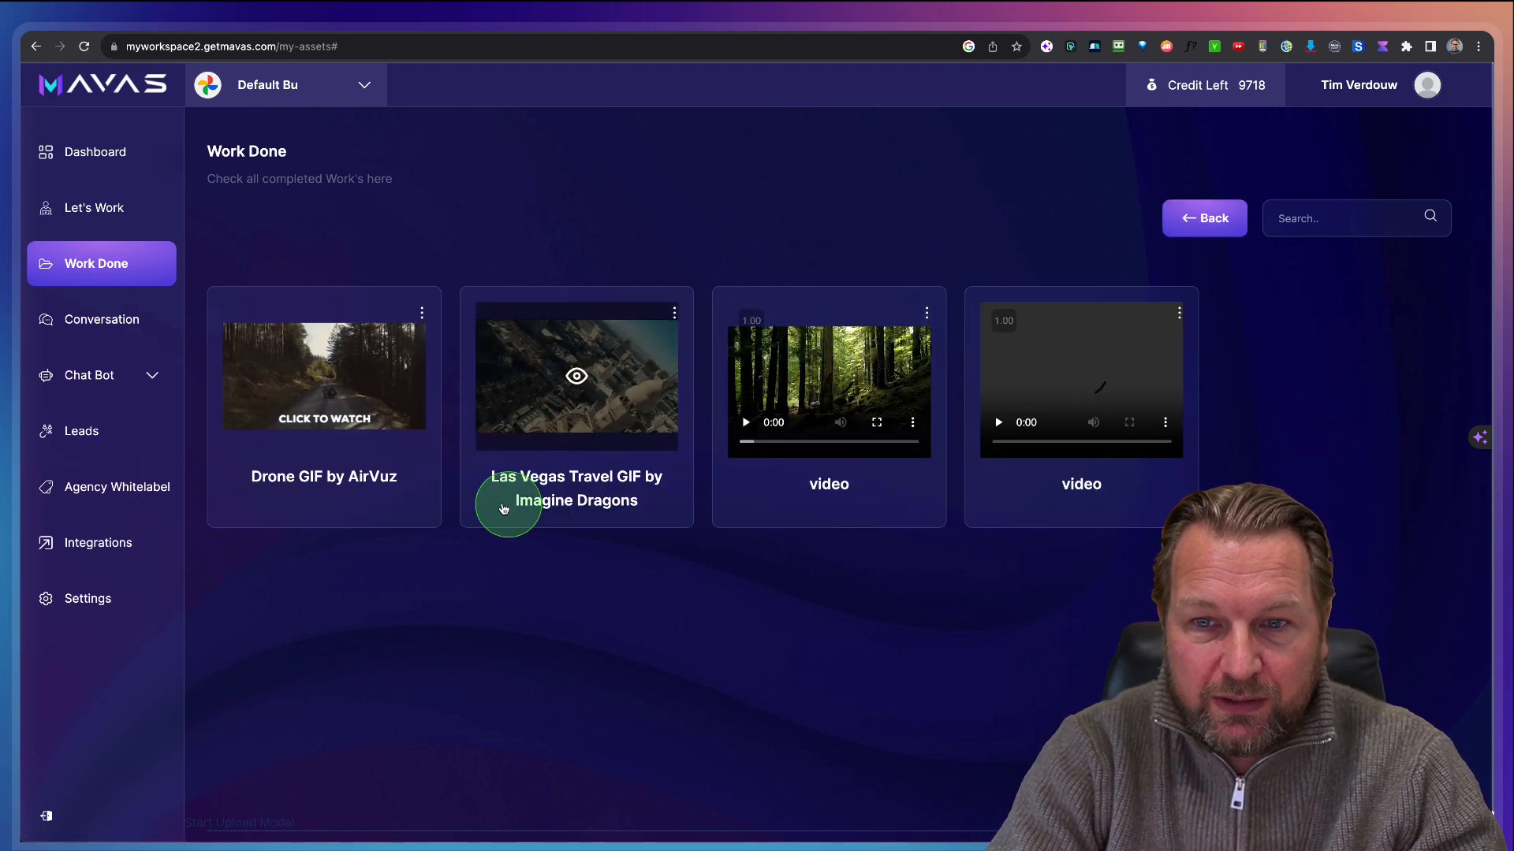
mouse_move(869, 669)
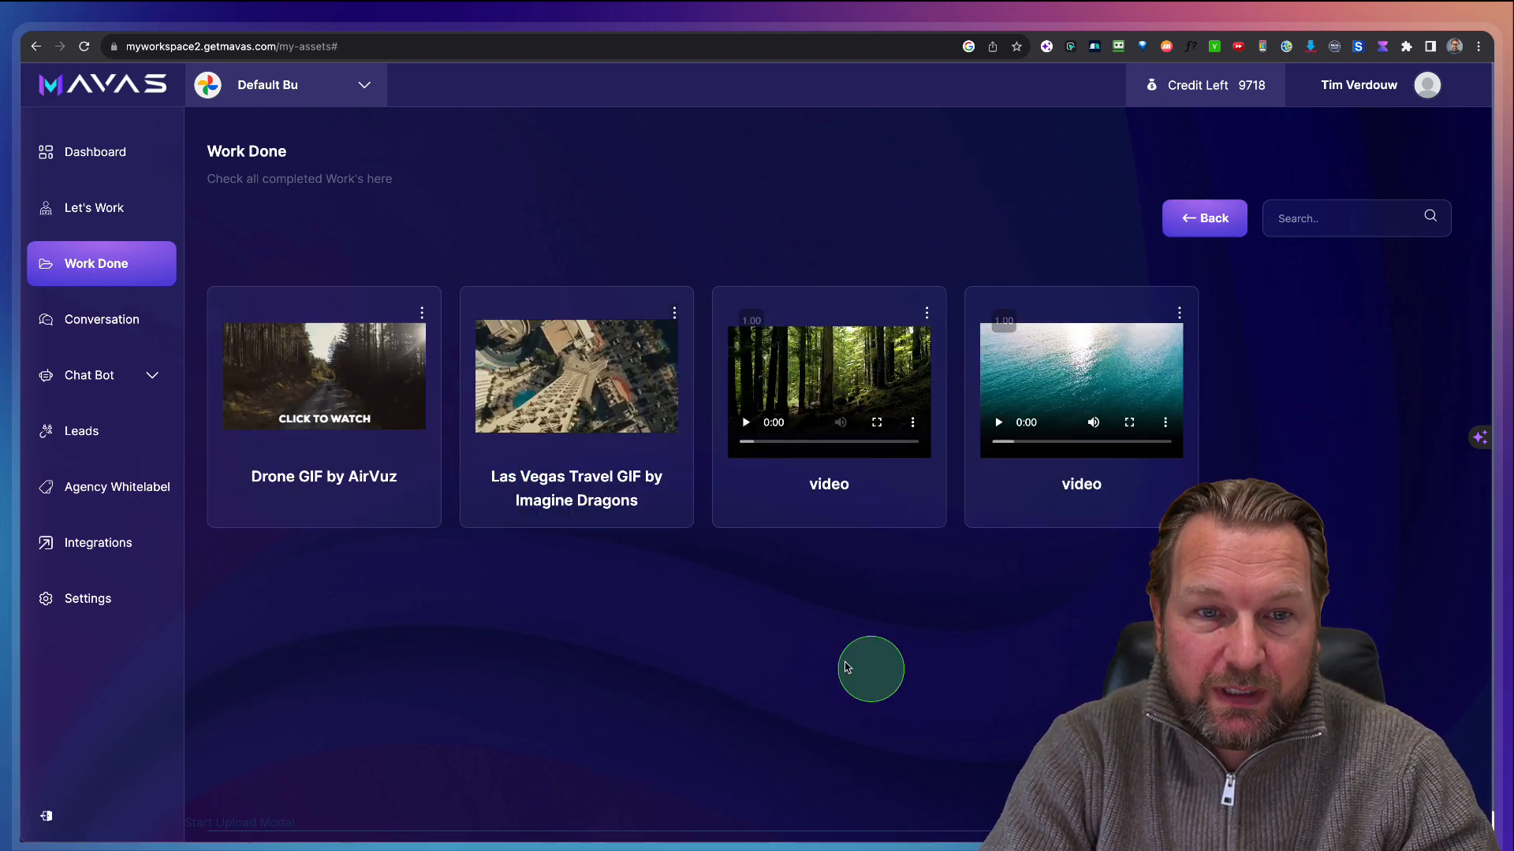
Step: Preview the saved Drone script document, then close it
left_click(95, 263)
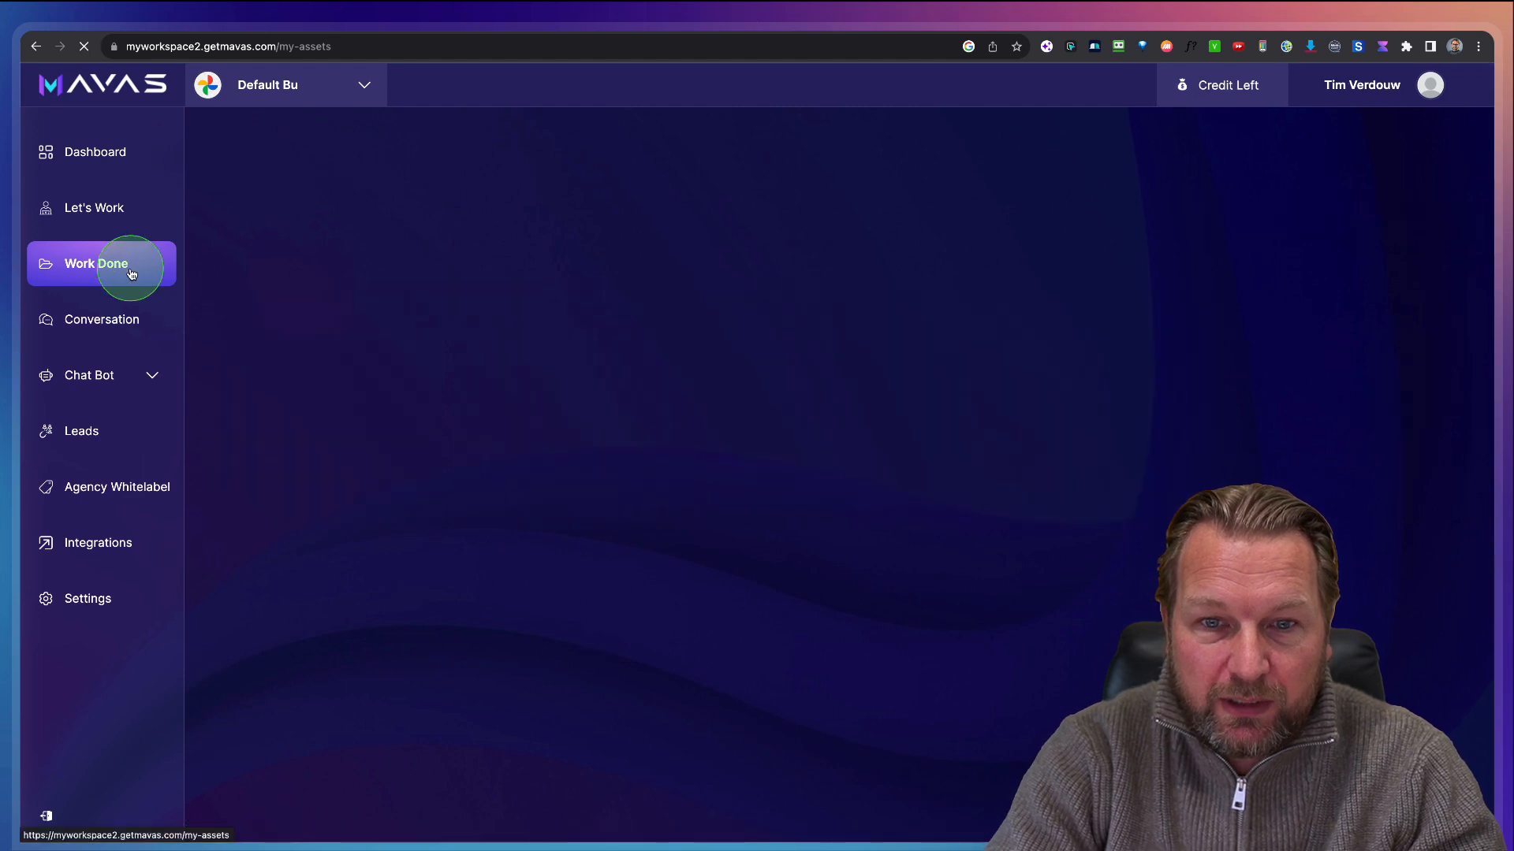
left_click(96, 263)
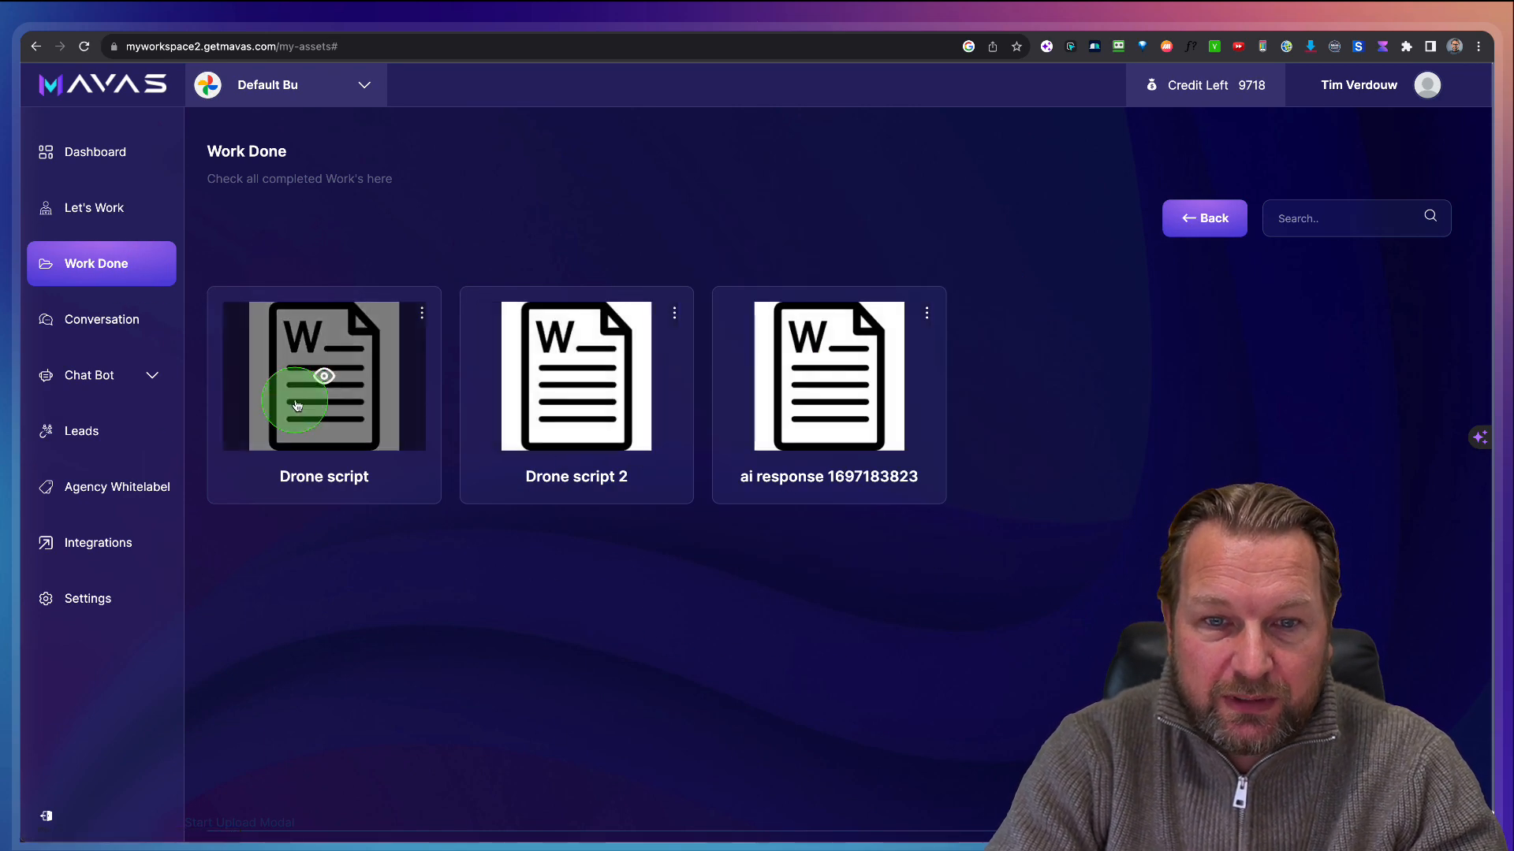
left_click(323, 376)
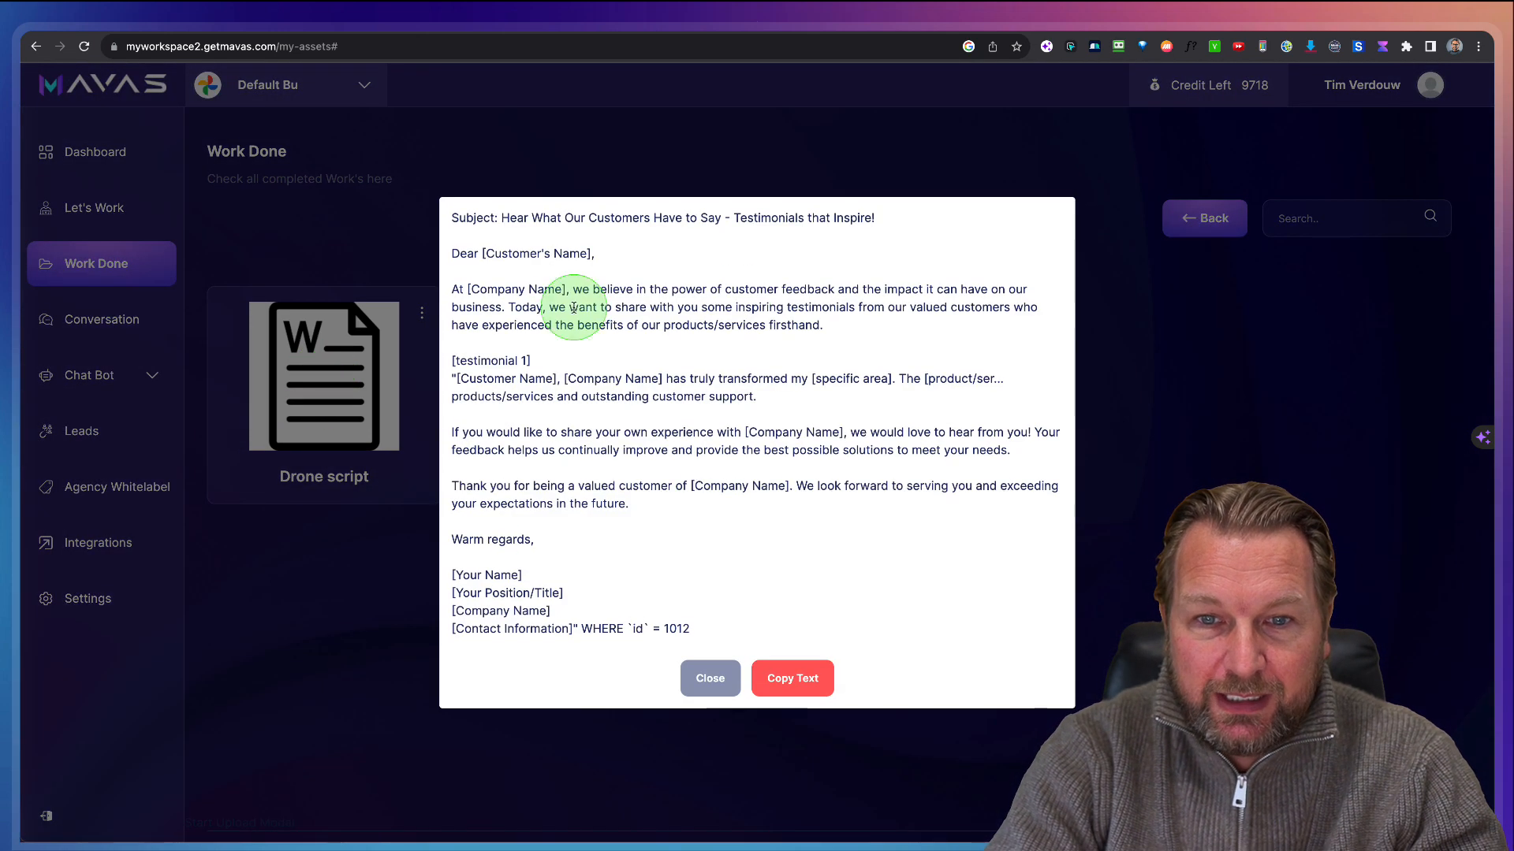
mouse_move(679, 592)
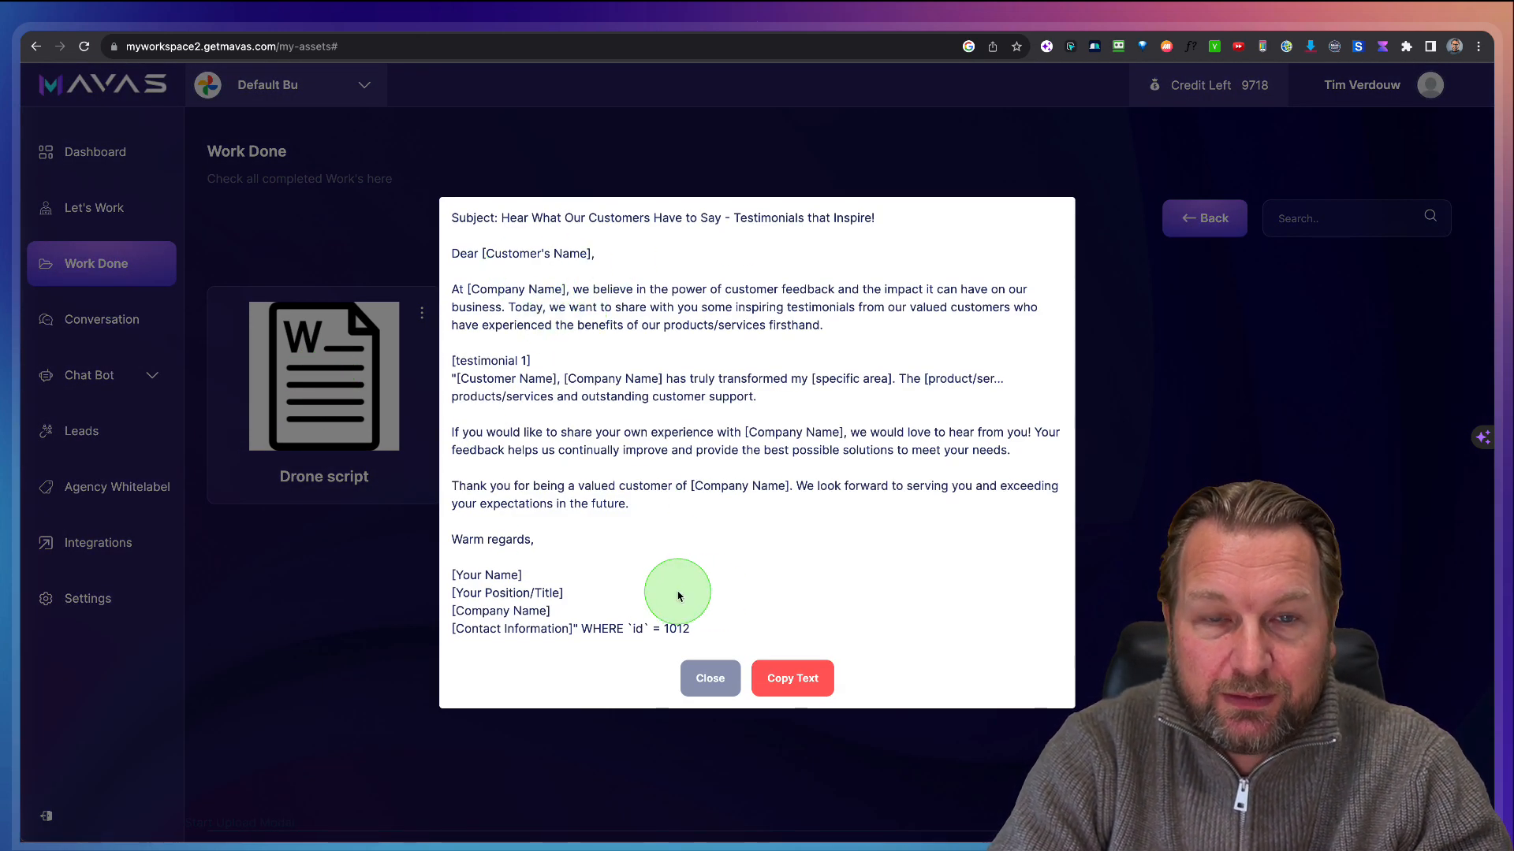
left_click(710, 678)
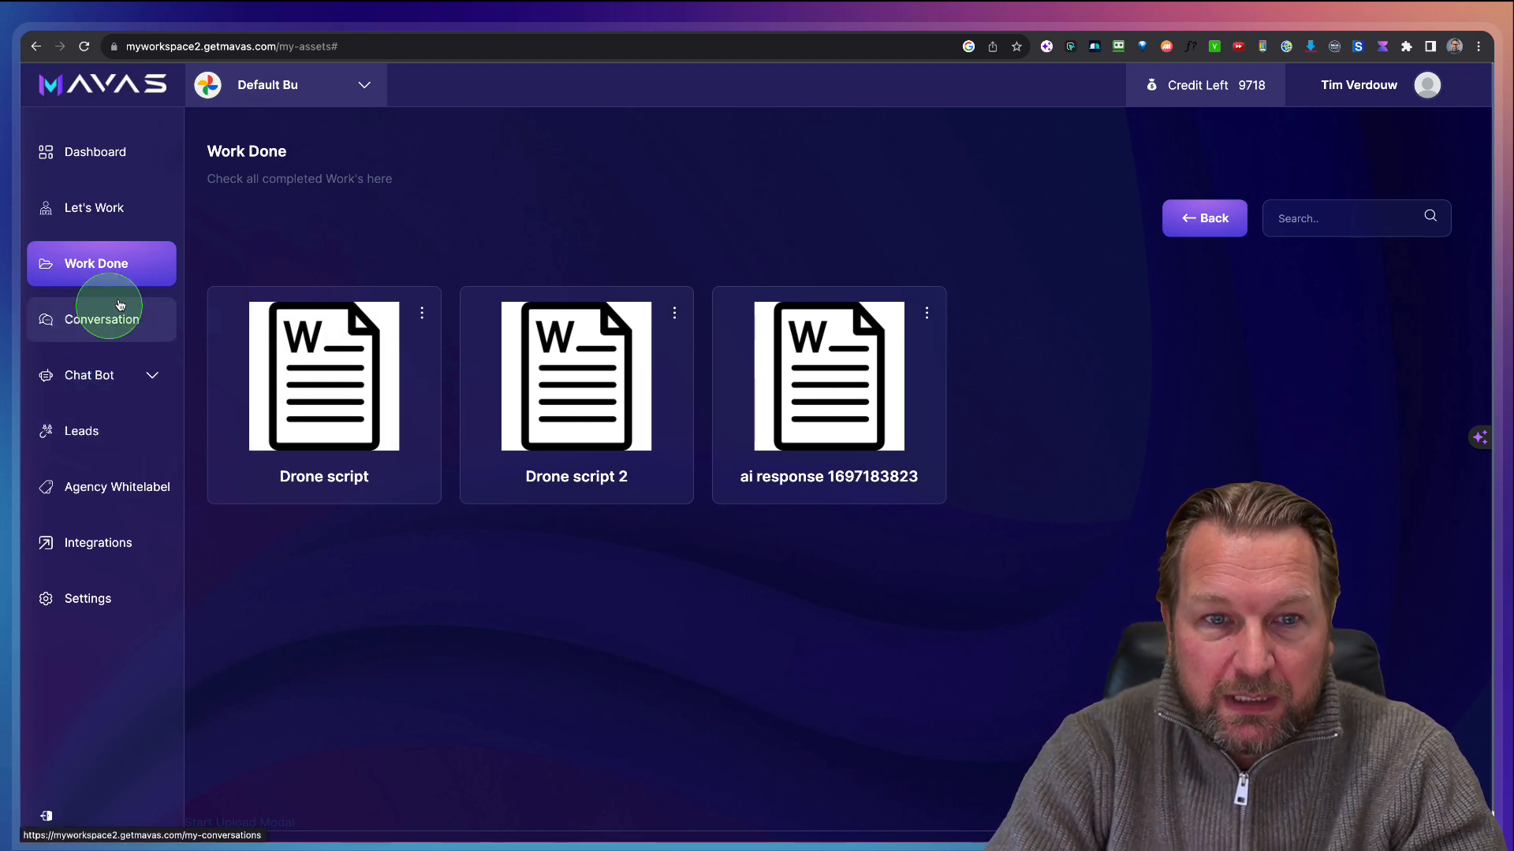
Step: Reopen the Sales Funnel conversation and show its e-mail marketing prompt suggestions
left_click(103, 318)
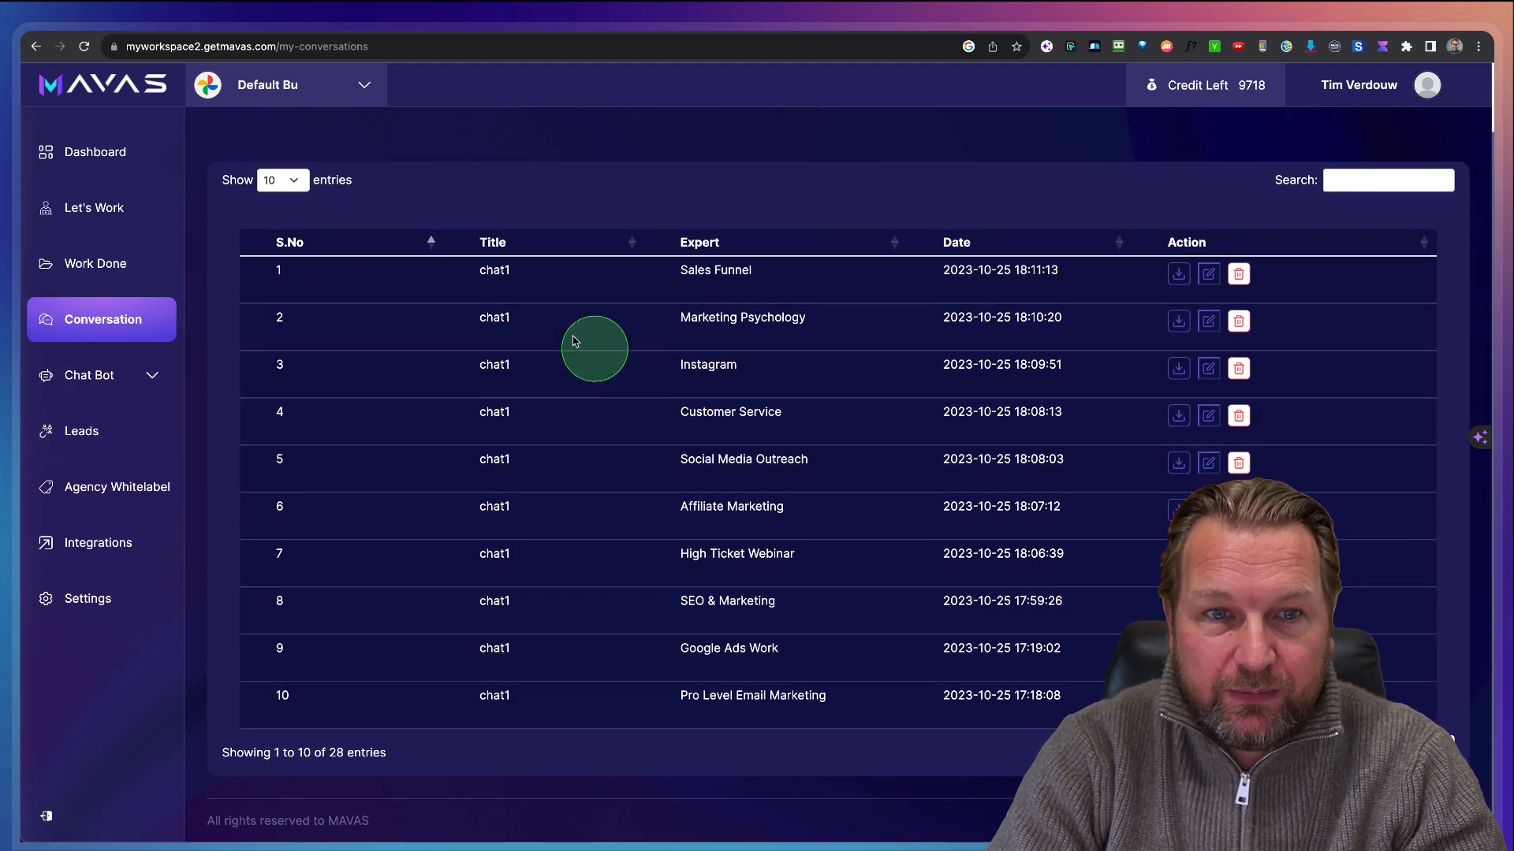
mouse_move(455, 280)
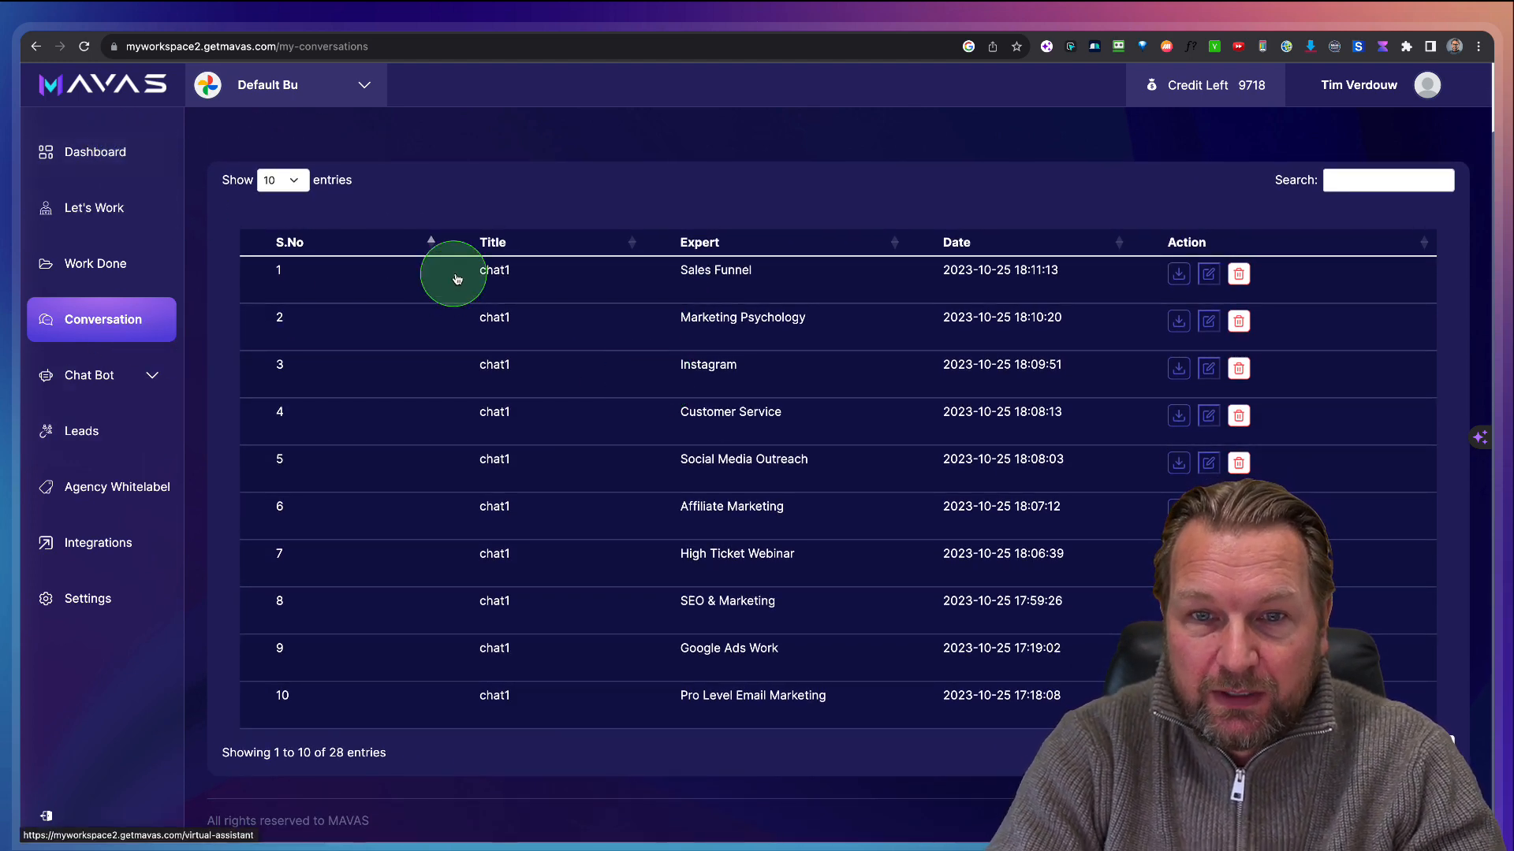
mouse_move(454, 251)
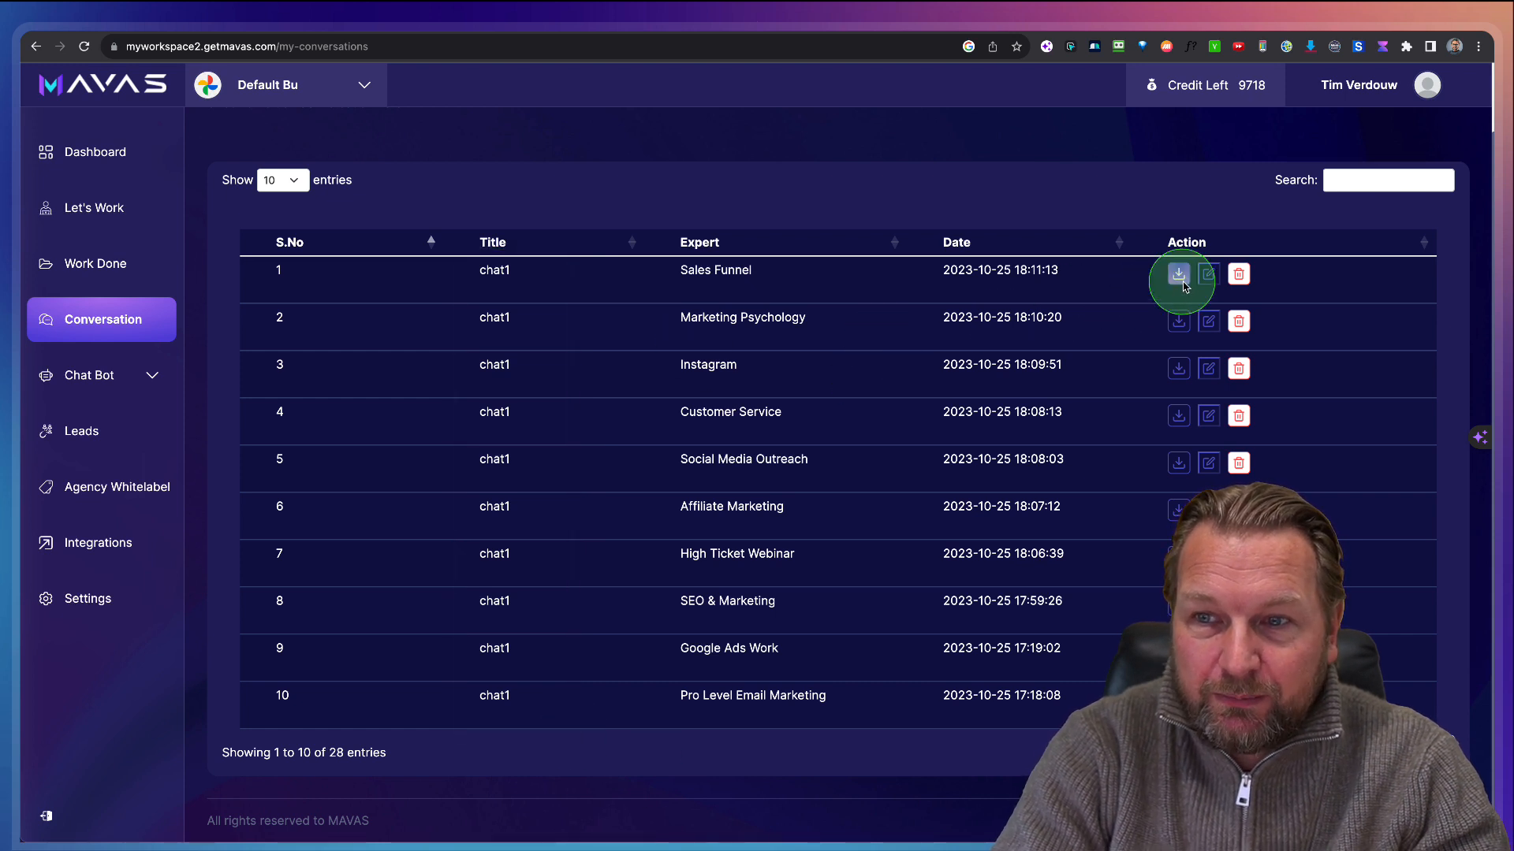
mouse_move(1208, 273)
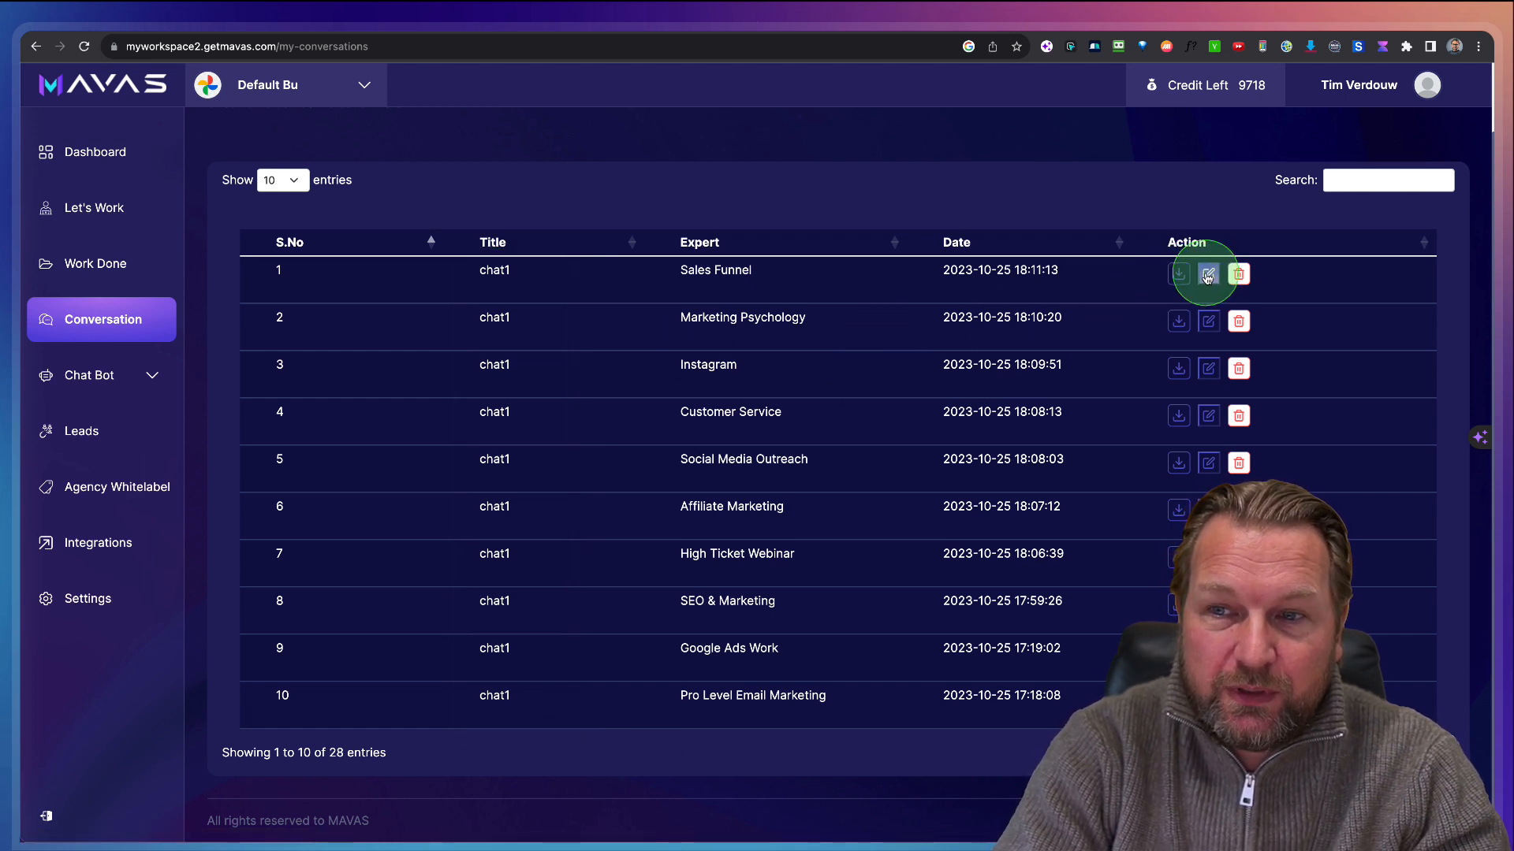
left_click(1207, 274)
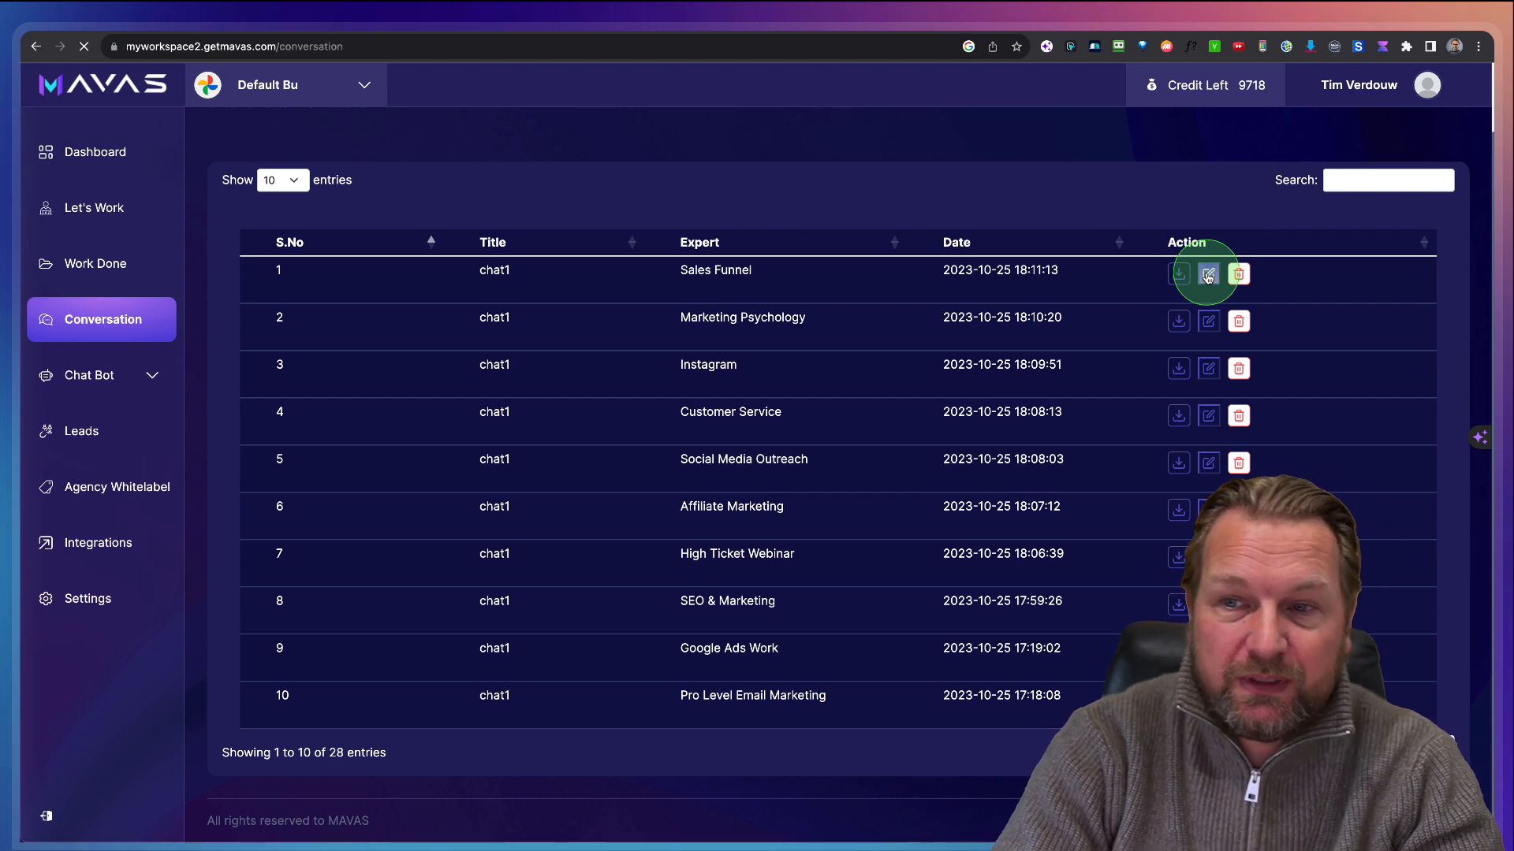
left_click(1208, 275)
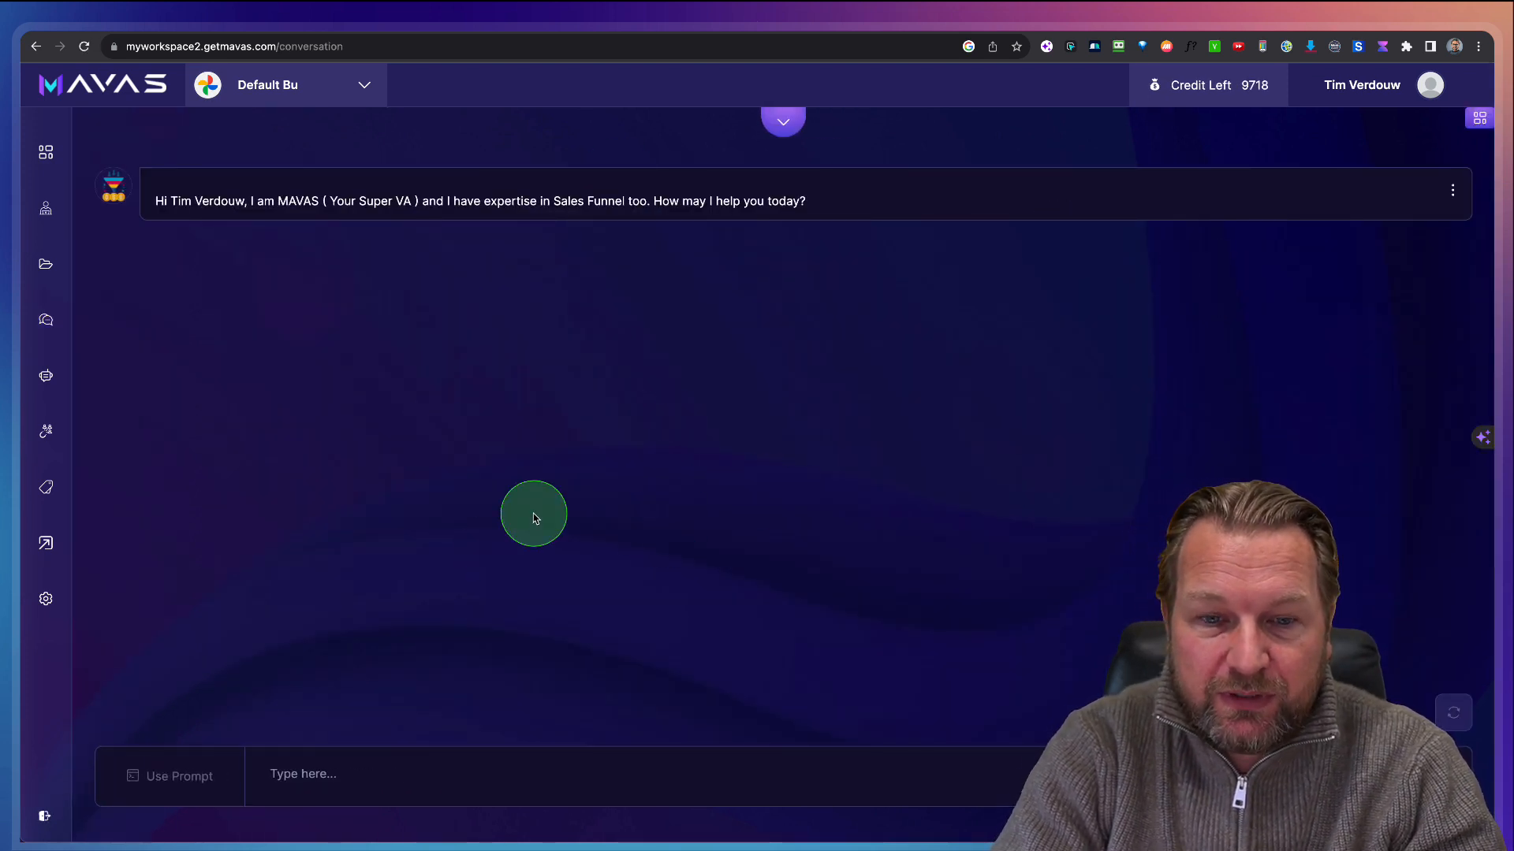
mouse_move(325, 405)
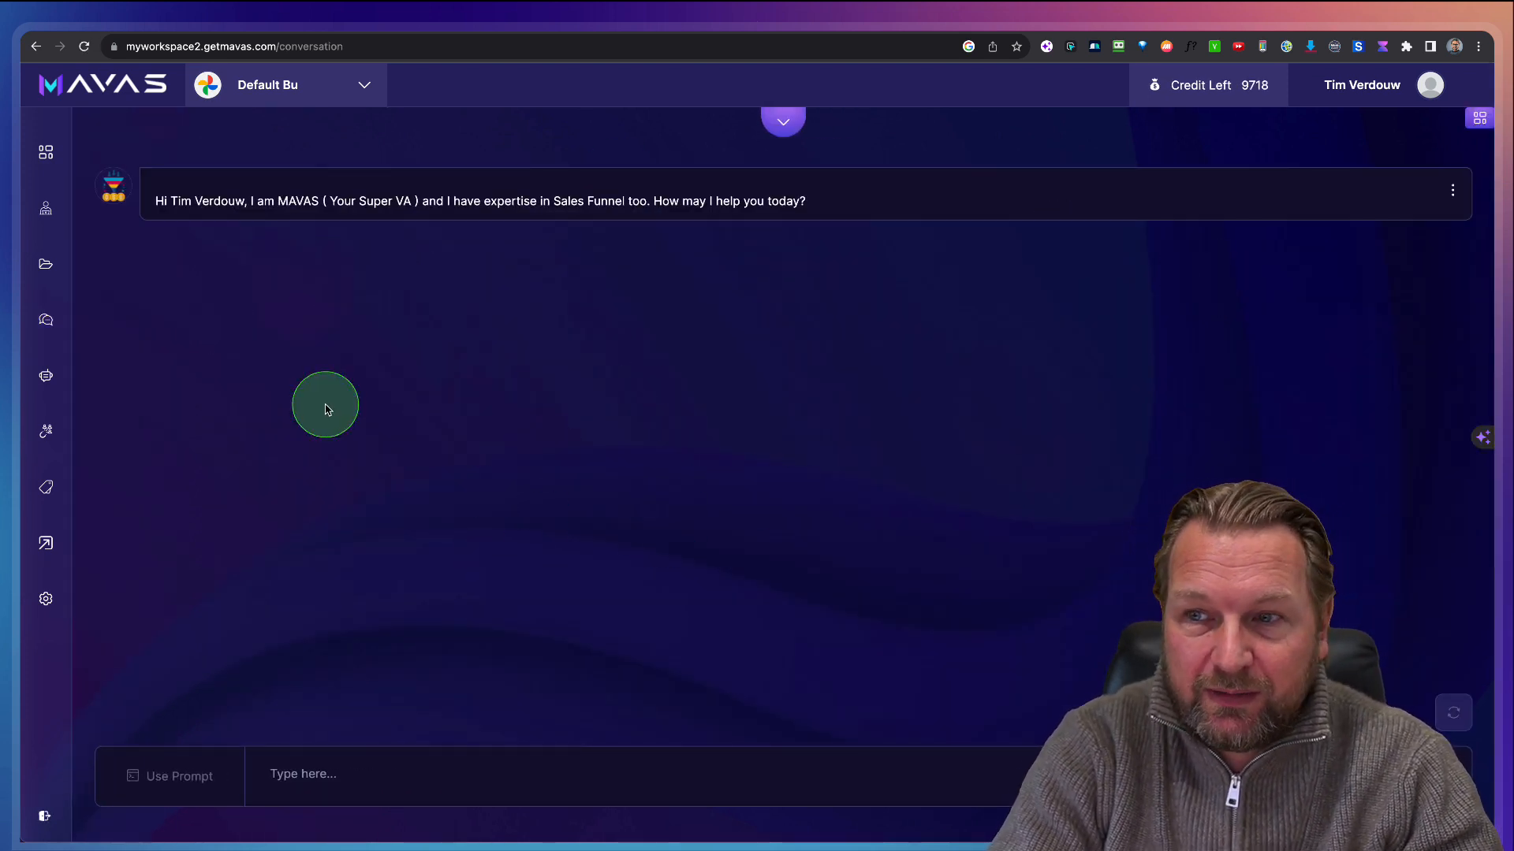
mouse_move(44, 208)
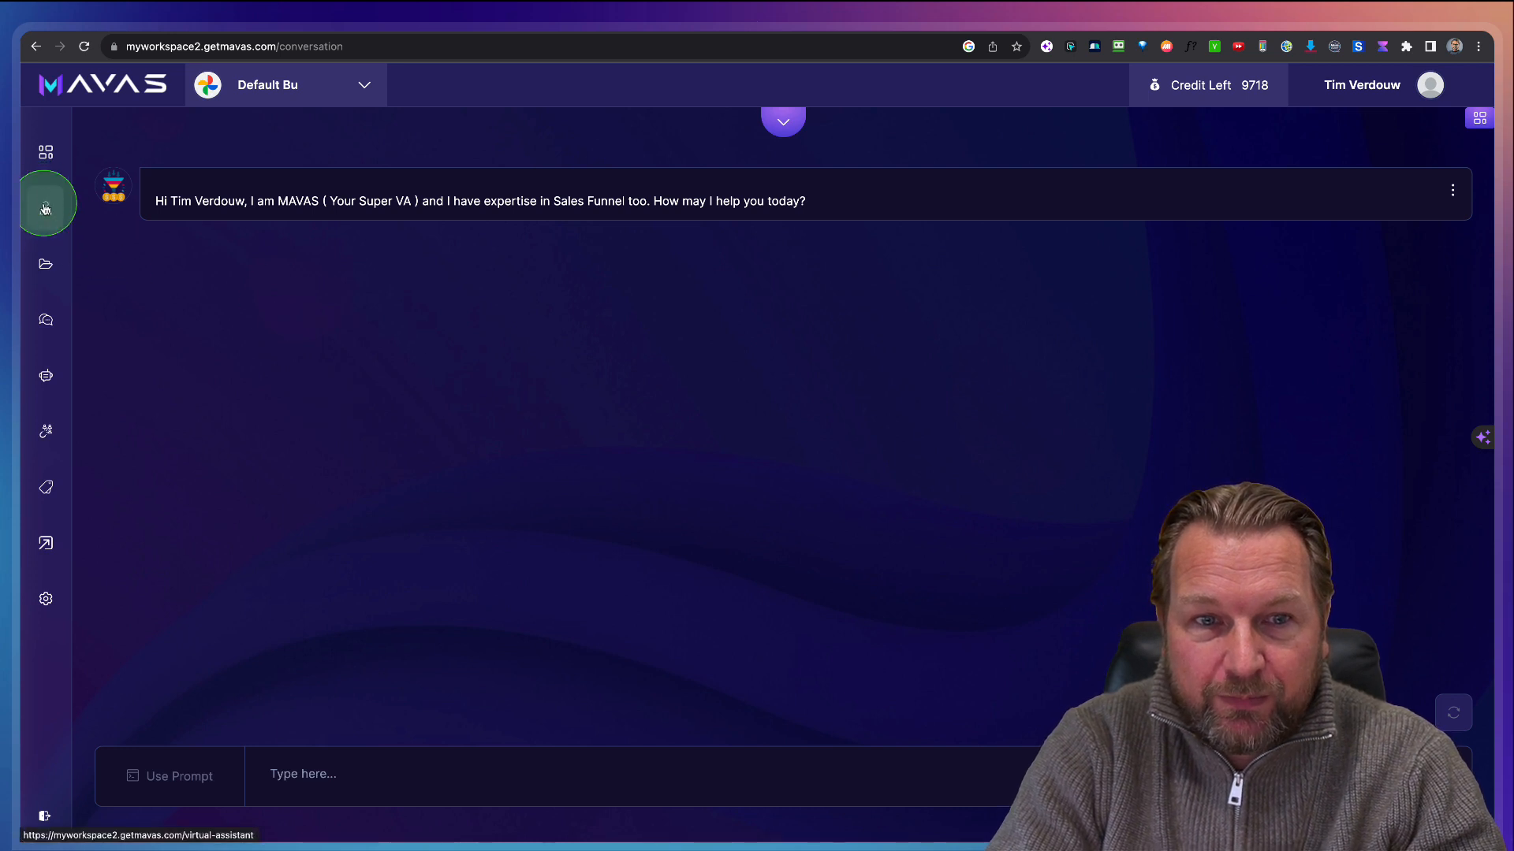
left_click(1452, 190)
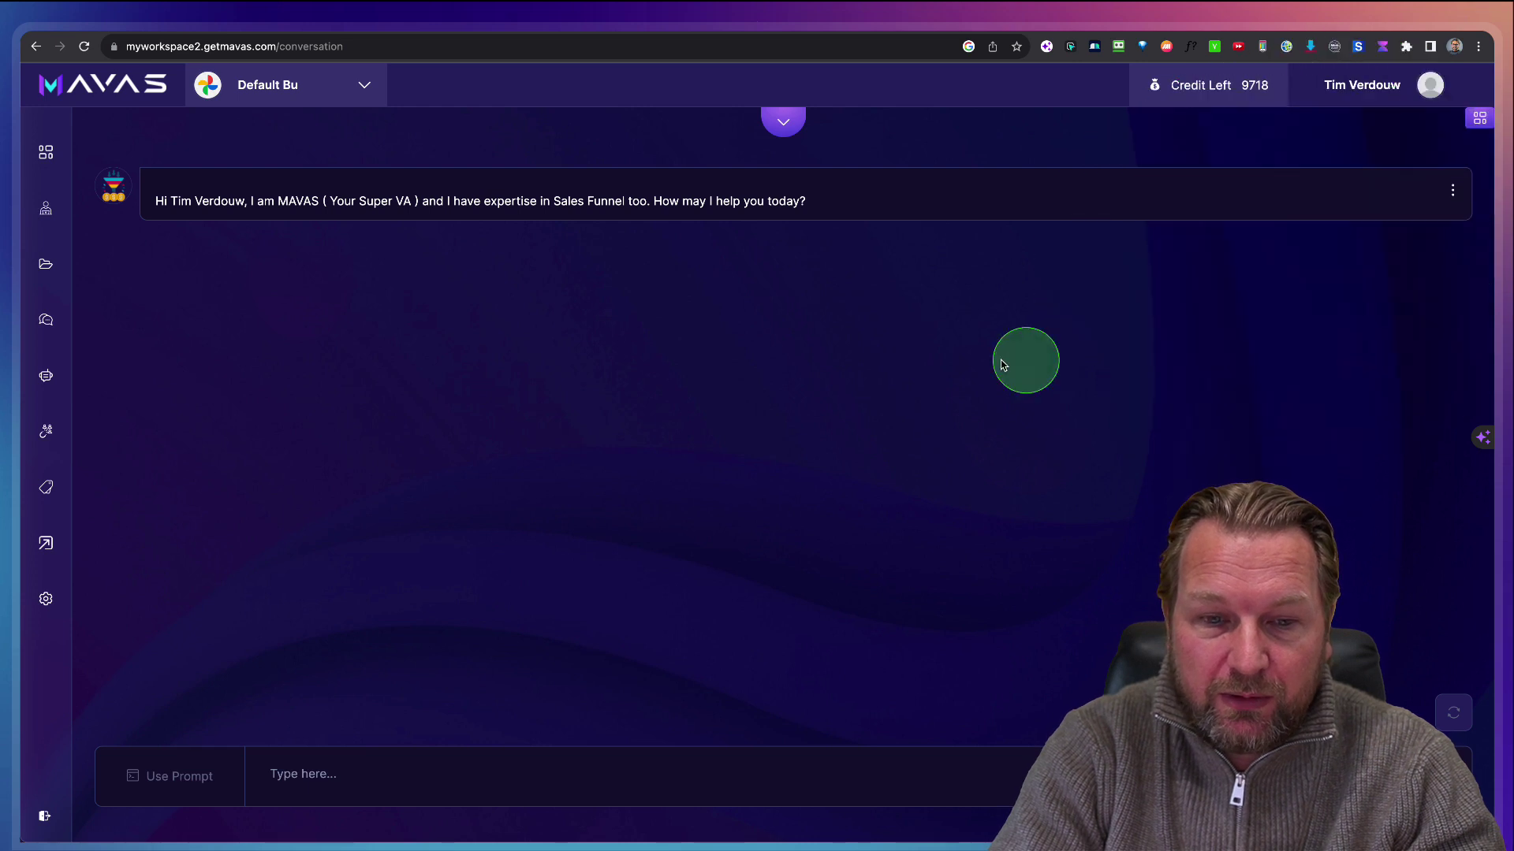
left_click(172, 775)
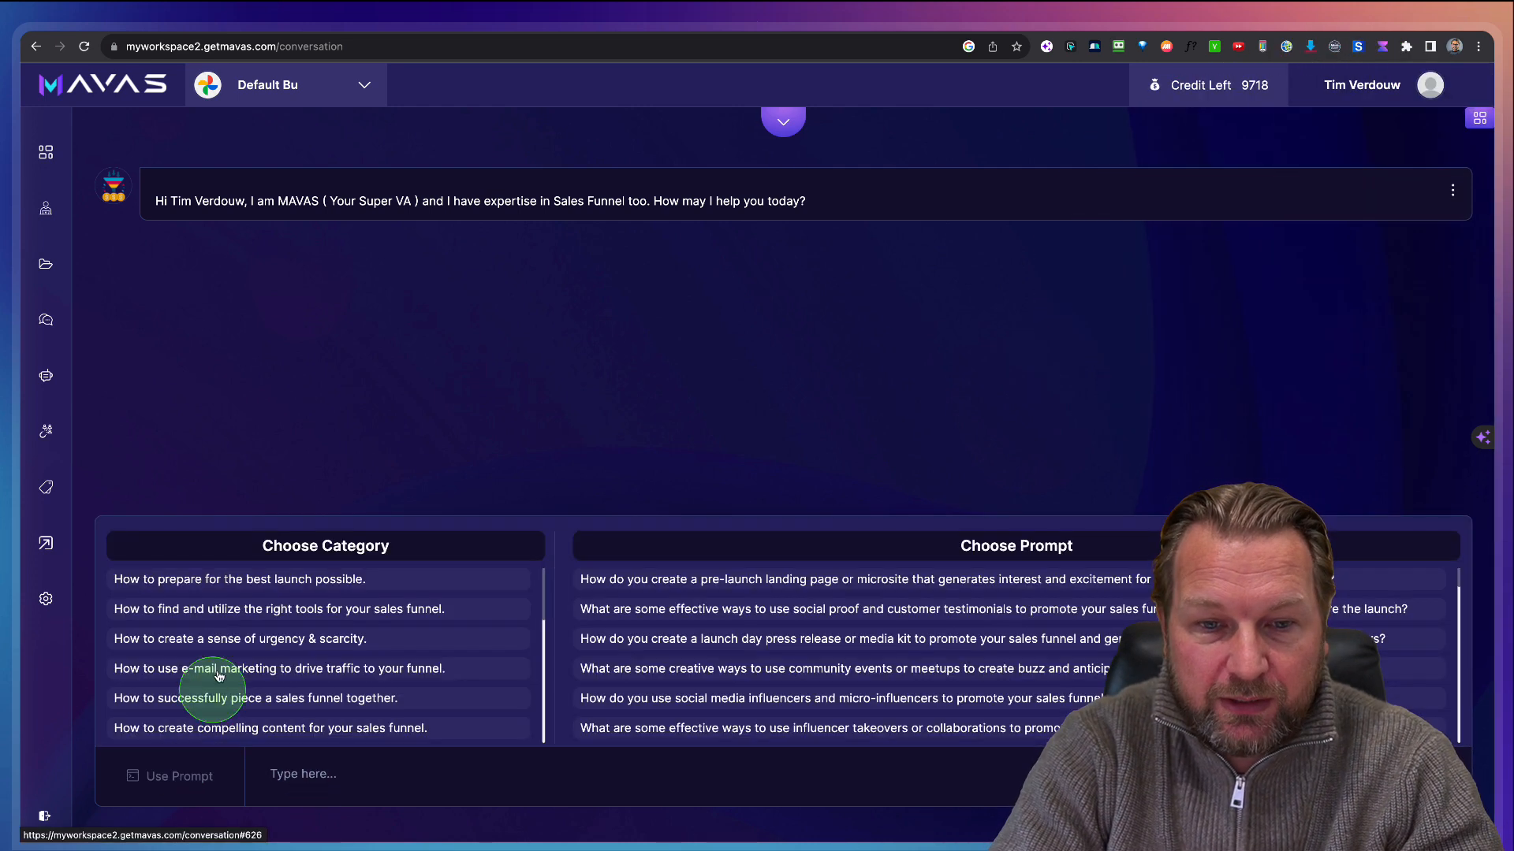
left_click(365, 85)
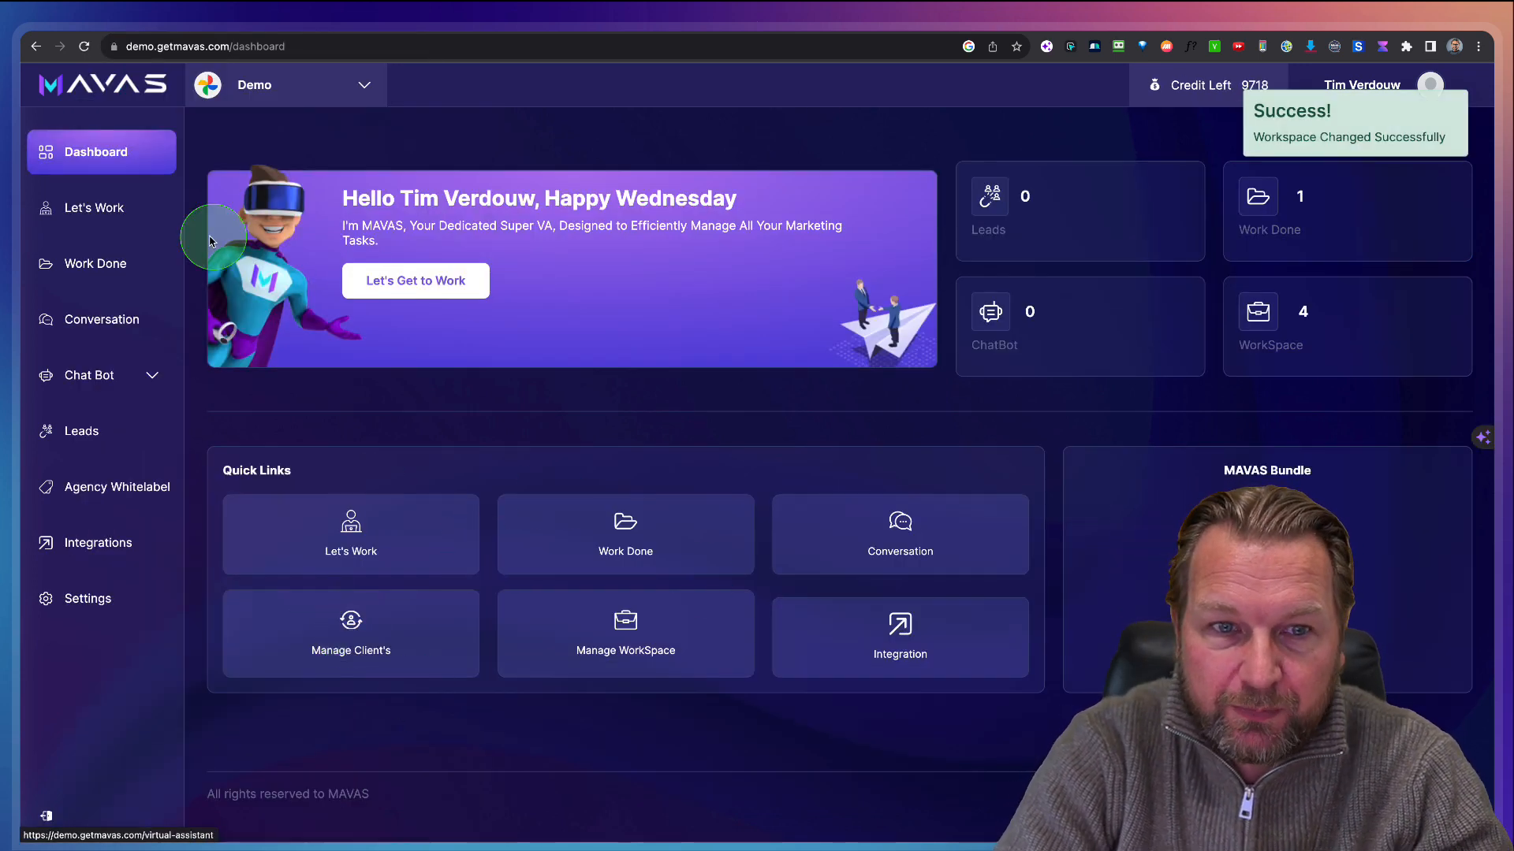
Step: Start the image creation assistant in Images mode and search for 'Dog training'
left_click(95, 208)
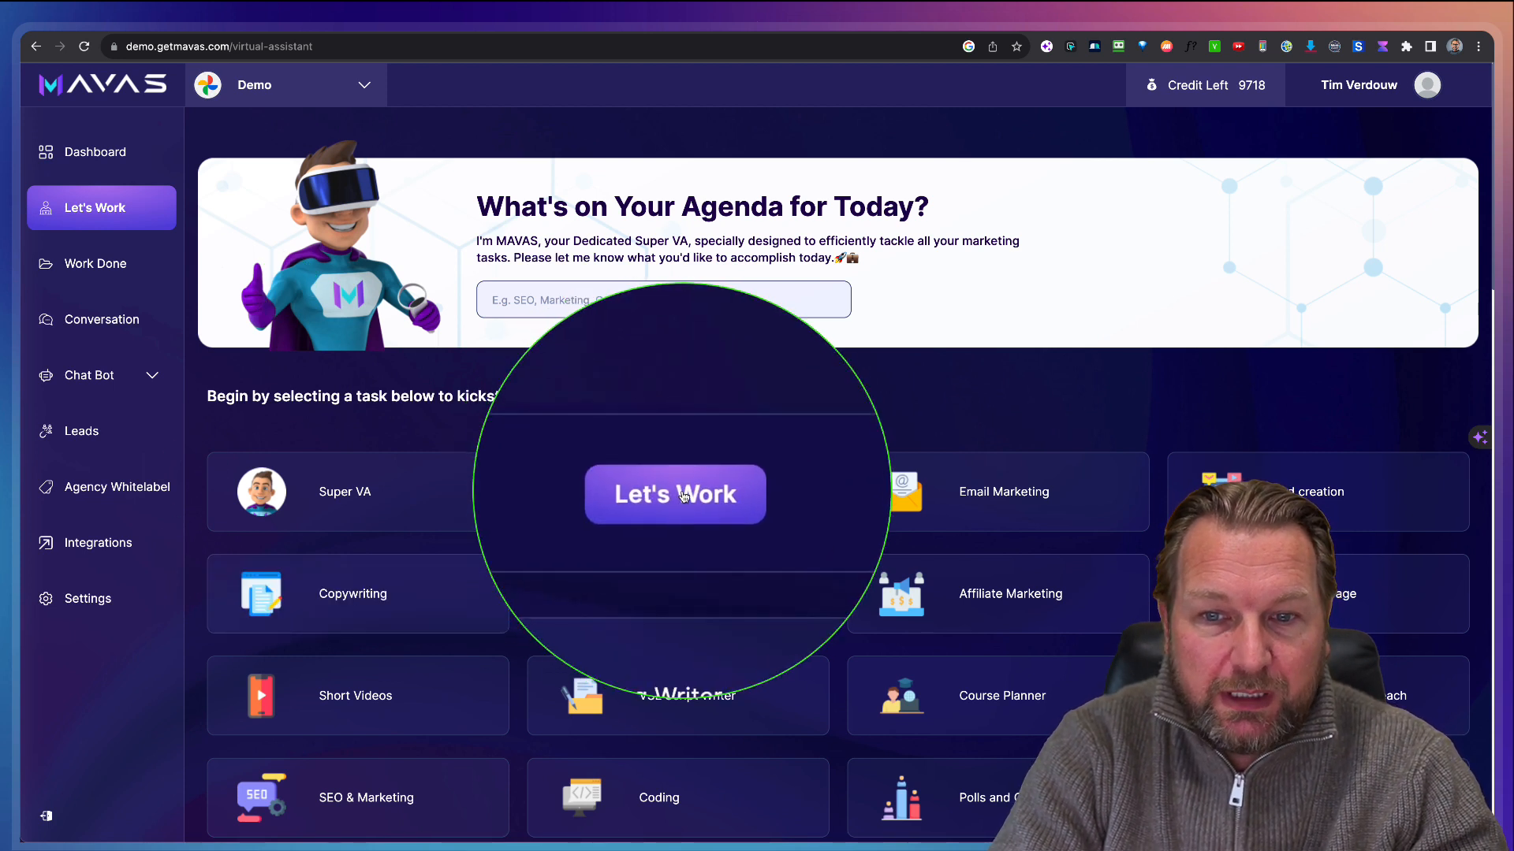
left_click(675, 495)
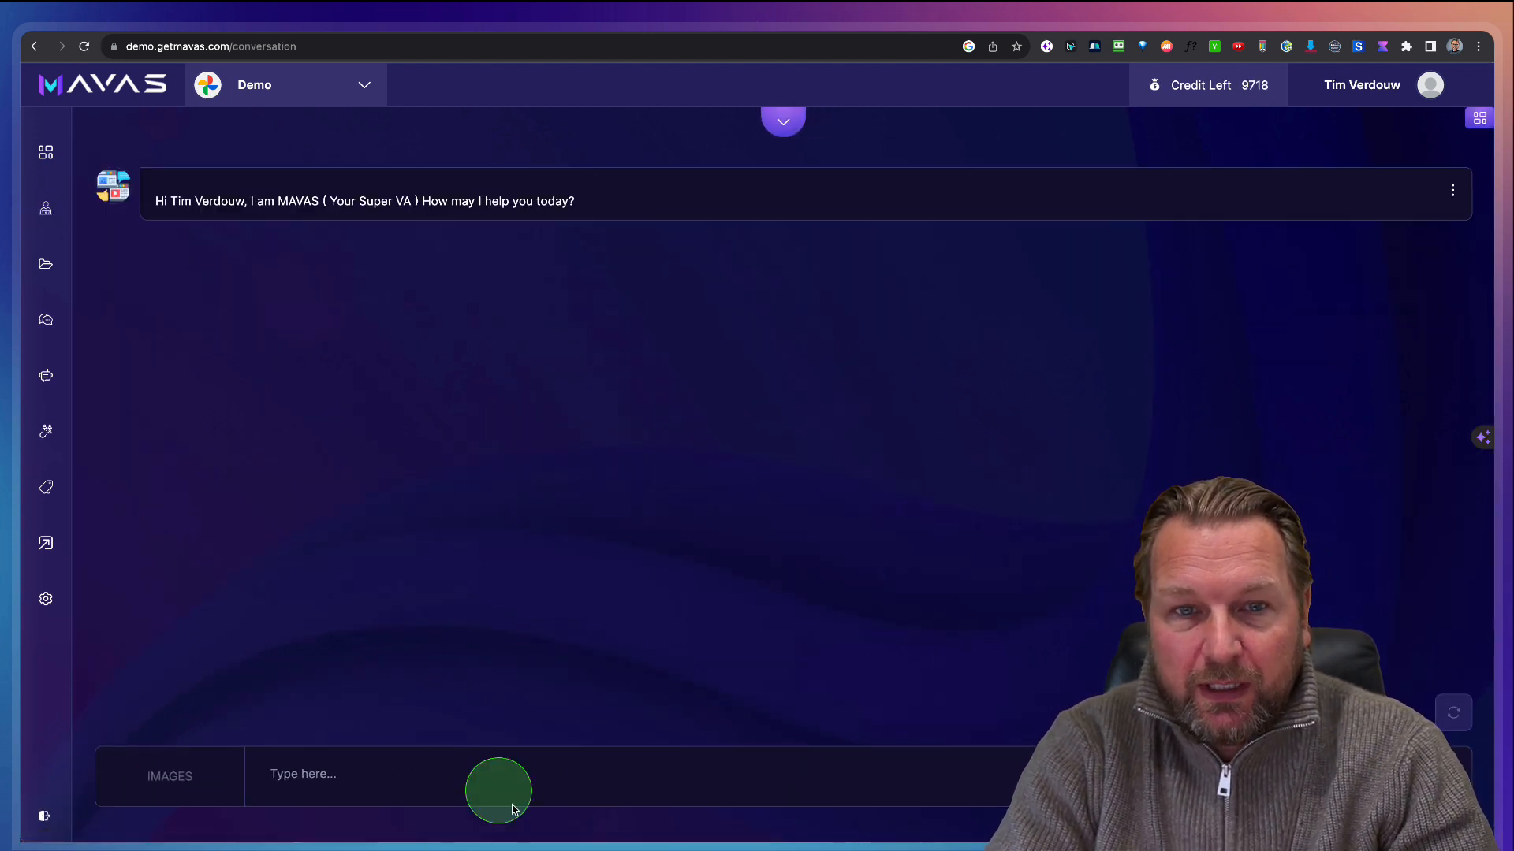
left_click(169, 775)
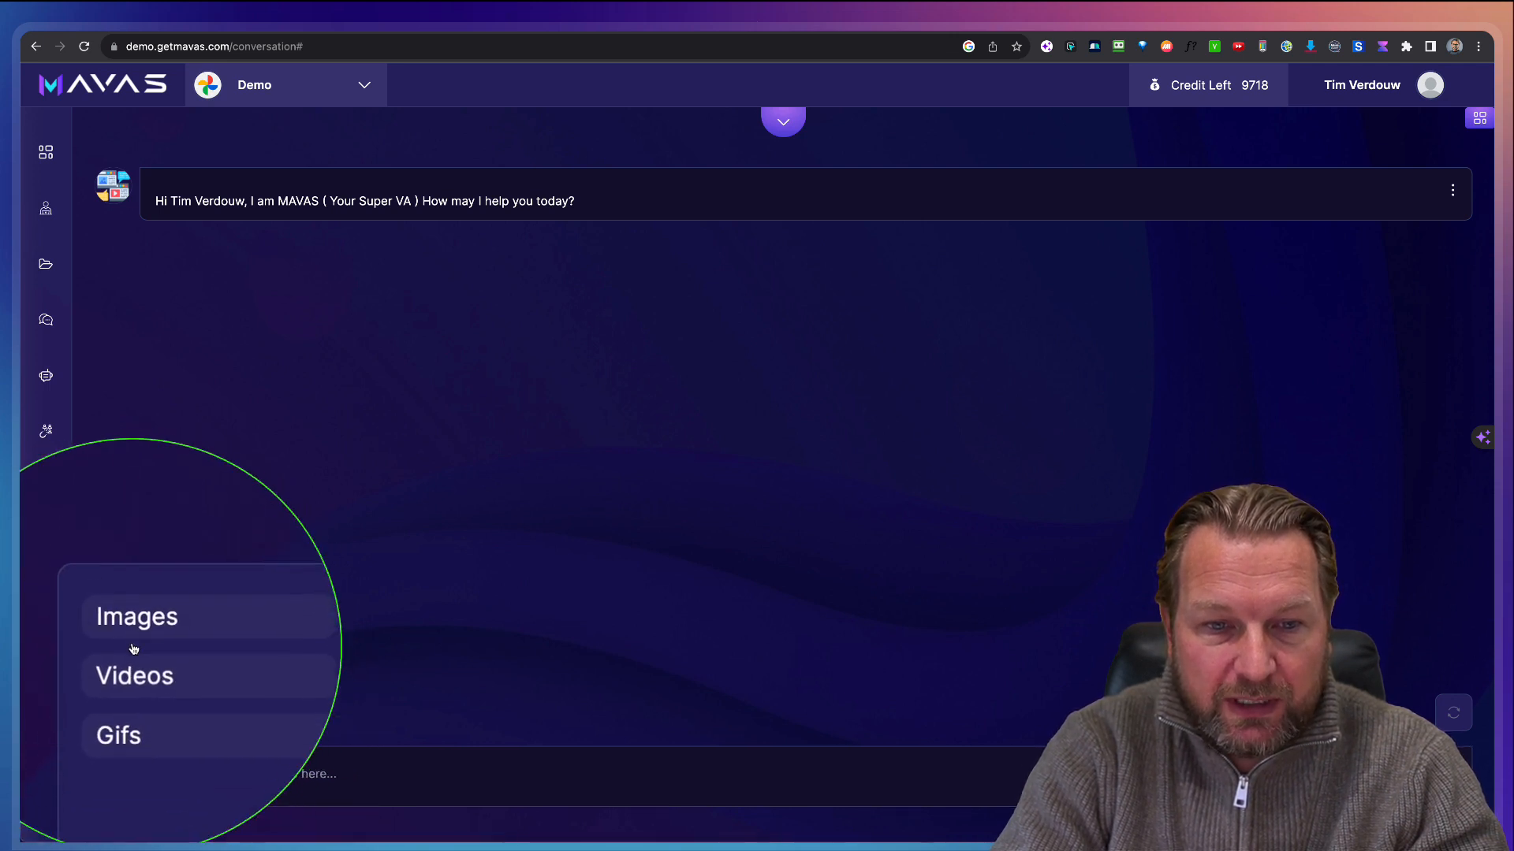
left_click(137, 616)
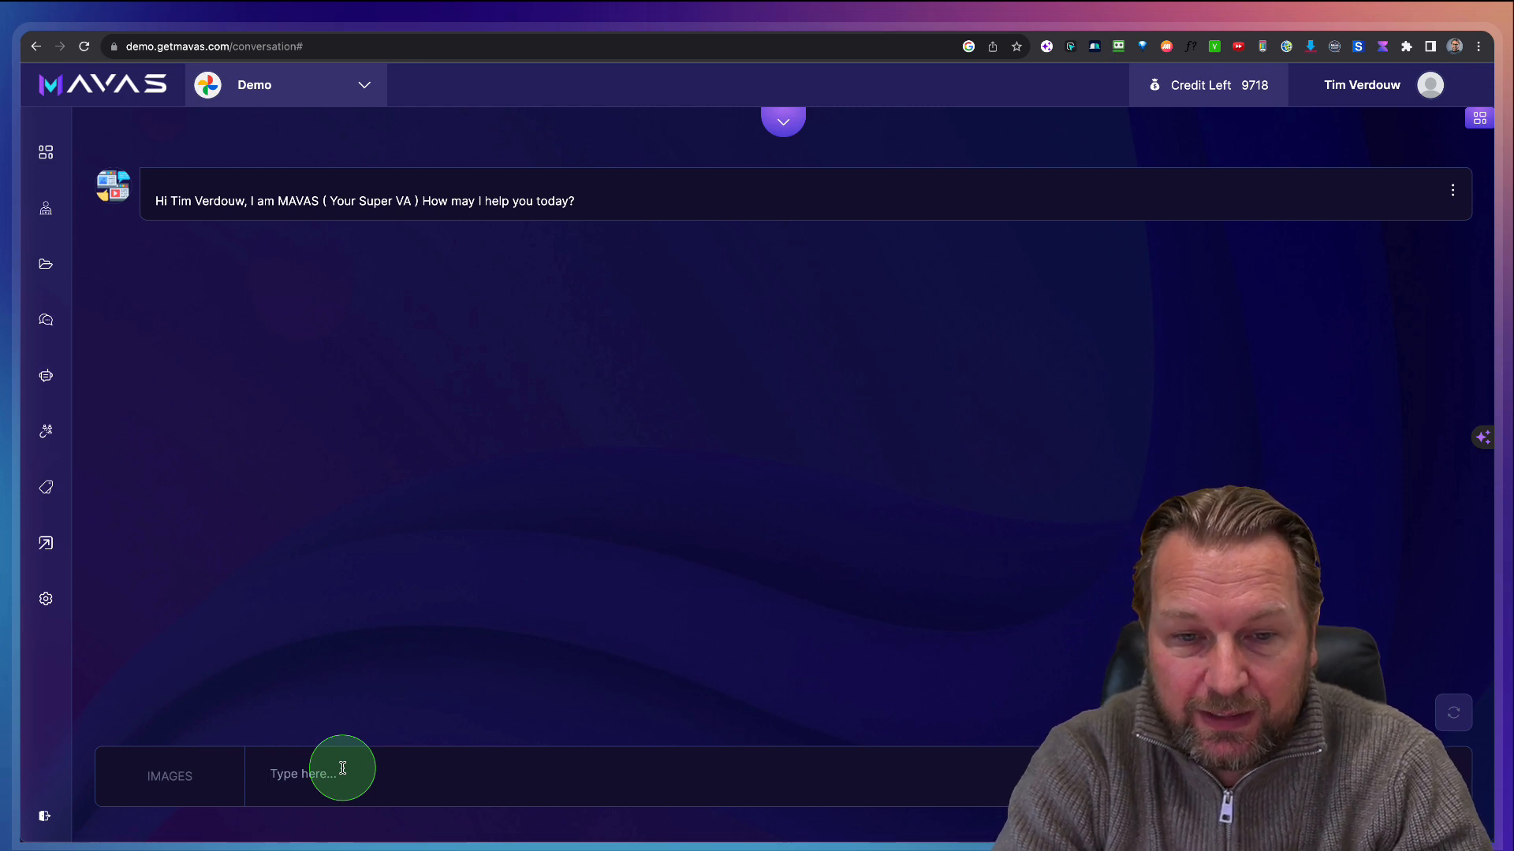
type("Do")
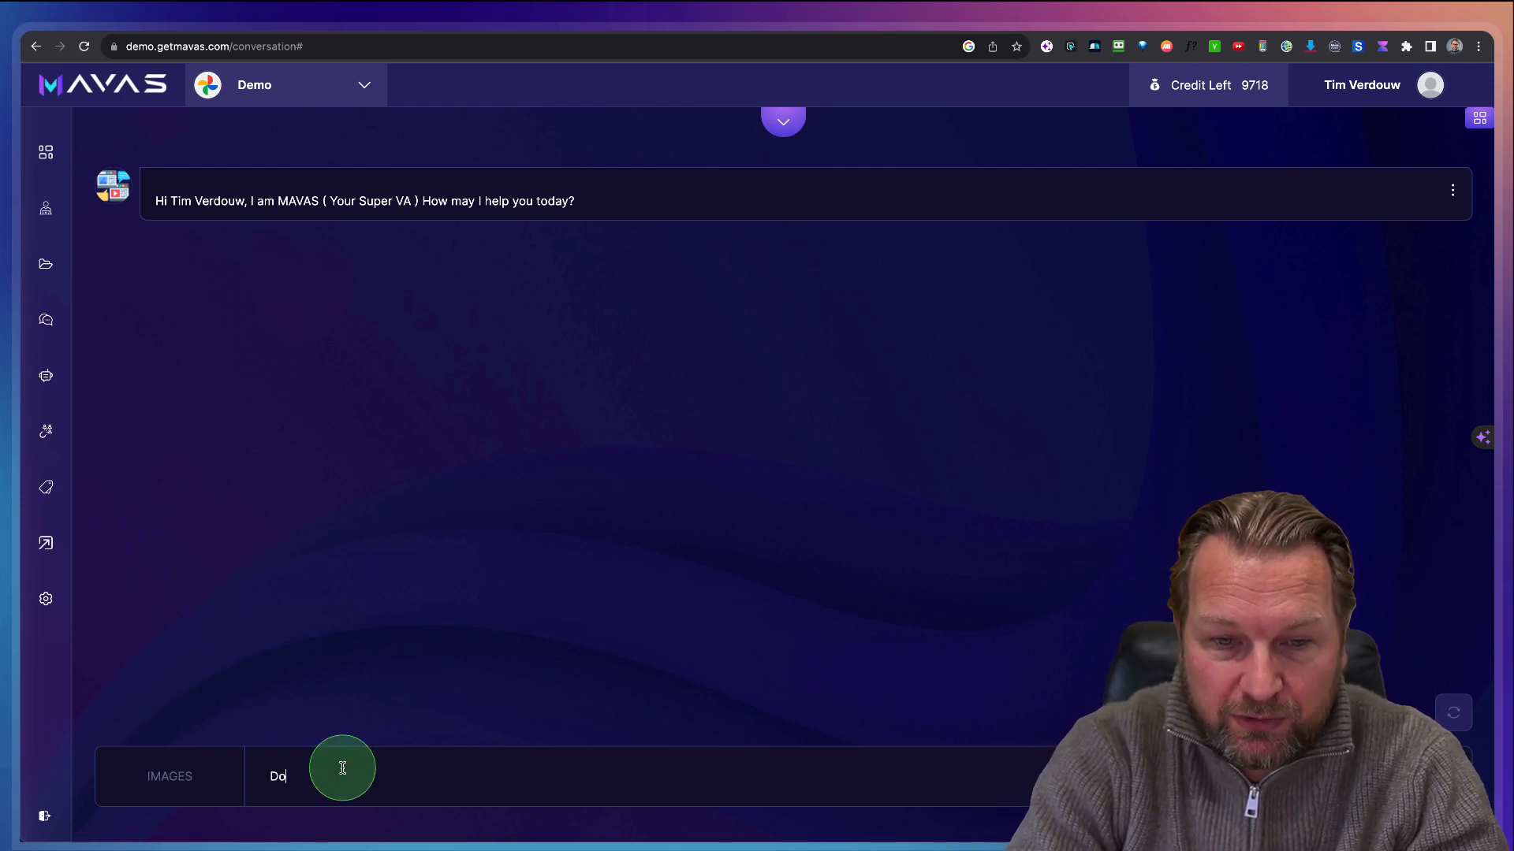
type("g train")
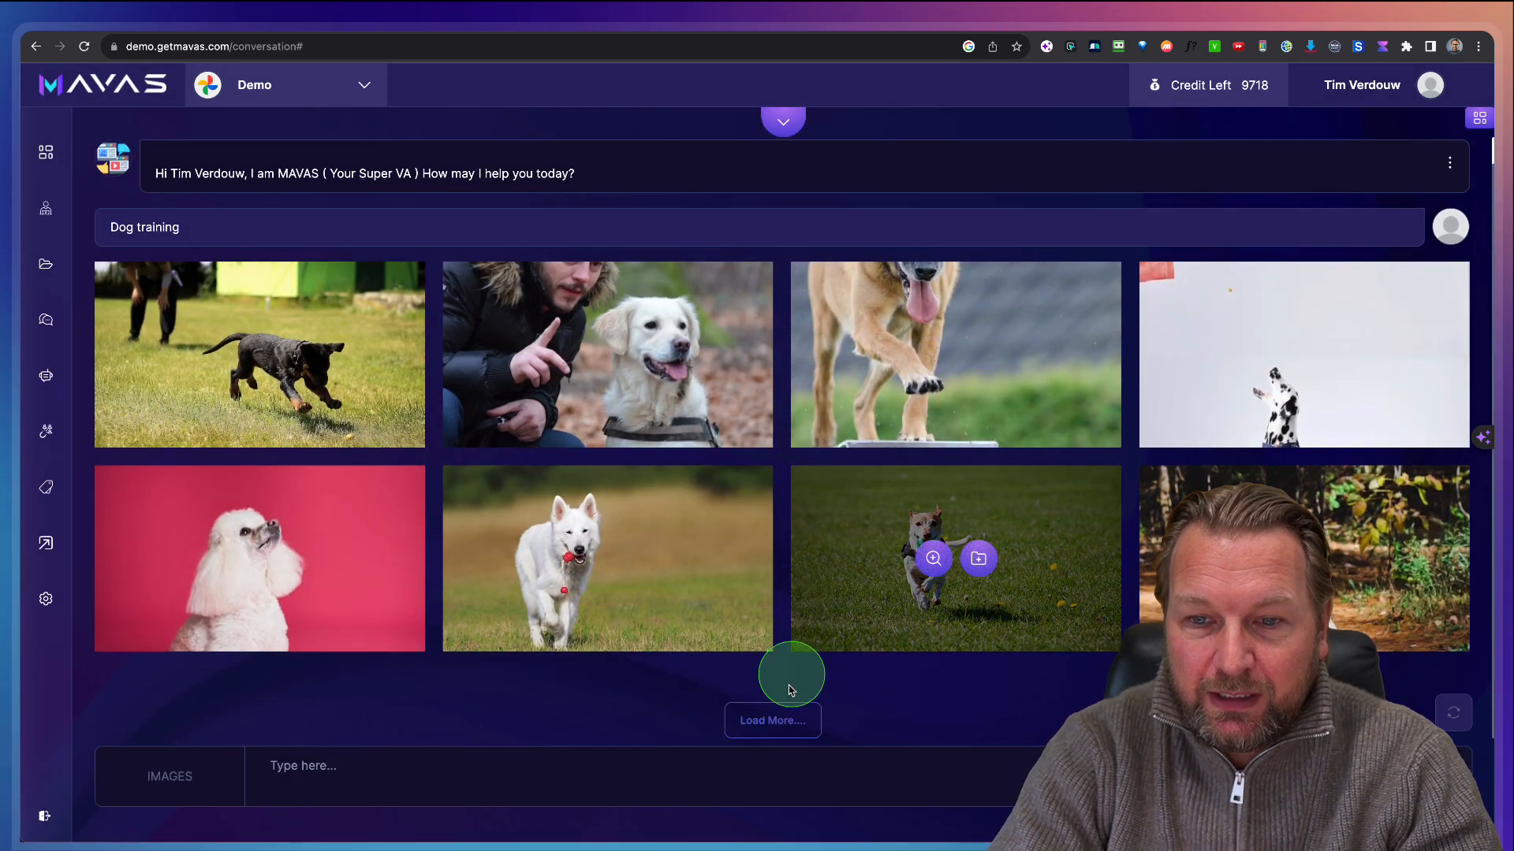
Step: Load more dog results and save the Shiba photo into a newly created Dogs folder
left_click(770, 720)
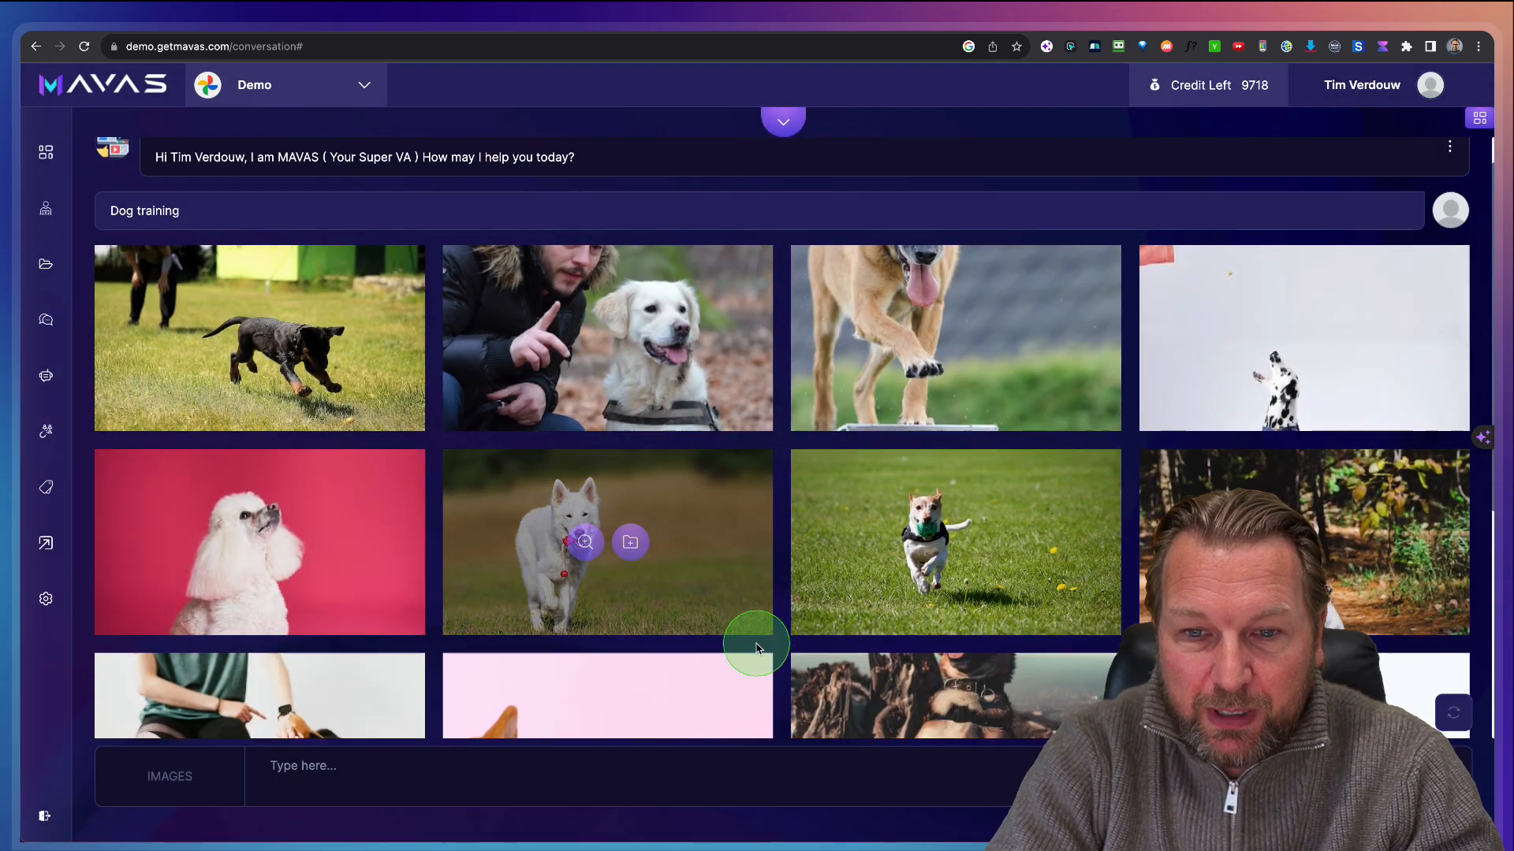
scroll("down", 3)
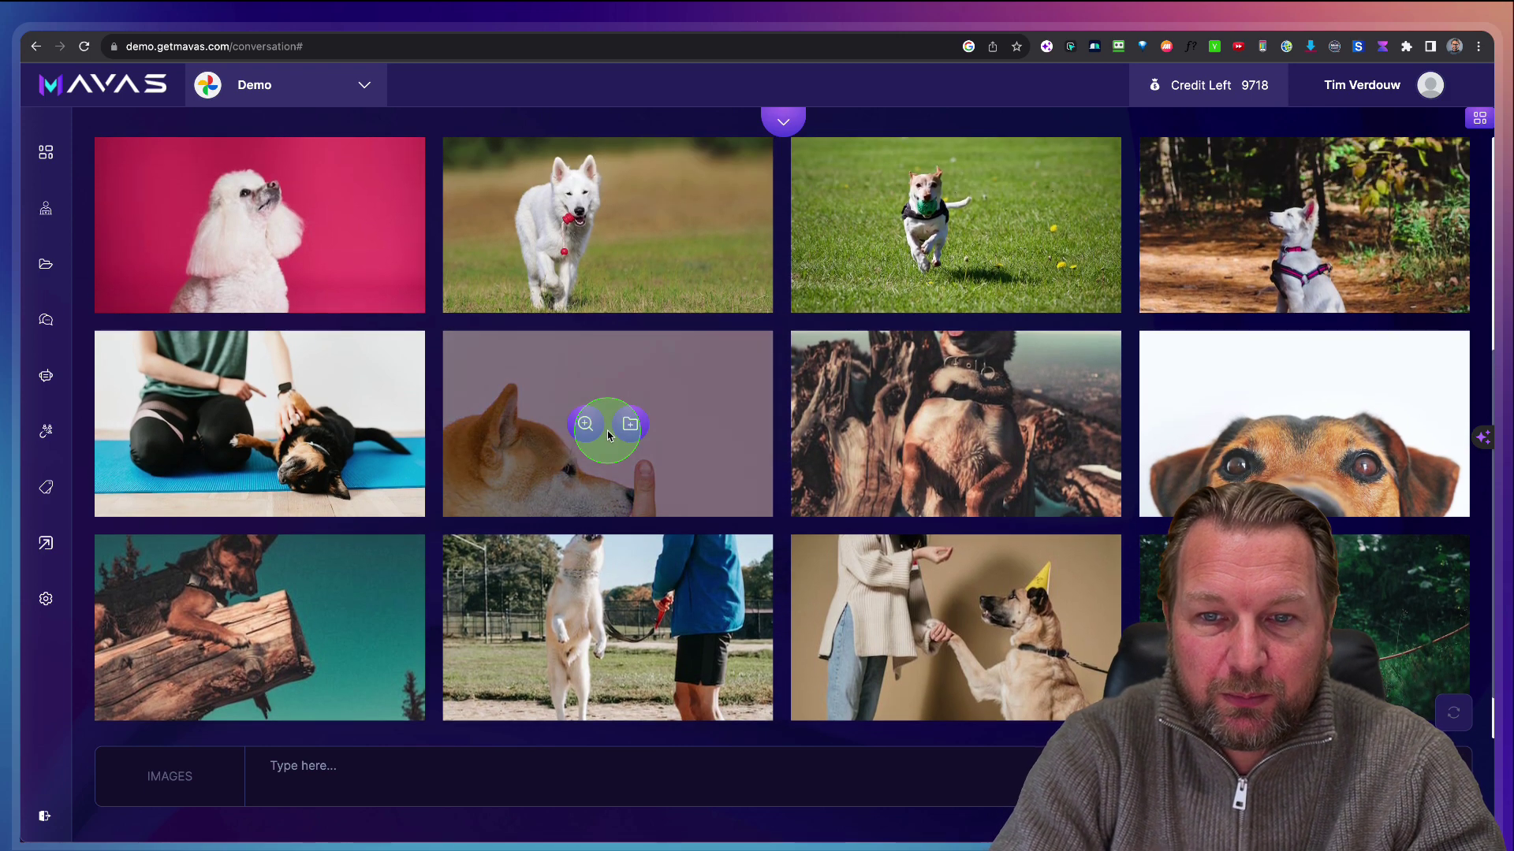
left_click(629, 425)
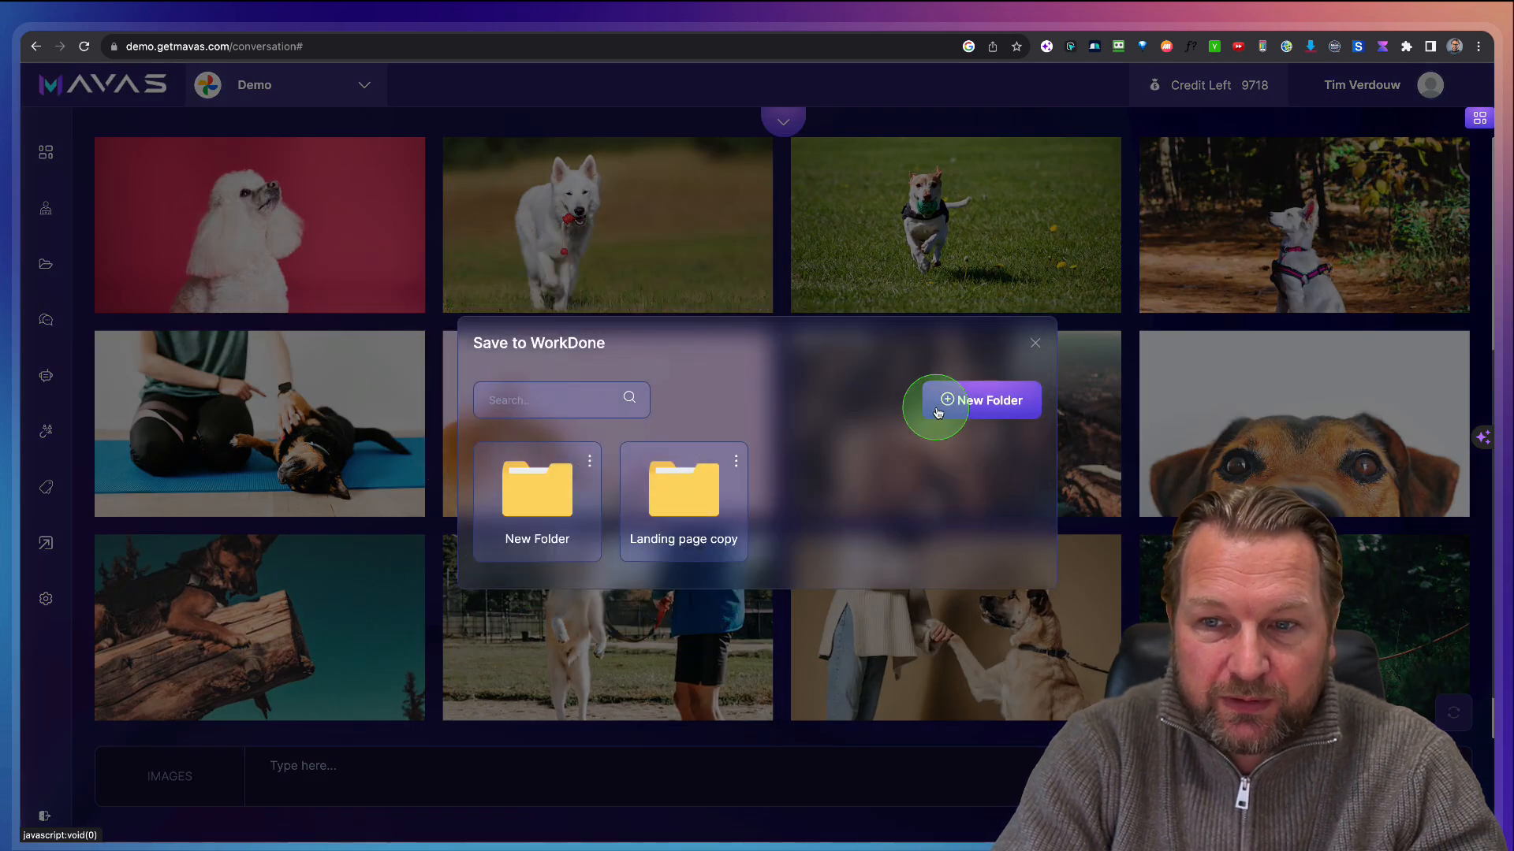
left_click(986, 399)
type("Dogs")
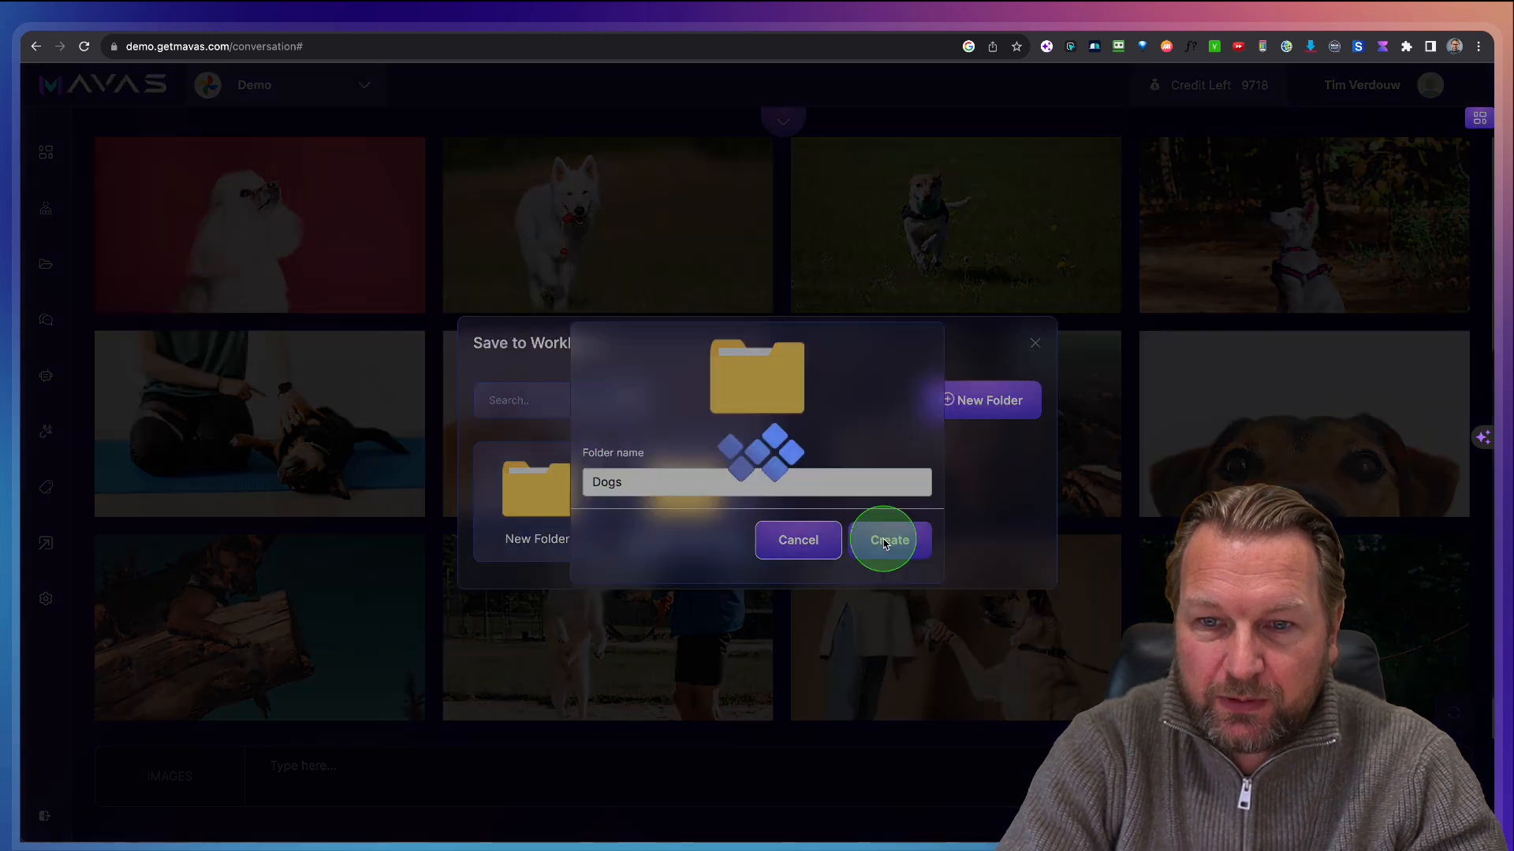
left_click(886, 539)
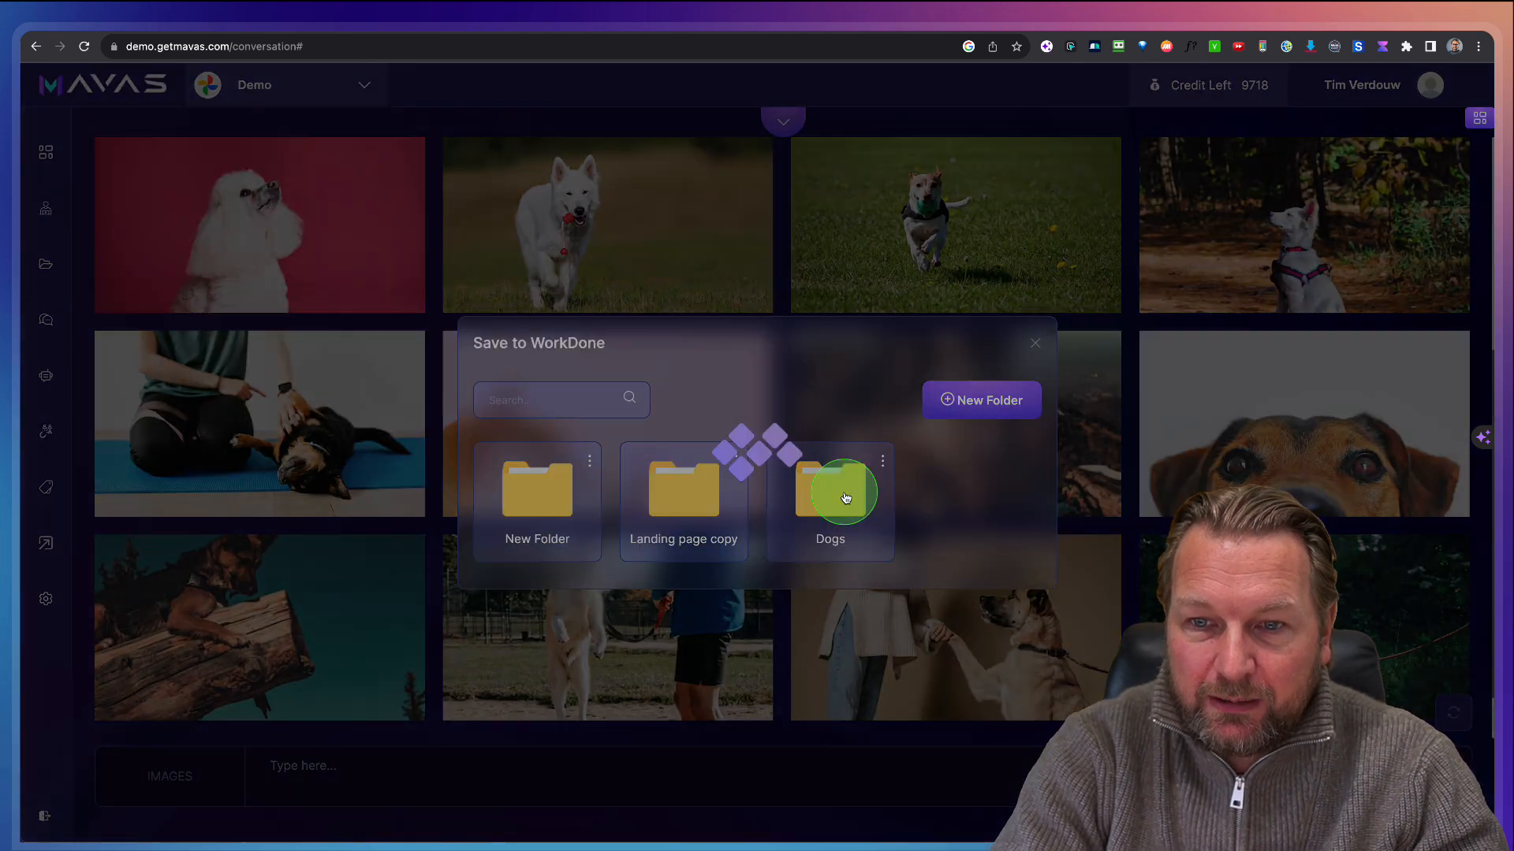
left_click(830, 498)
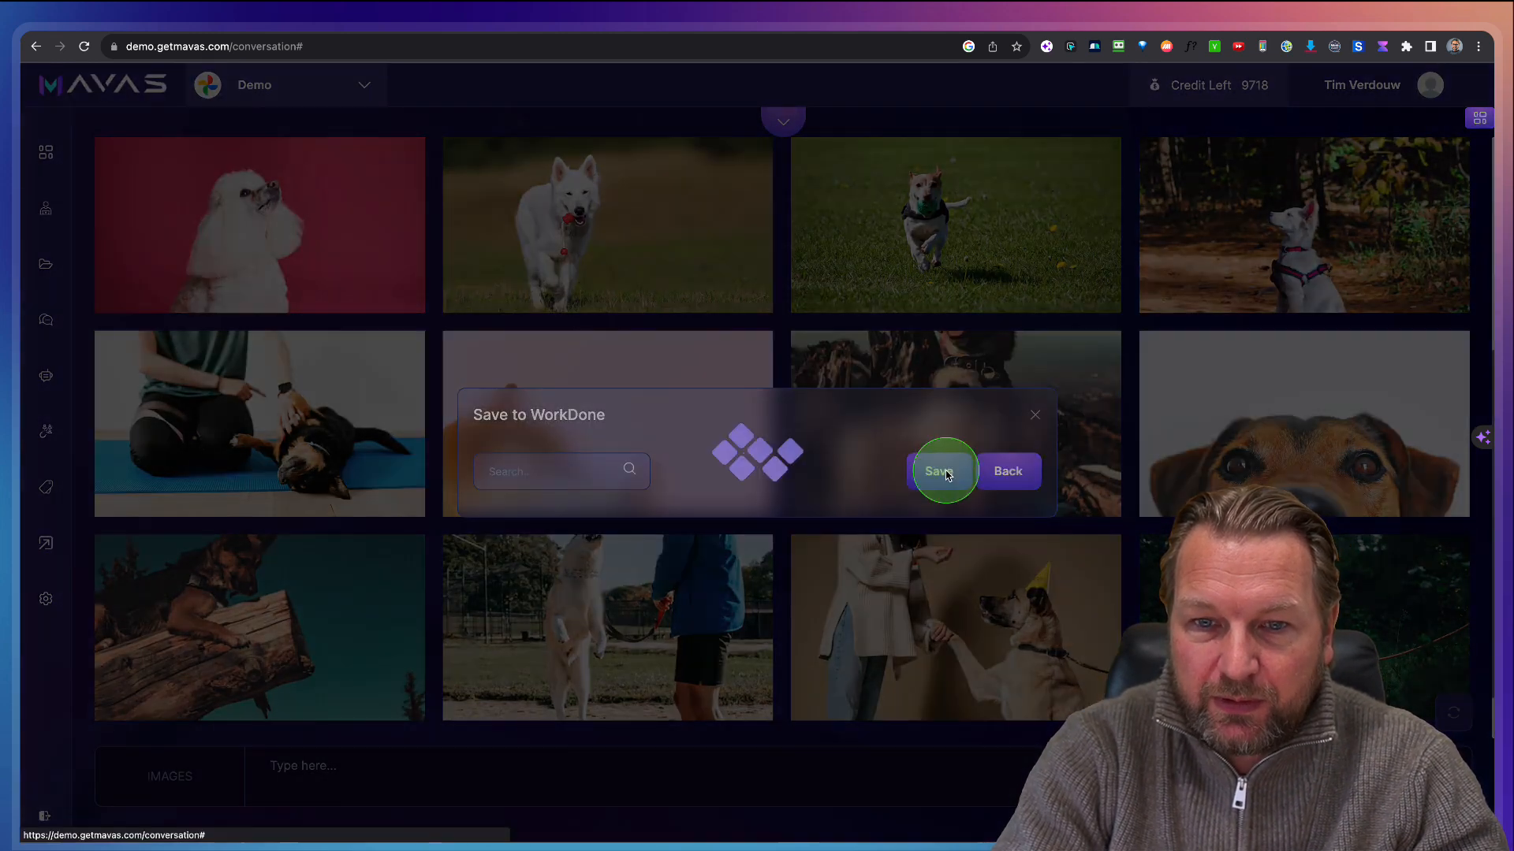
left_click(943, 471)
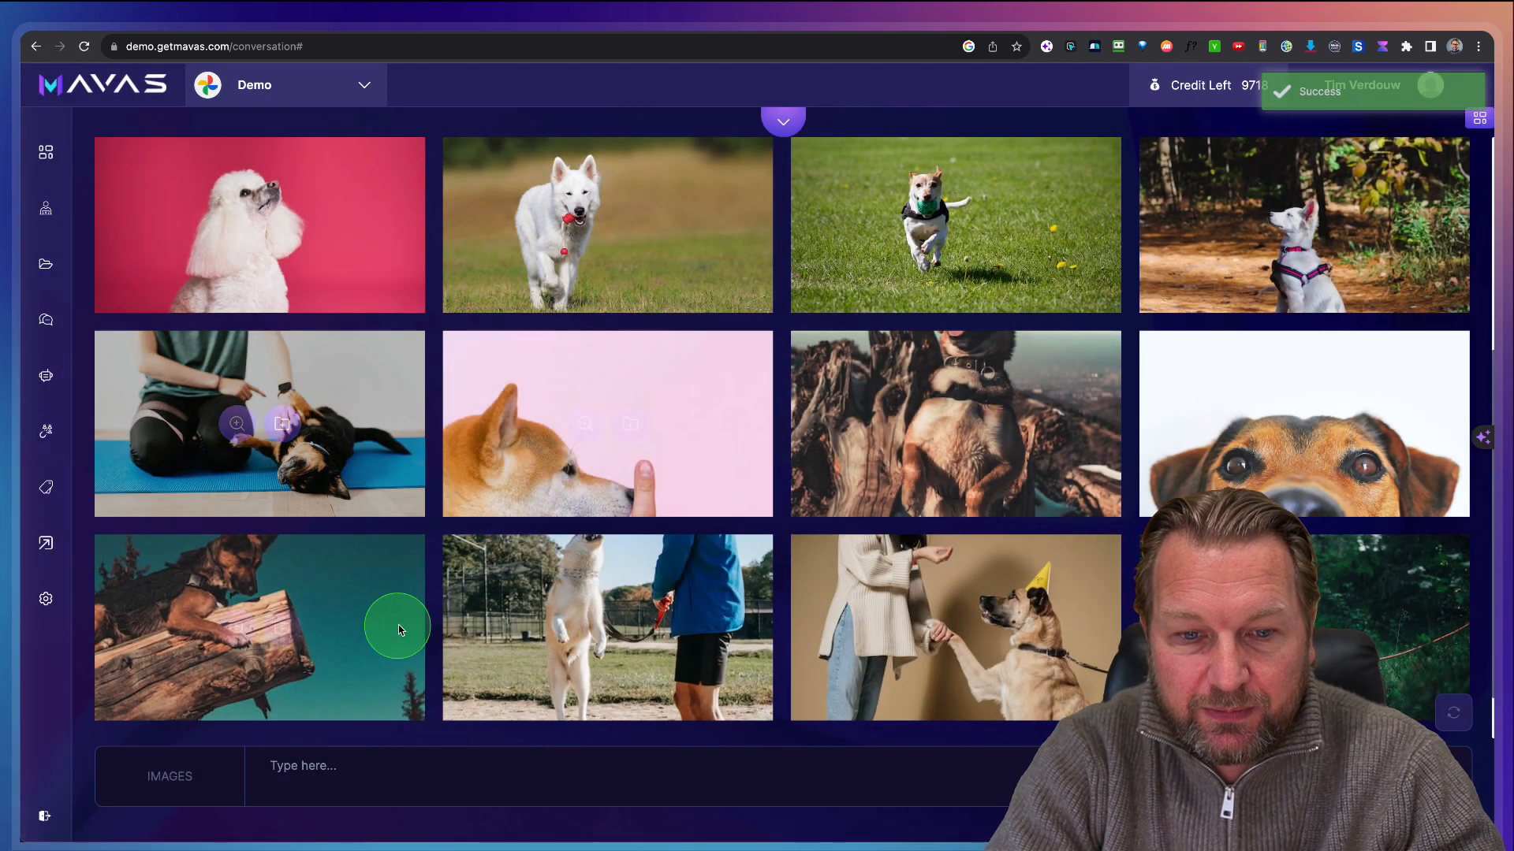
left_click(169, 776)
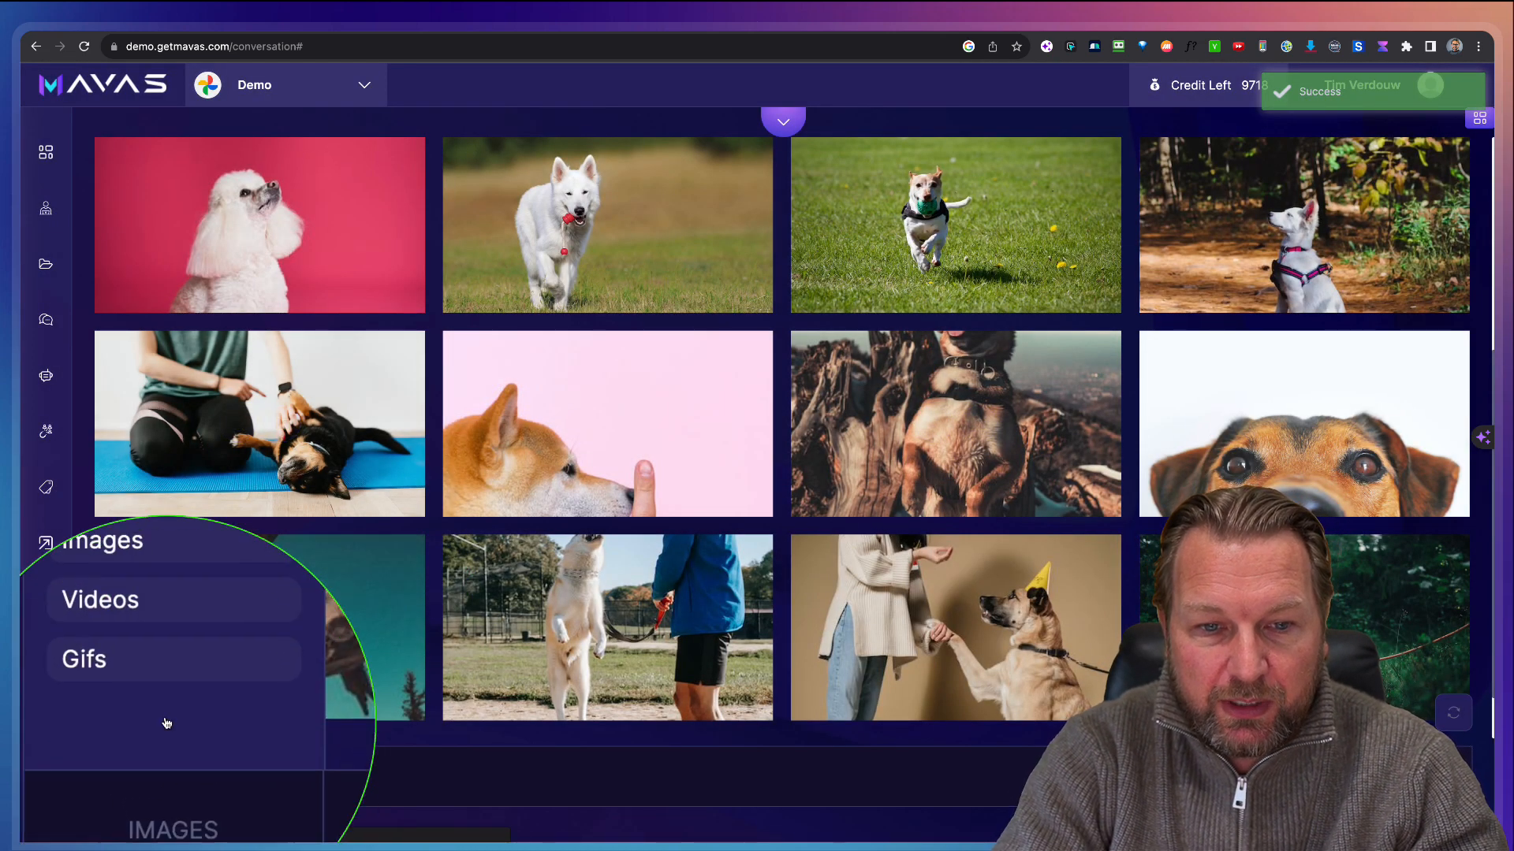
Step: Switch to Videos, search 'Dogs', and preview the puppy clip
left_click(99, 598)
type("D")
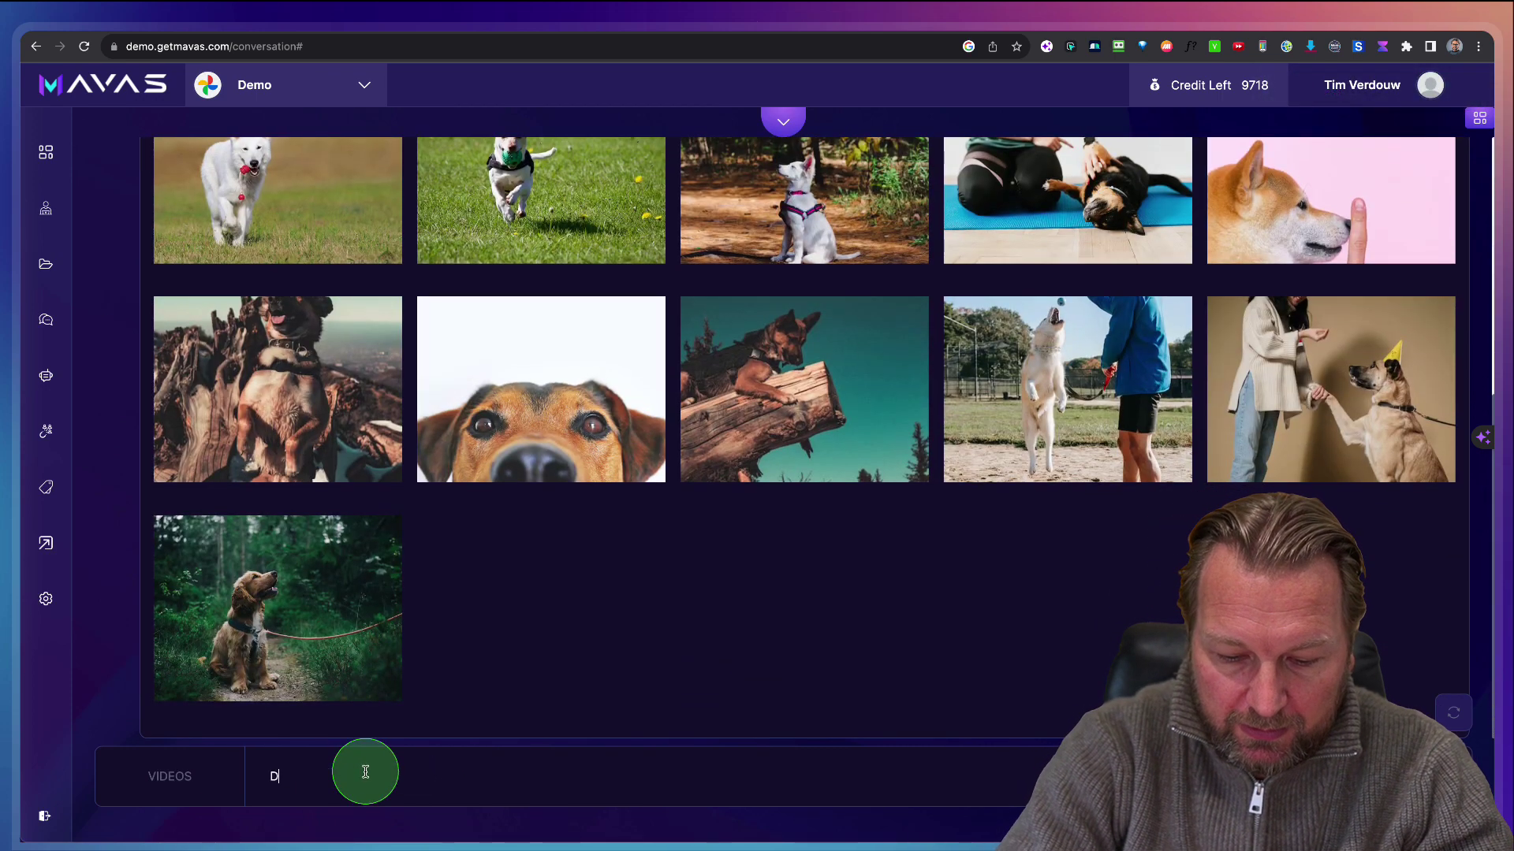
key("Backspace")
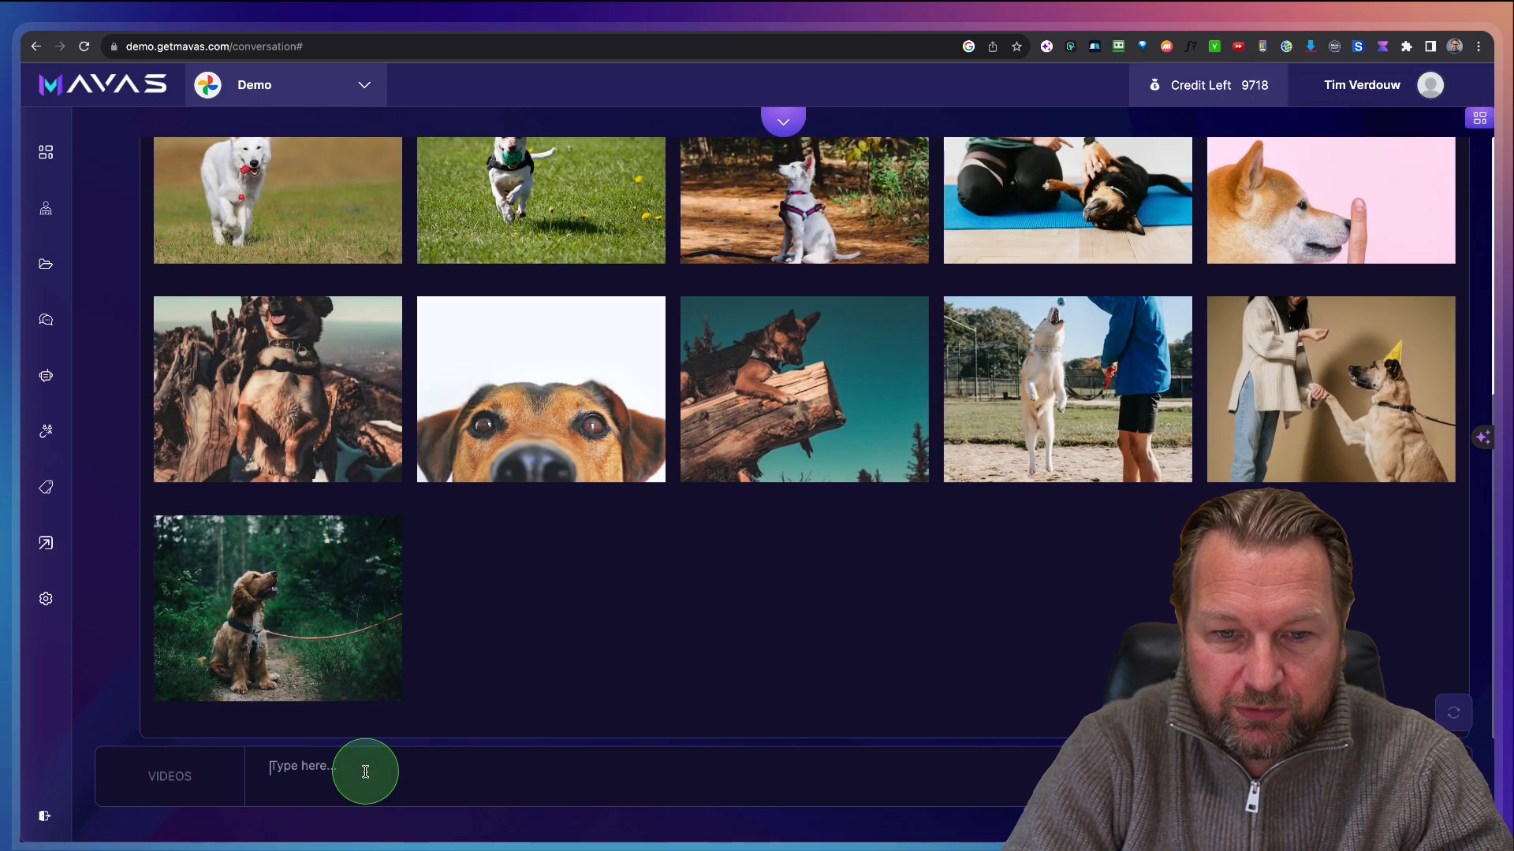
scroll("down", 3)
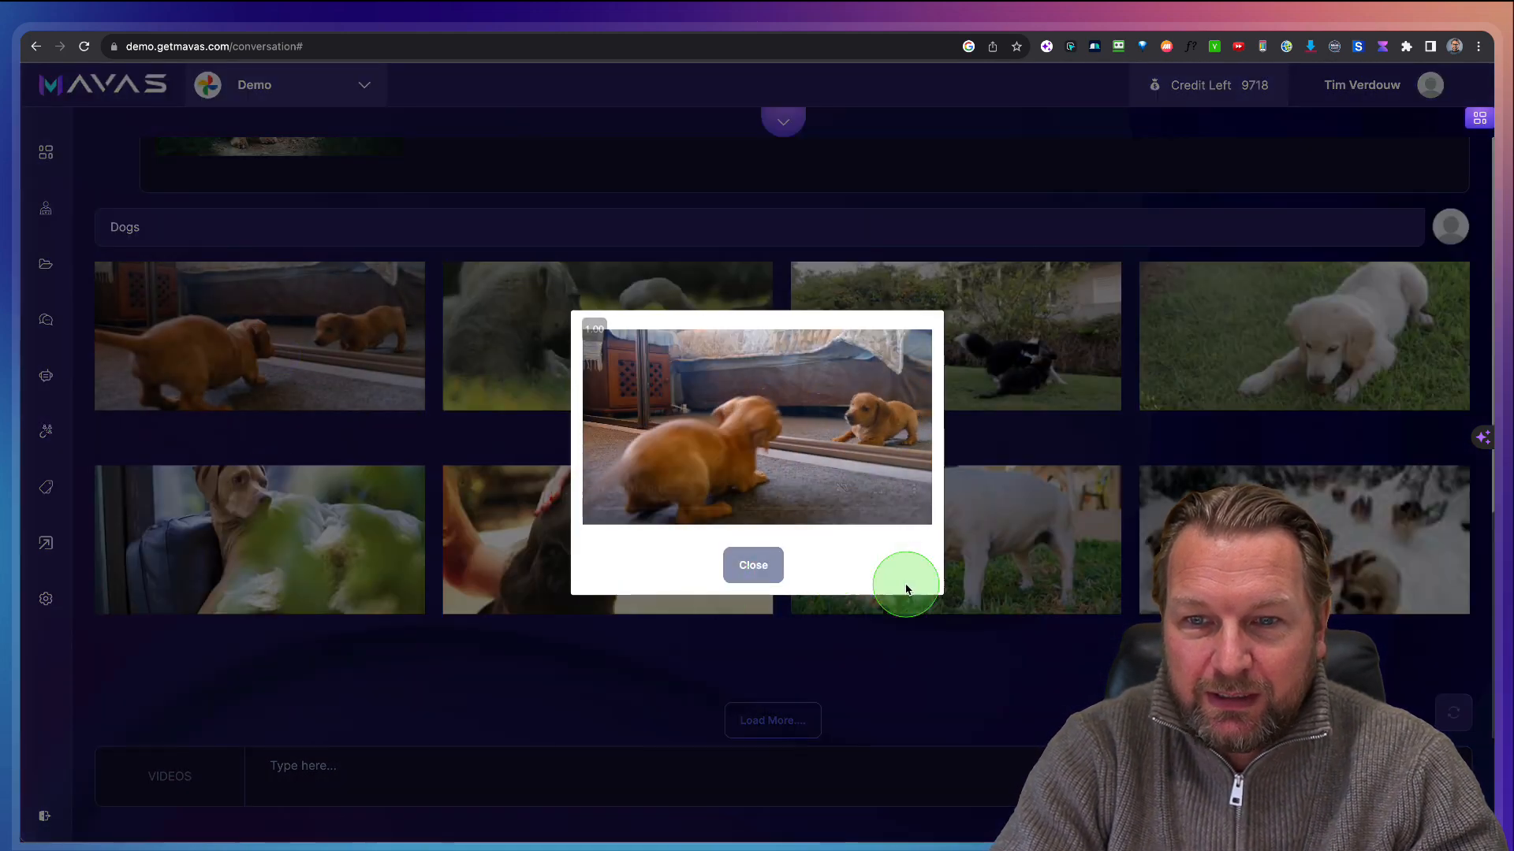
left_click(756, 422)
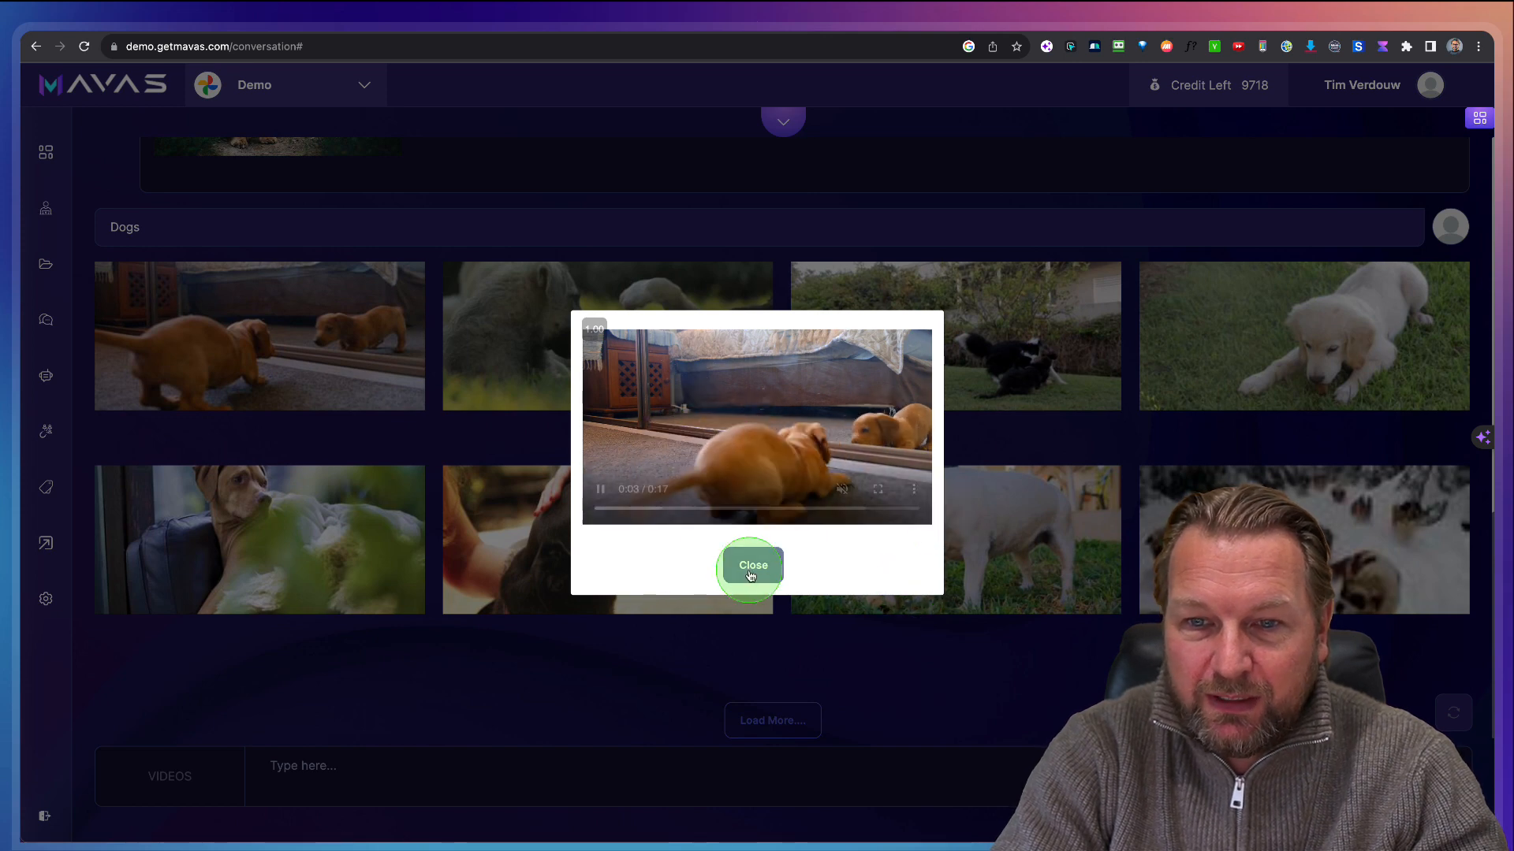
left_click(751, 566)
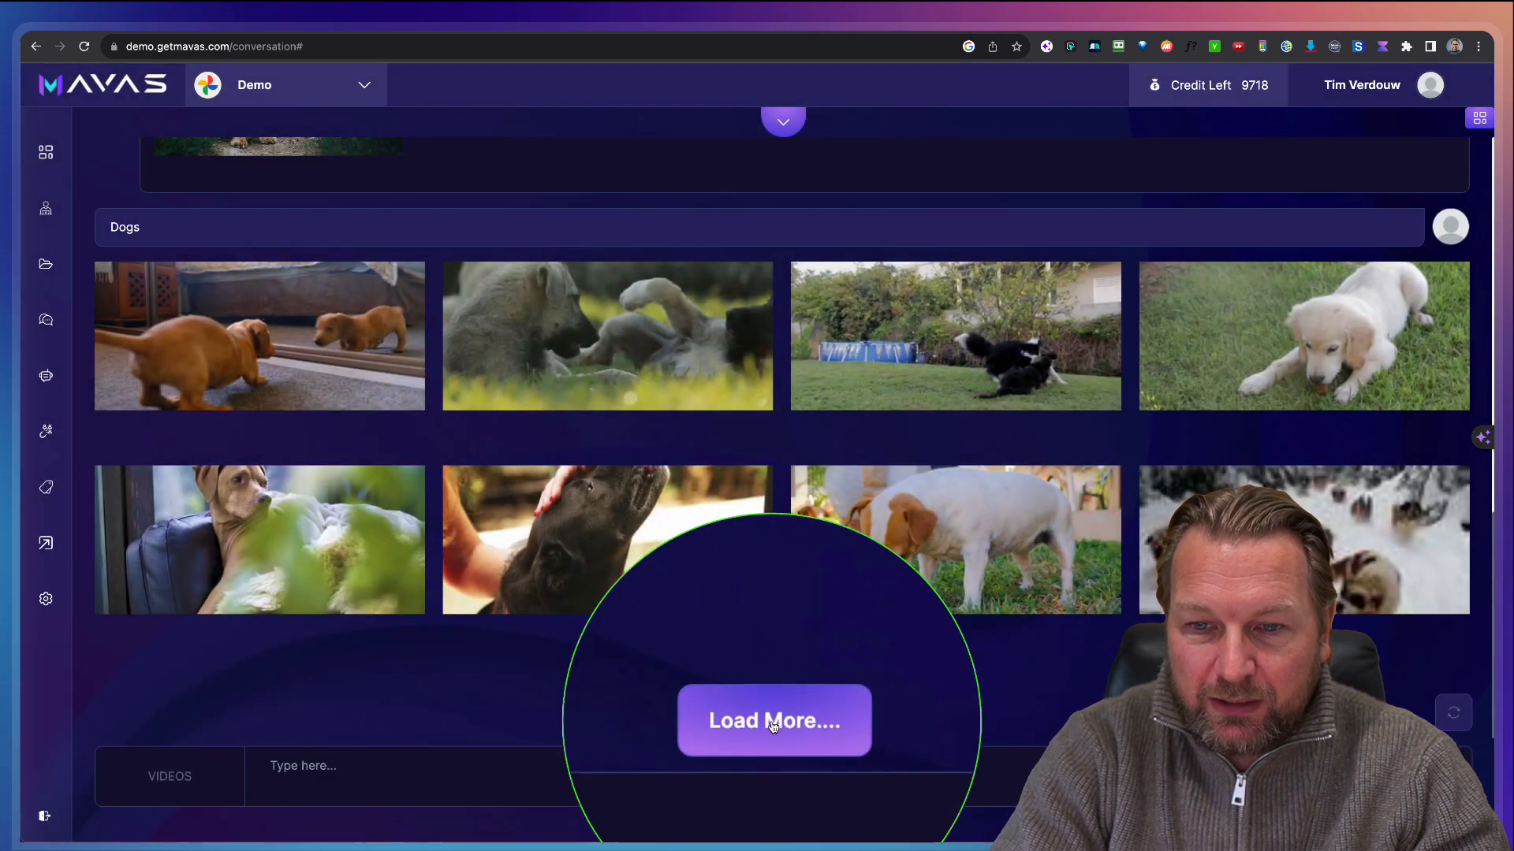
Step: Load more dog videos, preview the dog-in-car clip, and save it to Dogs
left_click(773, 720)
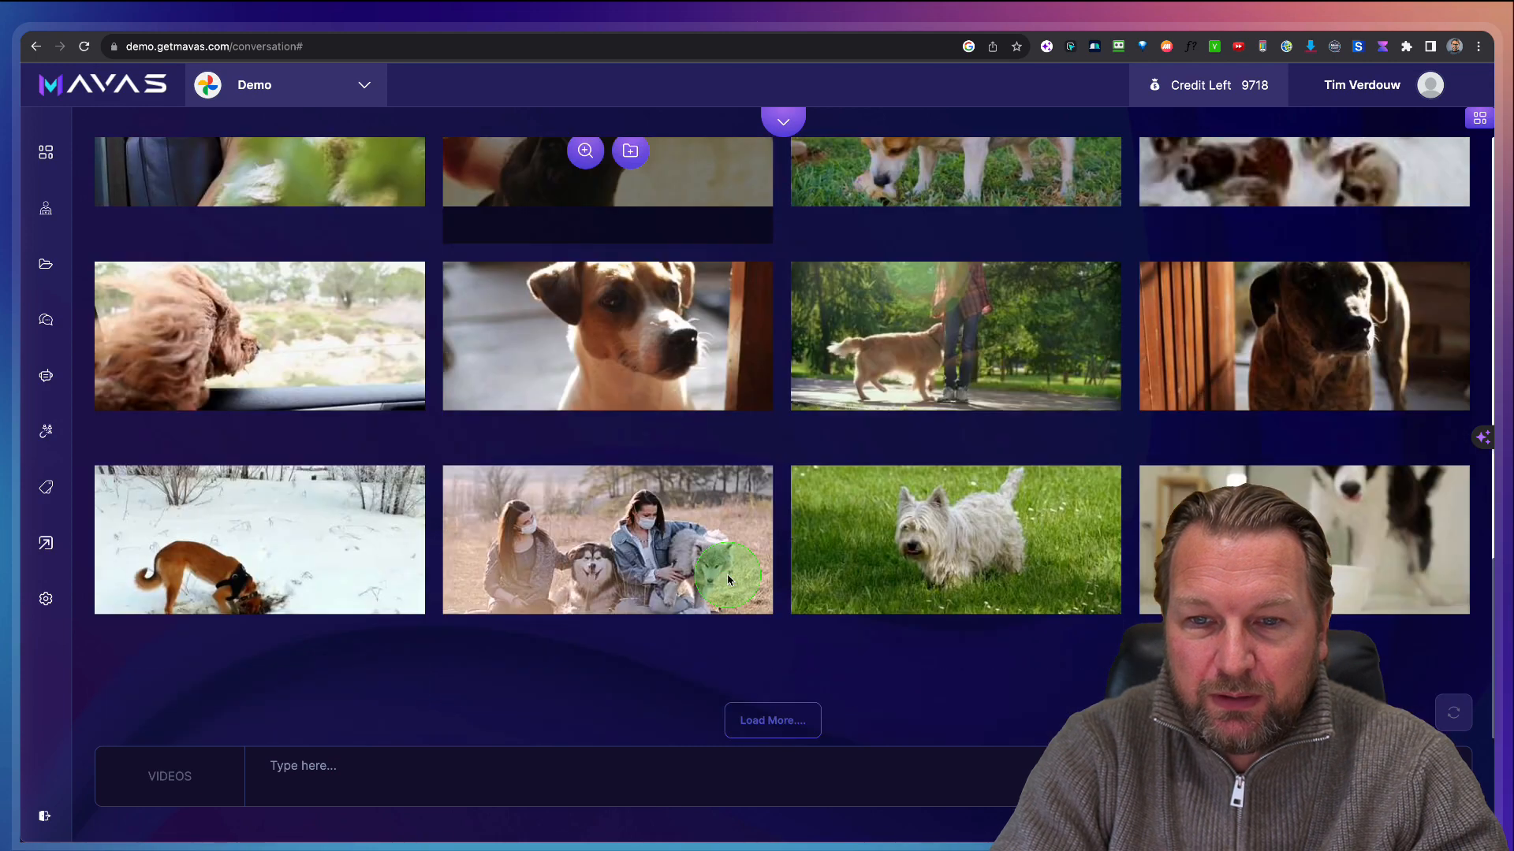
mouse_move(439, 430)
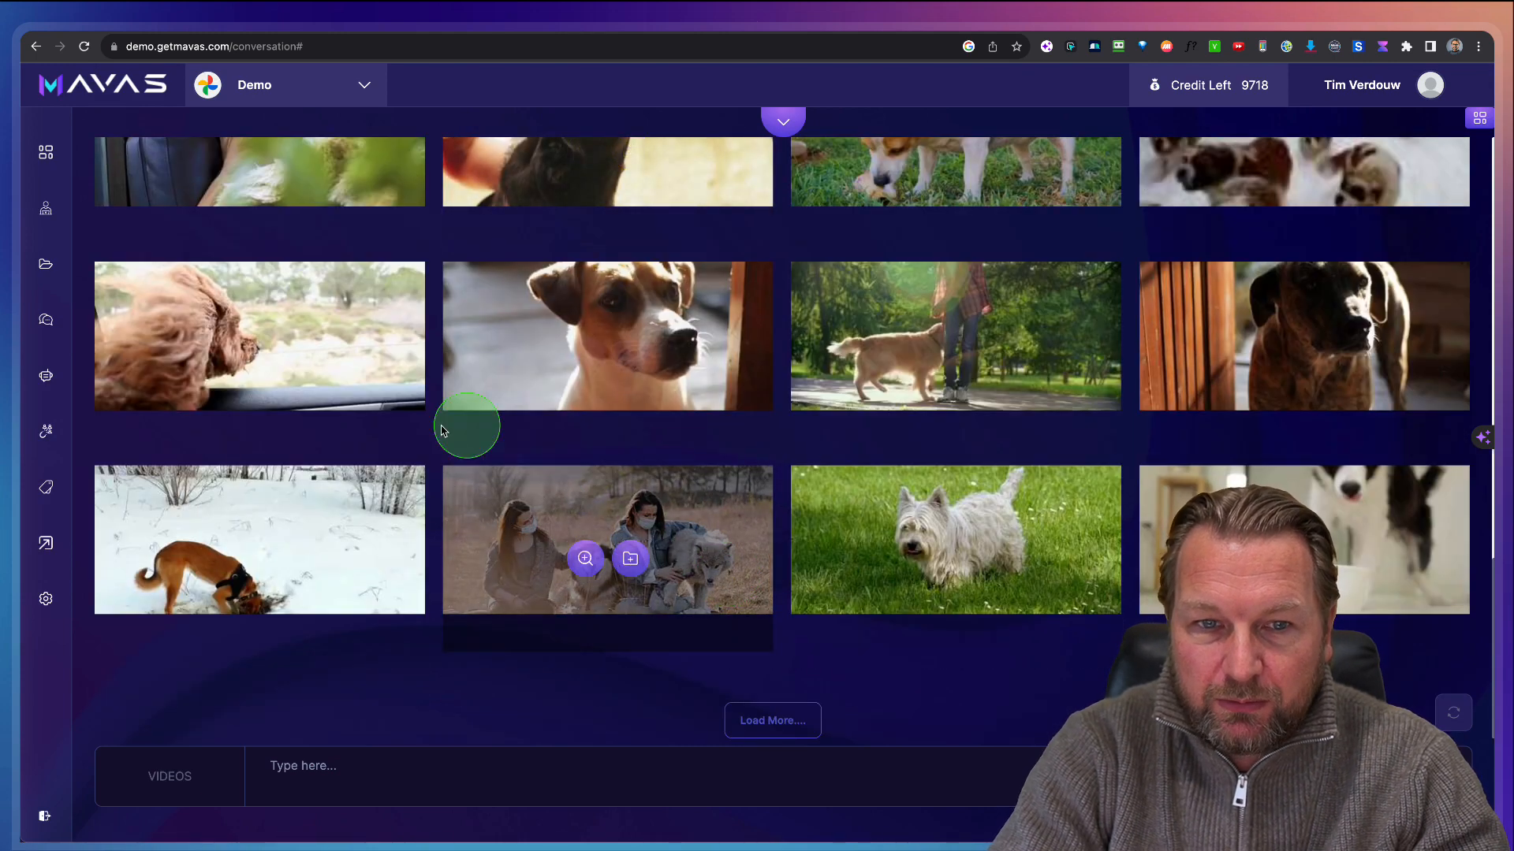
left_click(584, 558)
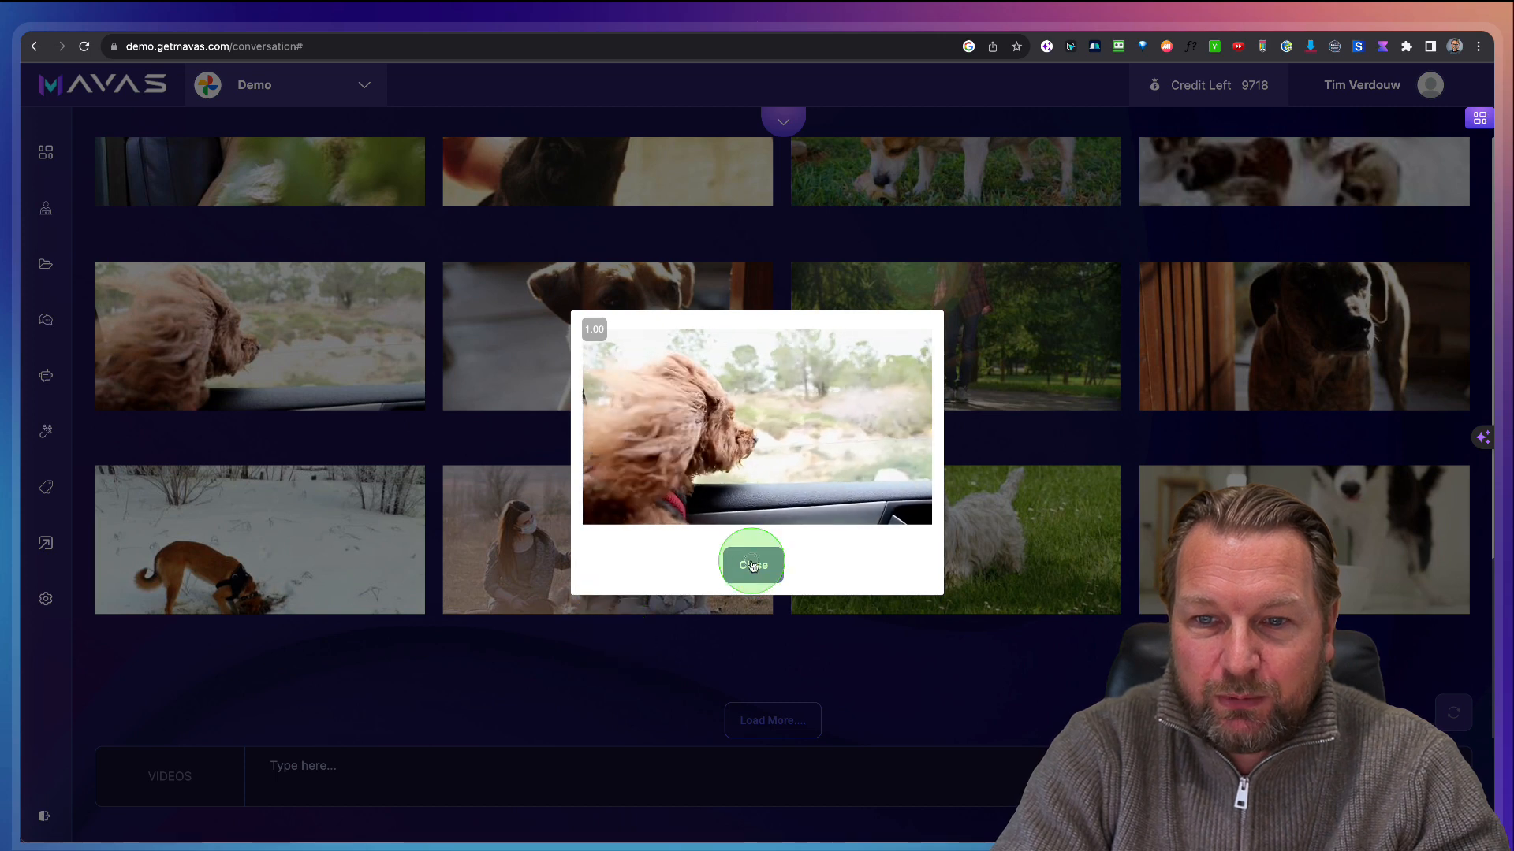
left_click(752, 564)
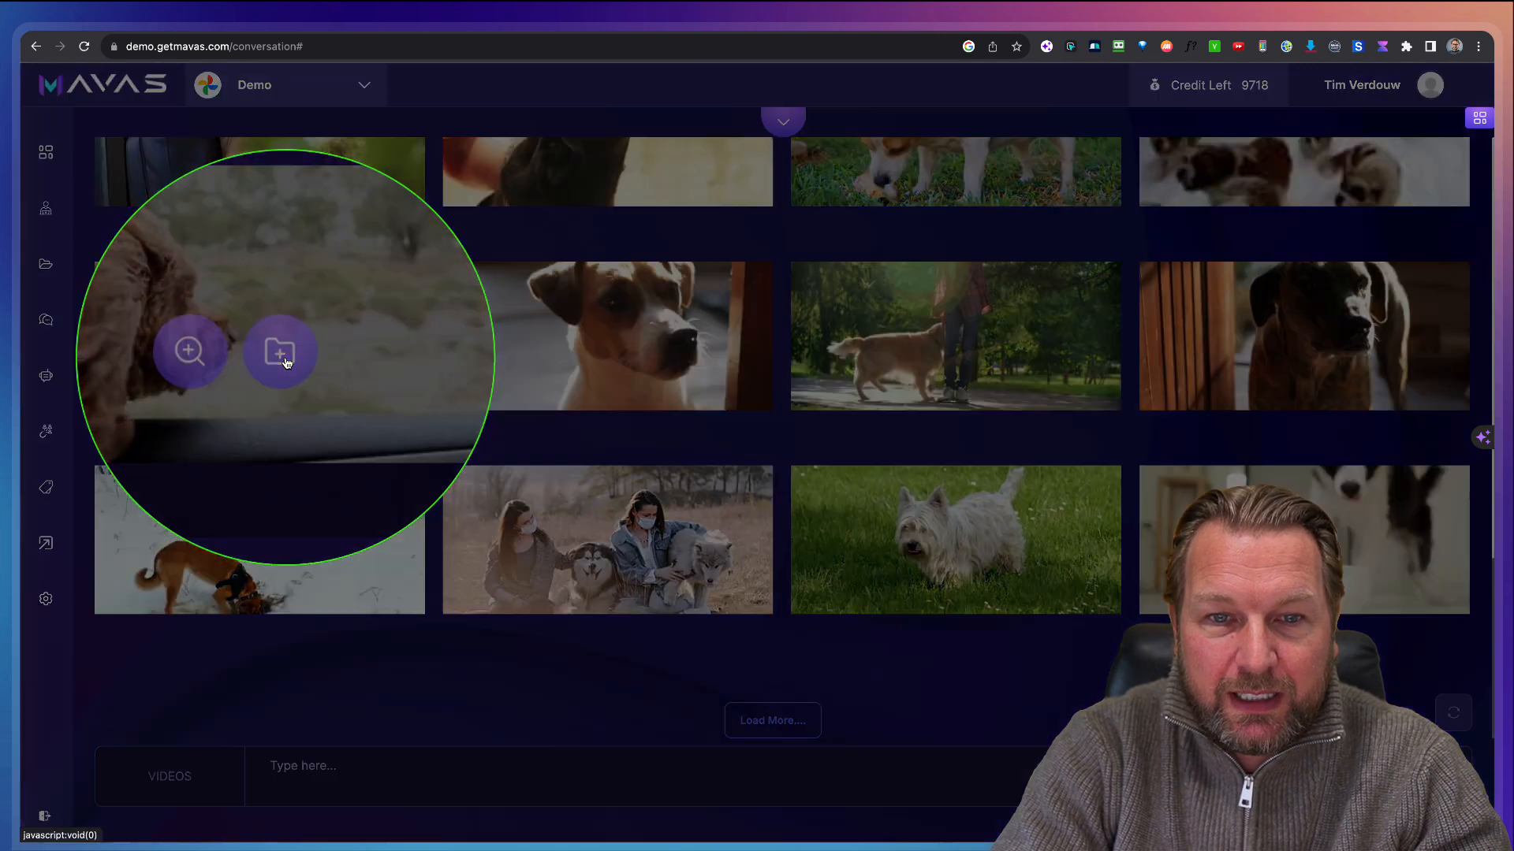
left_click(279, 350)
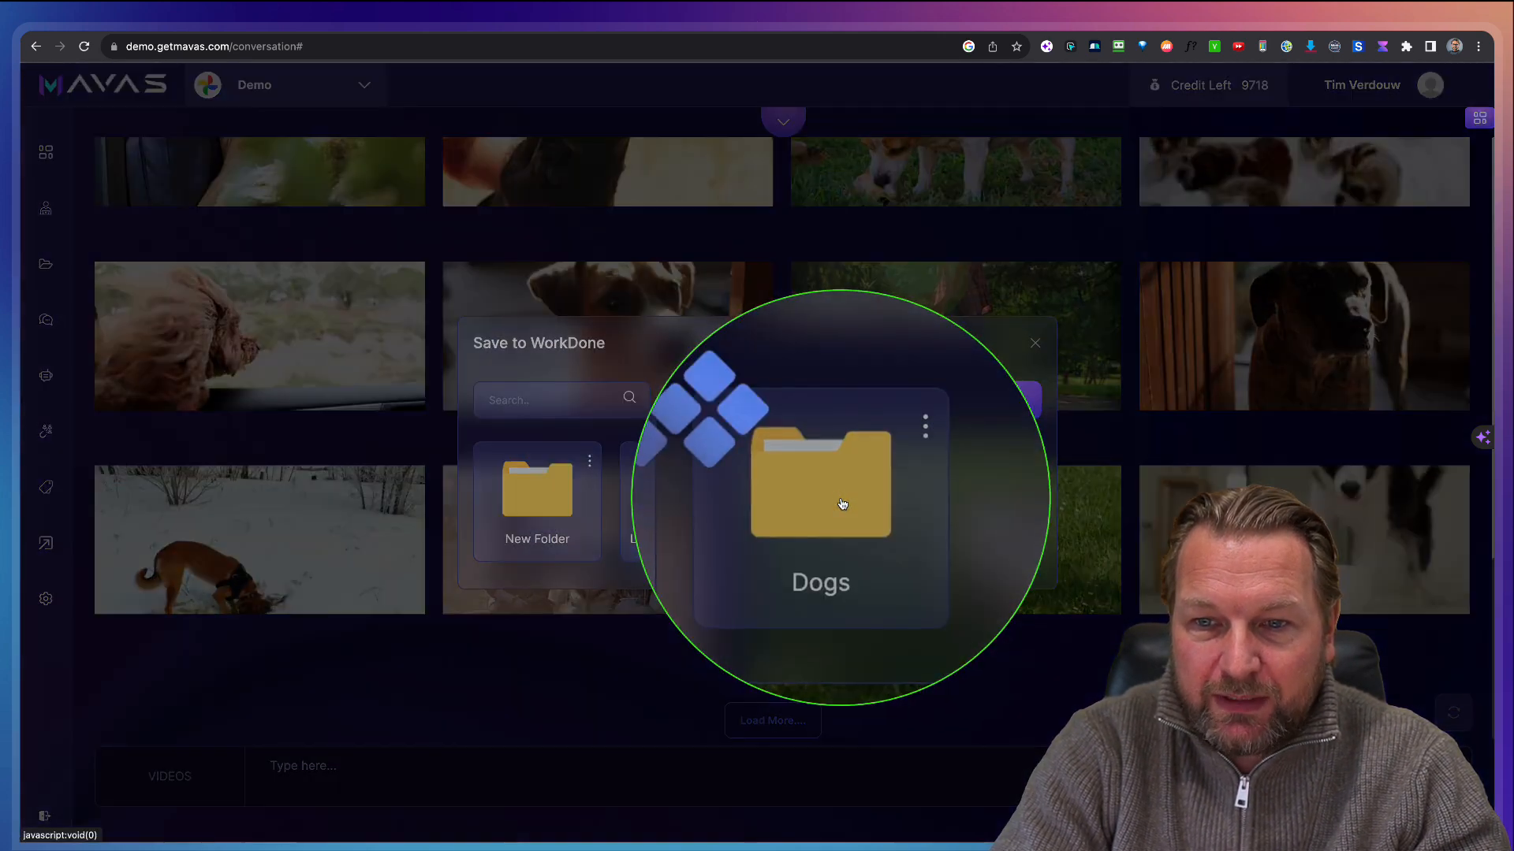
left_click(821, 482)
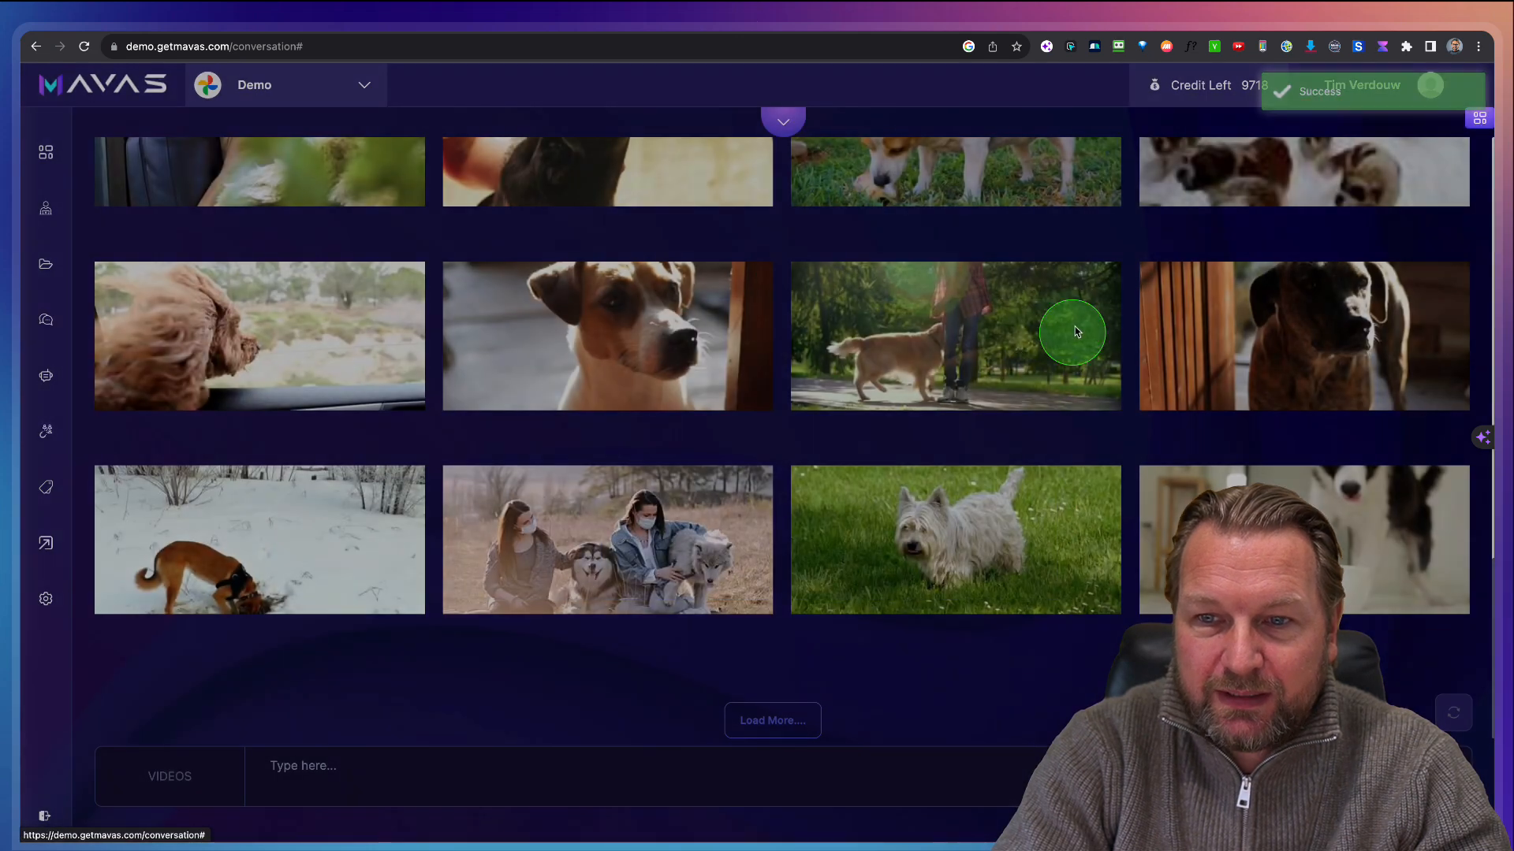
left_click(44, 263)
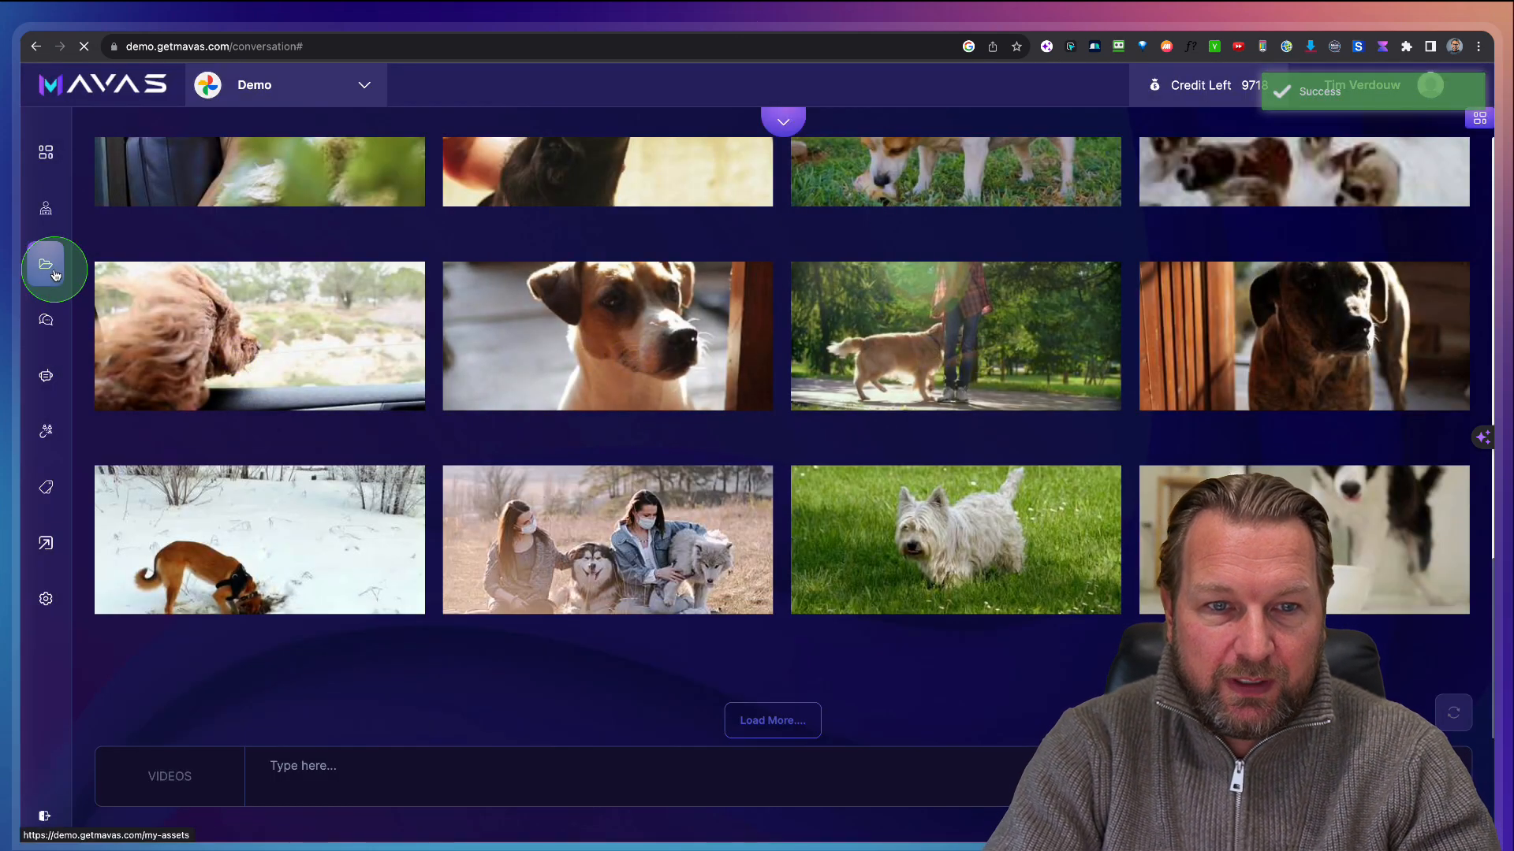
Step: Open the Dogs folder, inspect the Shiba Inu photo and video options, then go back to Work Done
left_click(46, 267)
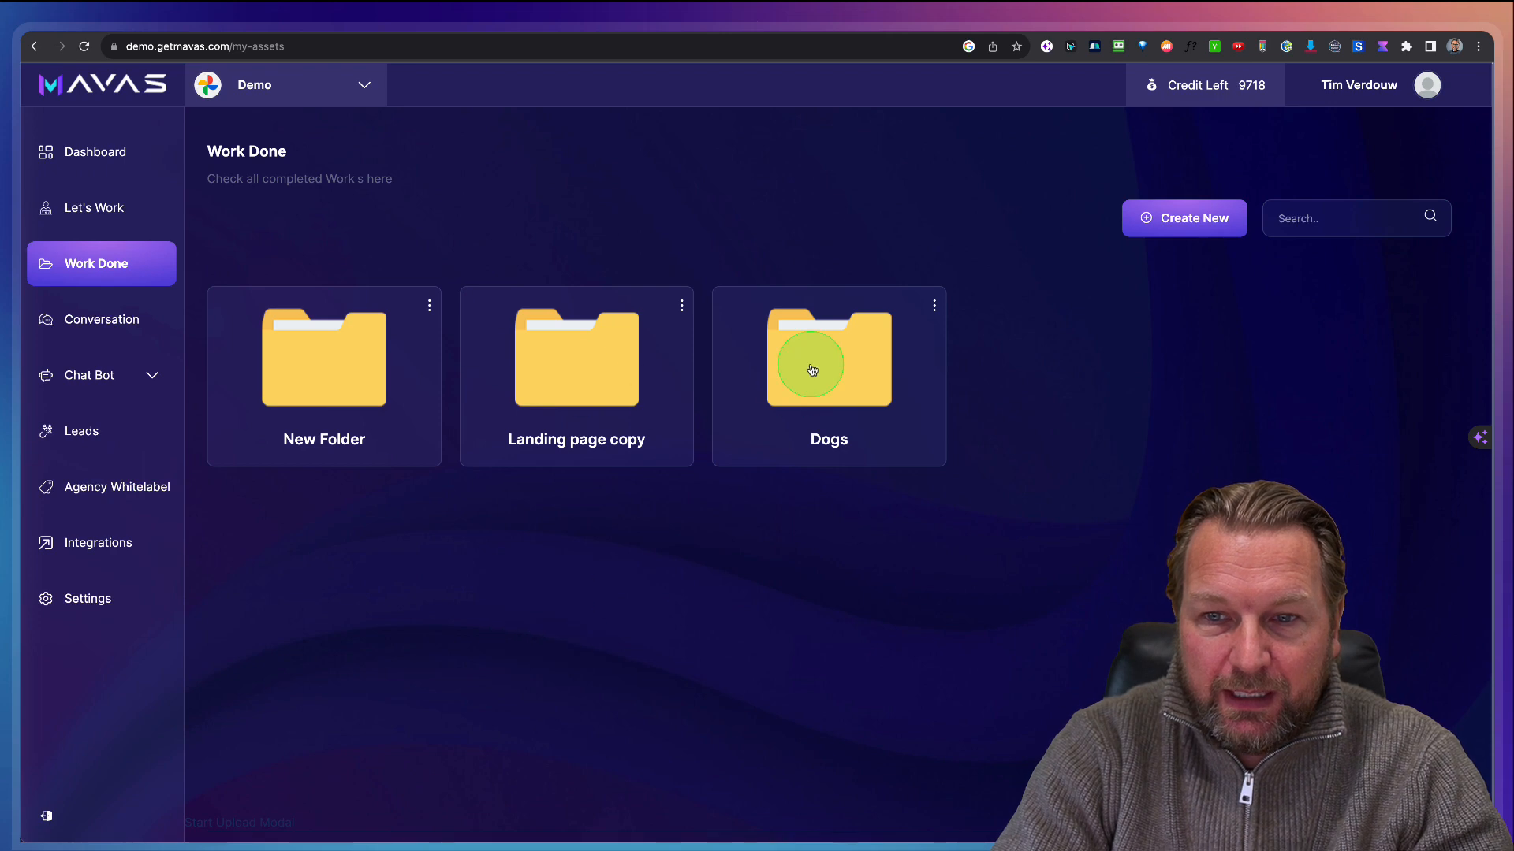
left_click(828, 358)
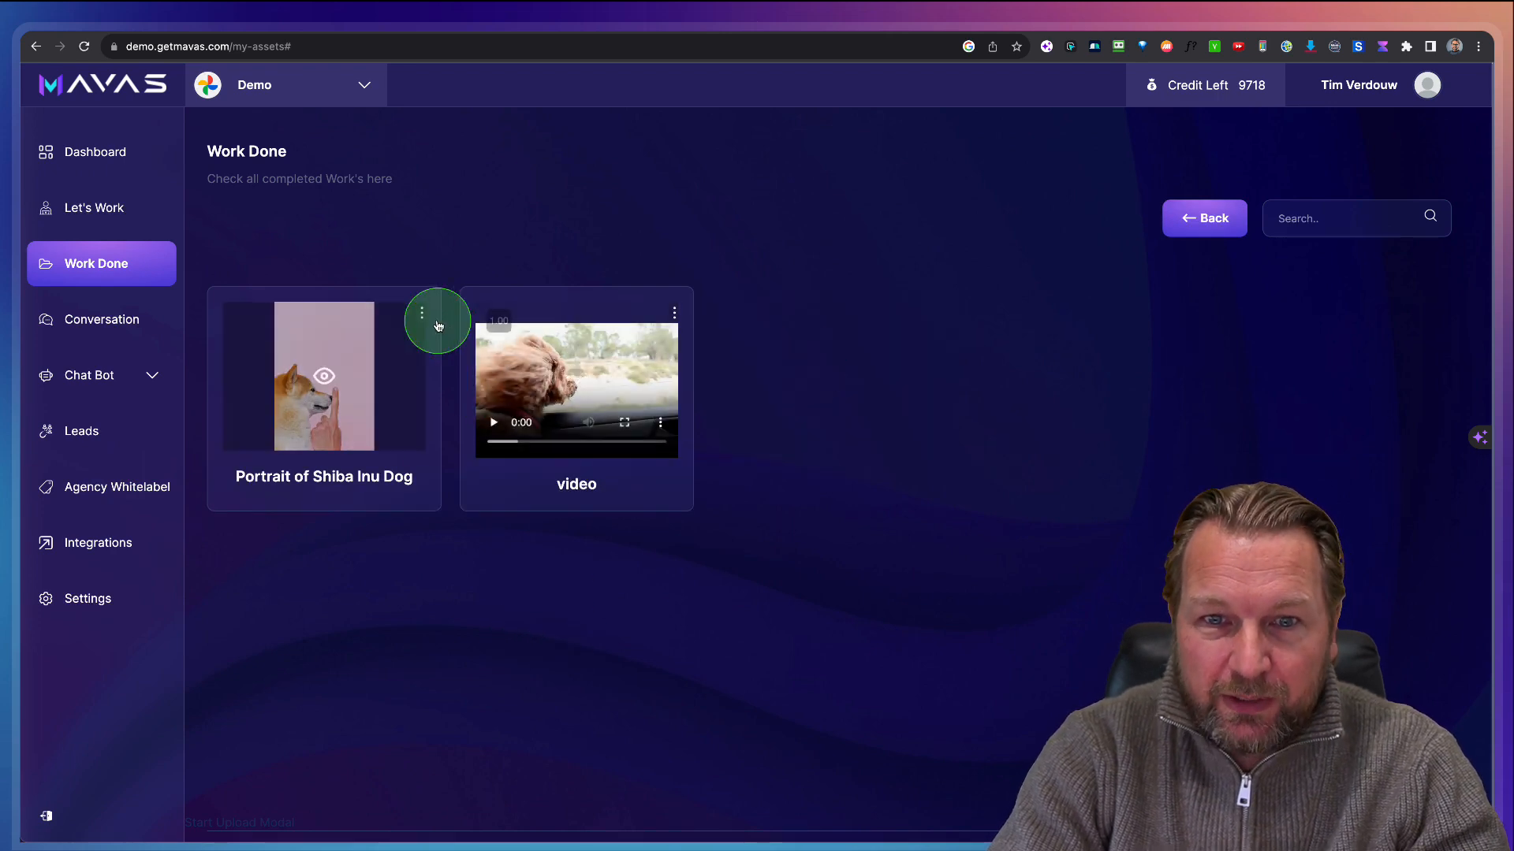
left_click(421, 314)
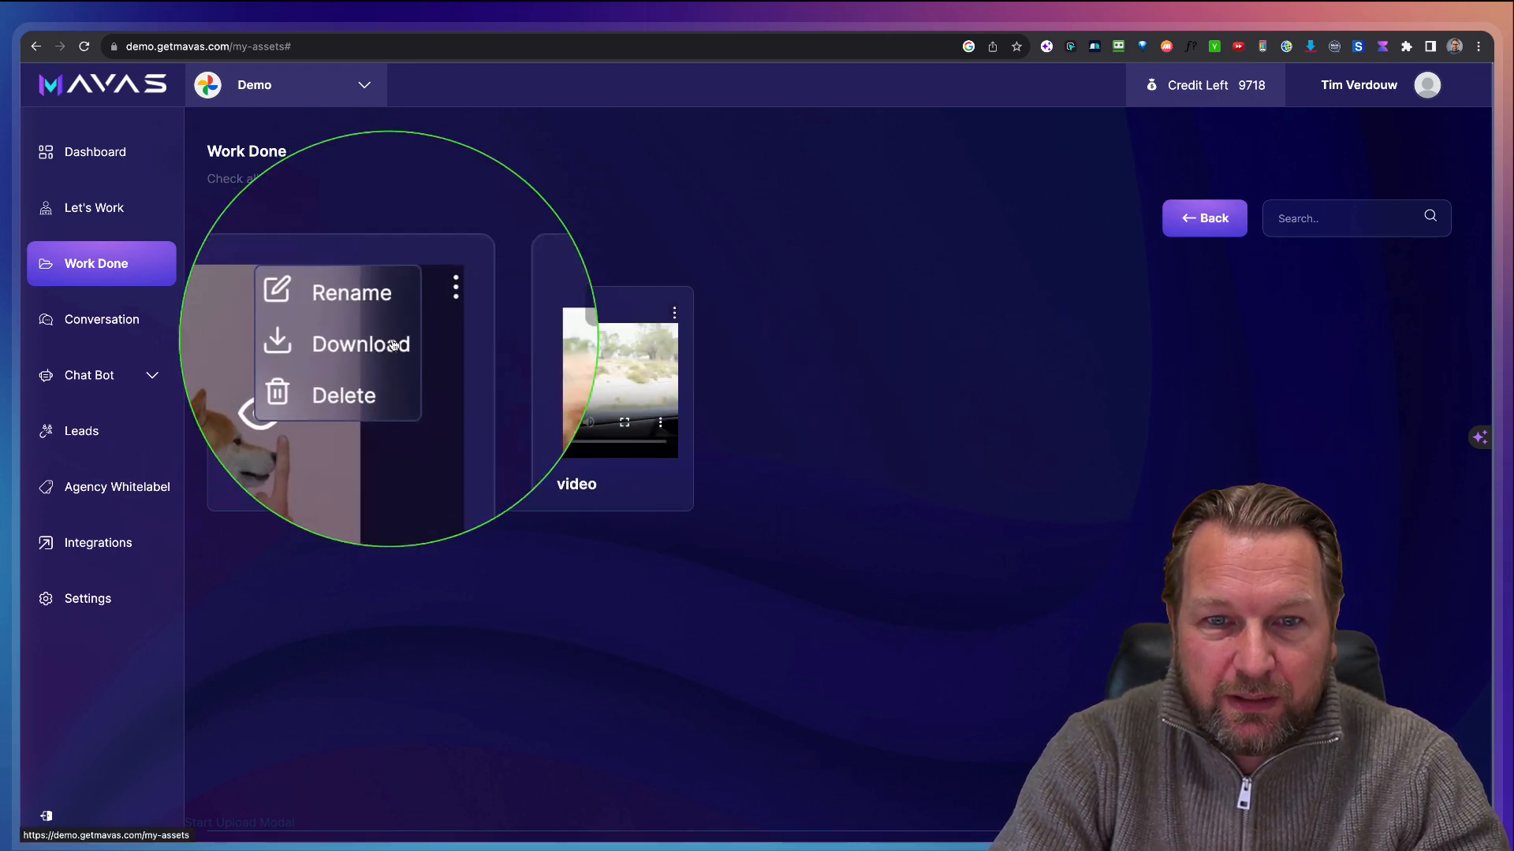
left_click(672, 313)
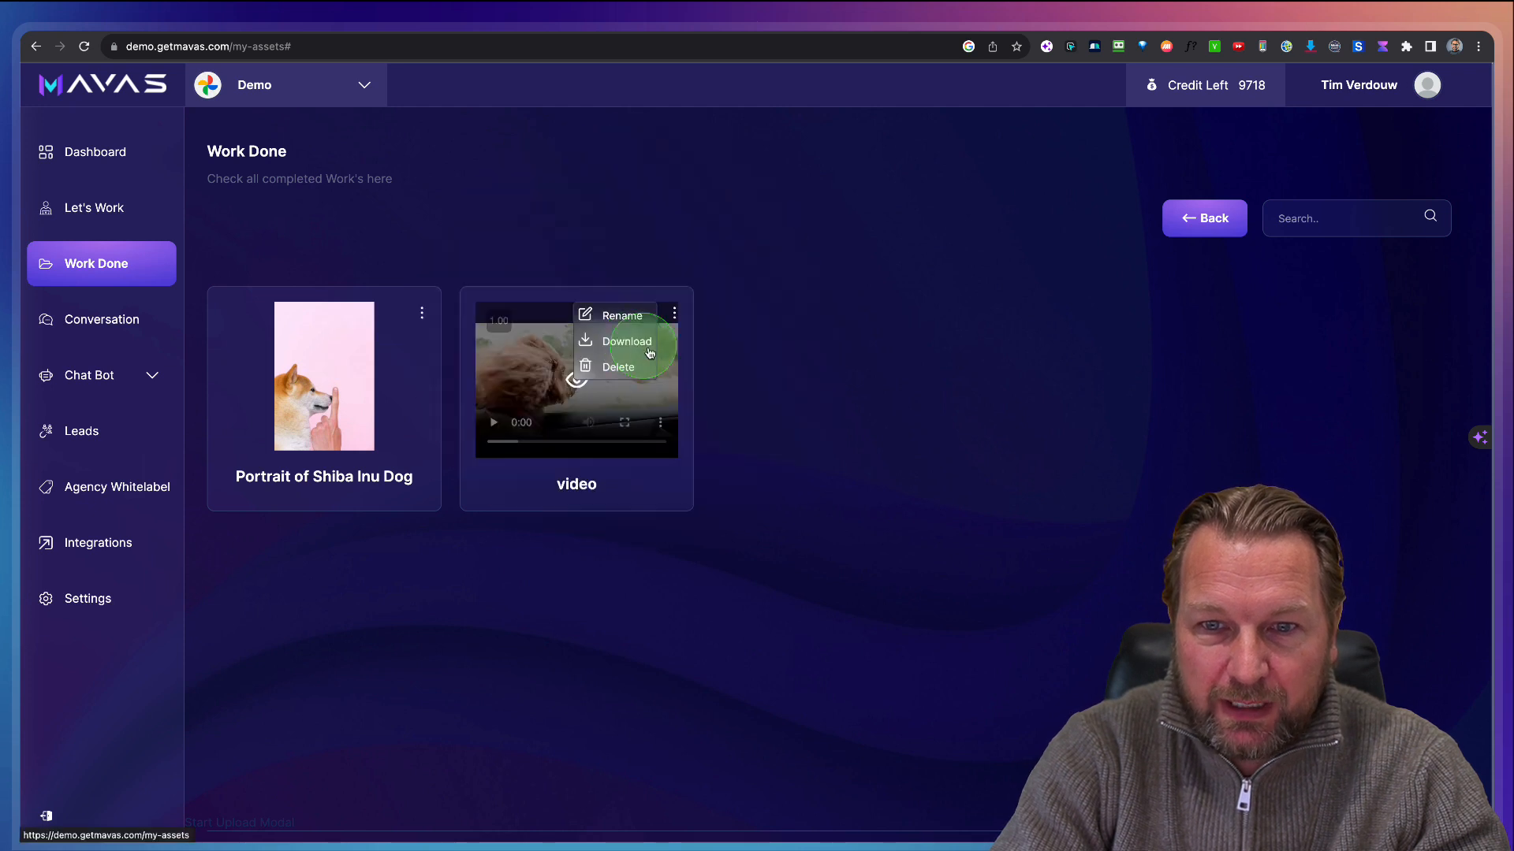
left_click(429, 546)
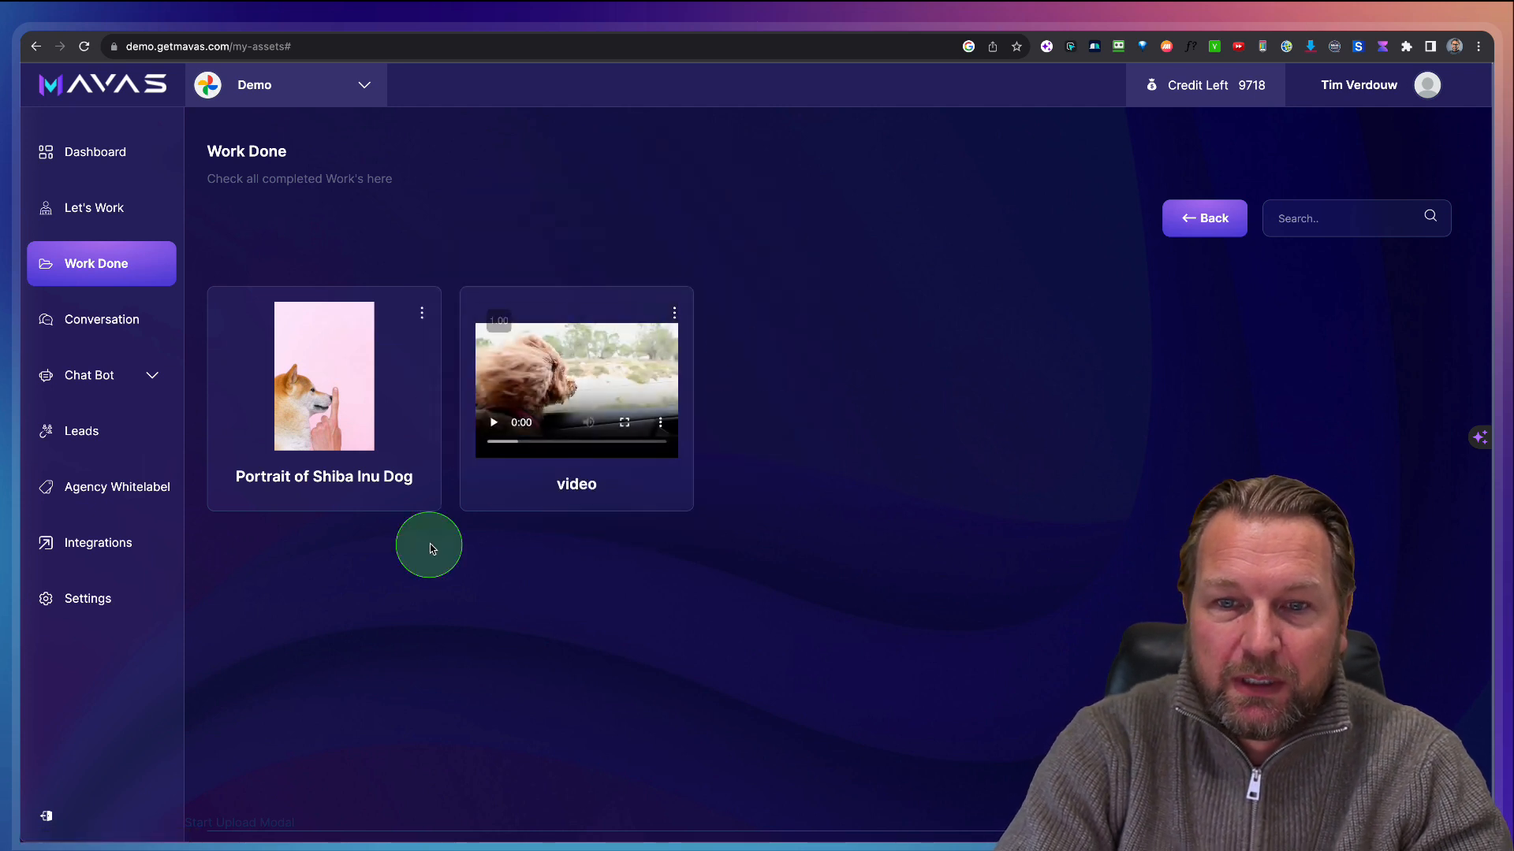
mouse_move(857, 557)
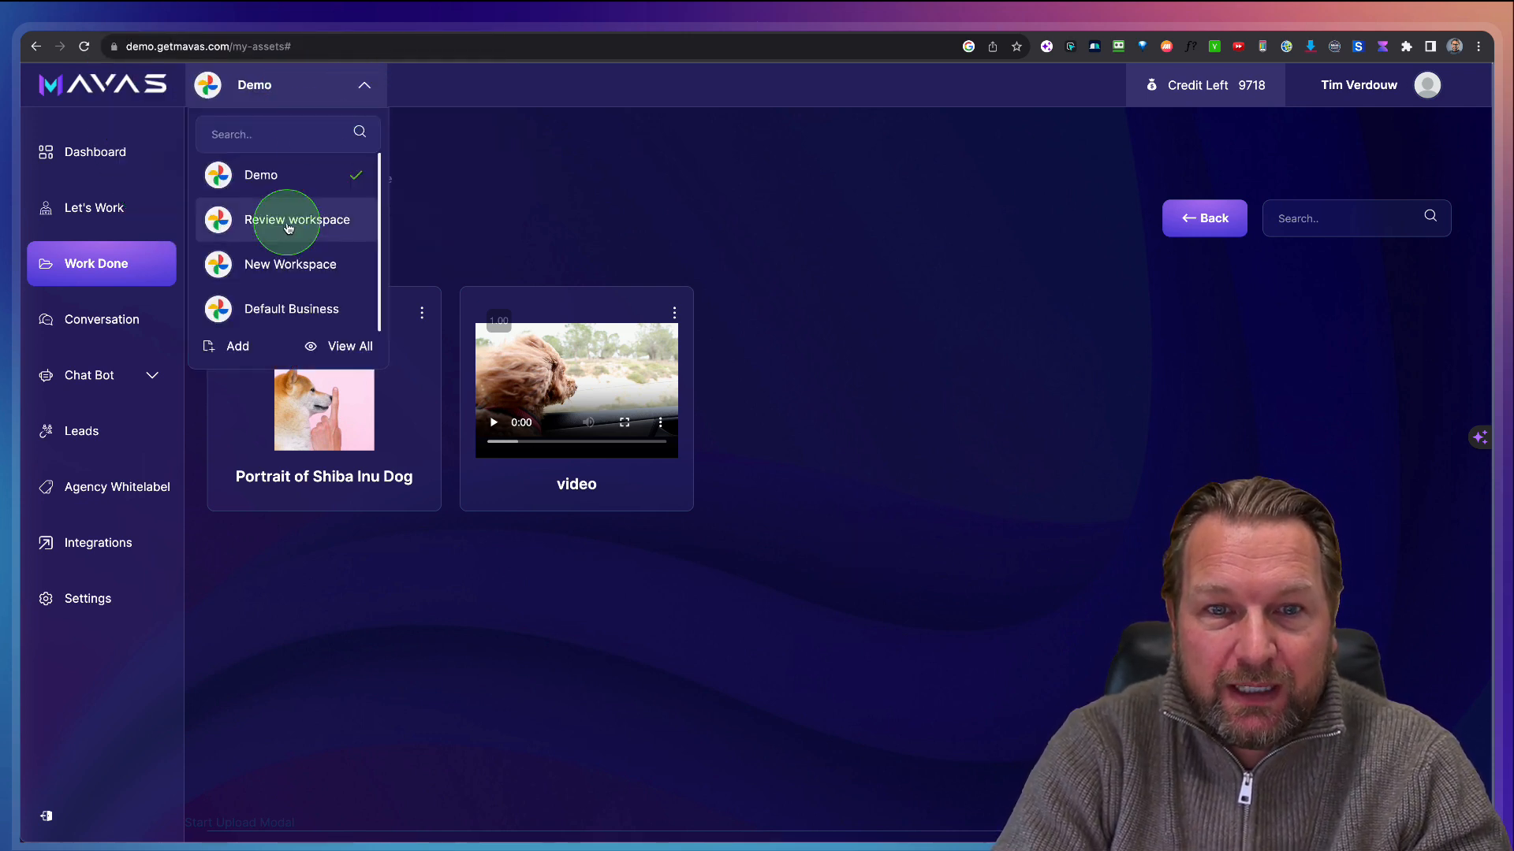
left_click(100, 263)
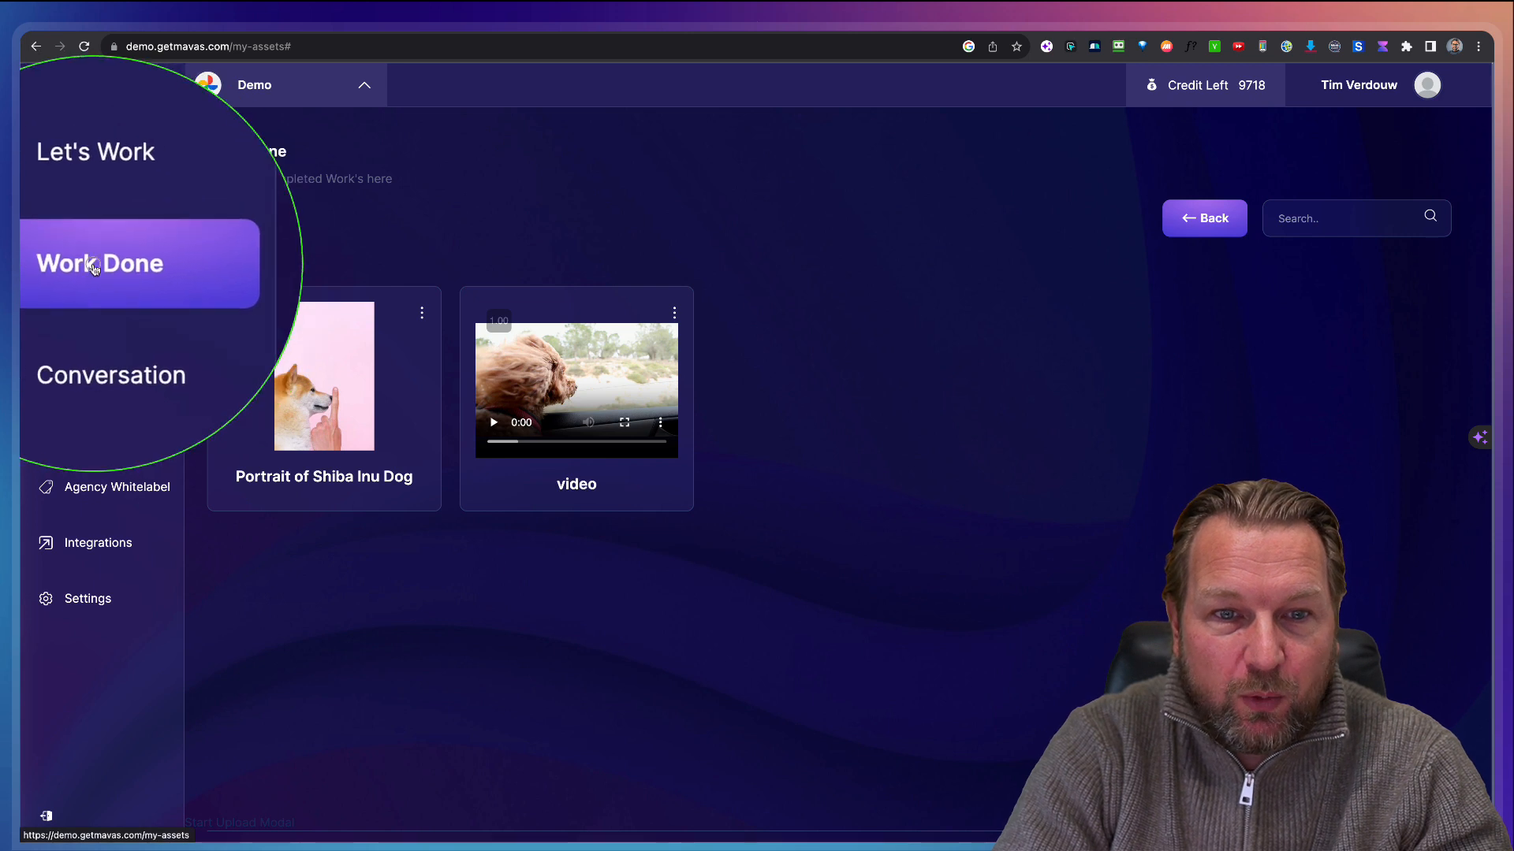
left_click(99, 264)
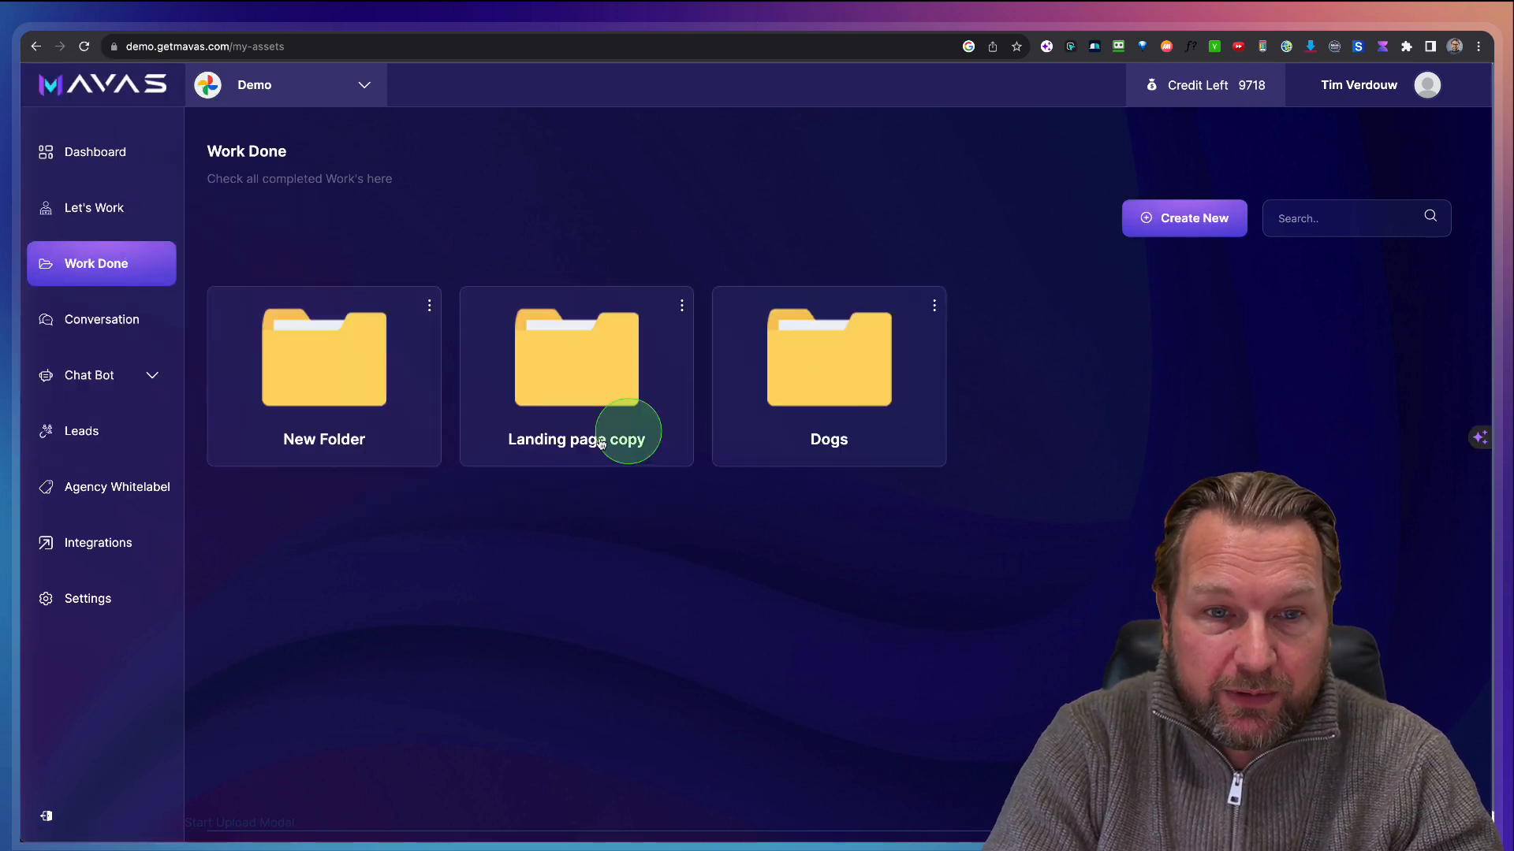
mouse_move(279, 116)
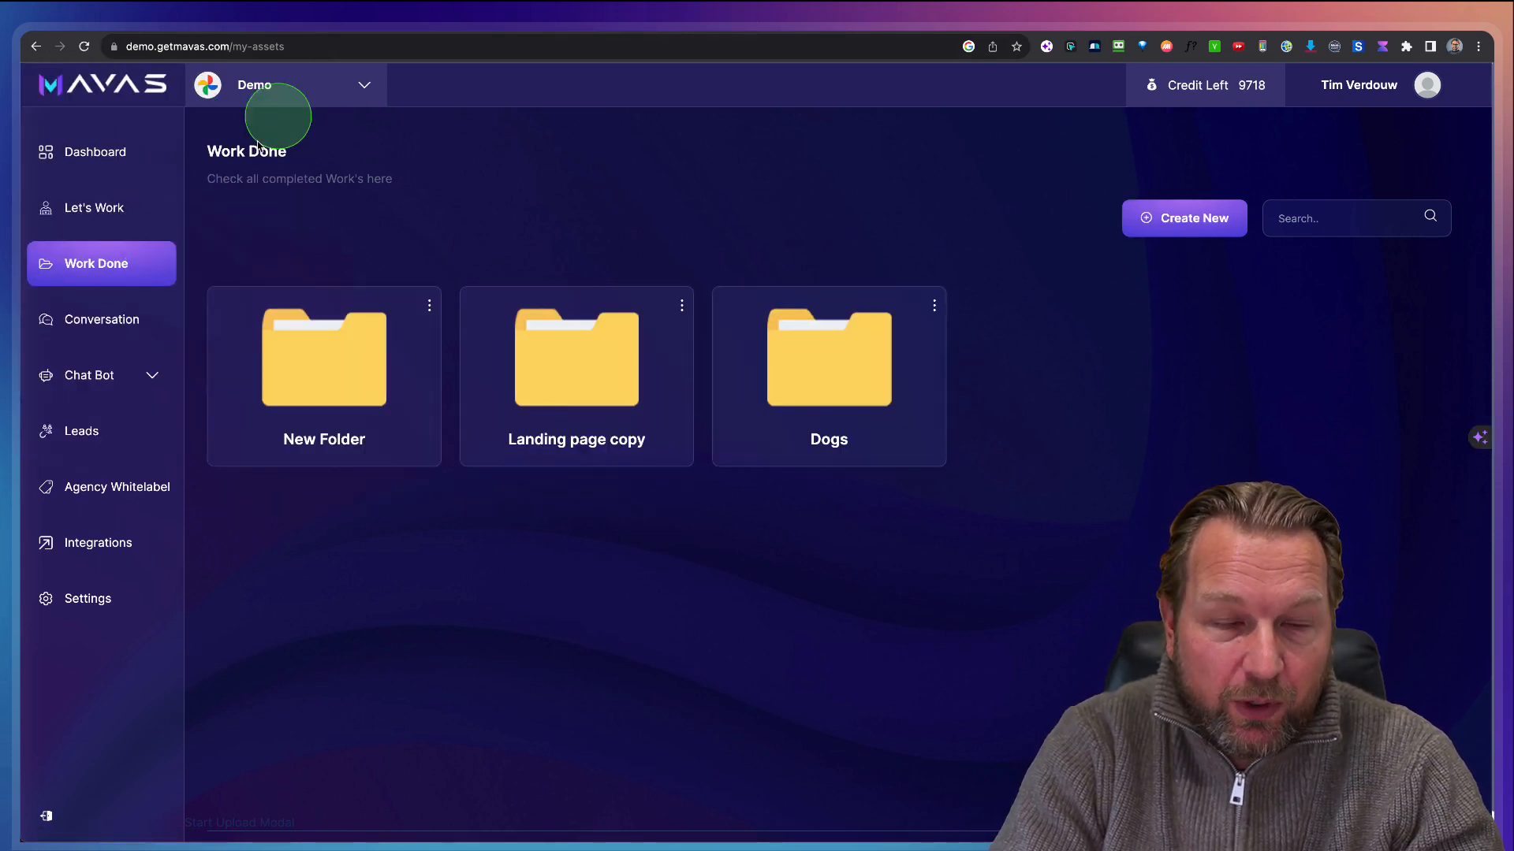
Step: View the six-chat conversation history, then browse the Let's Work task cards
left_click(101, 318)
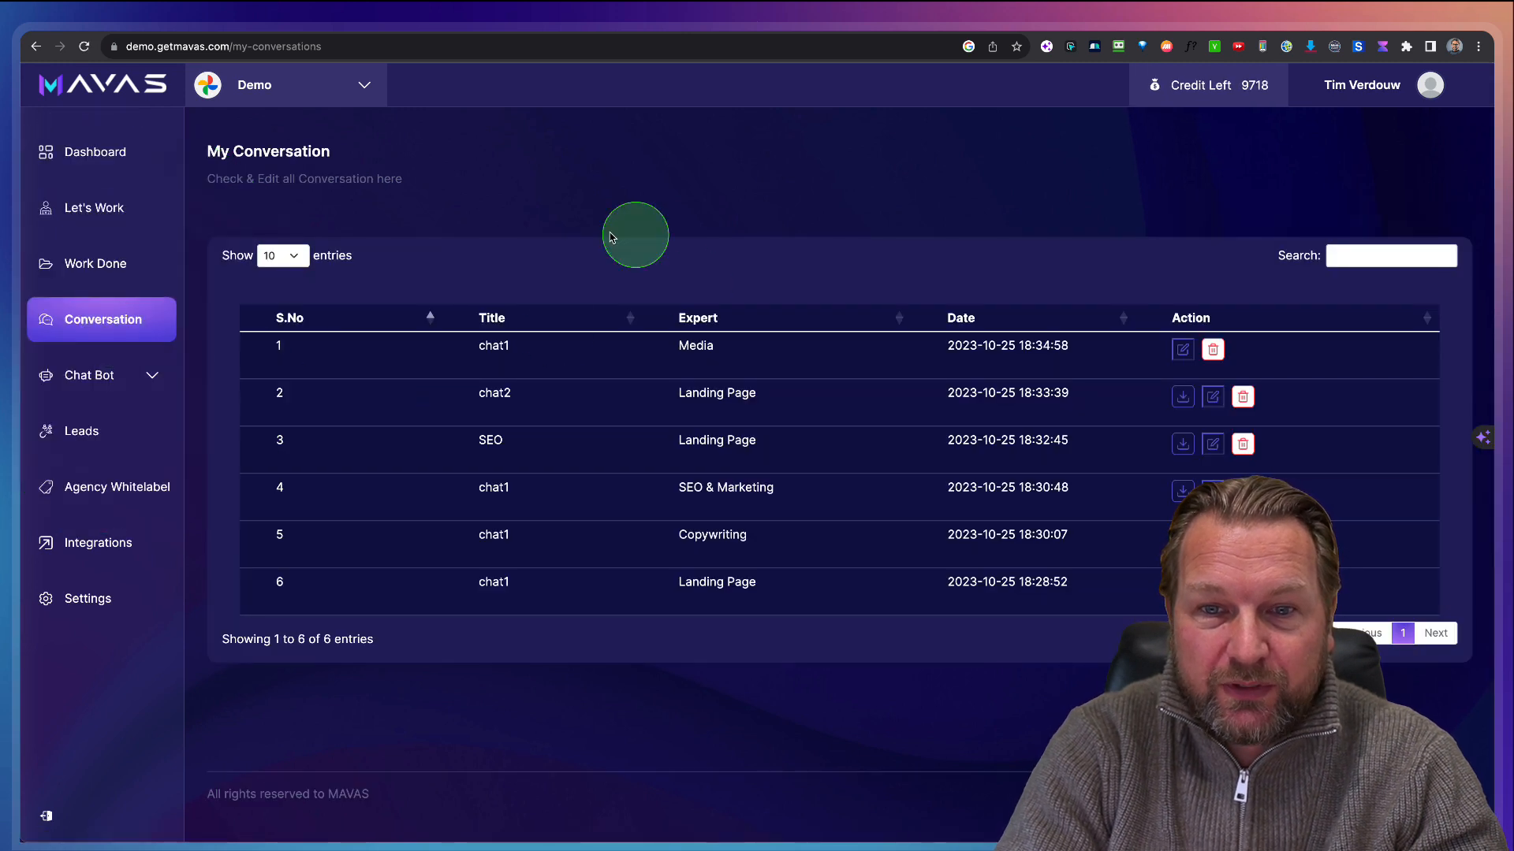
mouse_move(933, 490)
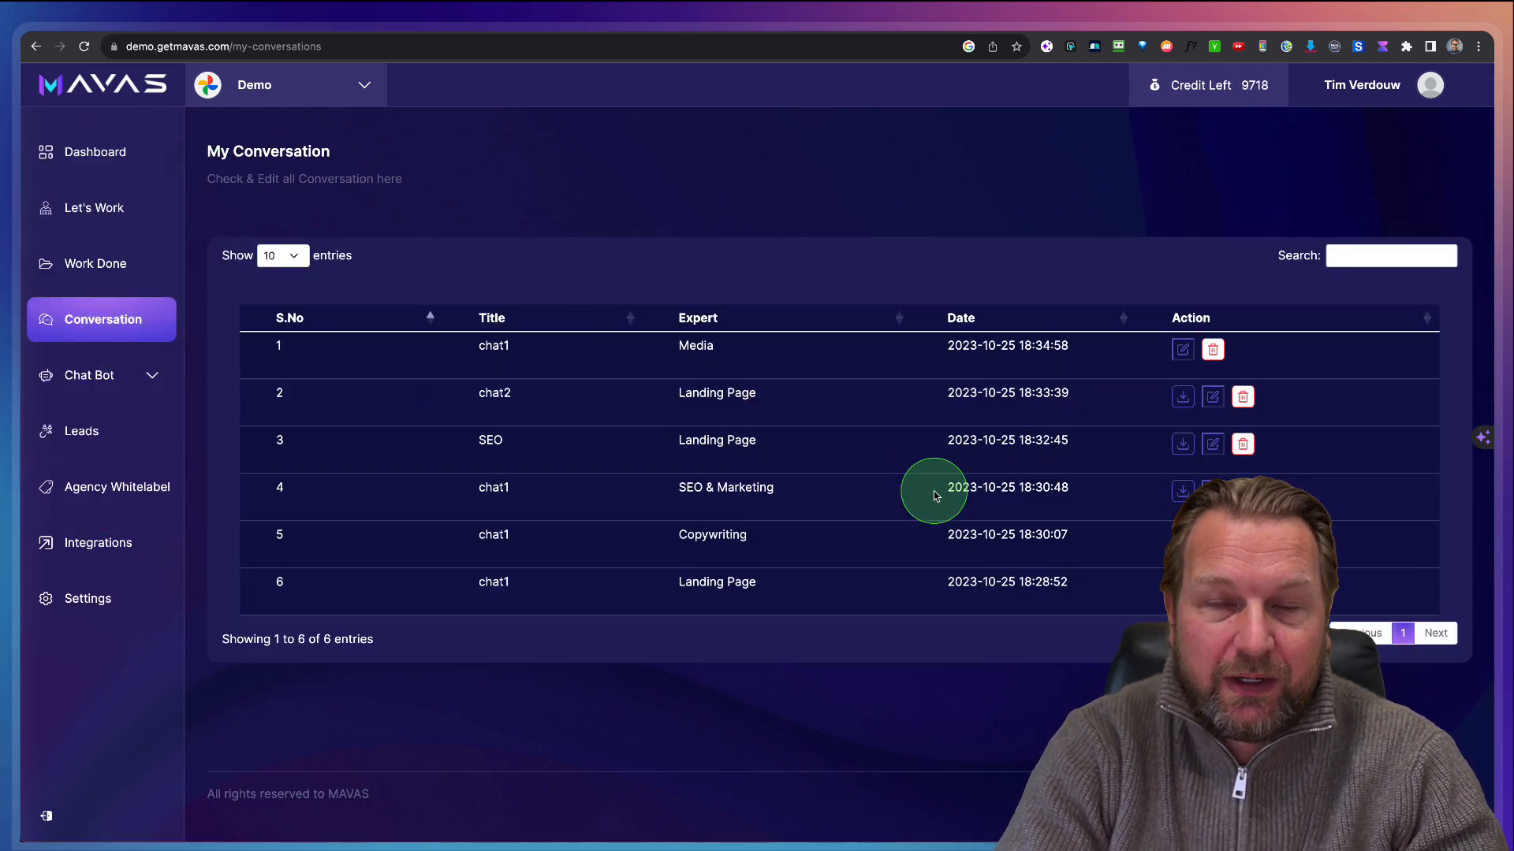
mouse_move(96, 152)
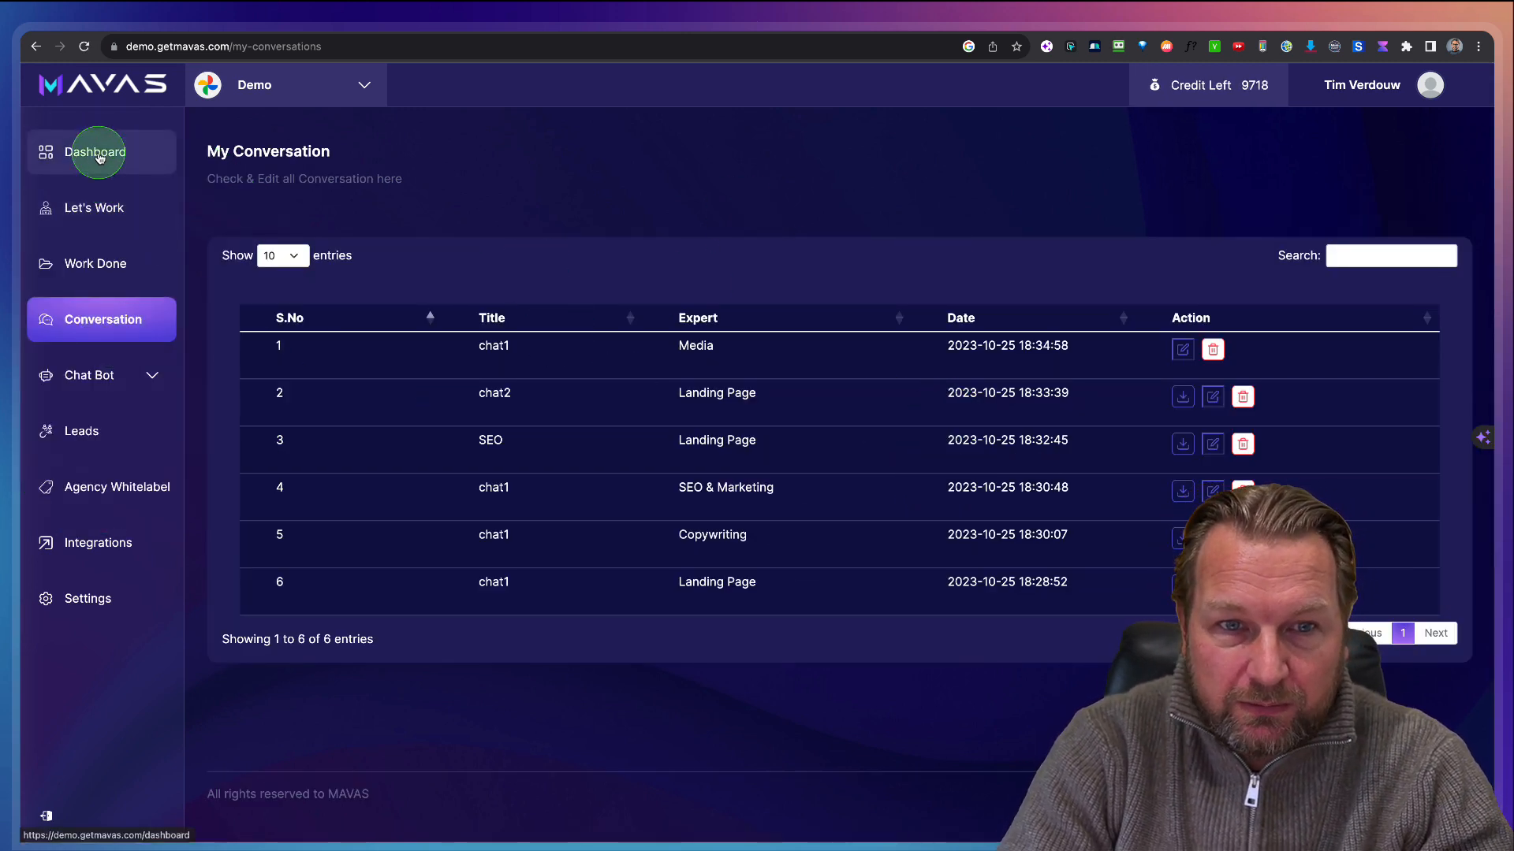
left_click(94, 208)
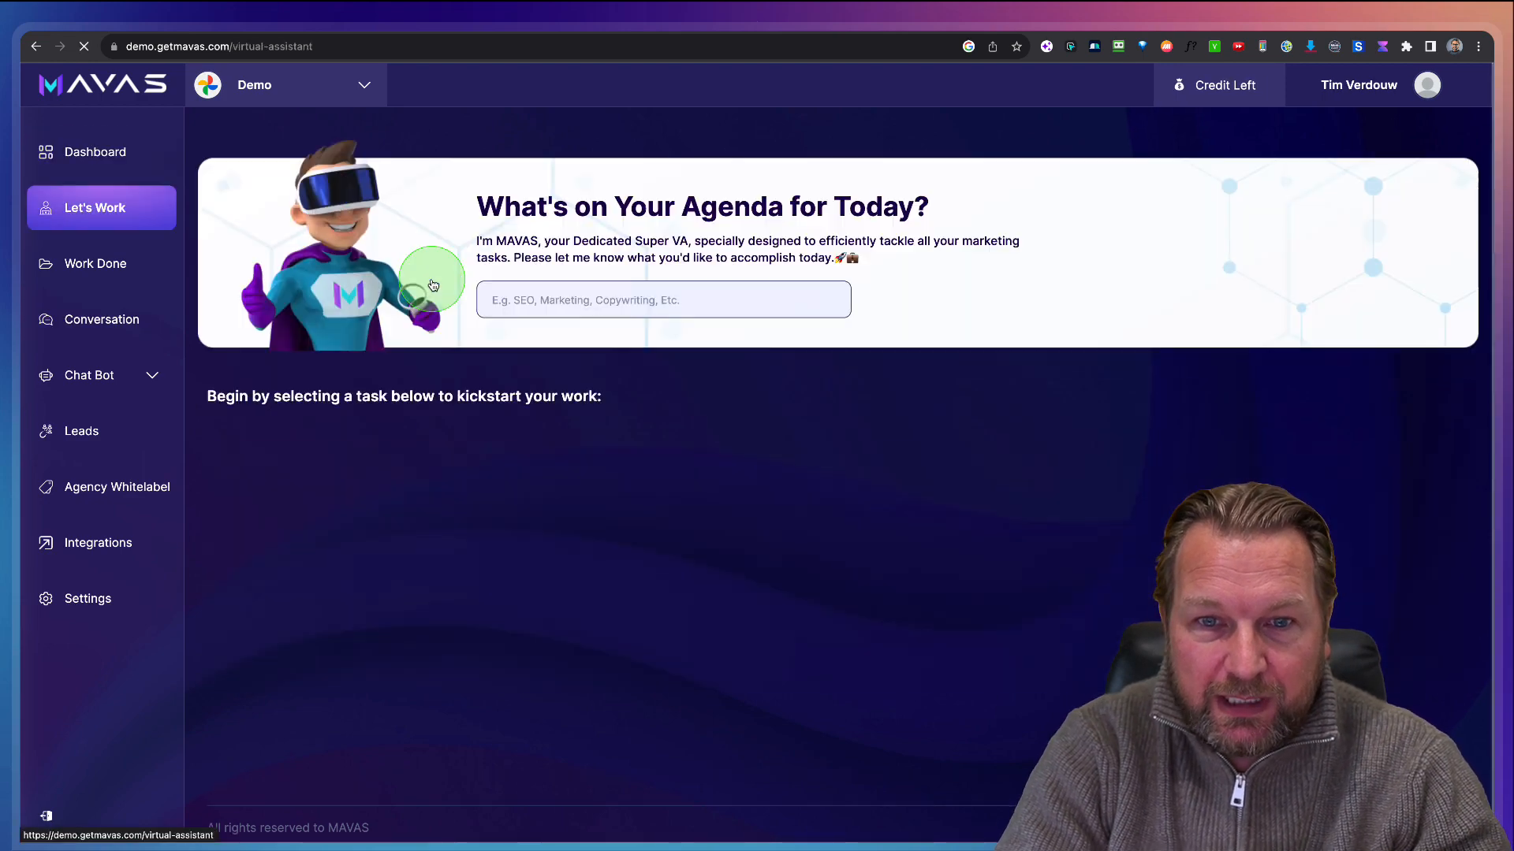
scroll("down", 3)
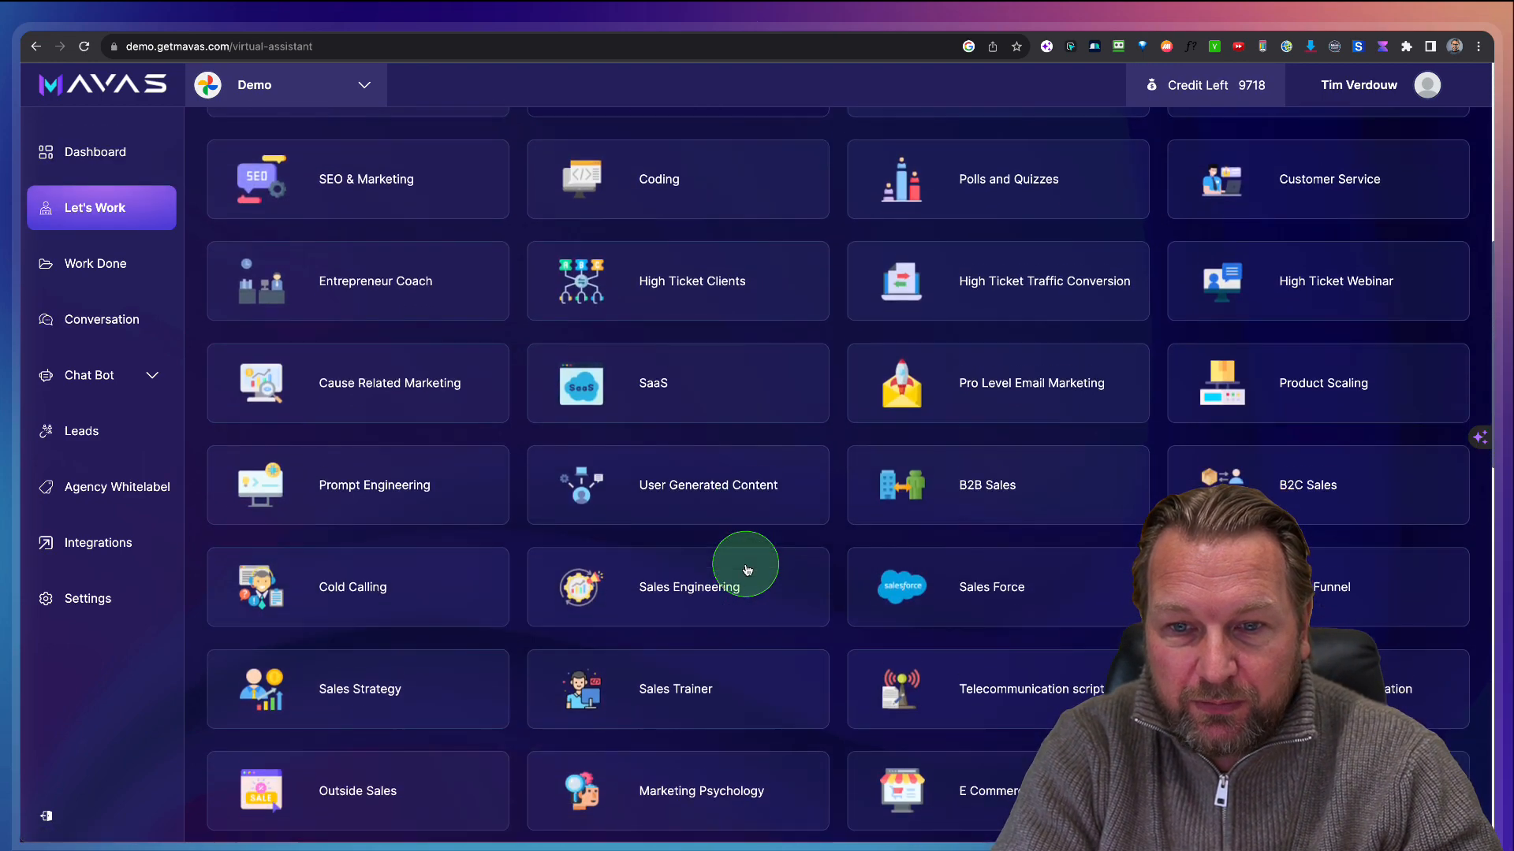
scroll("up", 3)
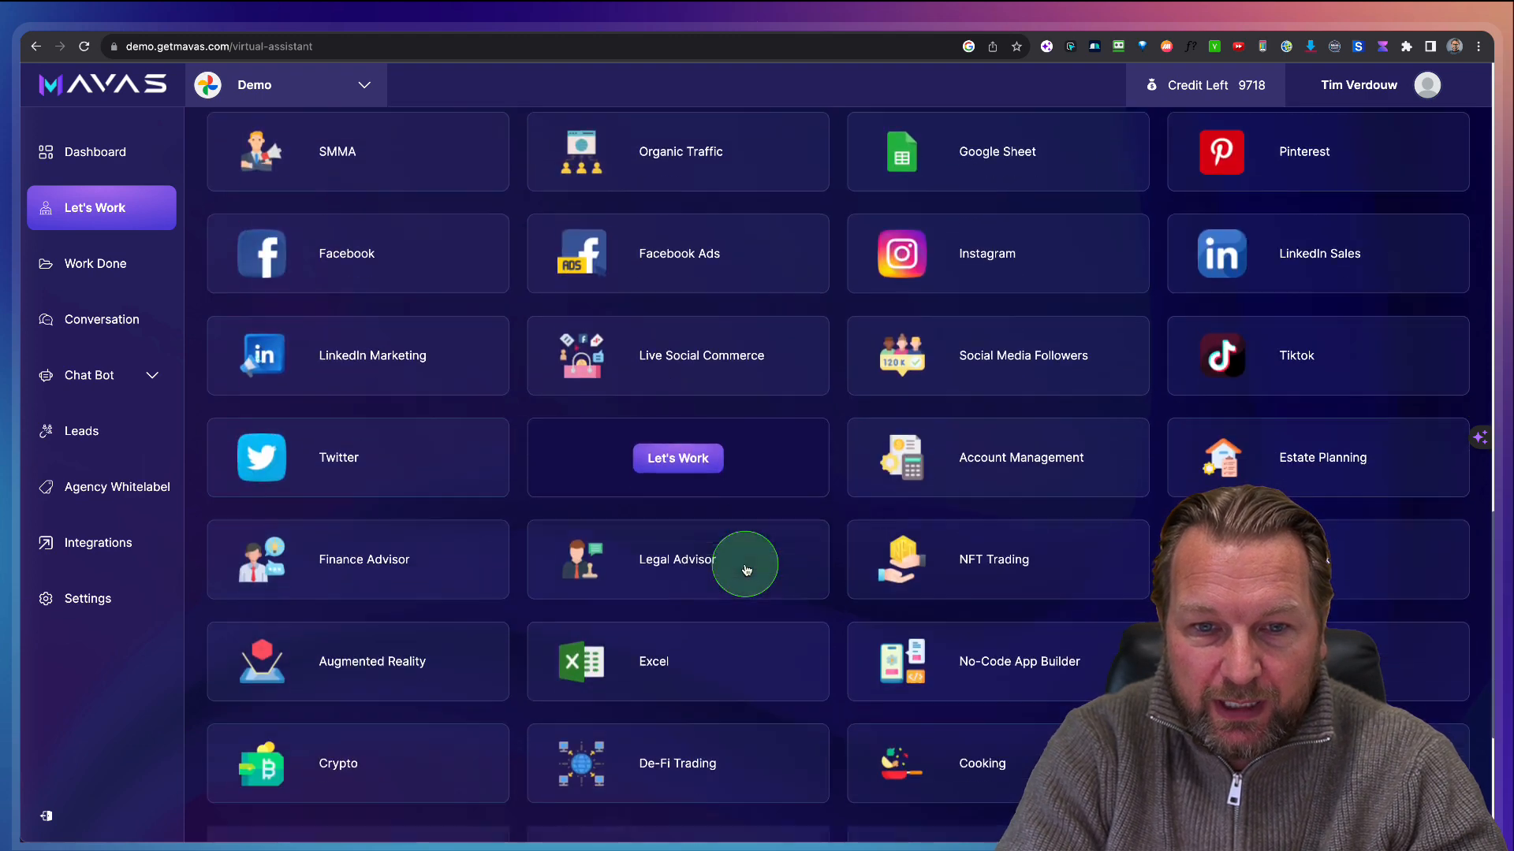
Step: Ask the Facebook expert: 'Write a facebook post about my 7 day dog training'
left_click(677, 457)
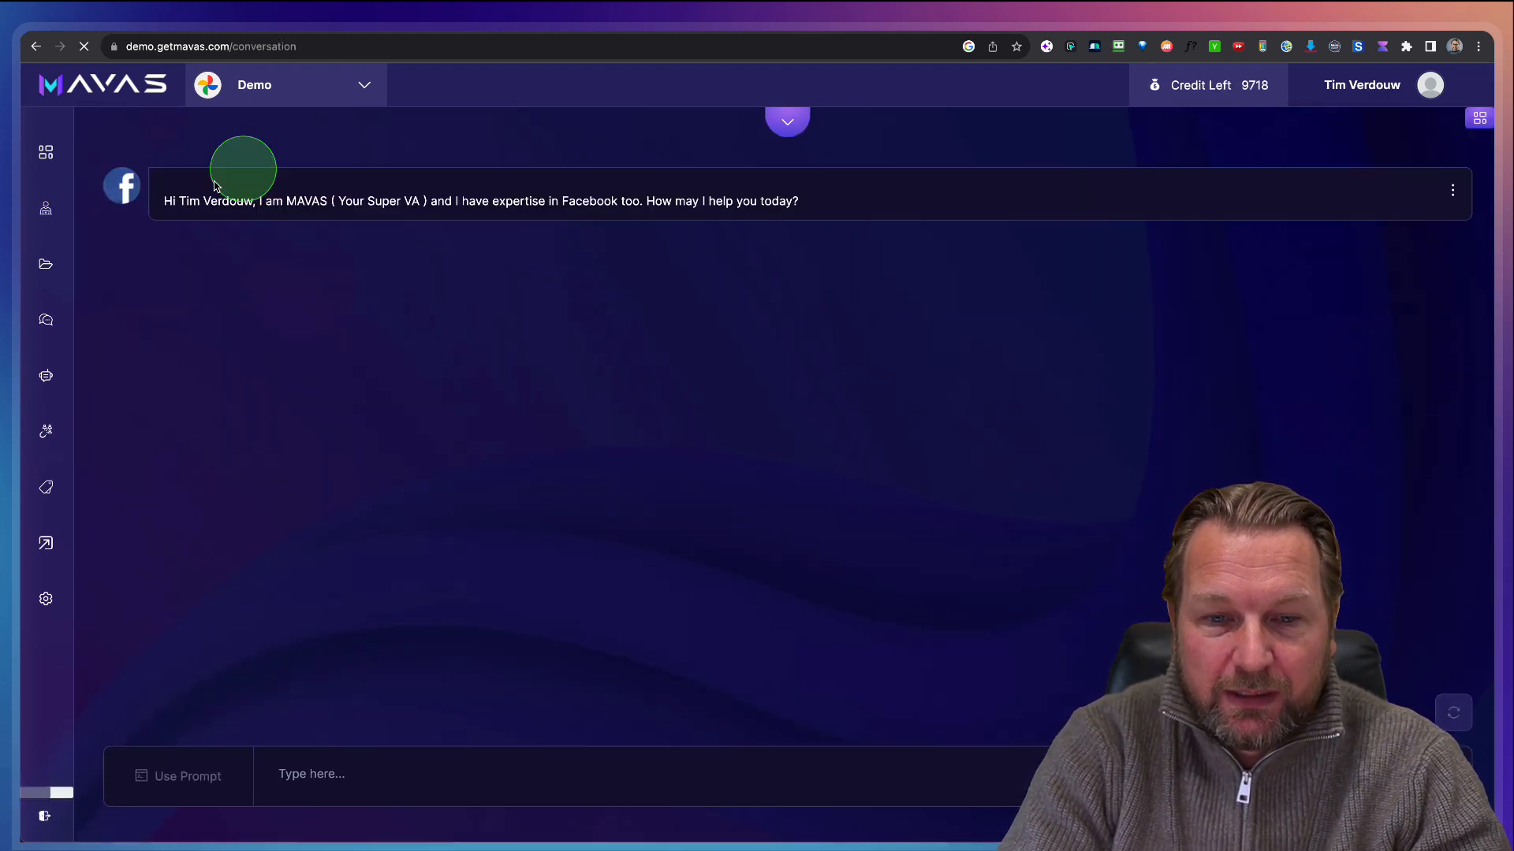
mouse_move(611, 346)
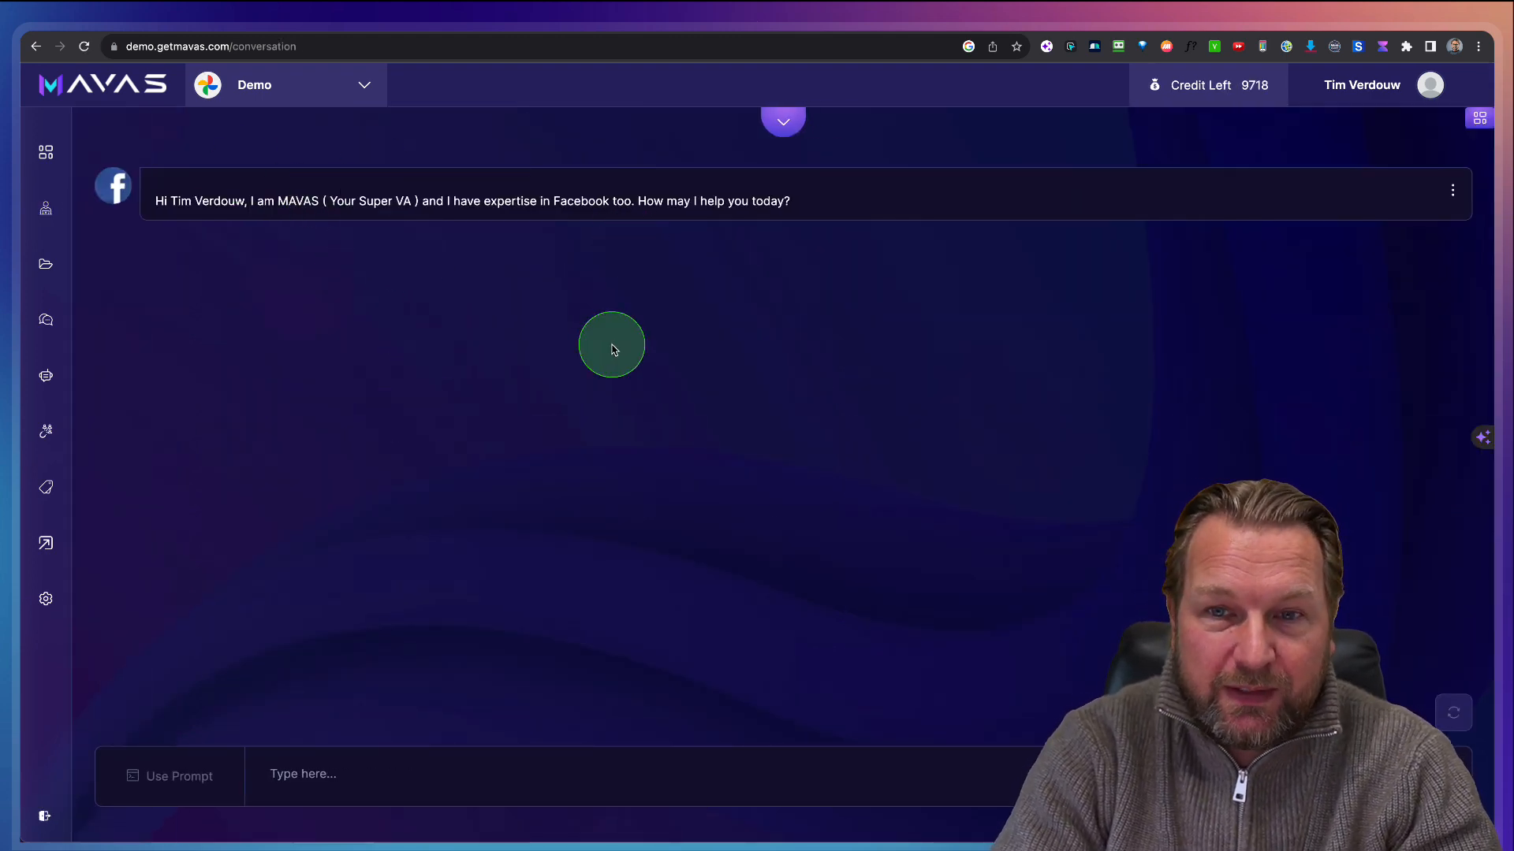
mouse_move(388, 685)
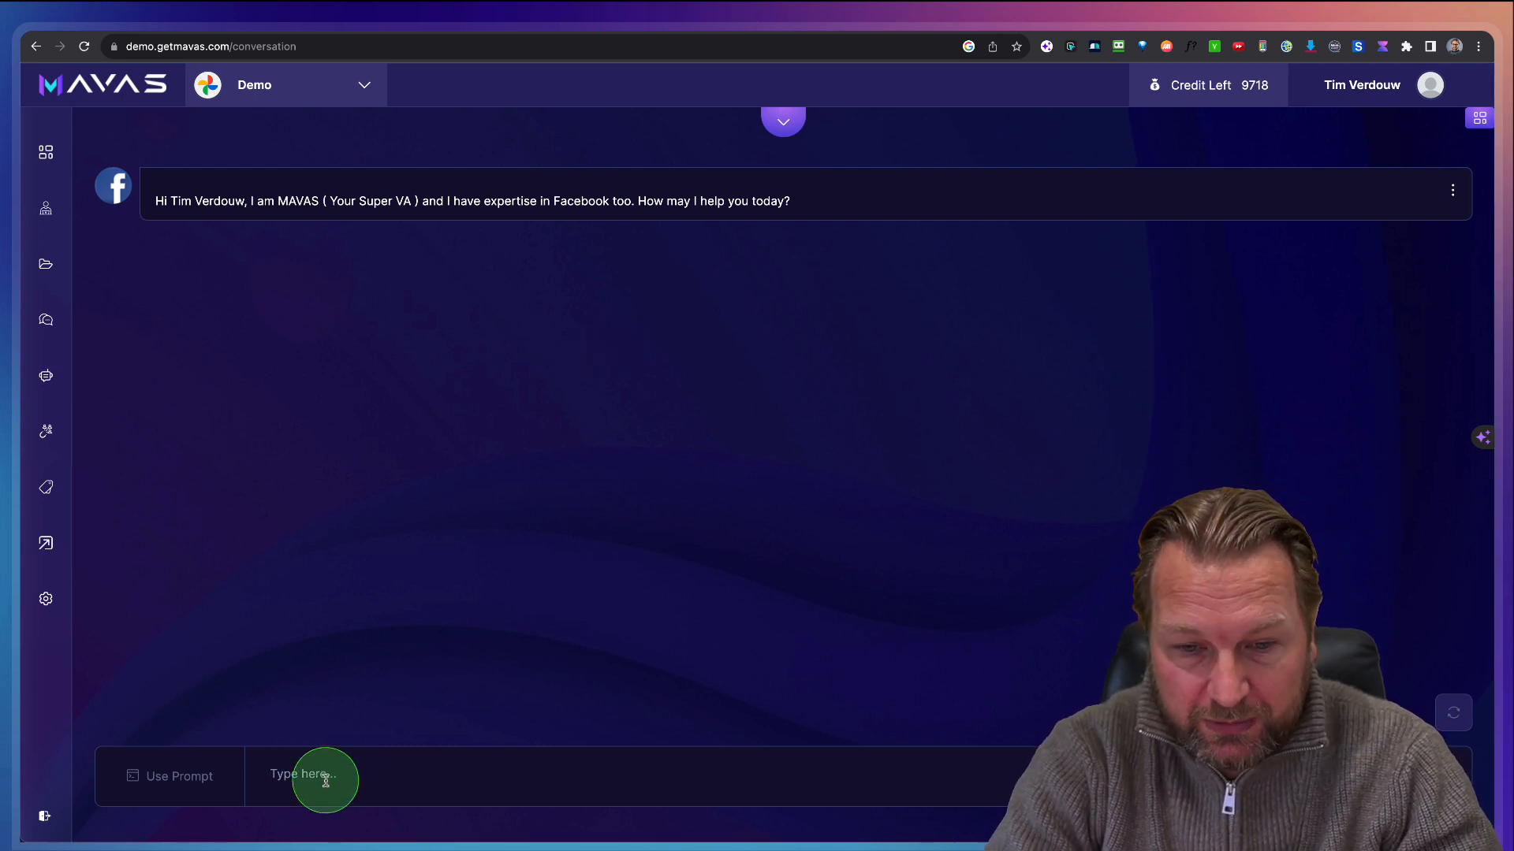
type("Write")
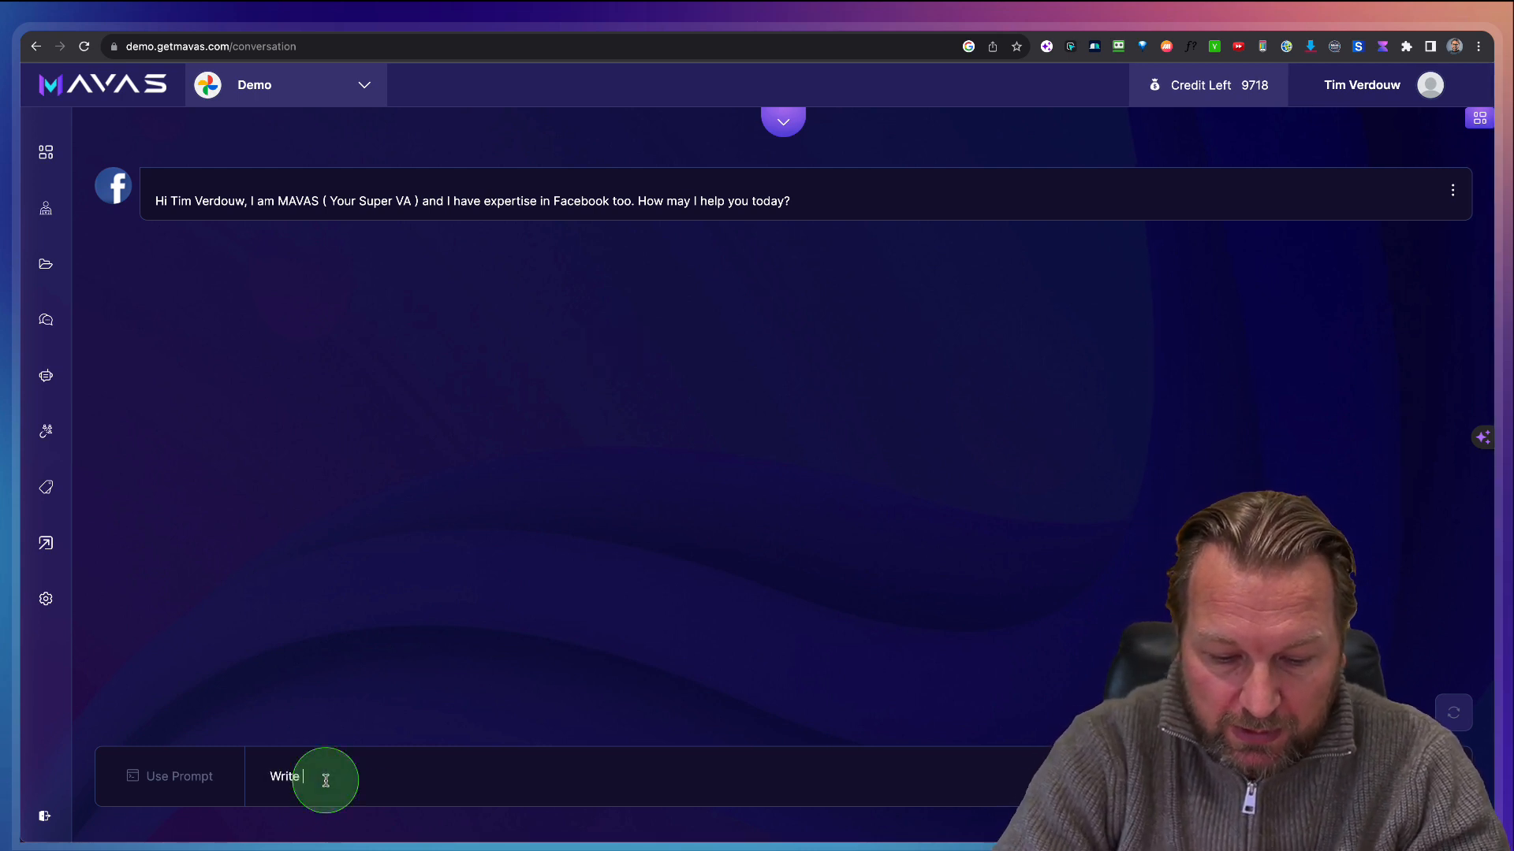
type("a facebook post")
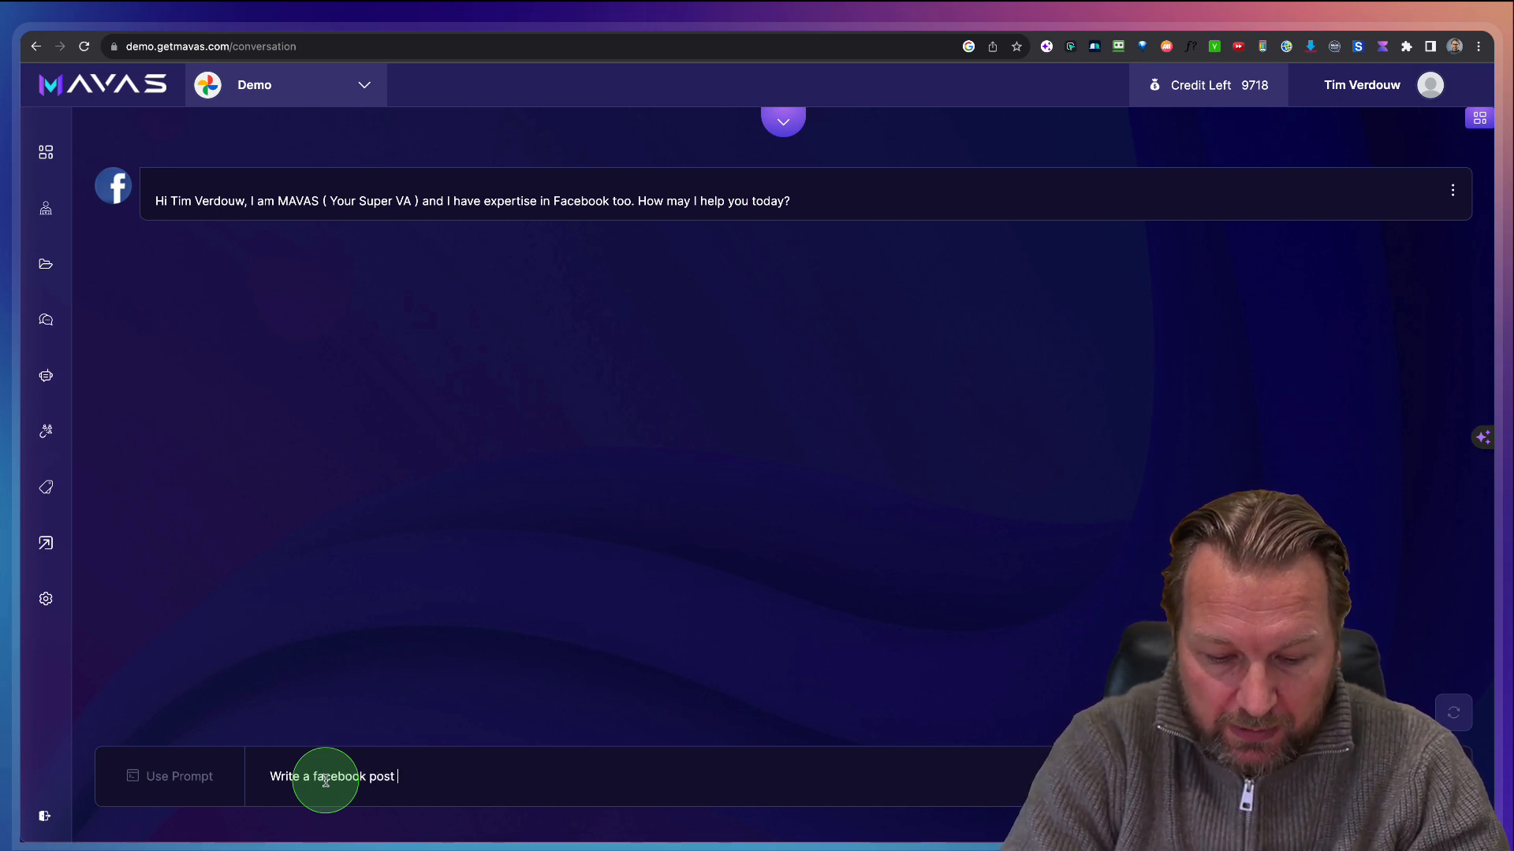
type("about")
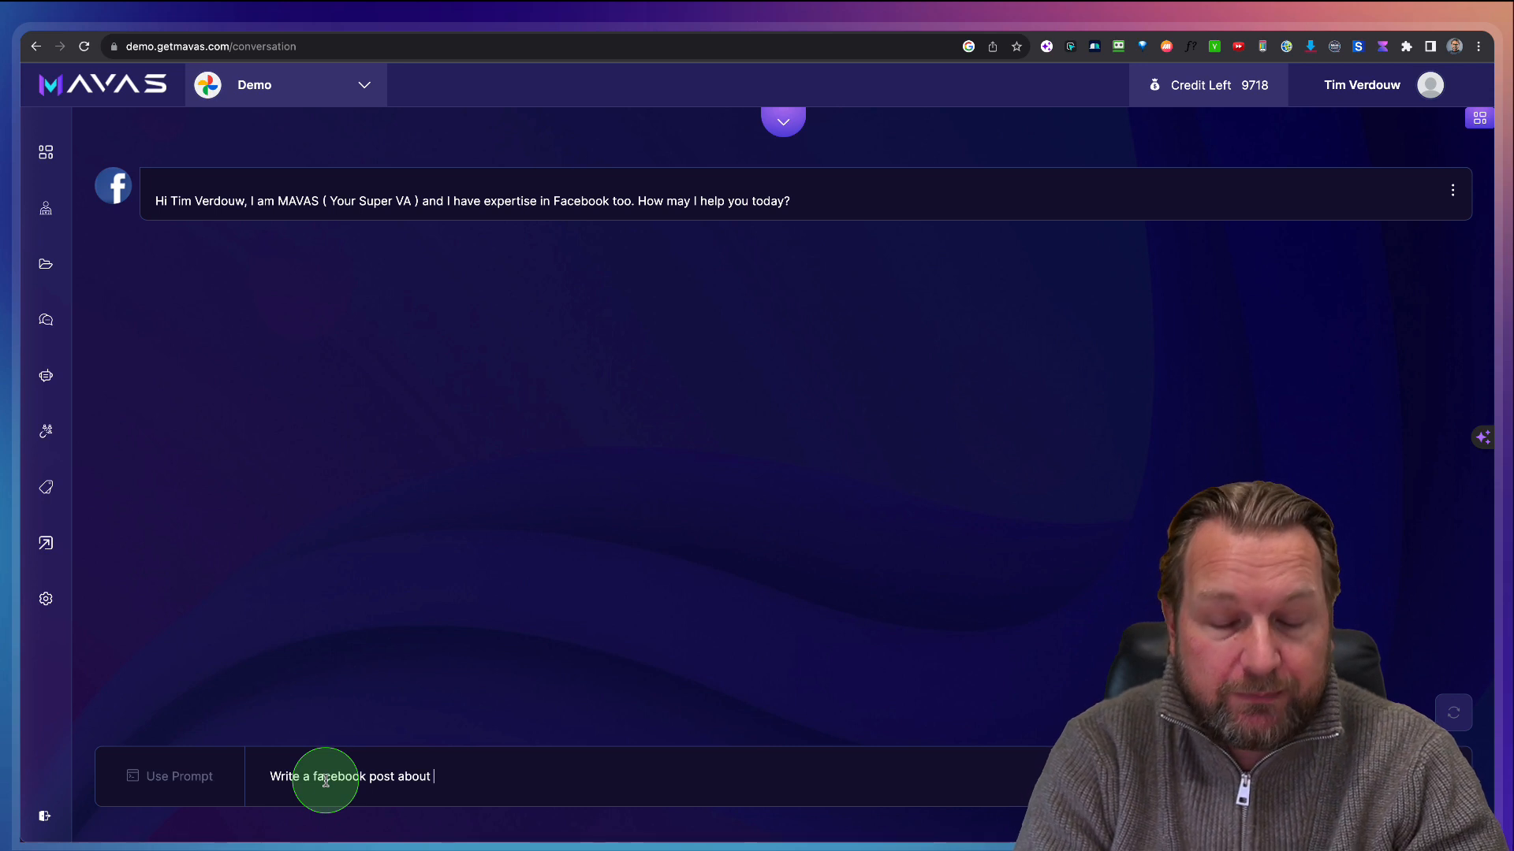
type("my 7")
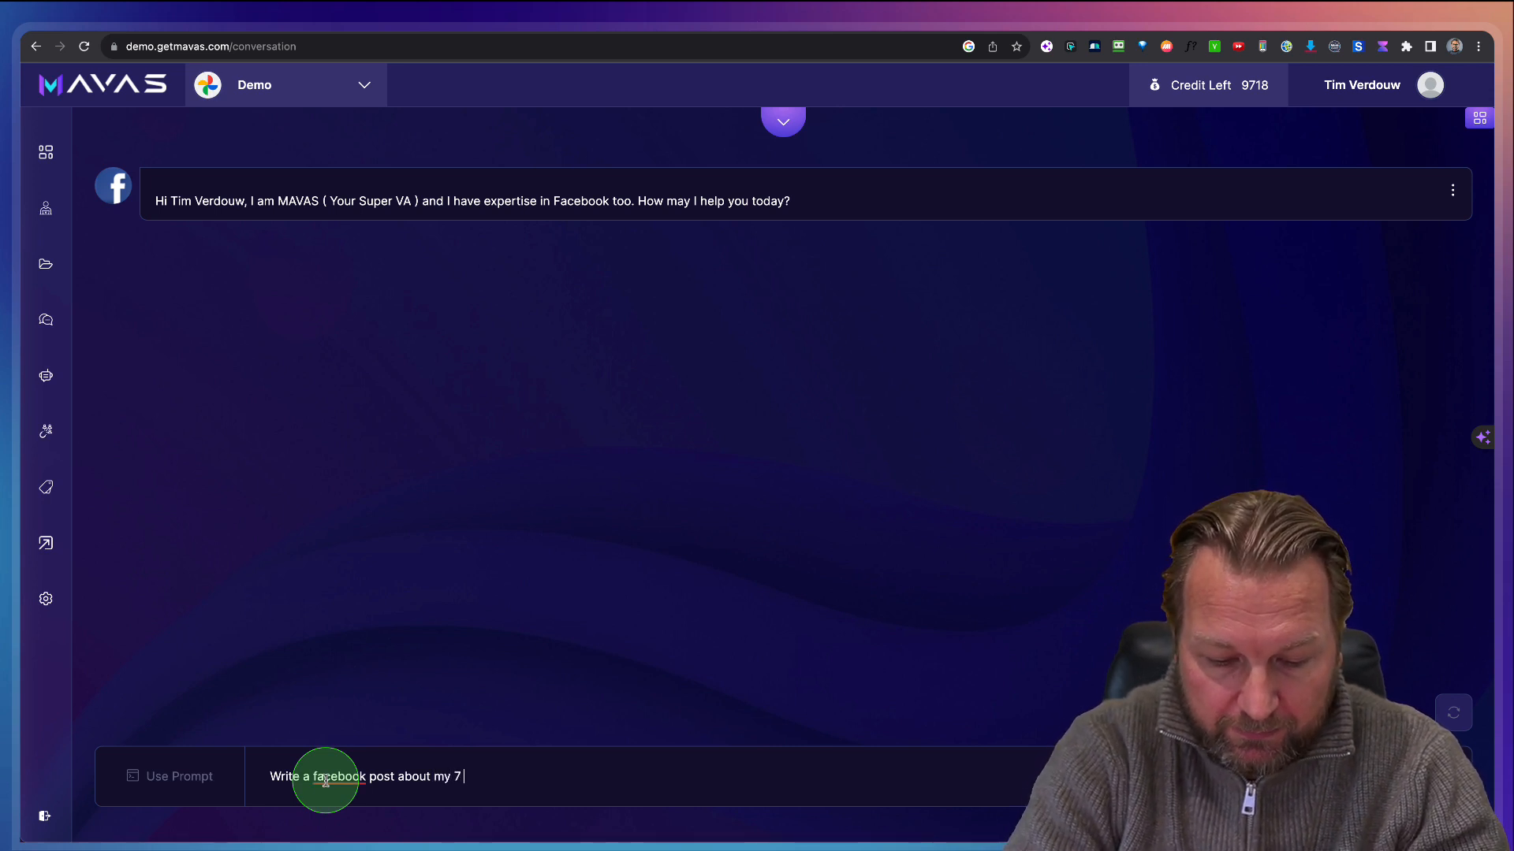
type("day dog tra")
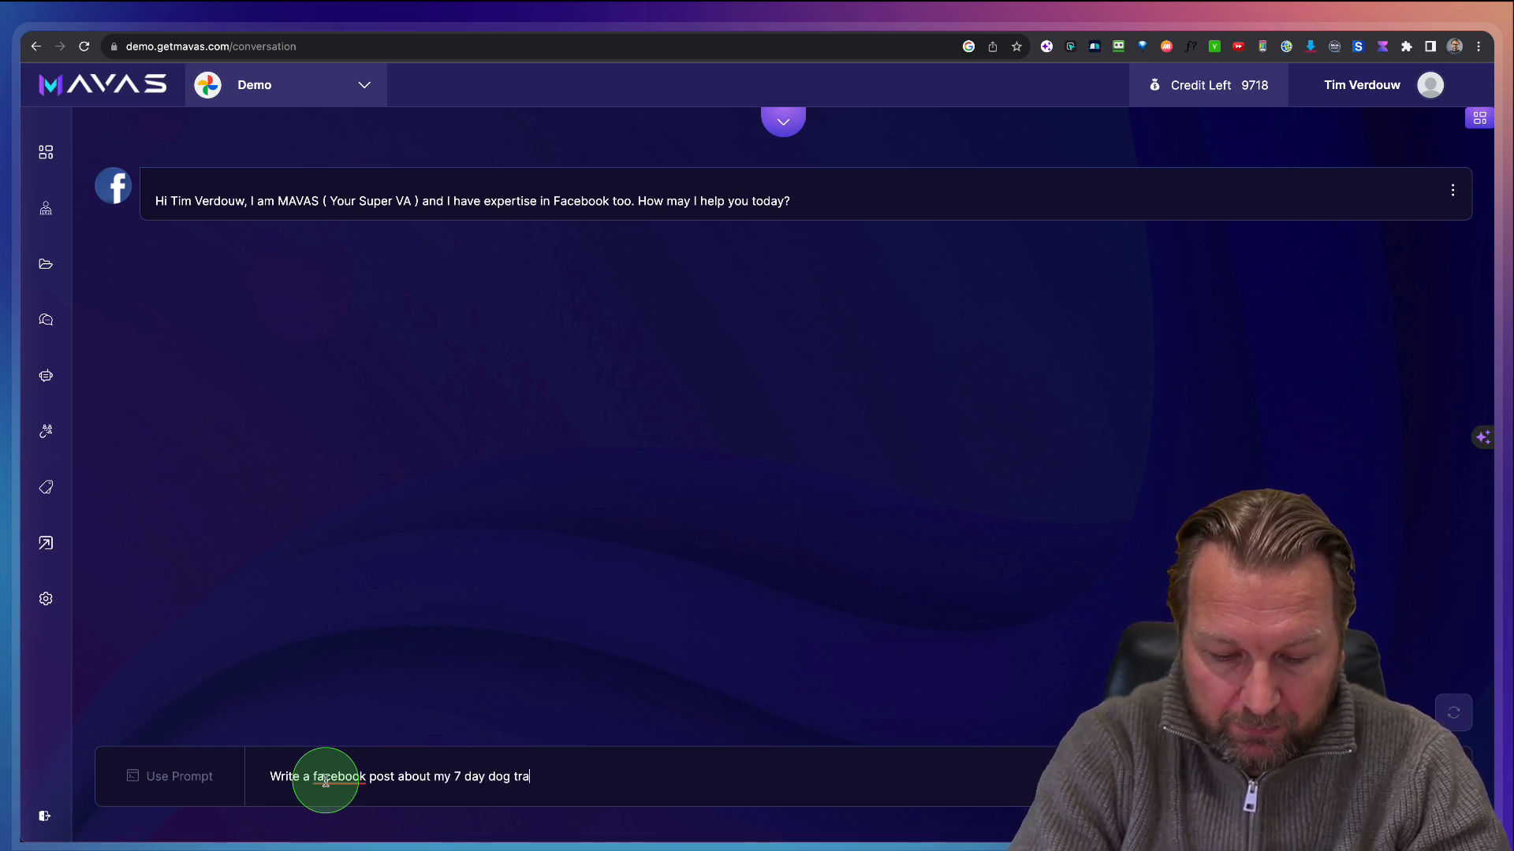
type("iing")
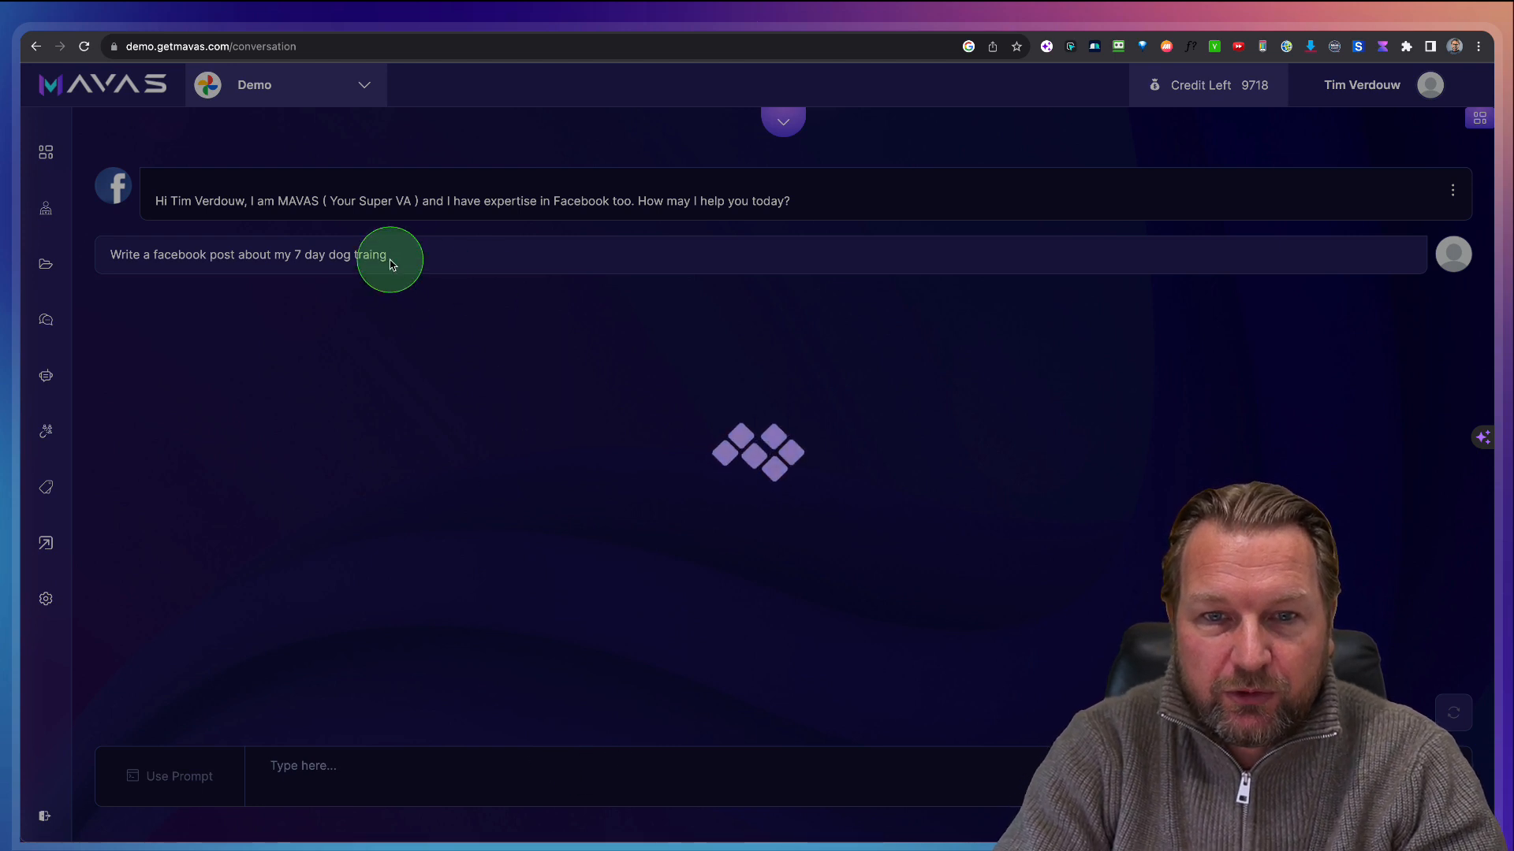
mouse_move(442, 422)
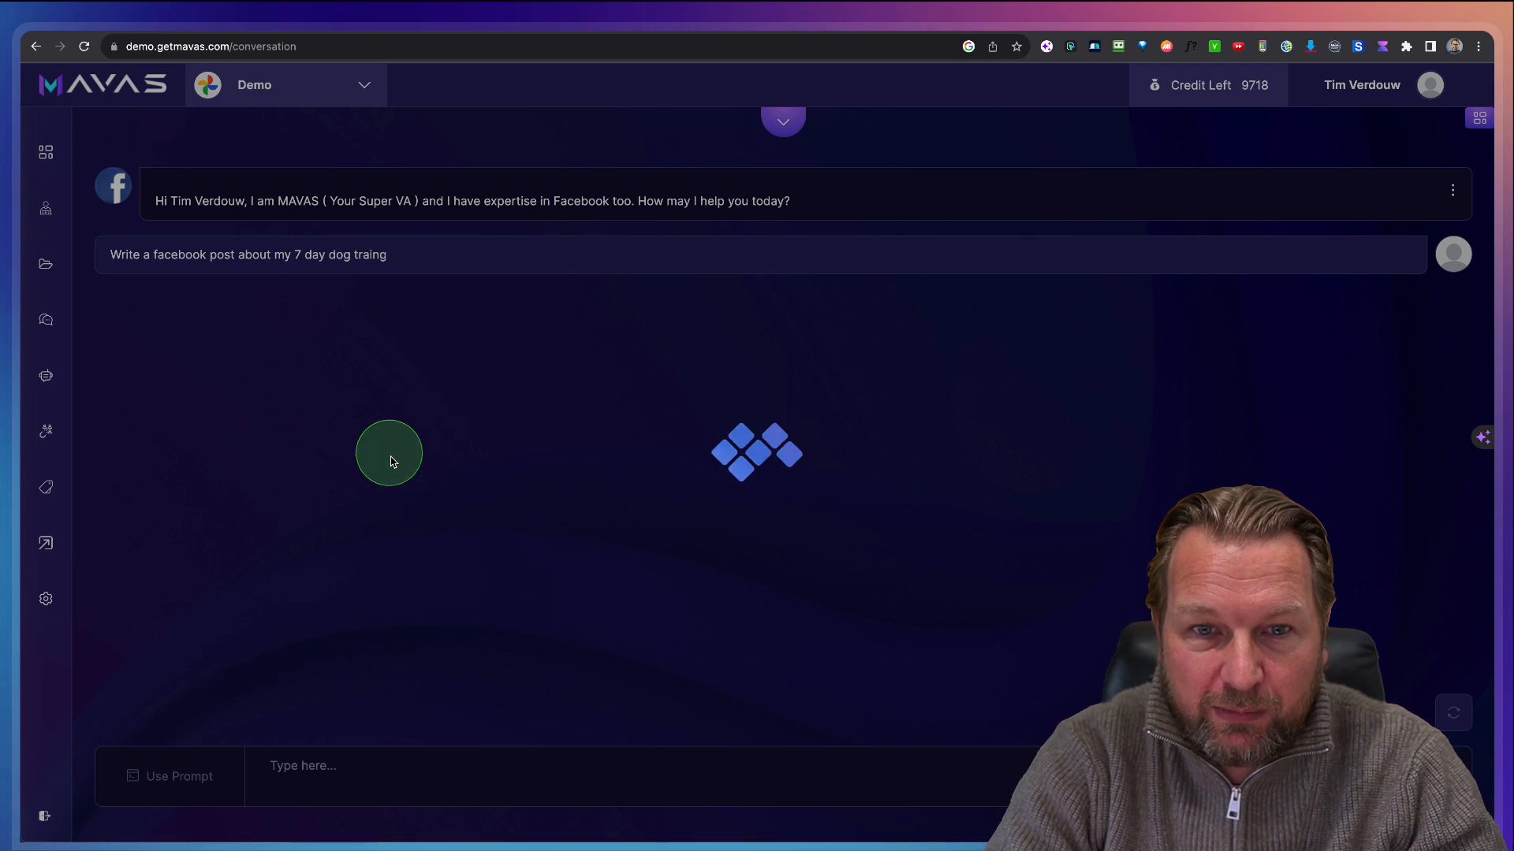
mouse_move(435, 339)
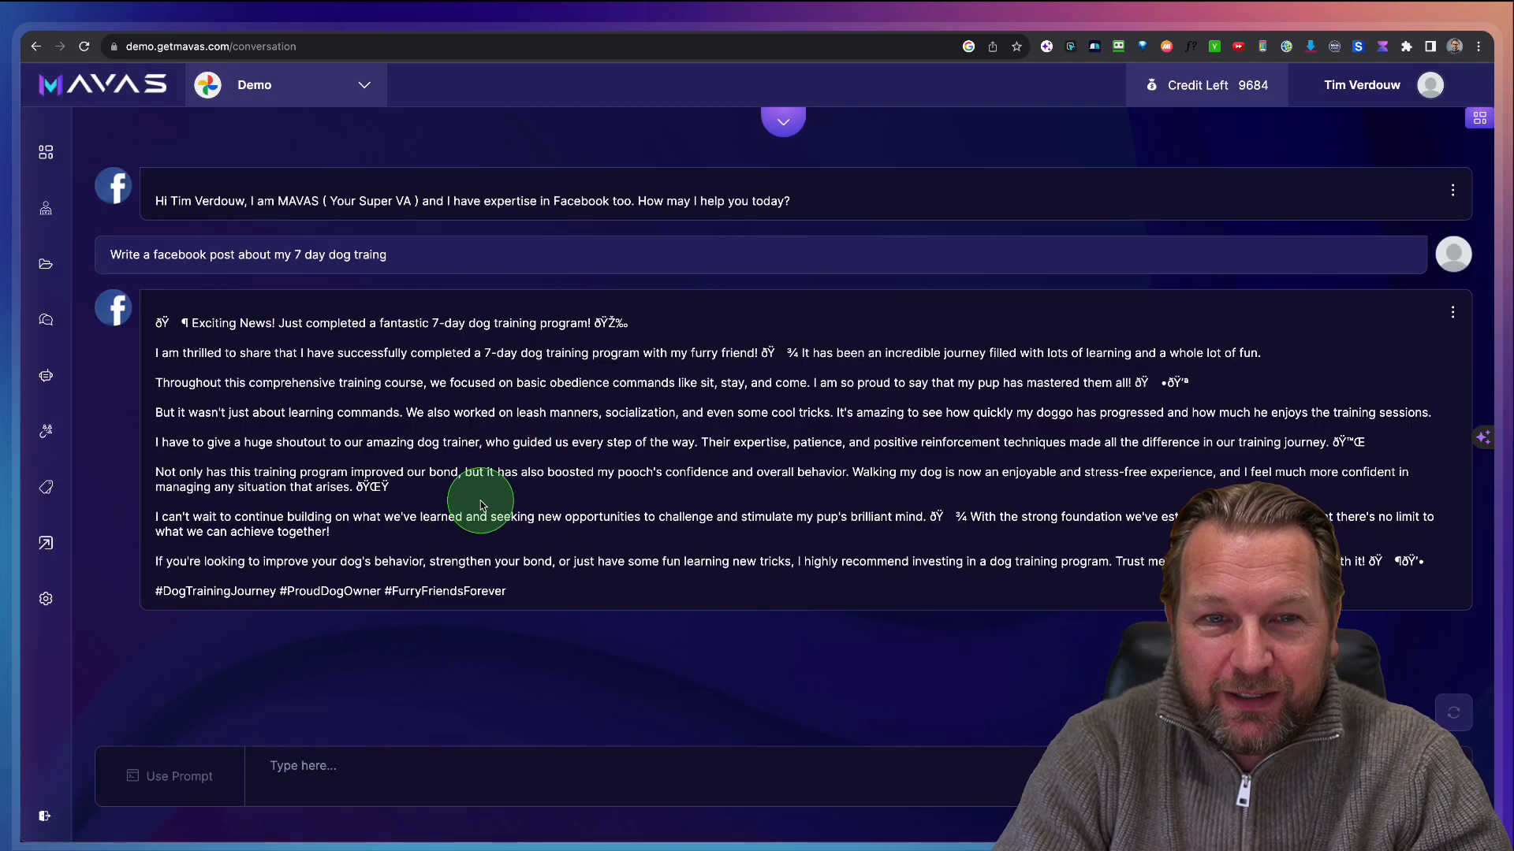
mouse_move(480, 333)
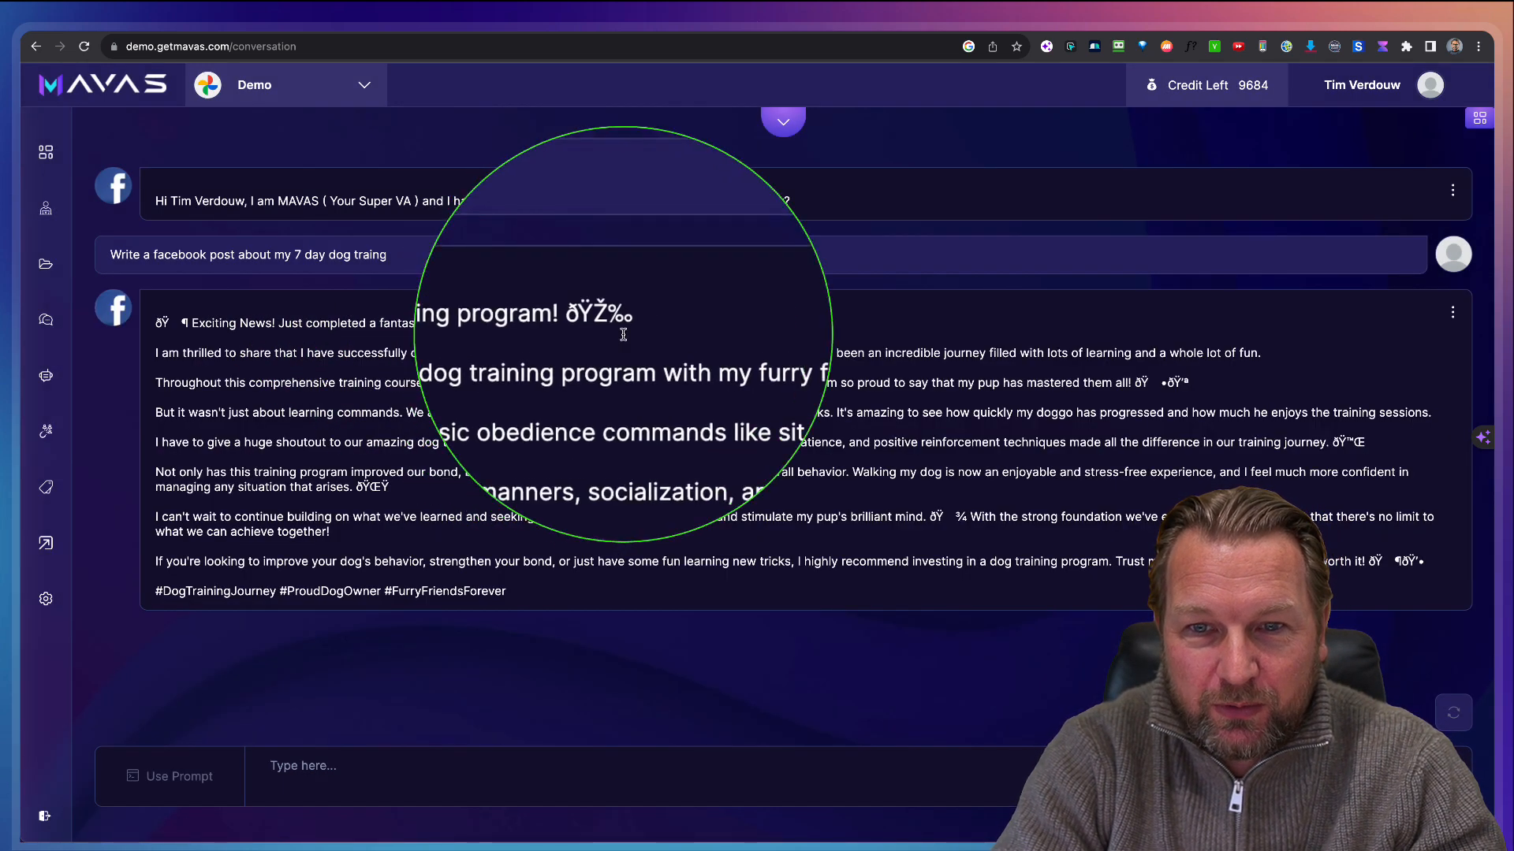
mouse_move(173, 328)
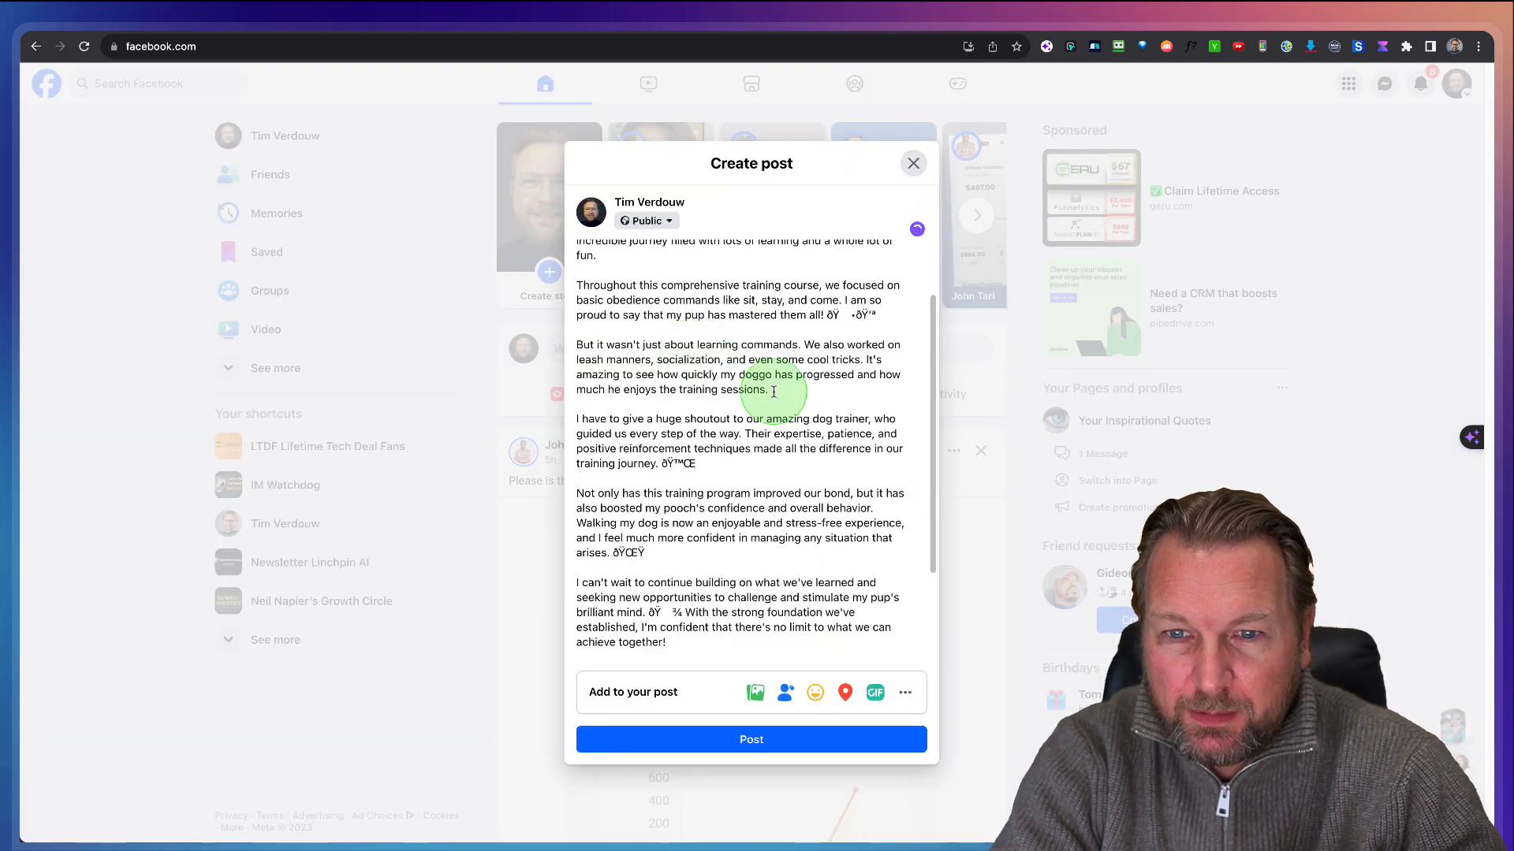
Step: Set the dog training post's audience to Only me and publish it
left_click(645, 219)
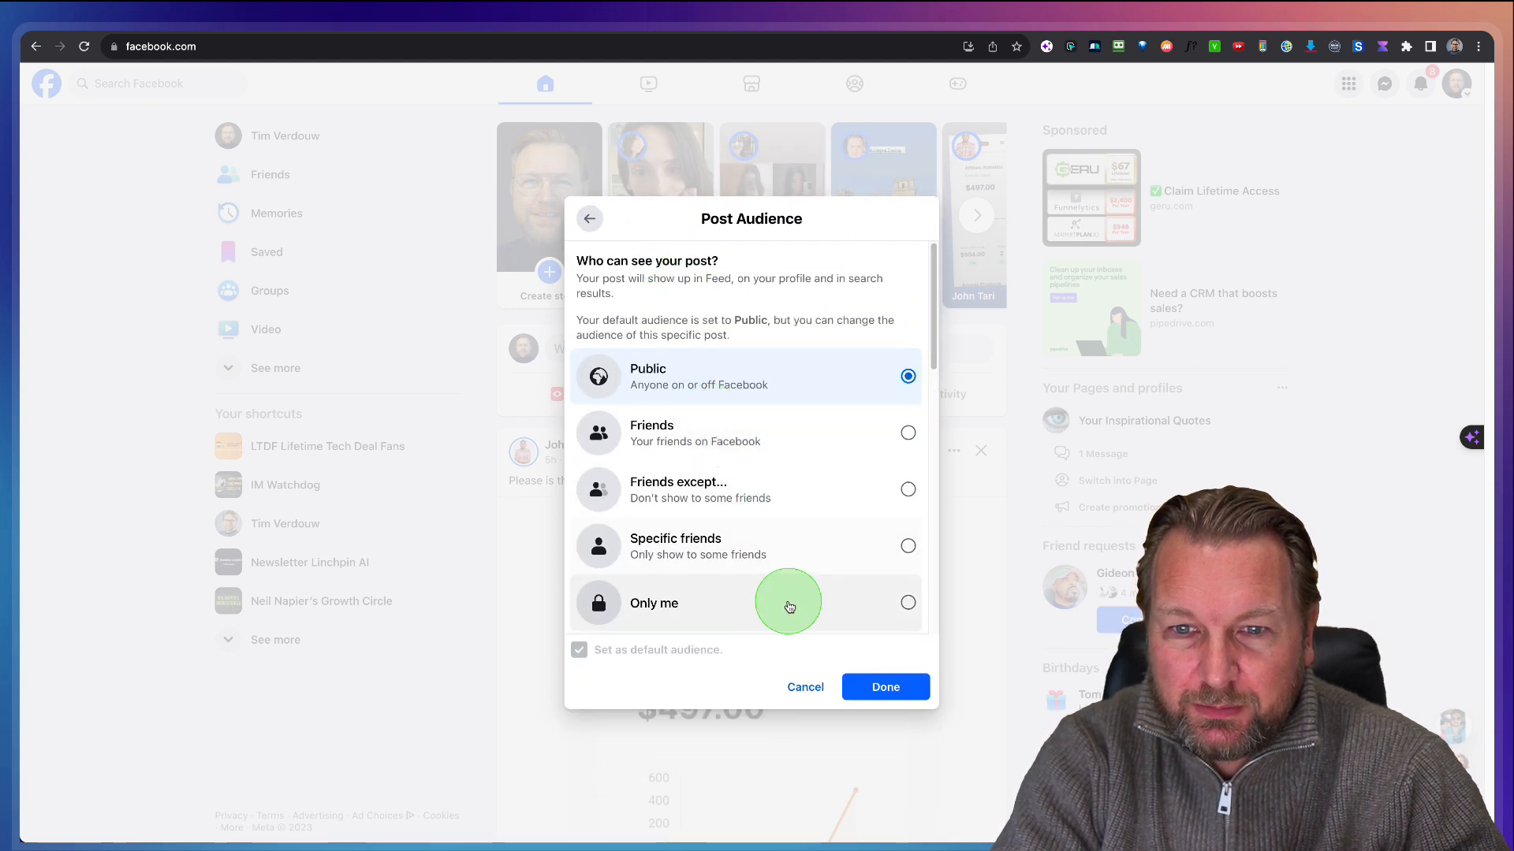
left_click(883, 687)
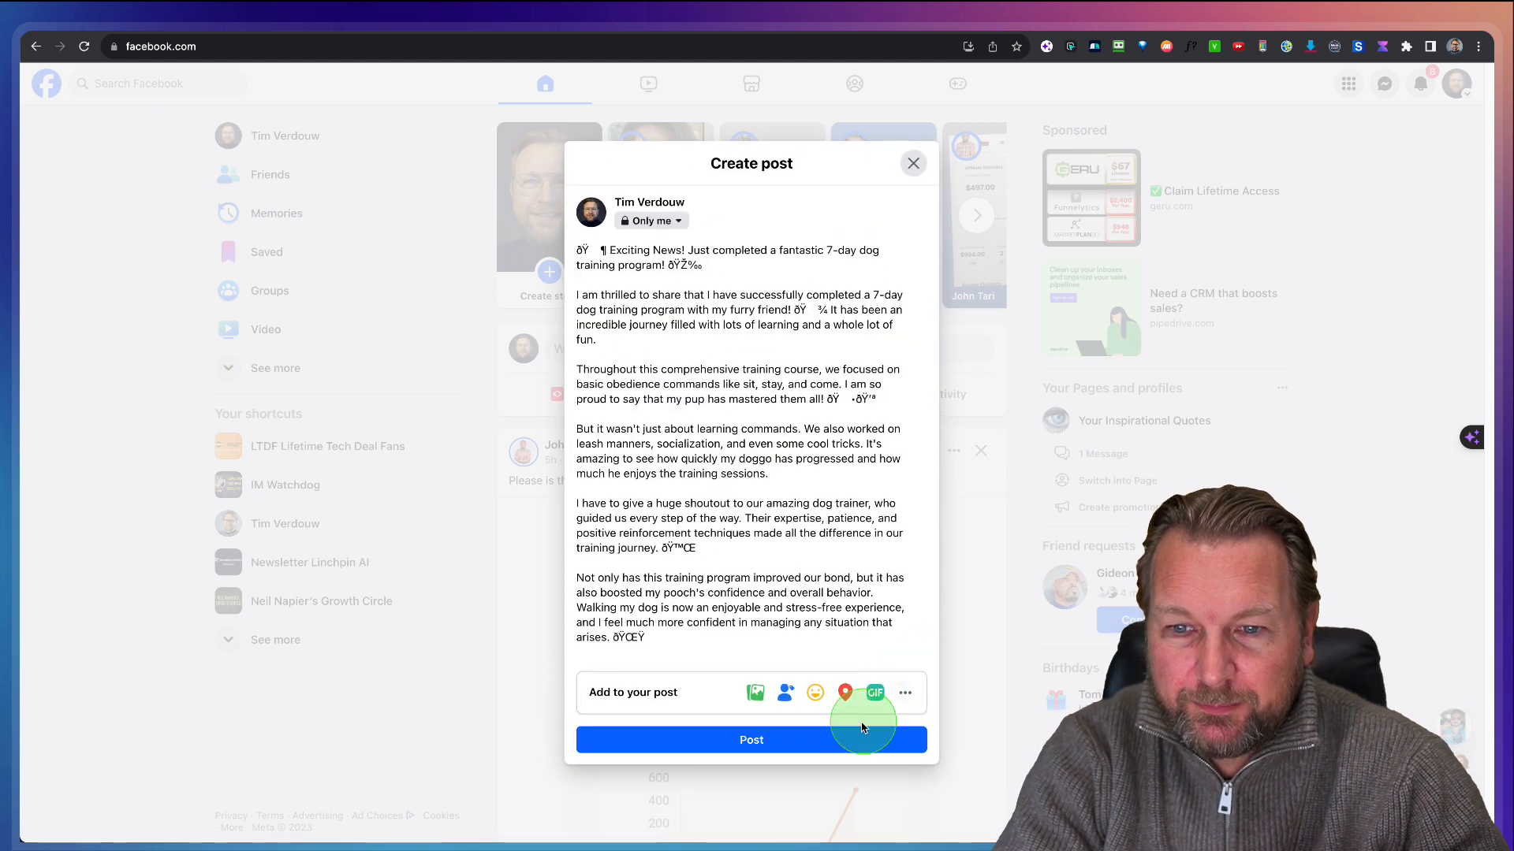
left_click(751, 739)
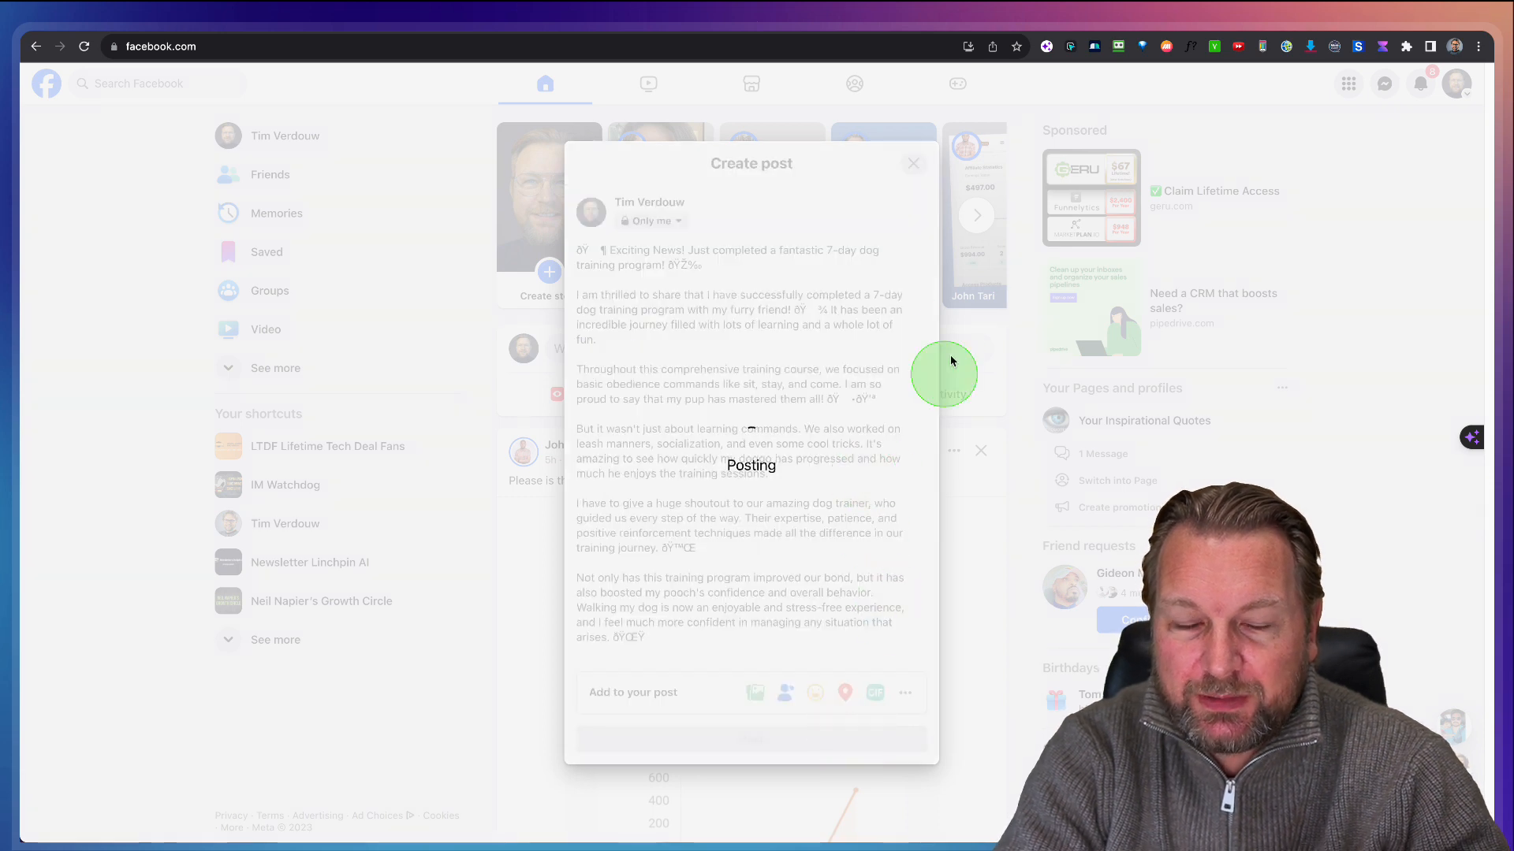
left_click(751, 739)
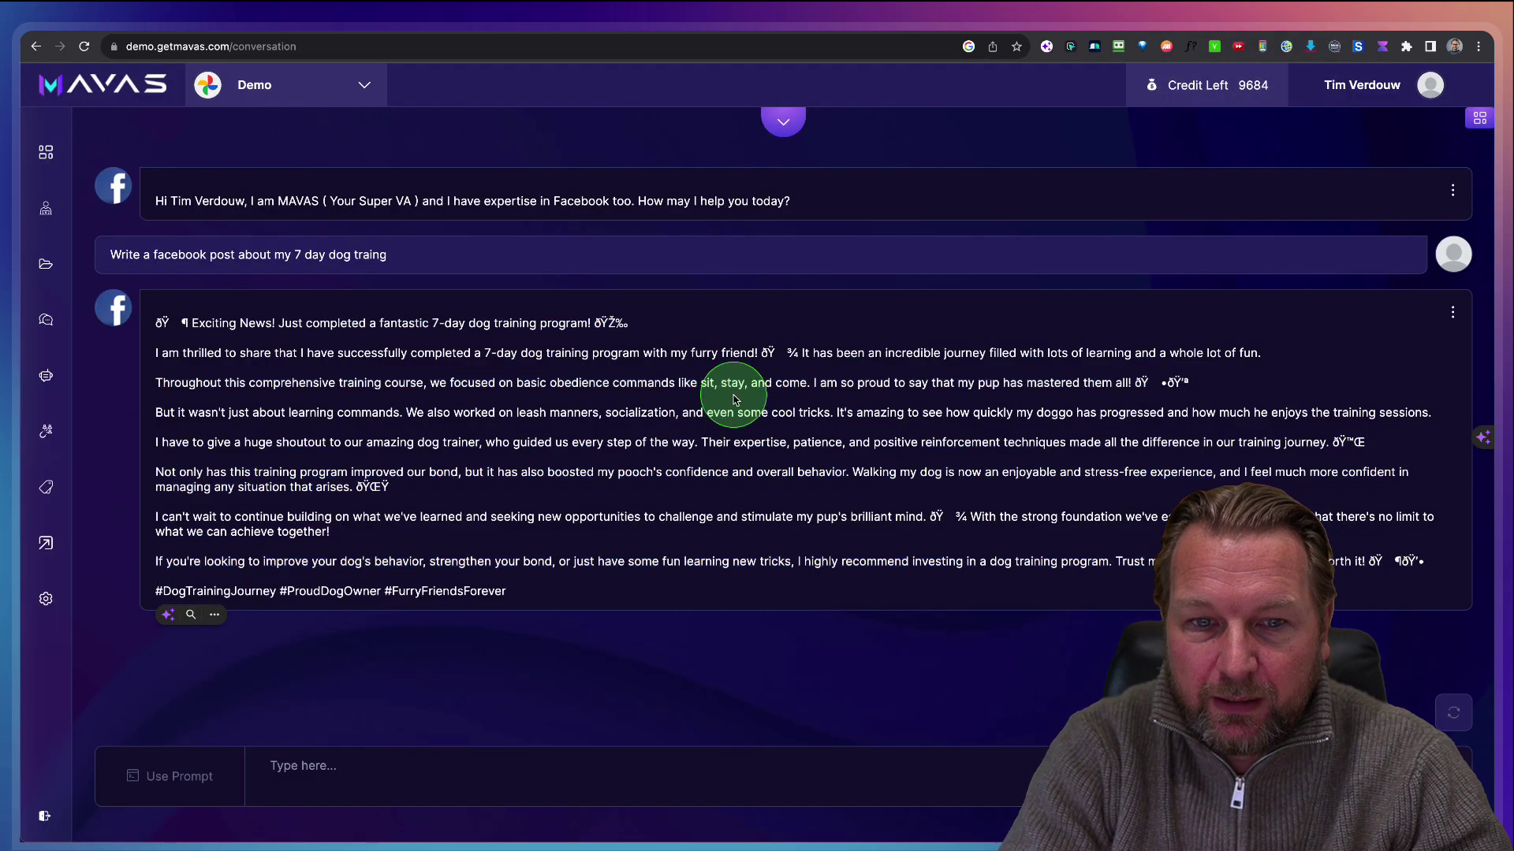
mouse_move(439, 608)
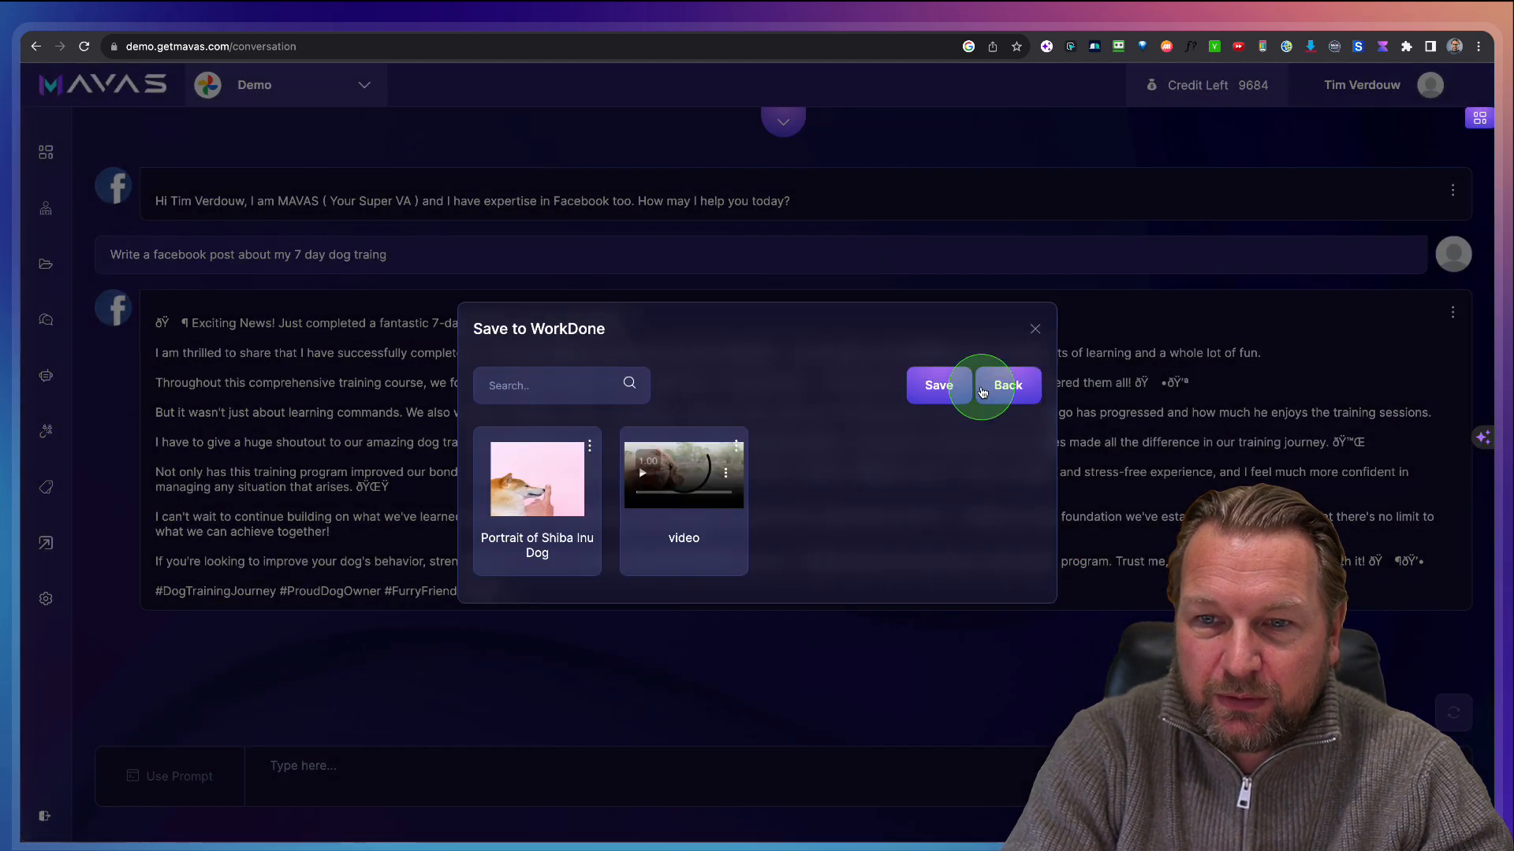
Step: Save the AI-generated dog training post to Work Done
left_click(937, 386)
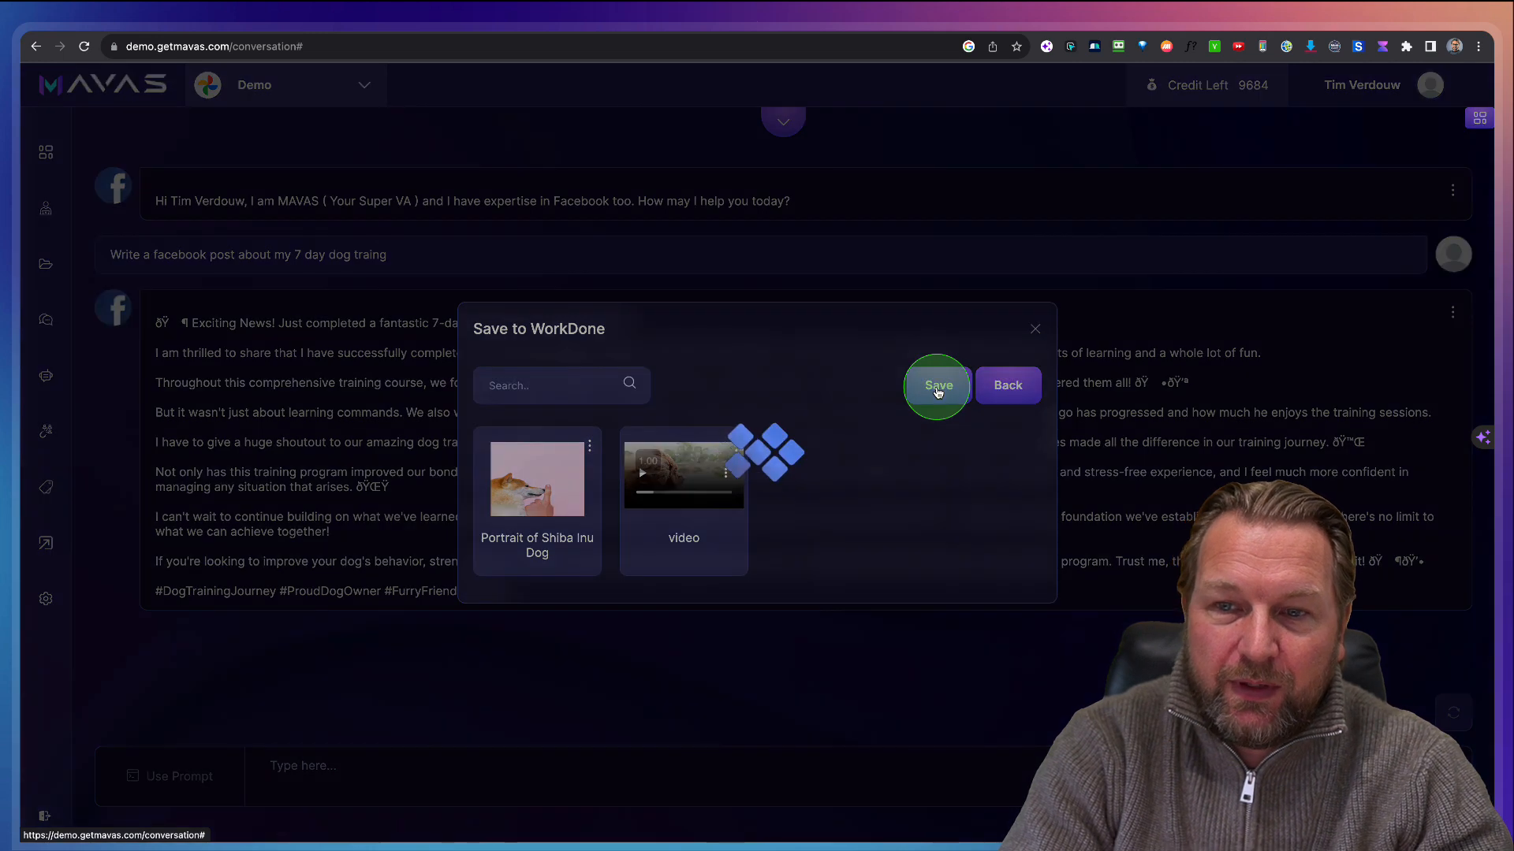
left_click(935, 385)
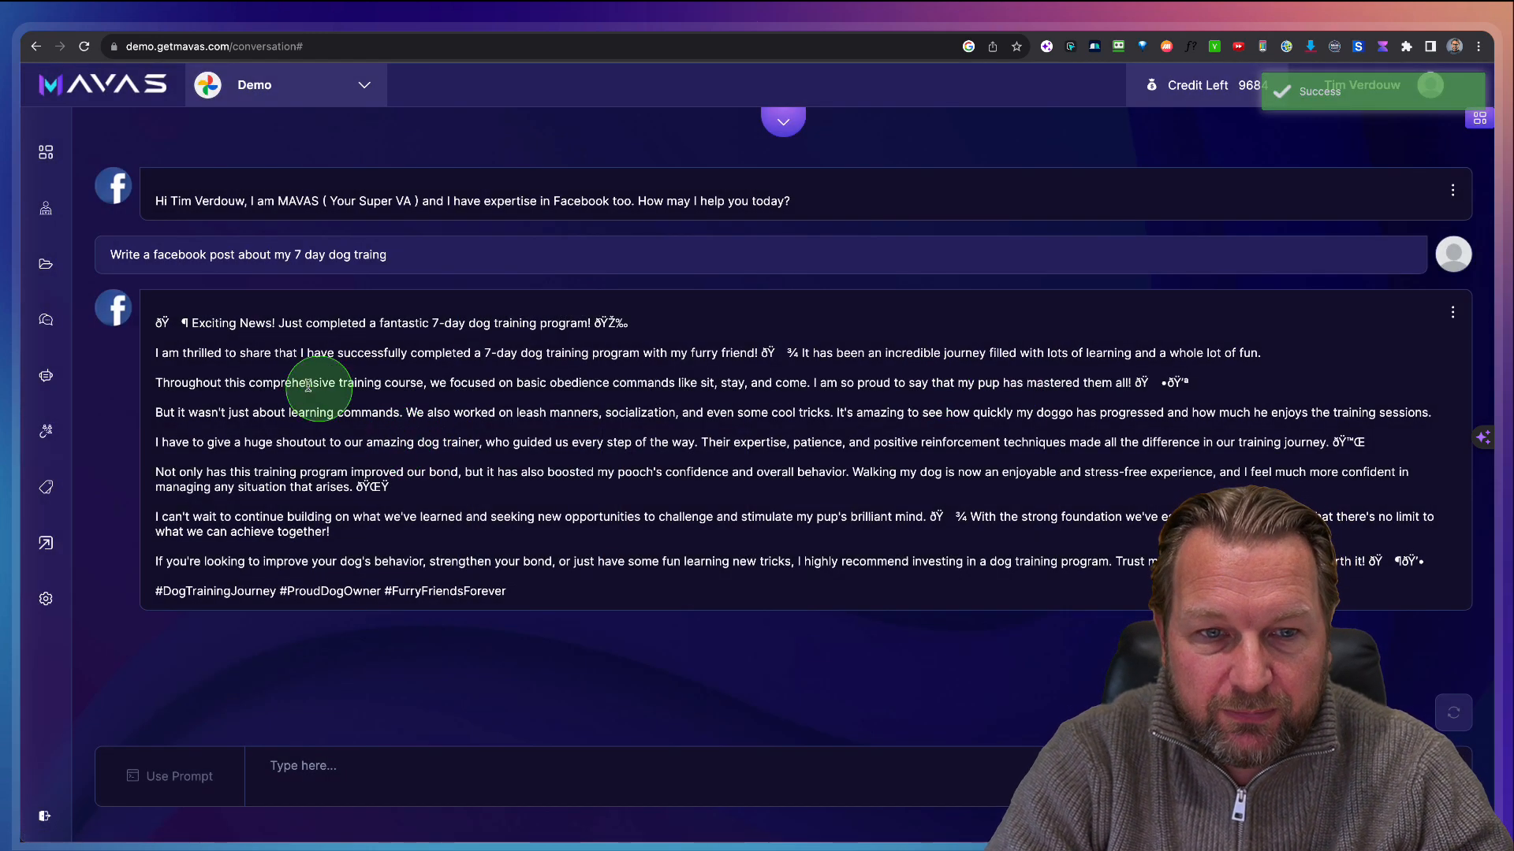
mouse_move(44, 319)
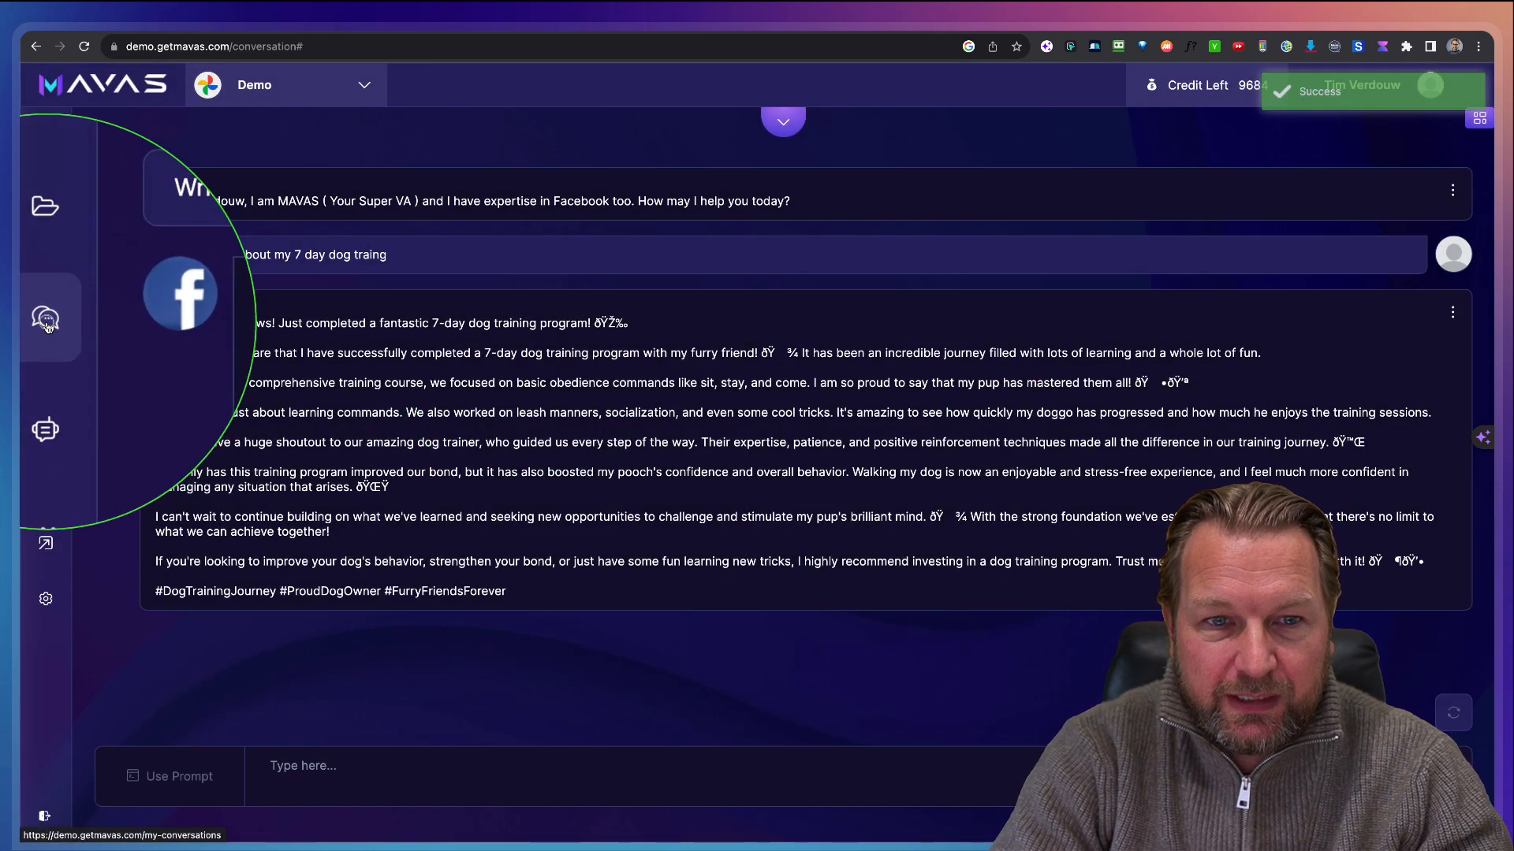
Step: Go to Conversation, then the Chat Bot creation page
left_click(46, 318)
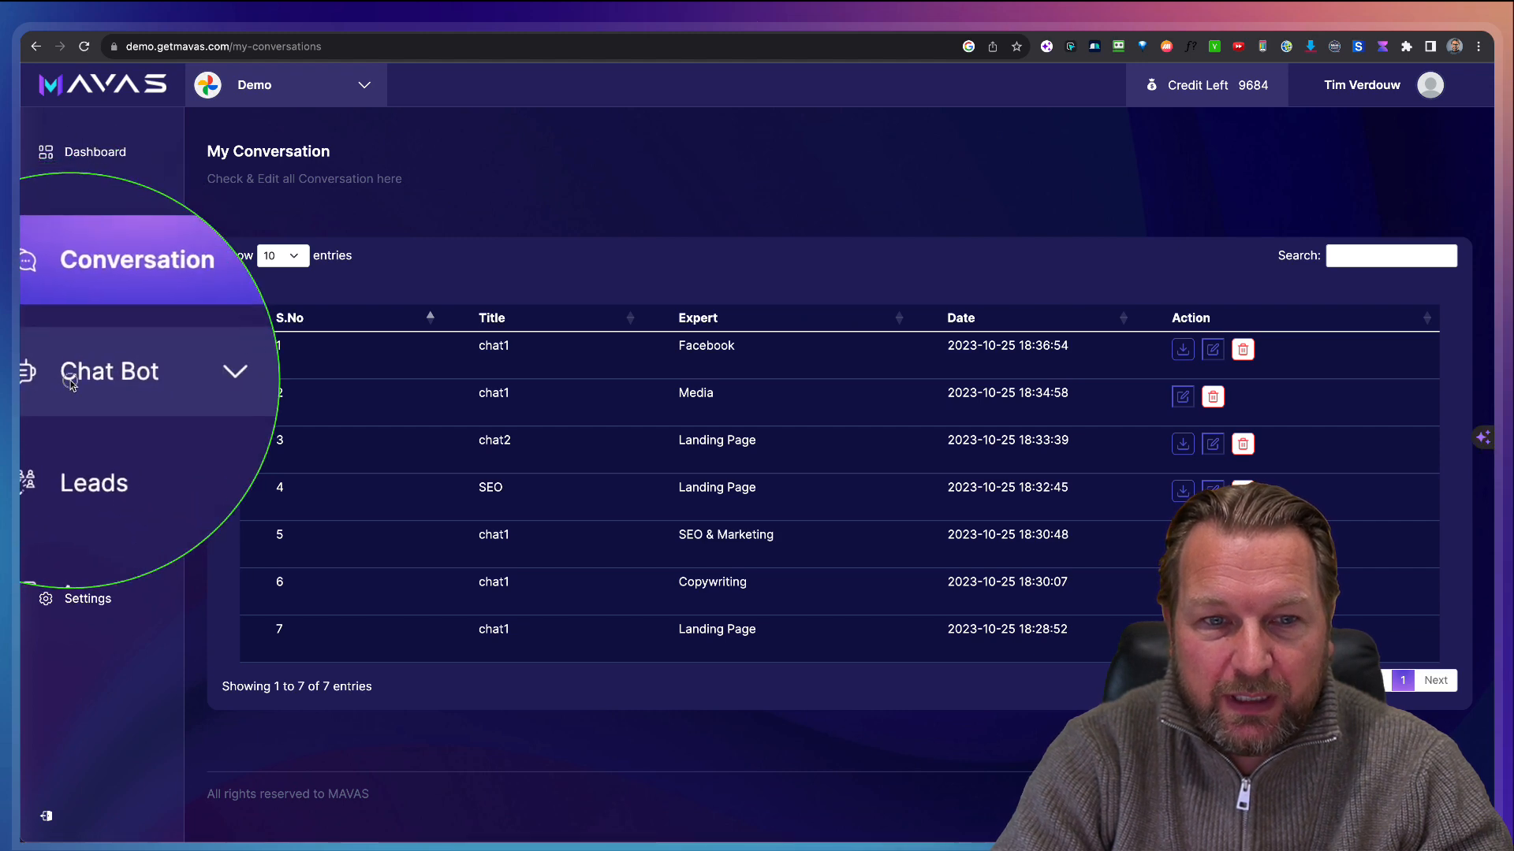
left_click(109, 371)
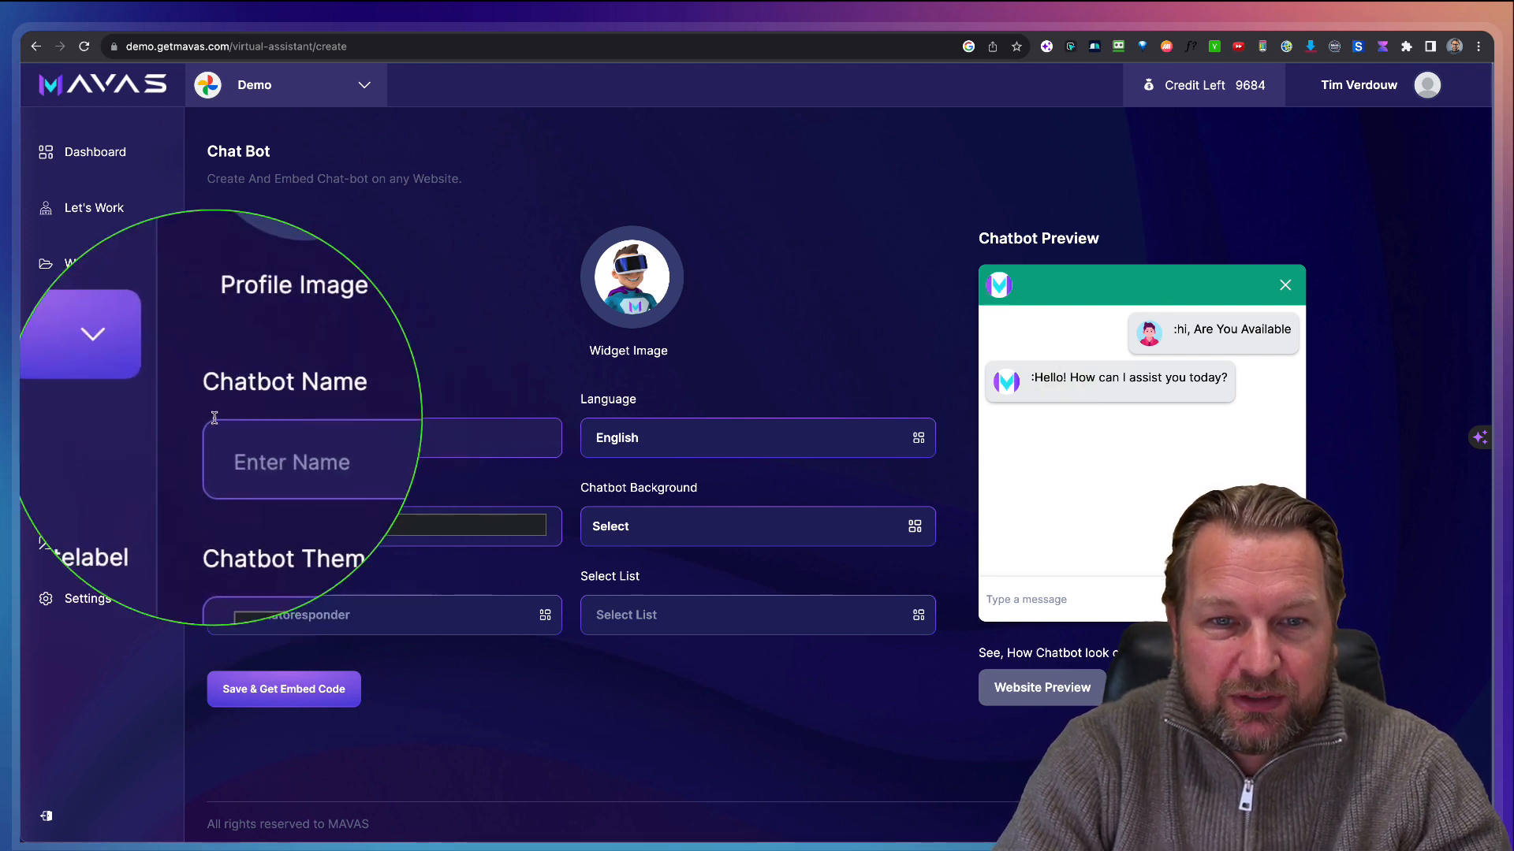
Step: Enter 'Demo Bot' as the chatbot name
type("Demo")
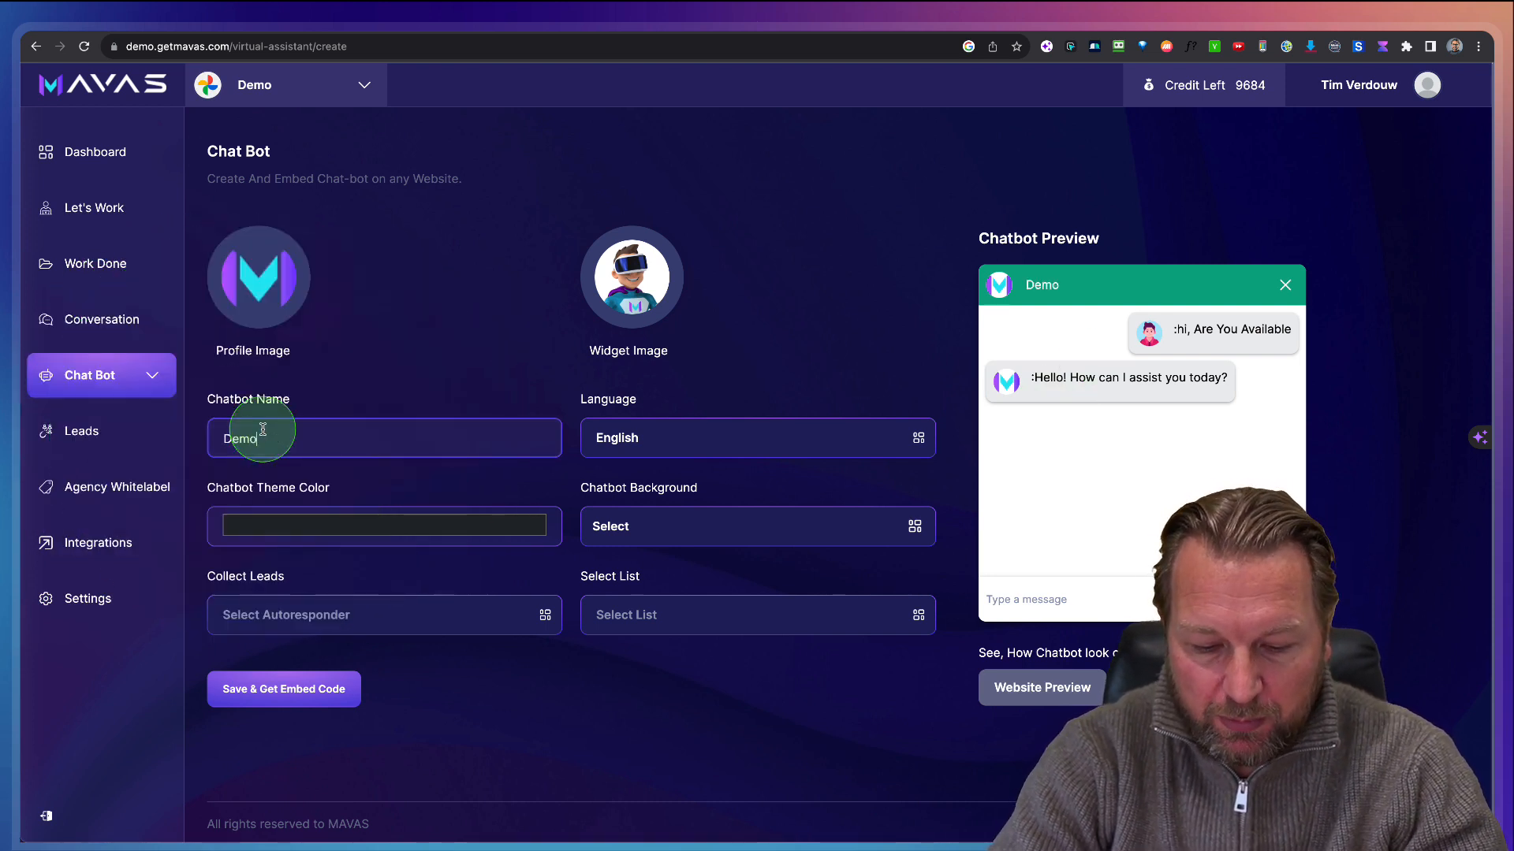
type("Bot")
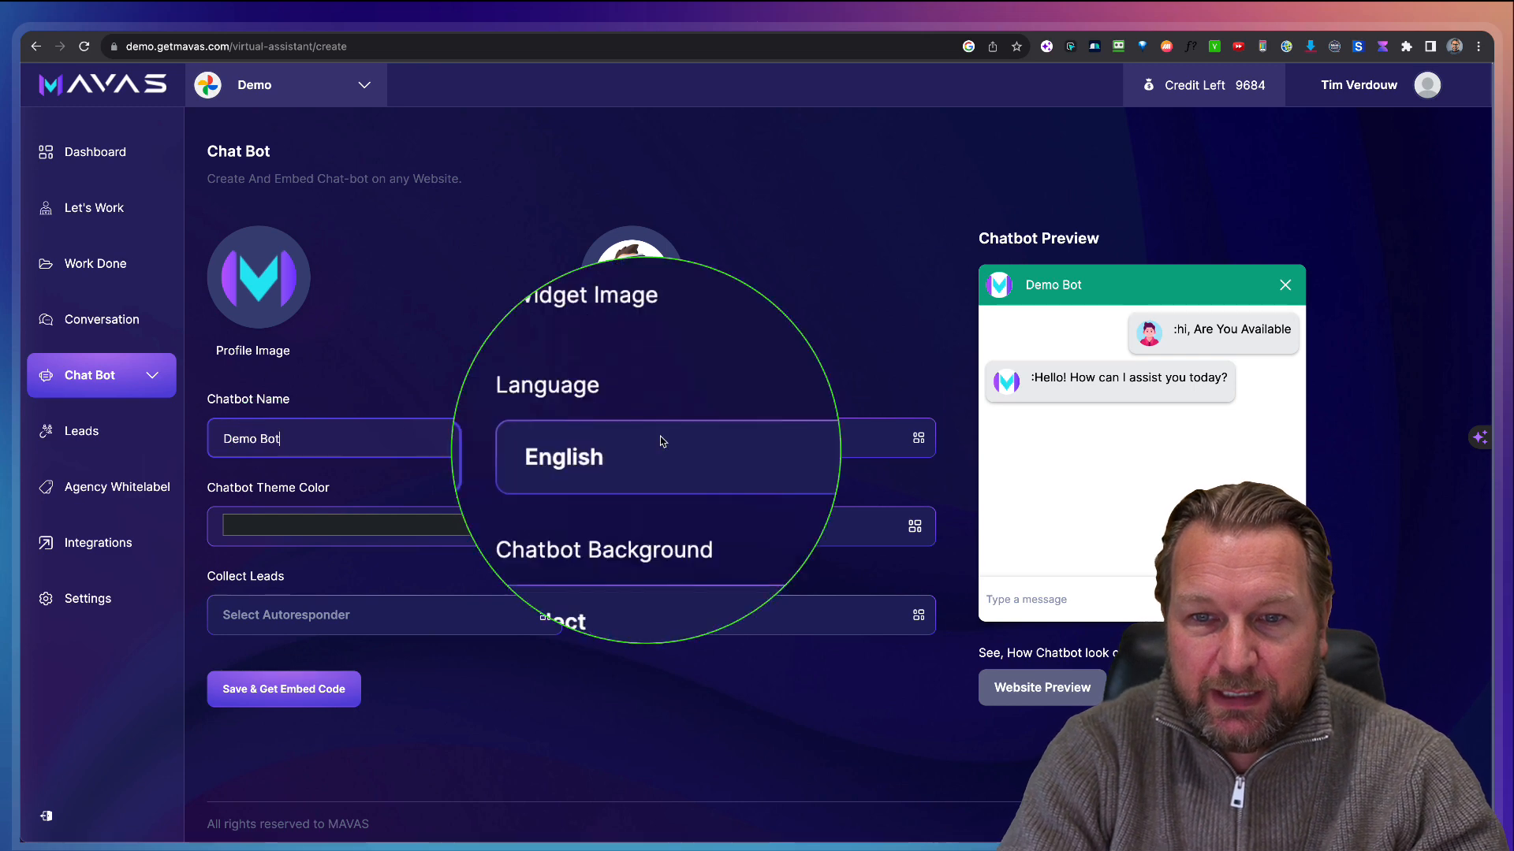
mouse_move(633, 281)
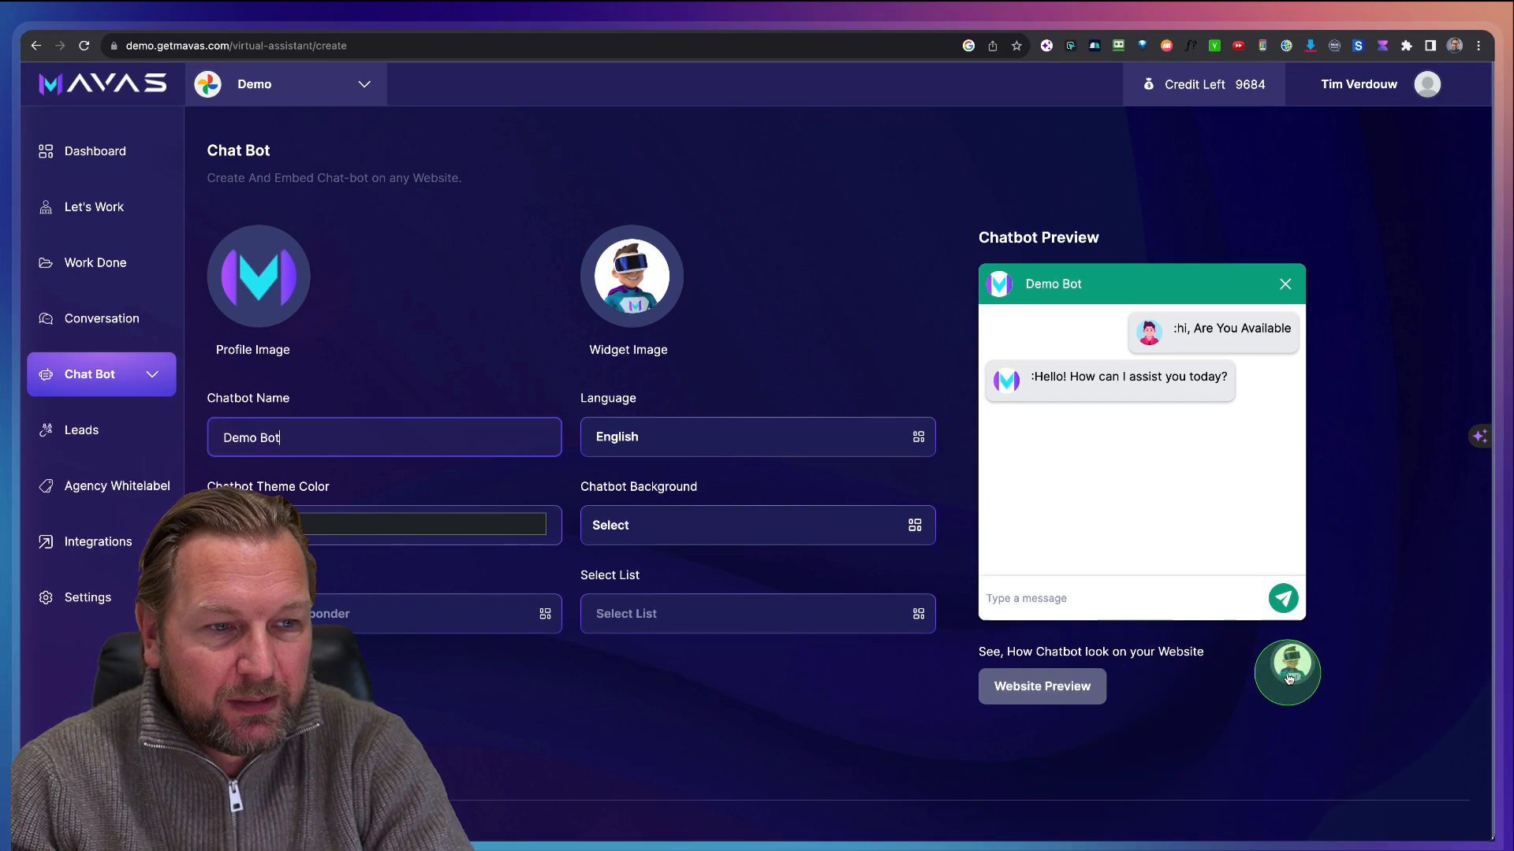
left_click(1286, 673)
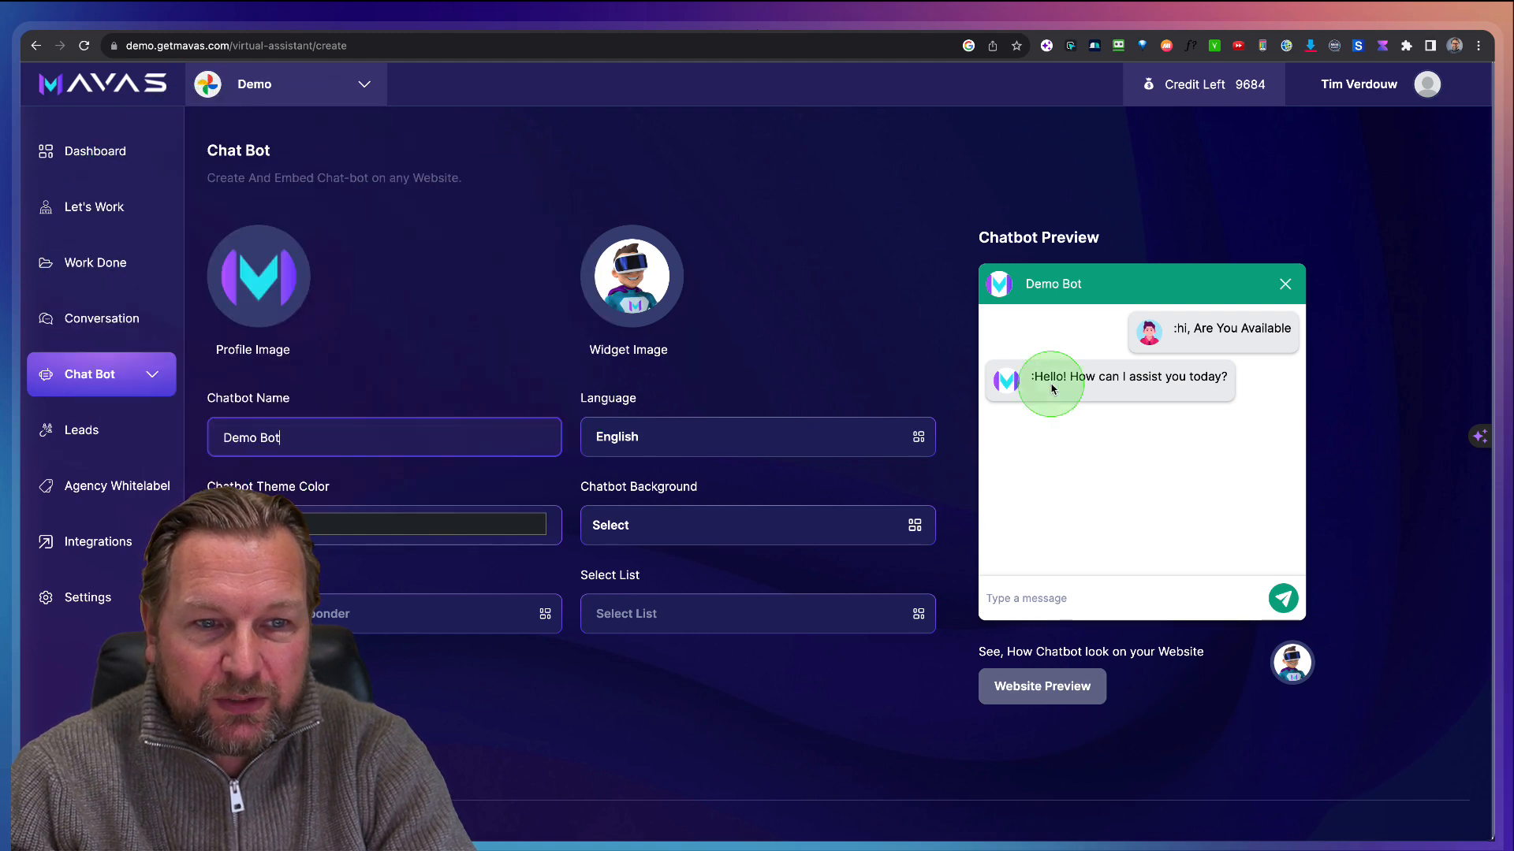
mouse_move(625, 436)
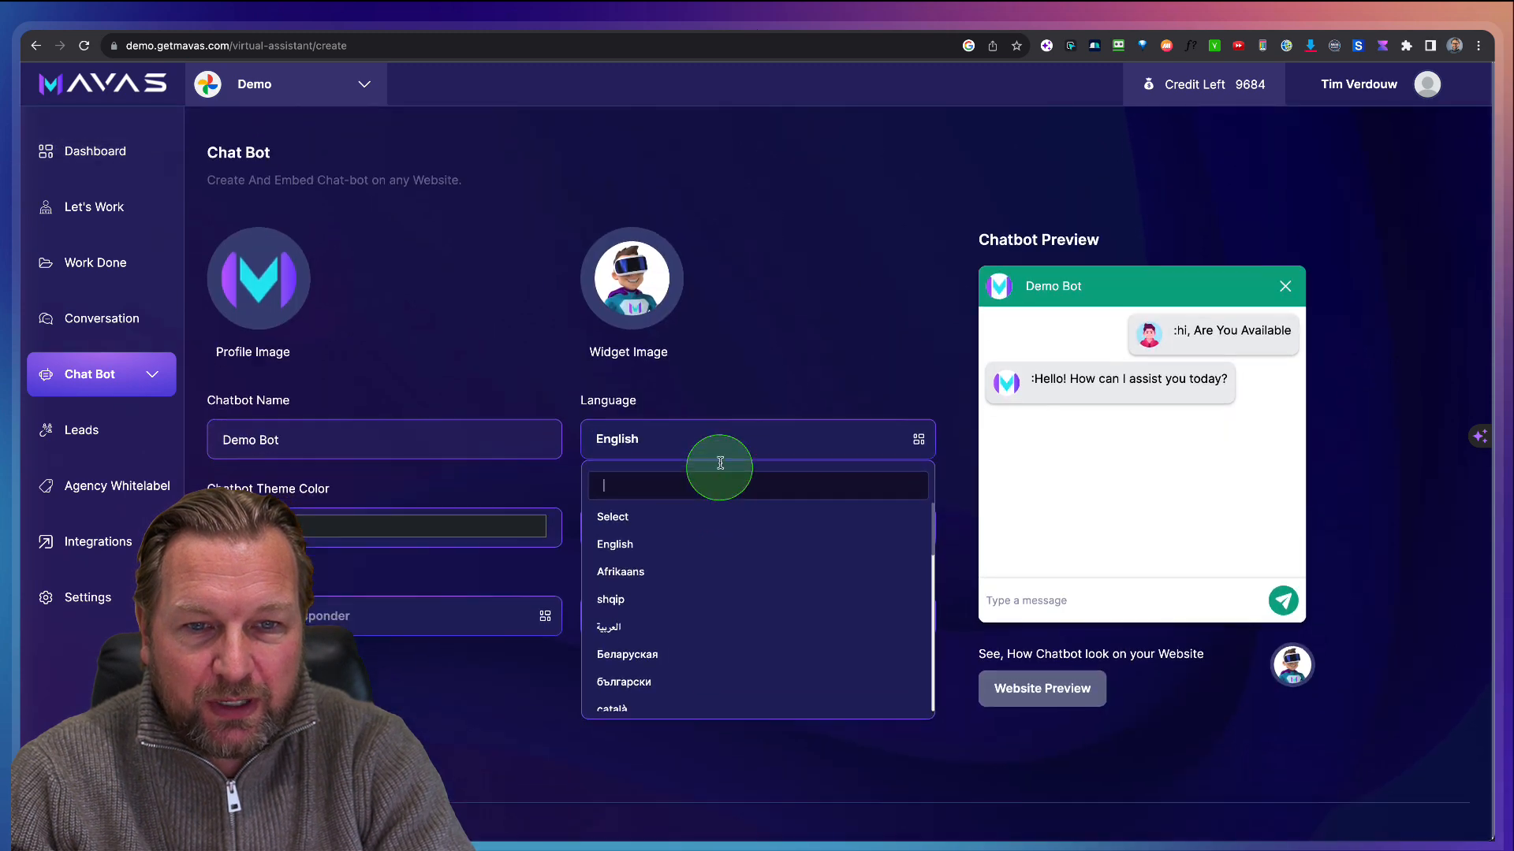
left_click(615, 543)
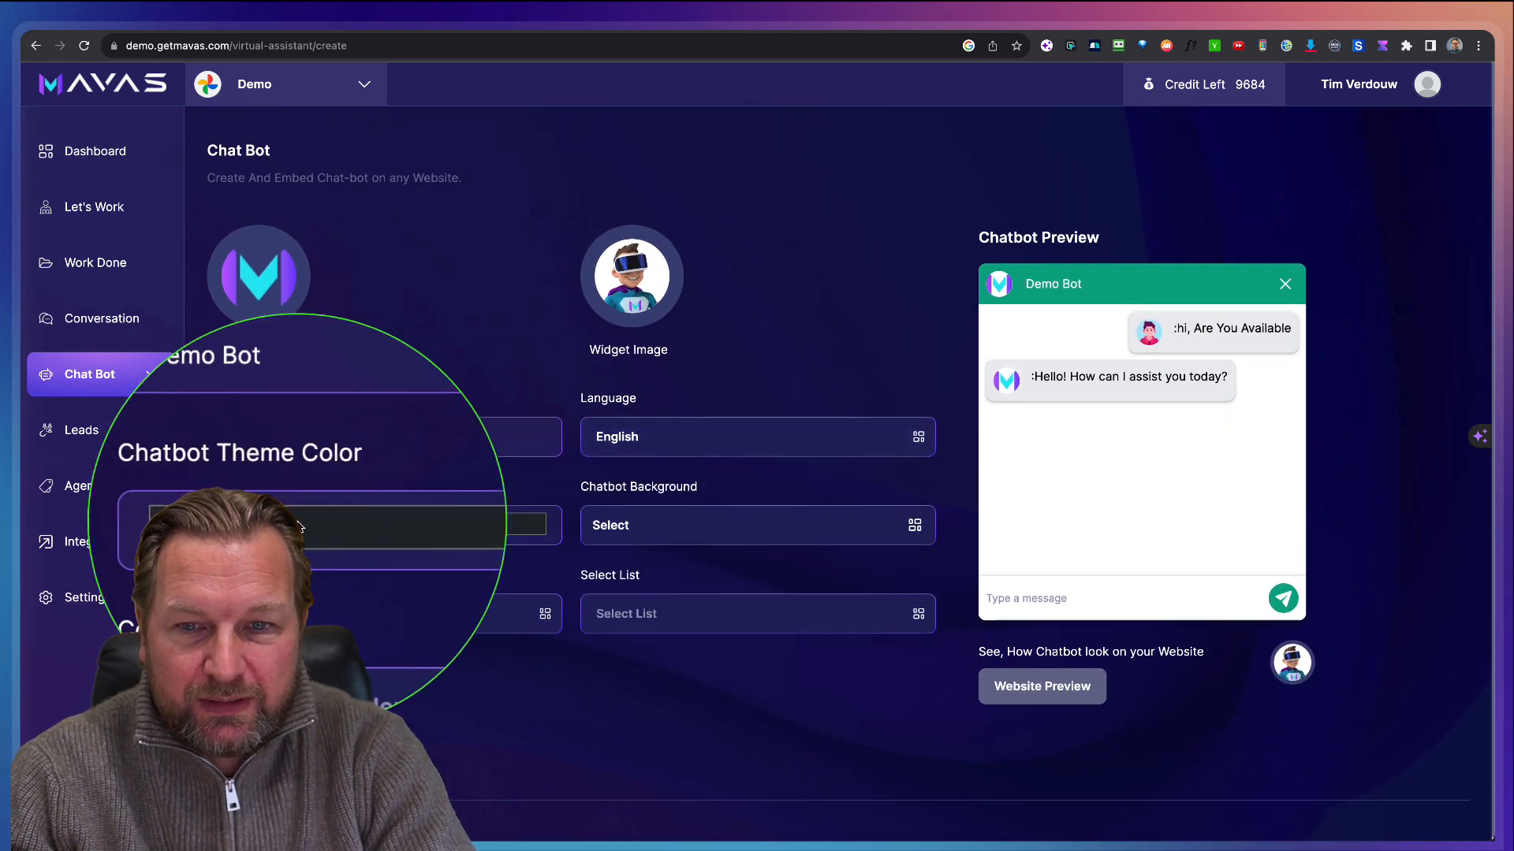
left_click(383, 525)
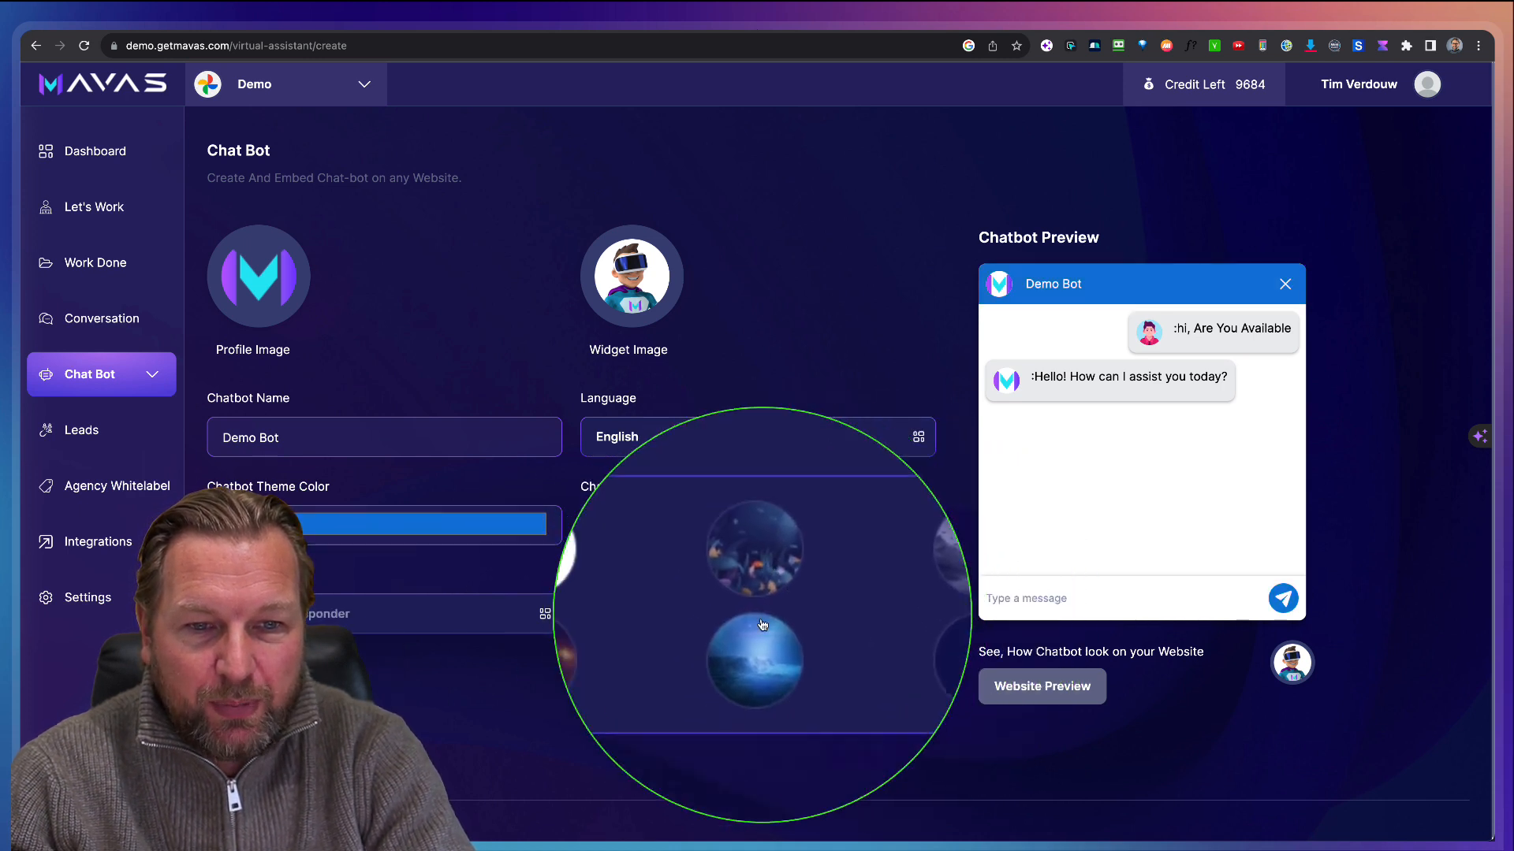
left_click(756, 638)
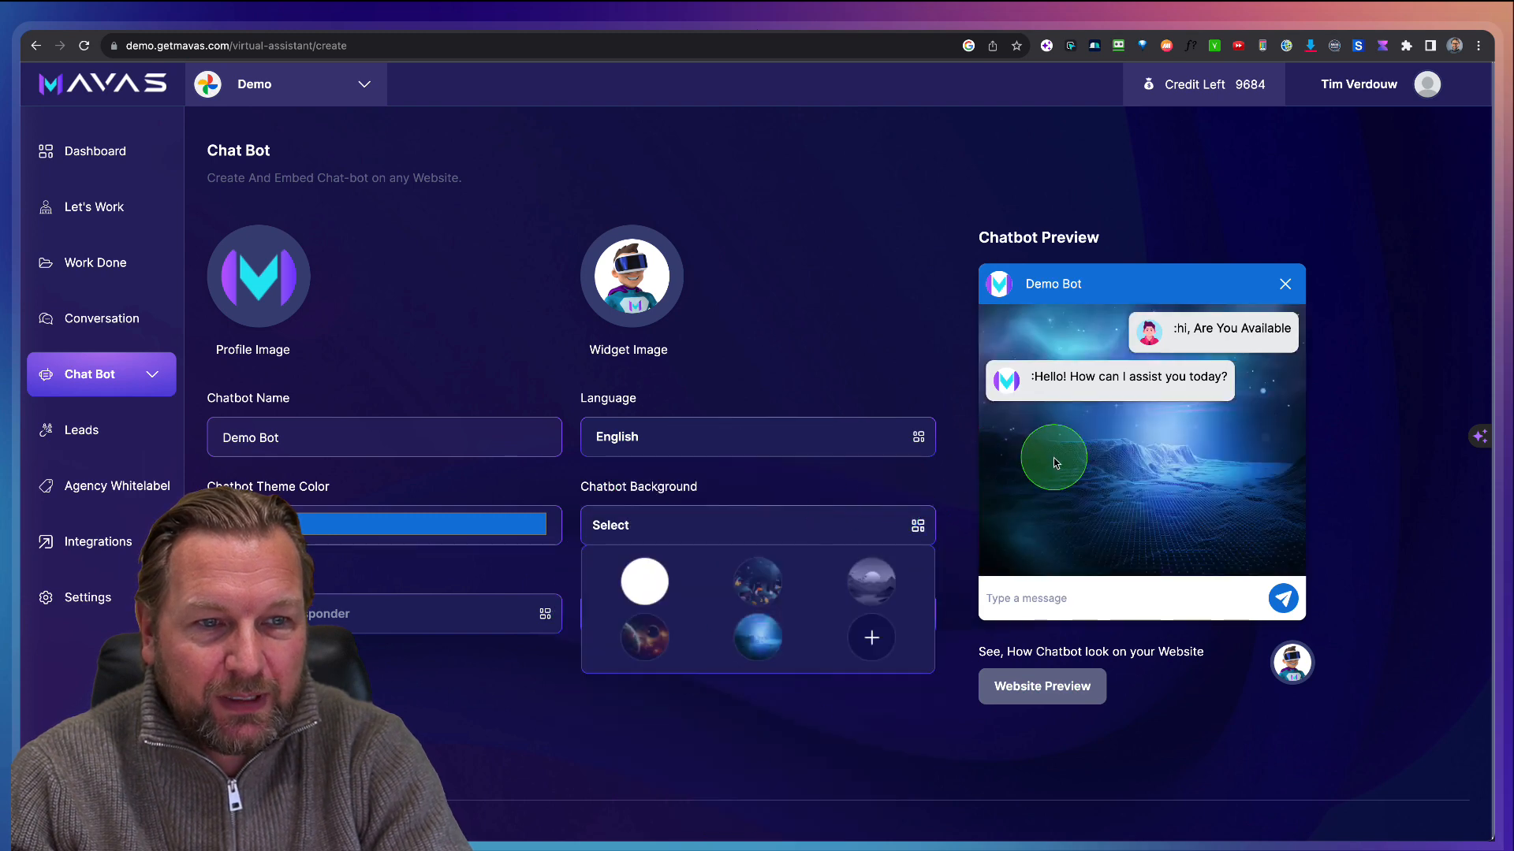
left_click(257, 276)
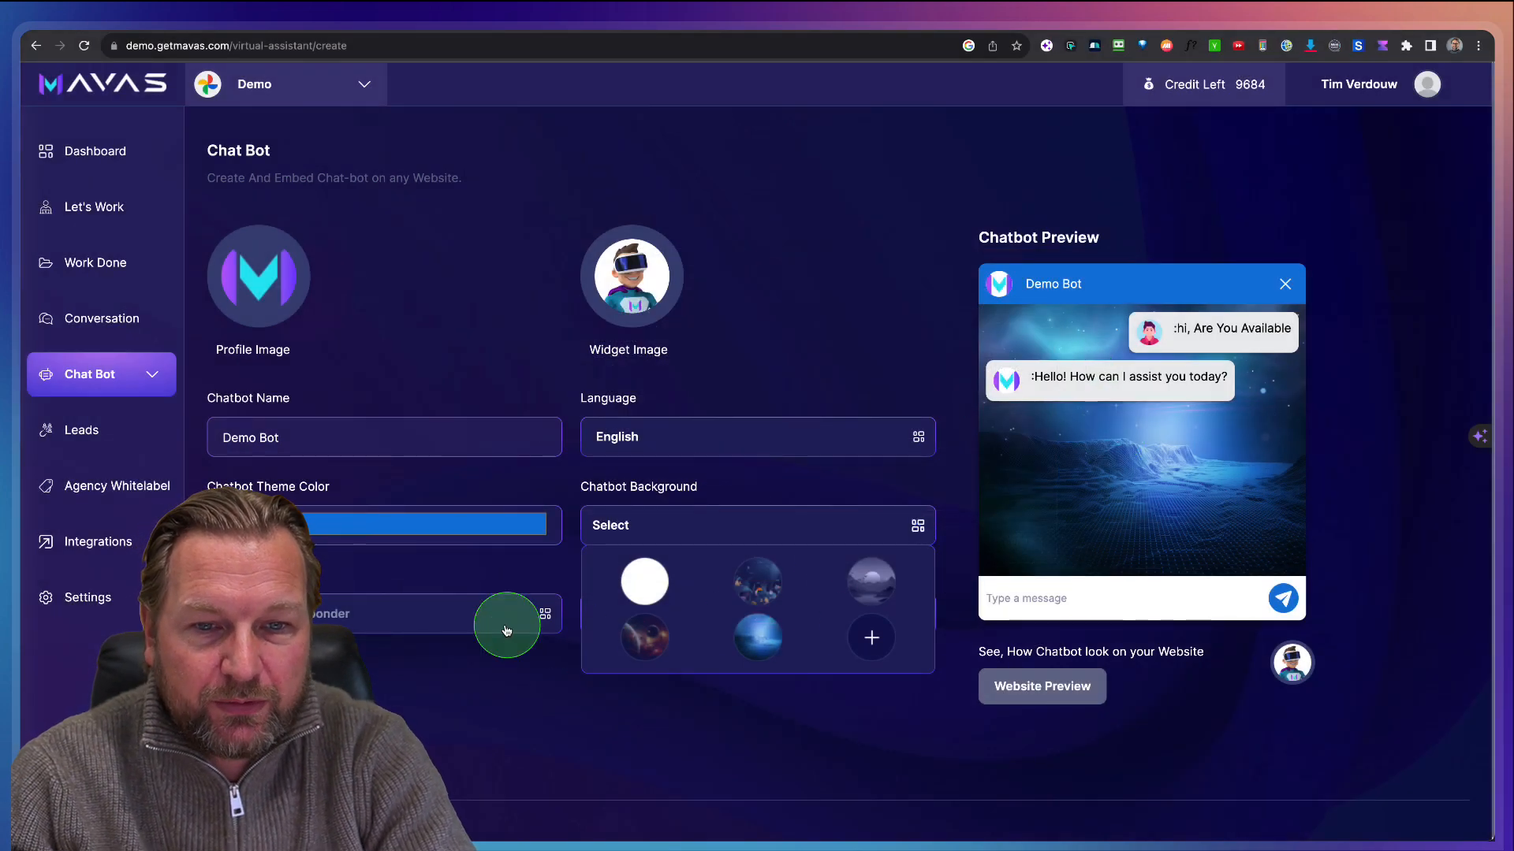
mouse_move(461, 567)
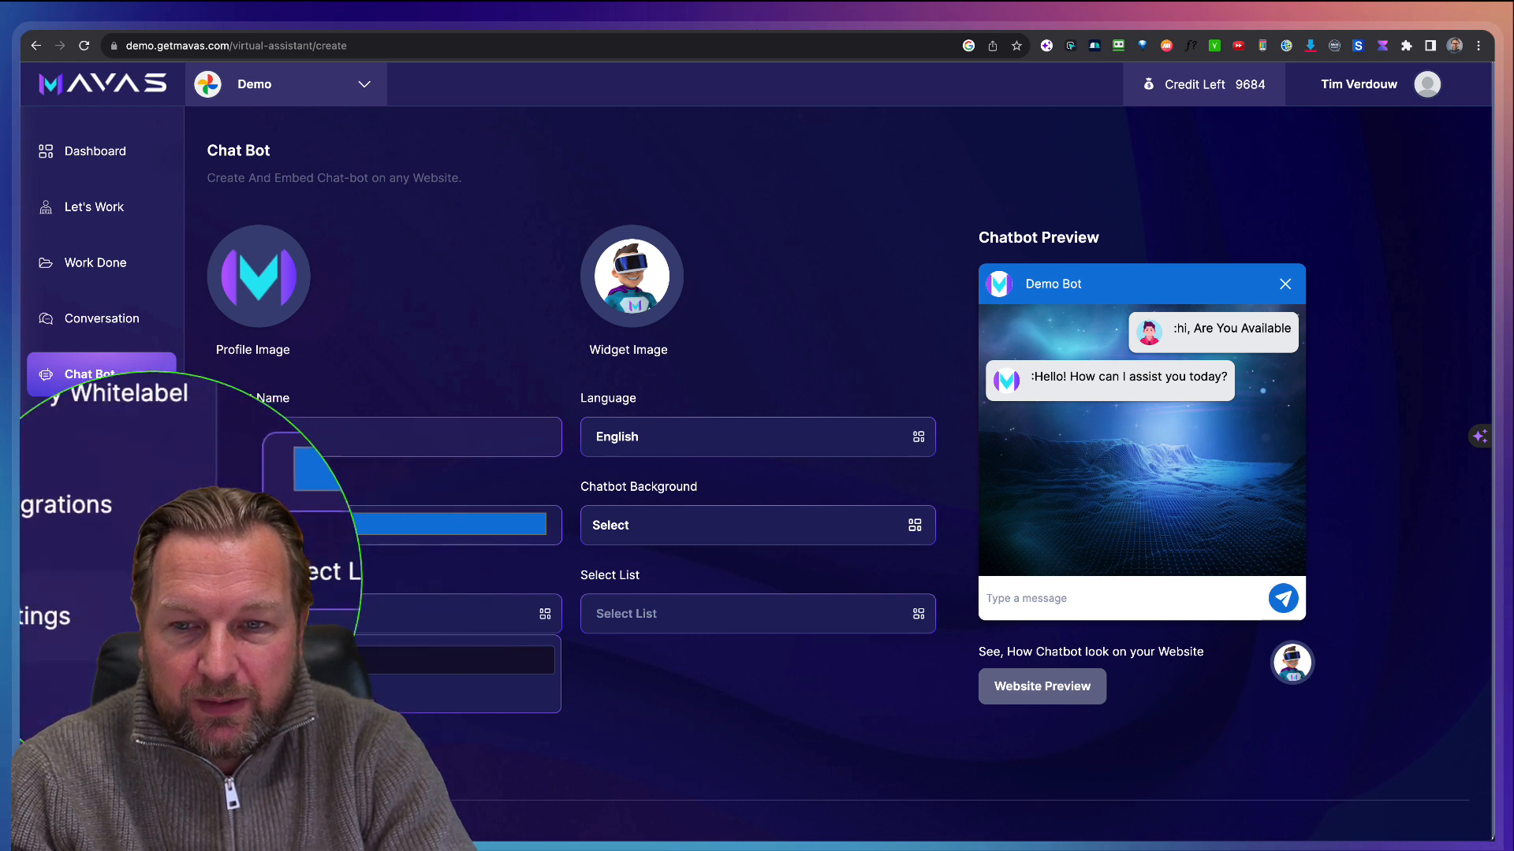
left_click(100, 374)
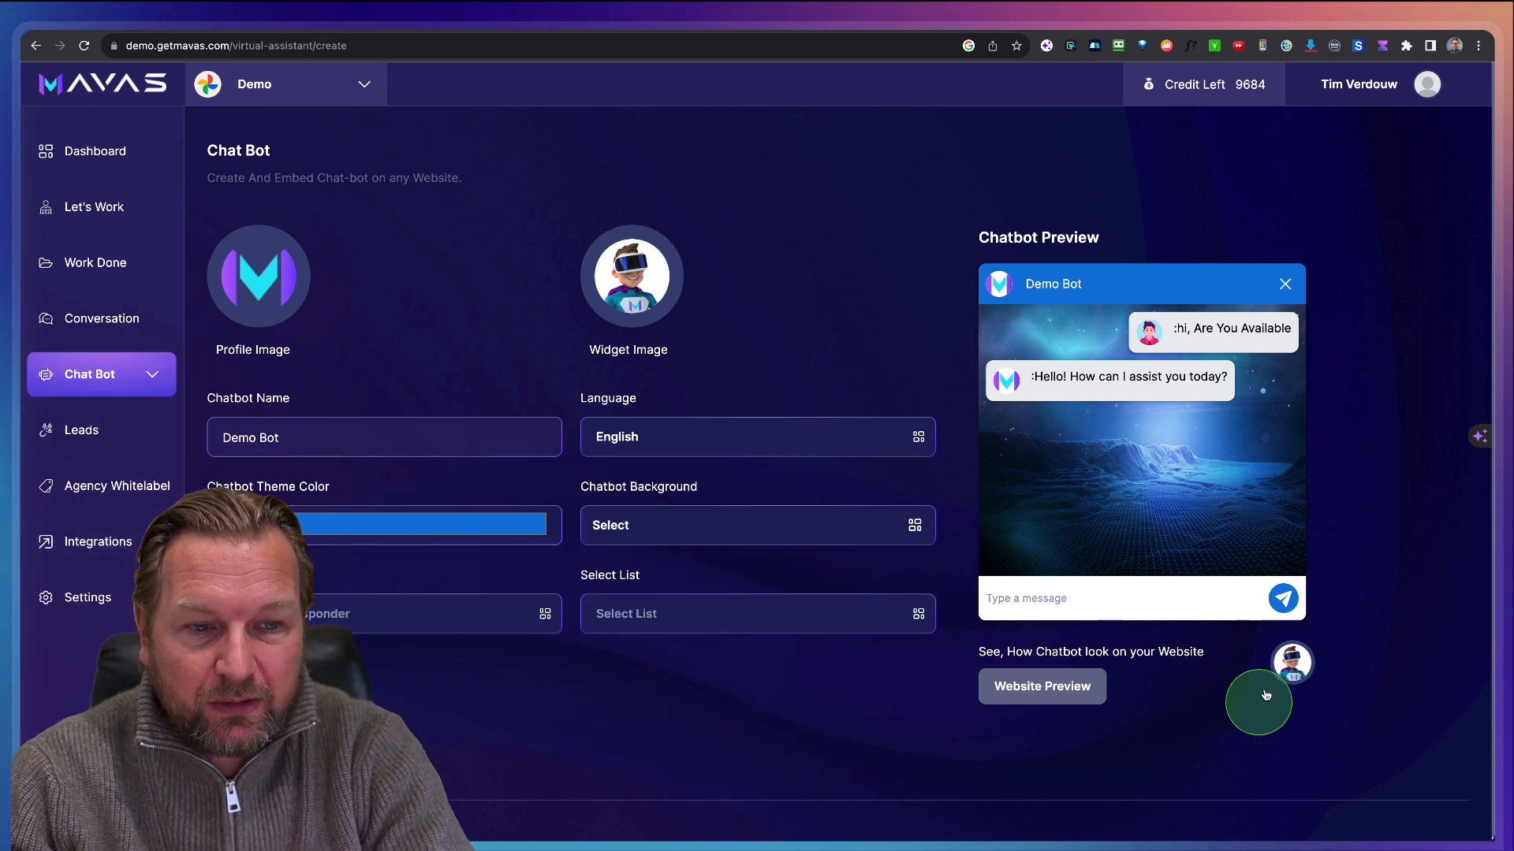
mouse_move(1158, 473)
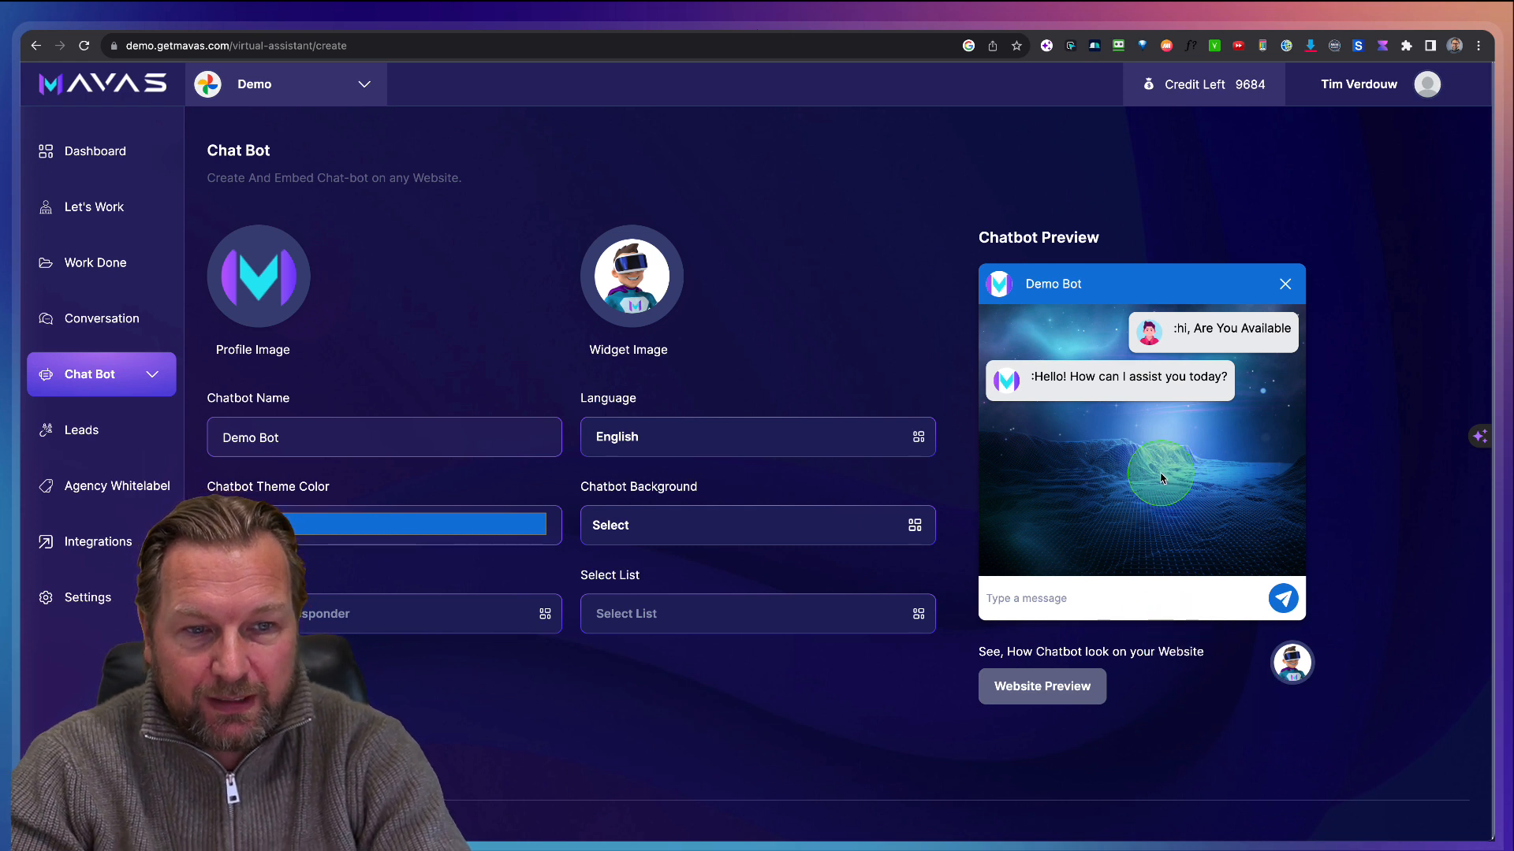
mouse_move(1162, 478)
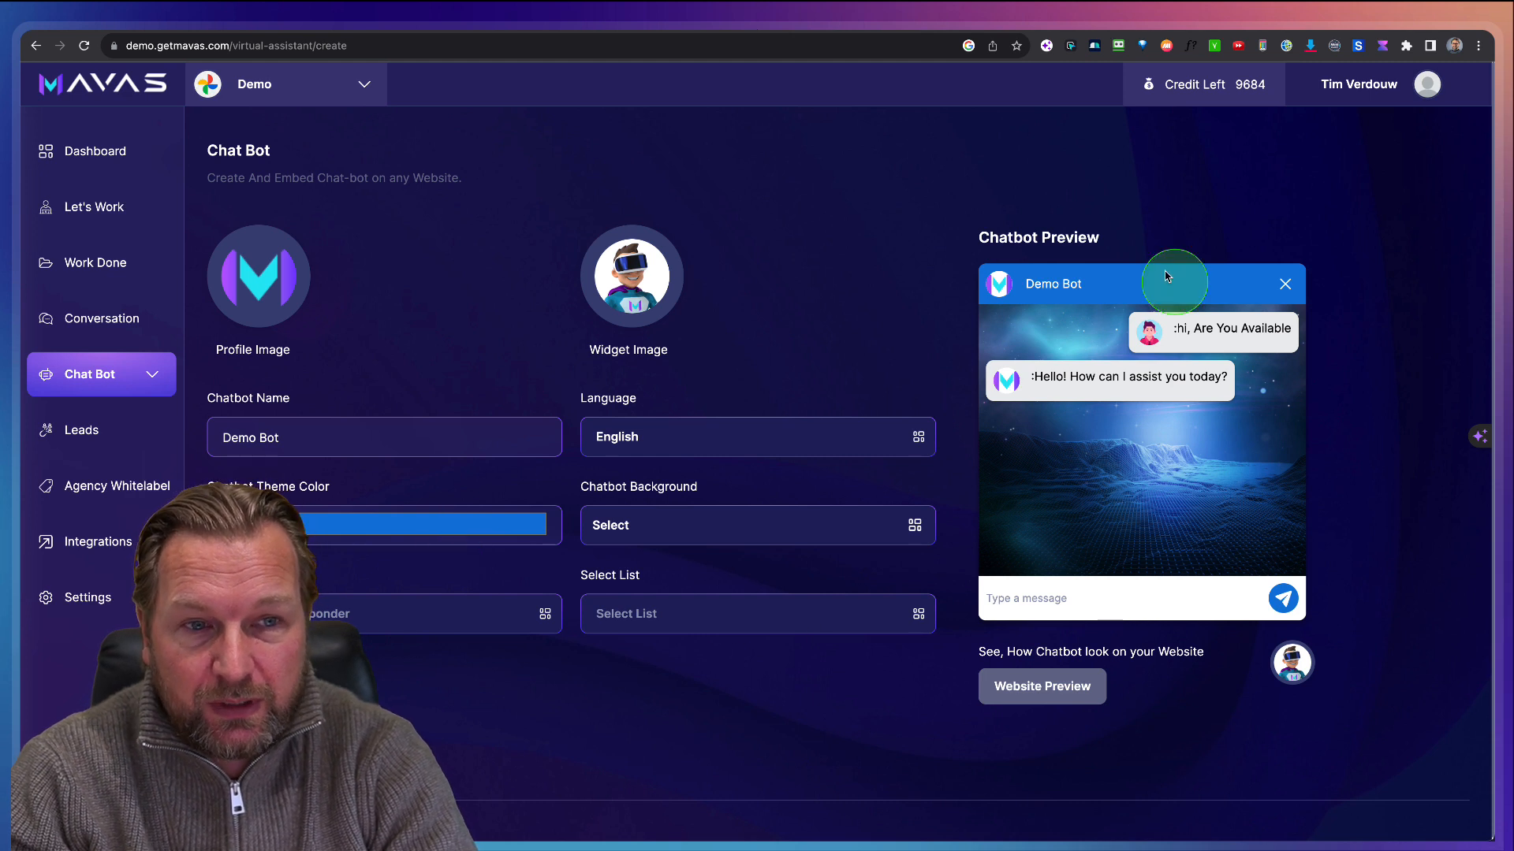
mouse_move(545, 478)
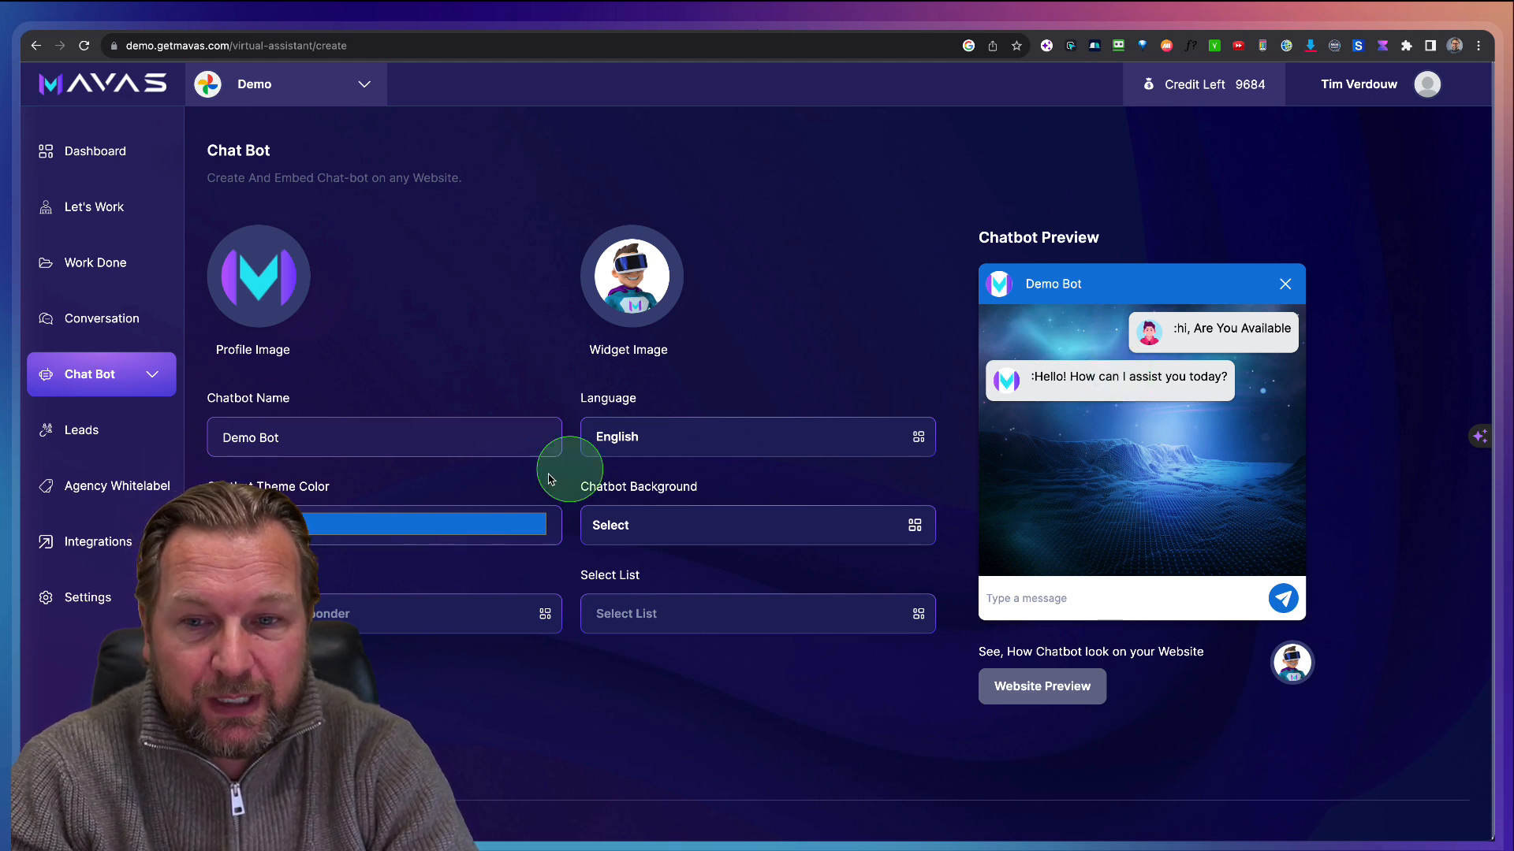
Step: Open Integrations and scroll through the autoresponder services, MailChimp to SendPulse
left_click(96, 541)
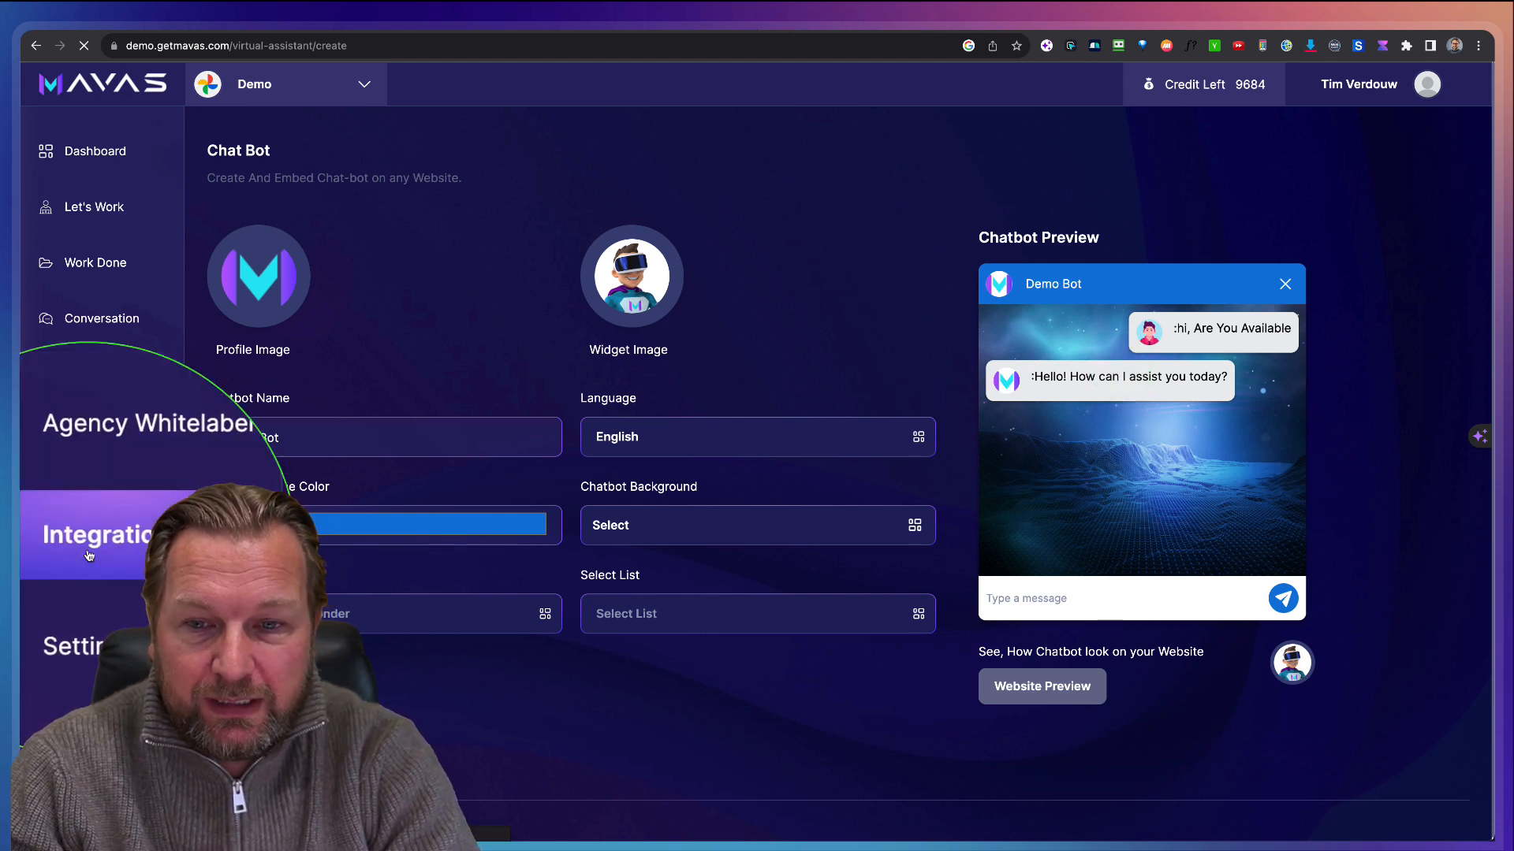
left_click(94, 535)
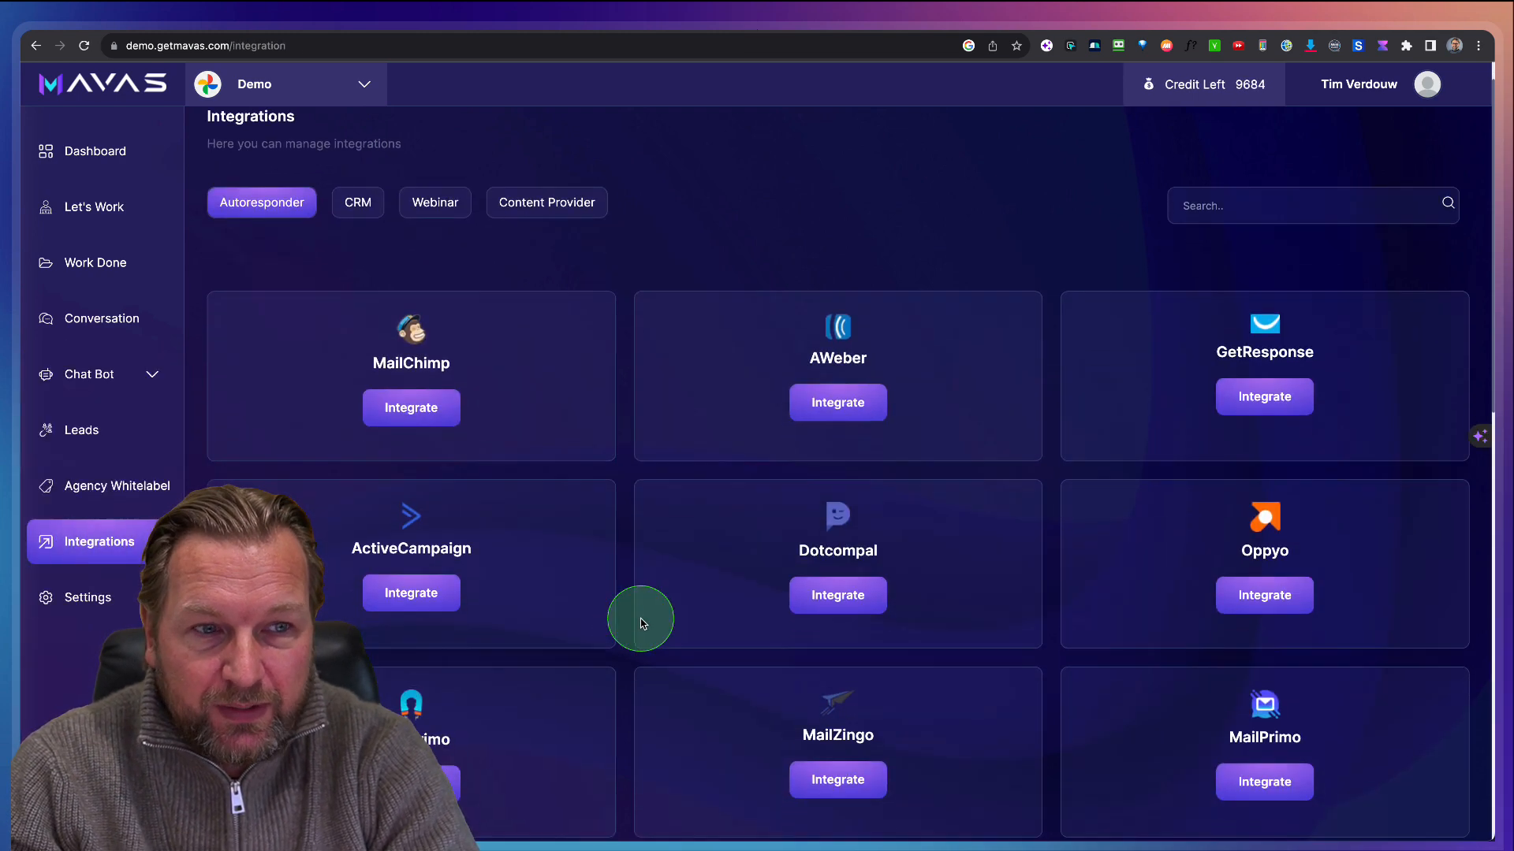
scroll("down", 3)
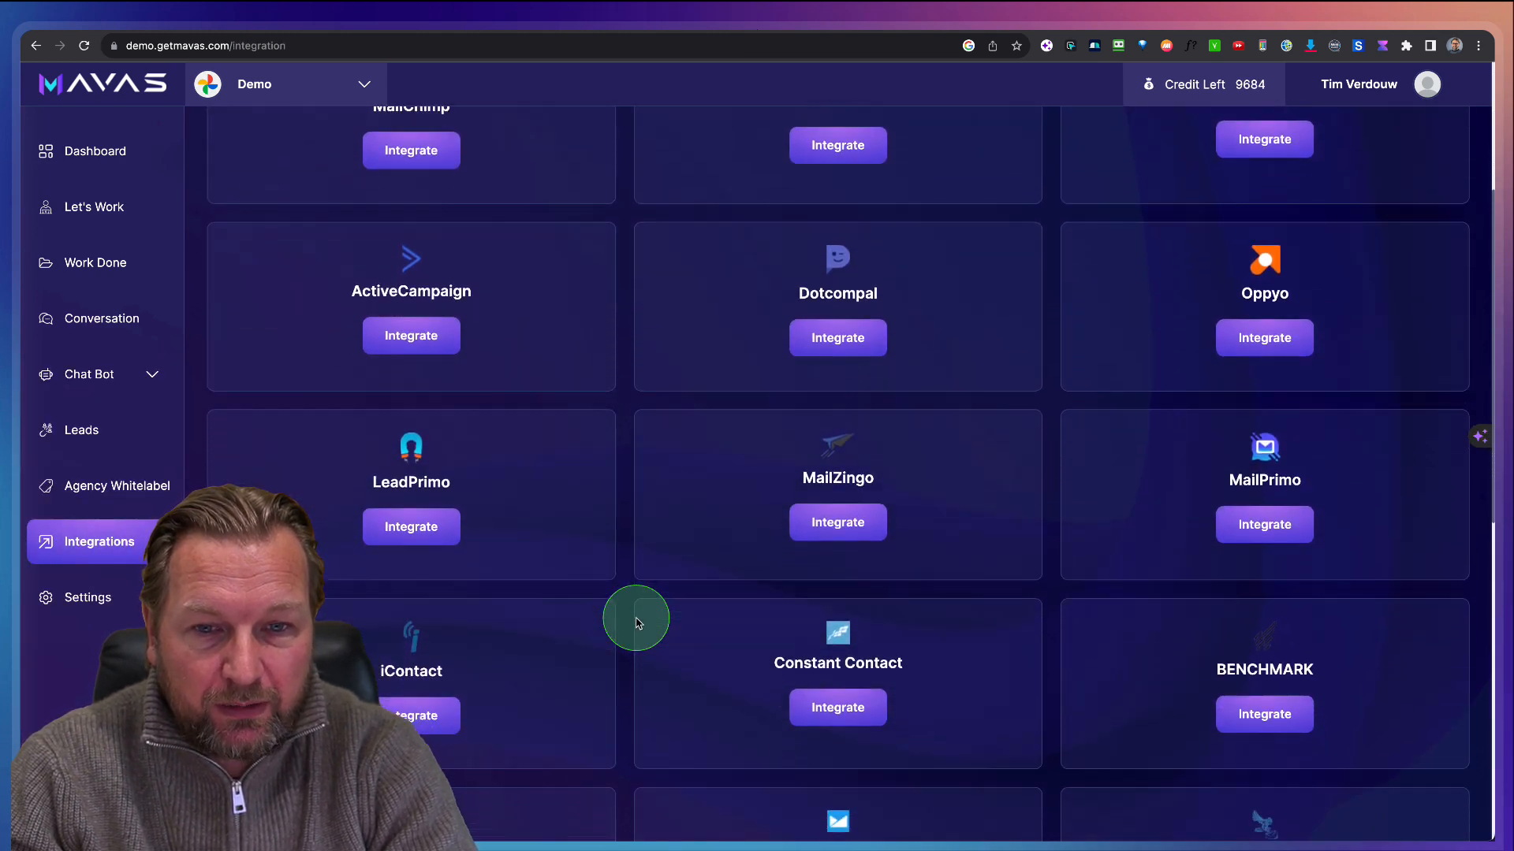
scroll("down", 3)
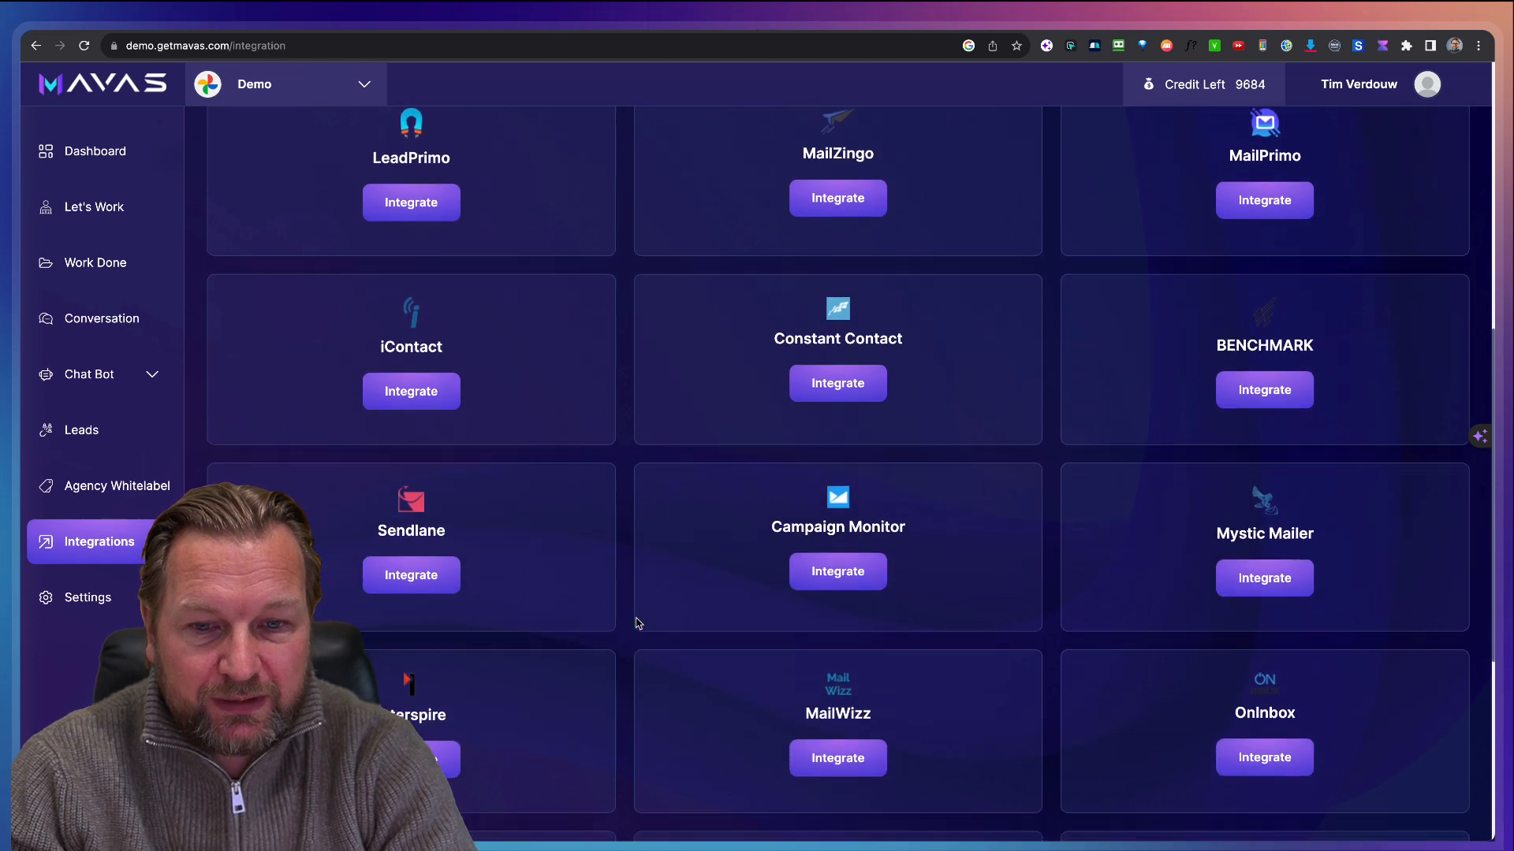
scroll("down", 3)
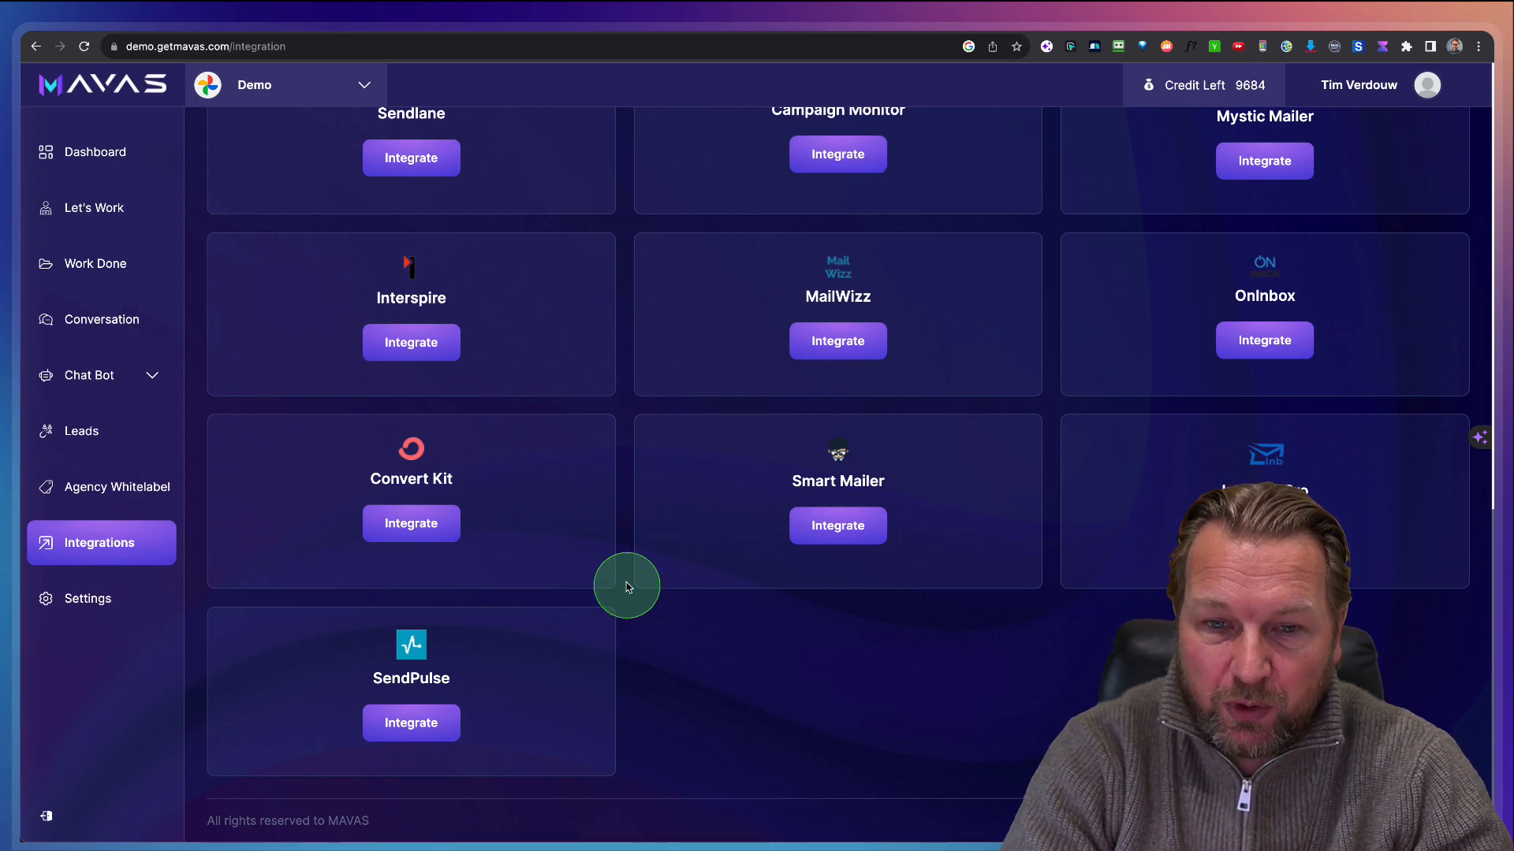
scroll("up", 3)
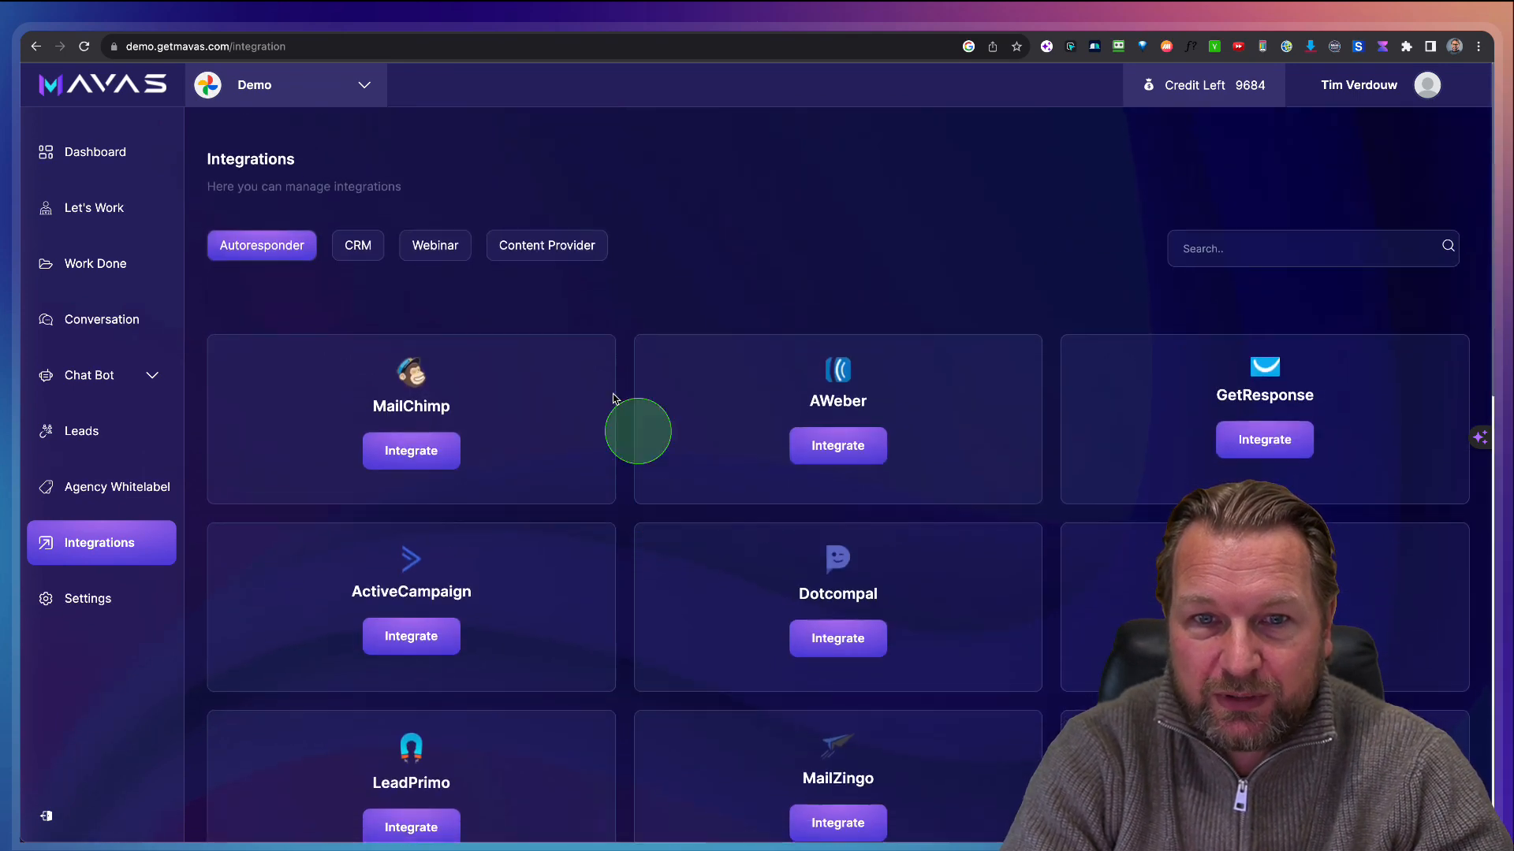
Step: View the CRM integrations, then the Webinar tab with GoToWebinar
left_click(356, 245)
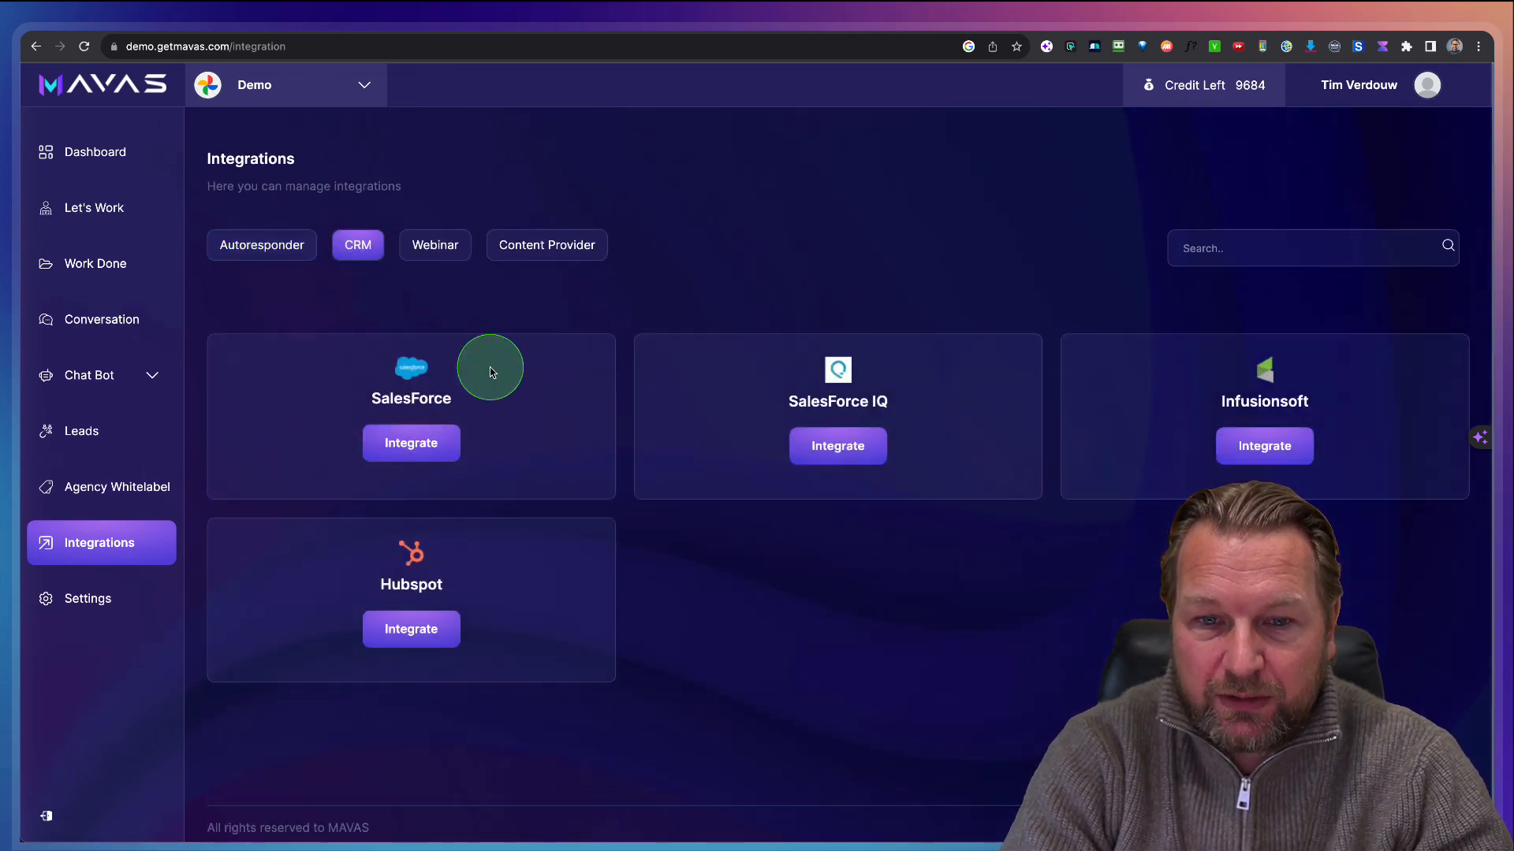
left_click(434, 244)
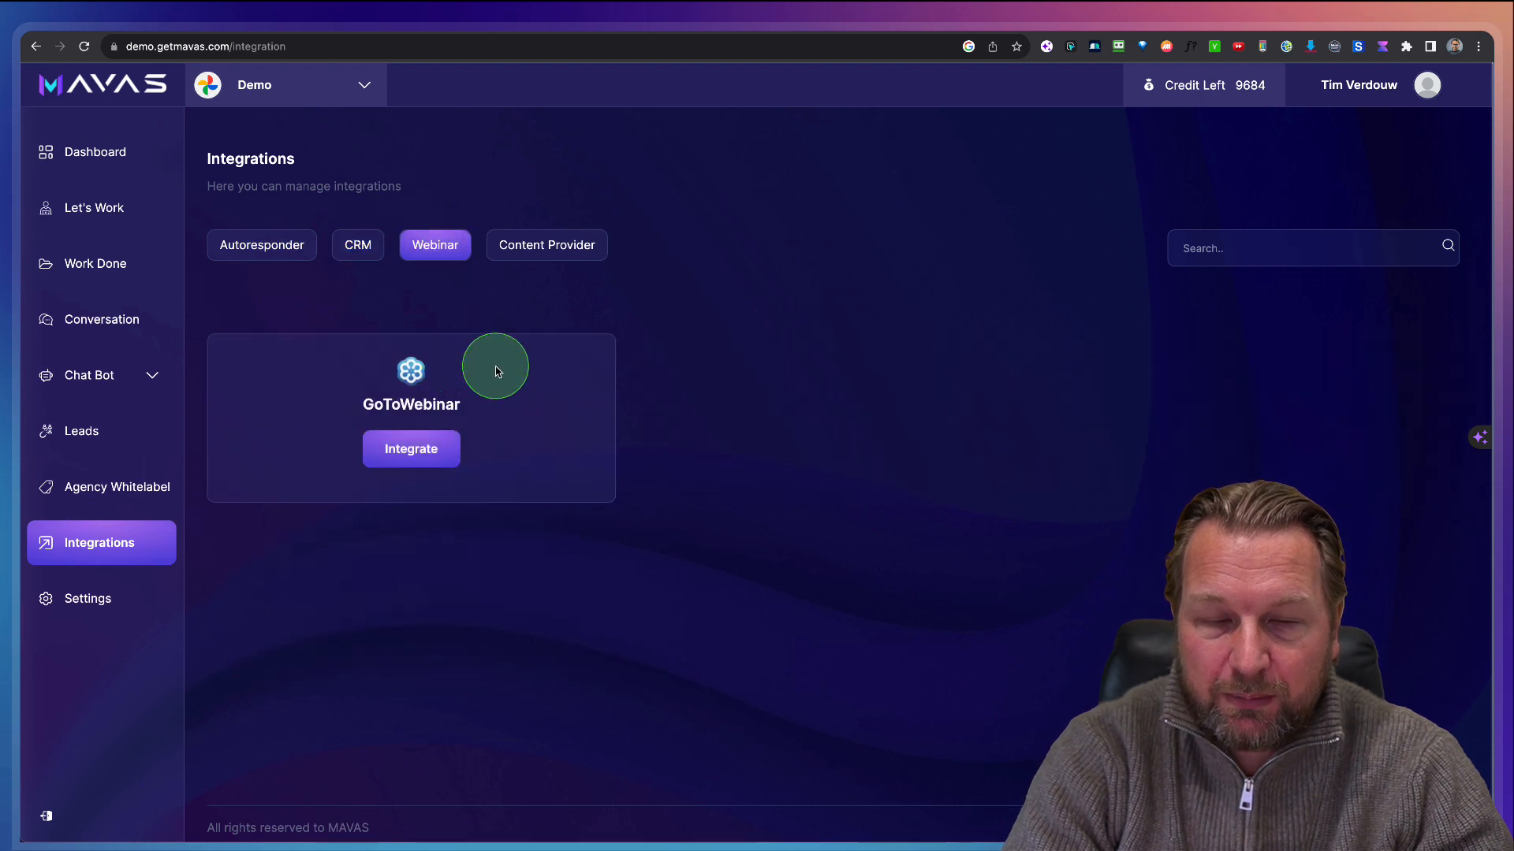
mouse_move(507, 375)
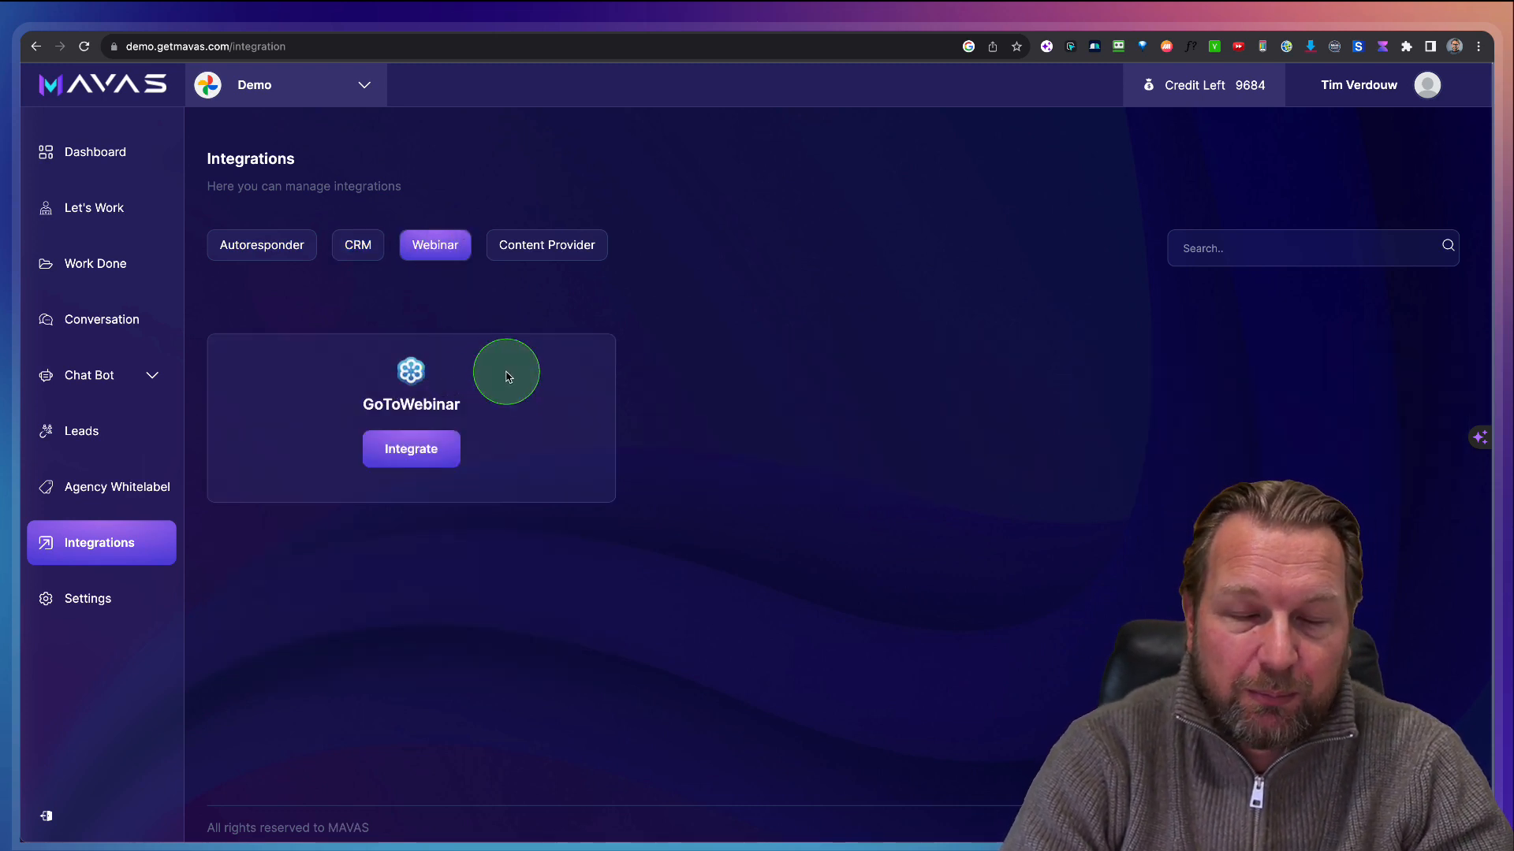
mouse_move(506, 375)
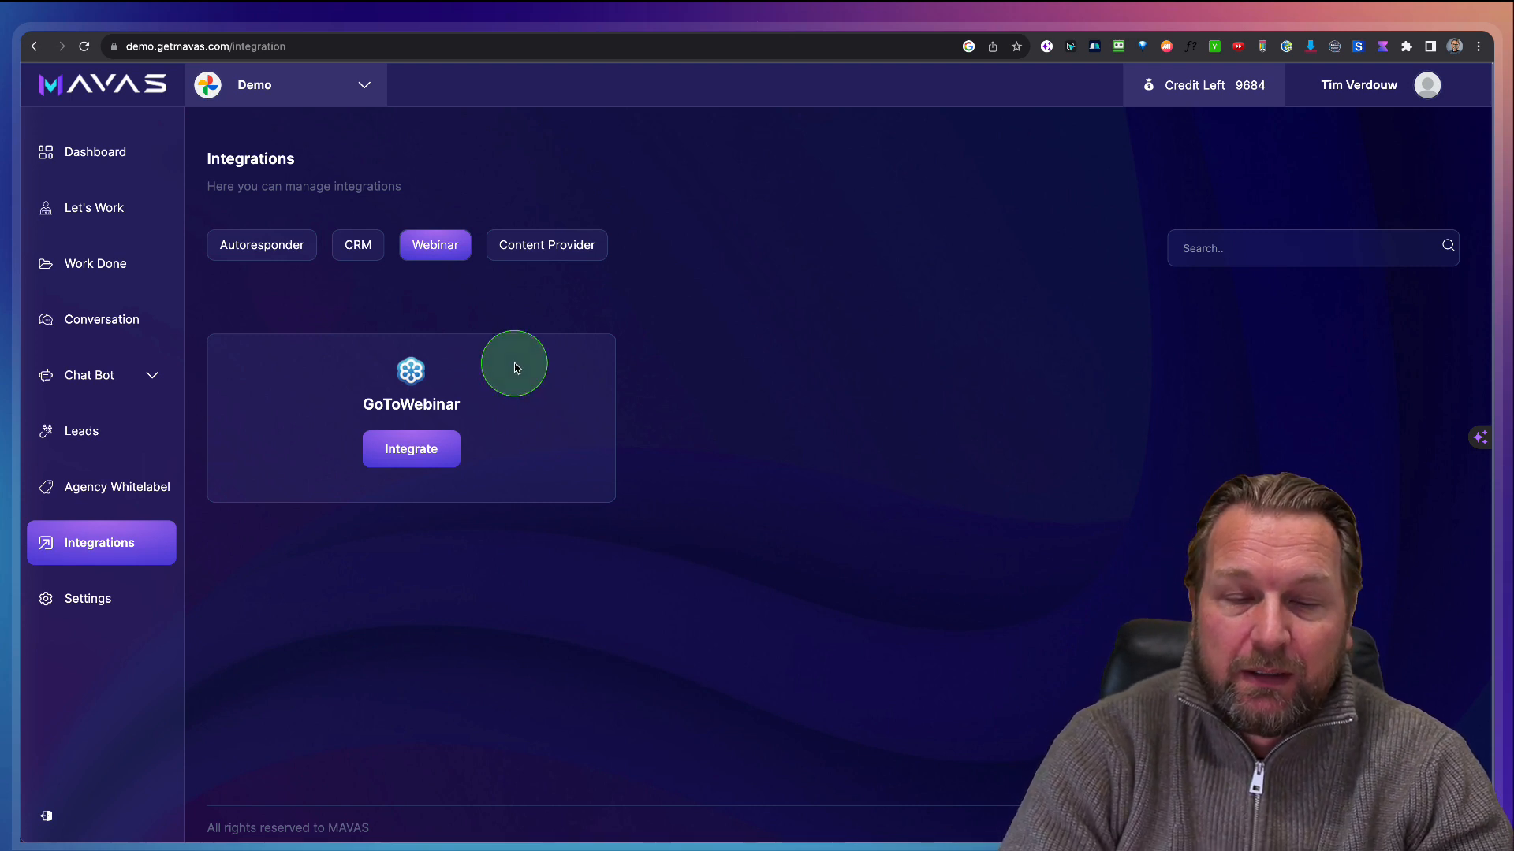
mouse_move(838, 267)
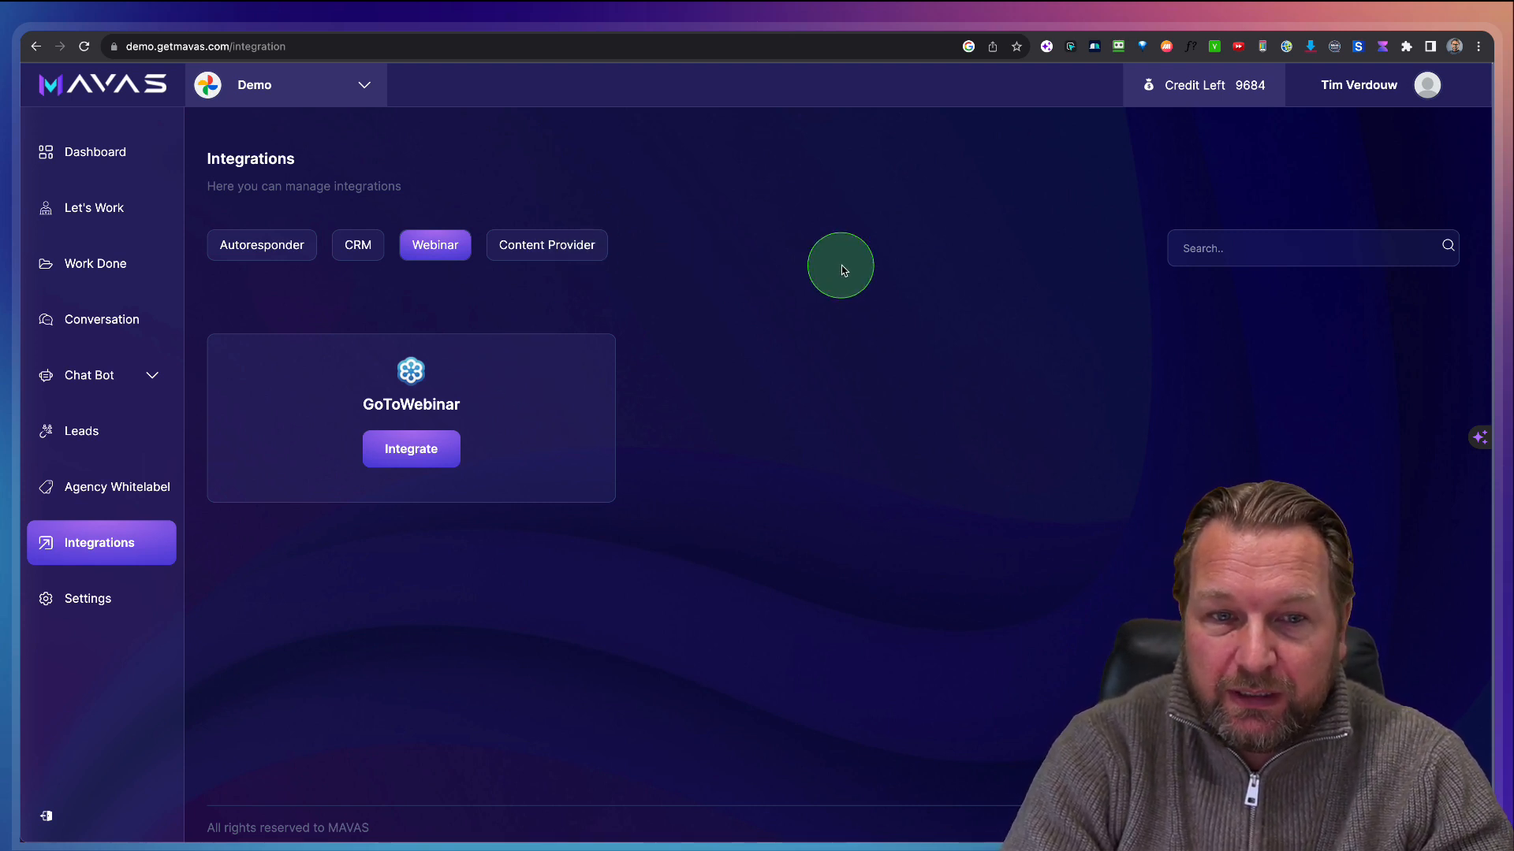
mouse_move(1250, 85)
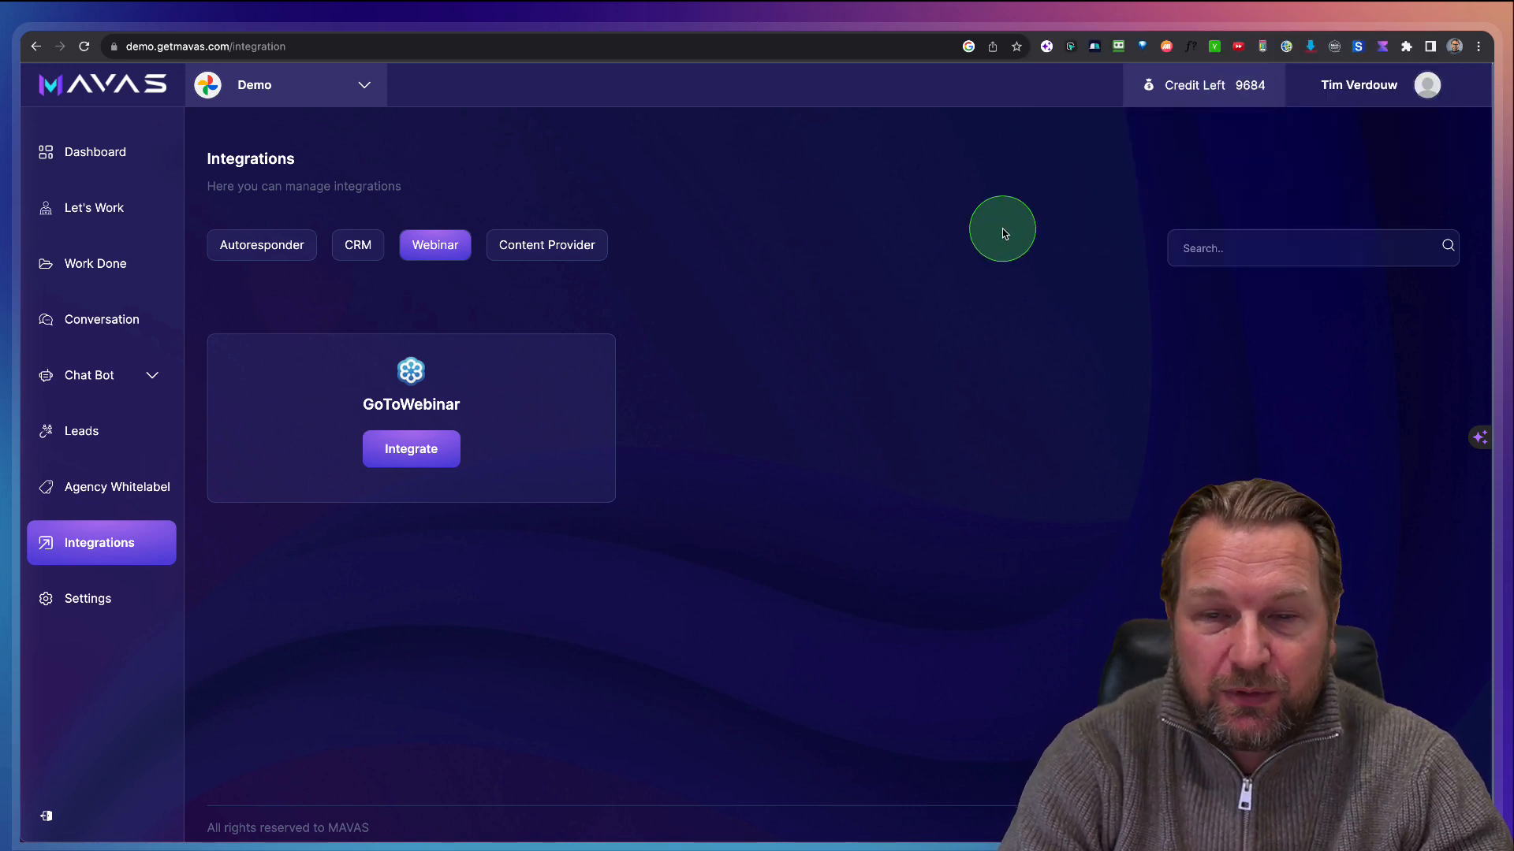
mouse_move(1002, 232)
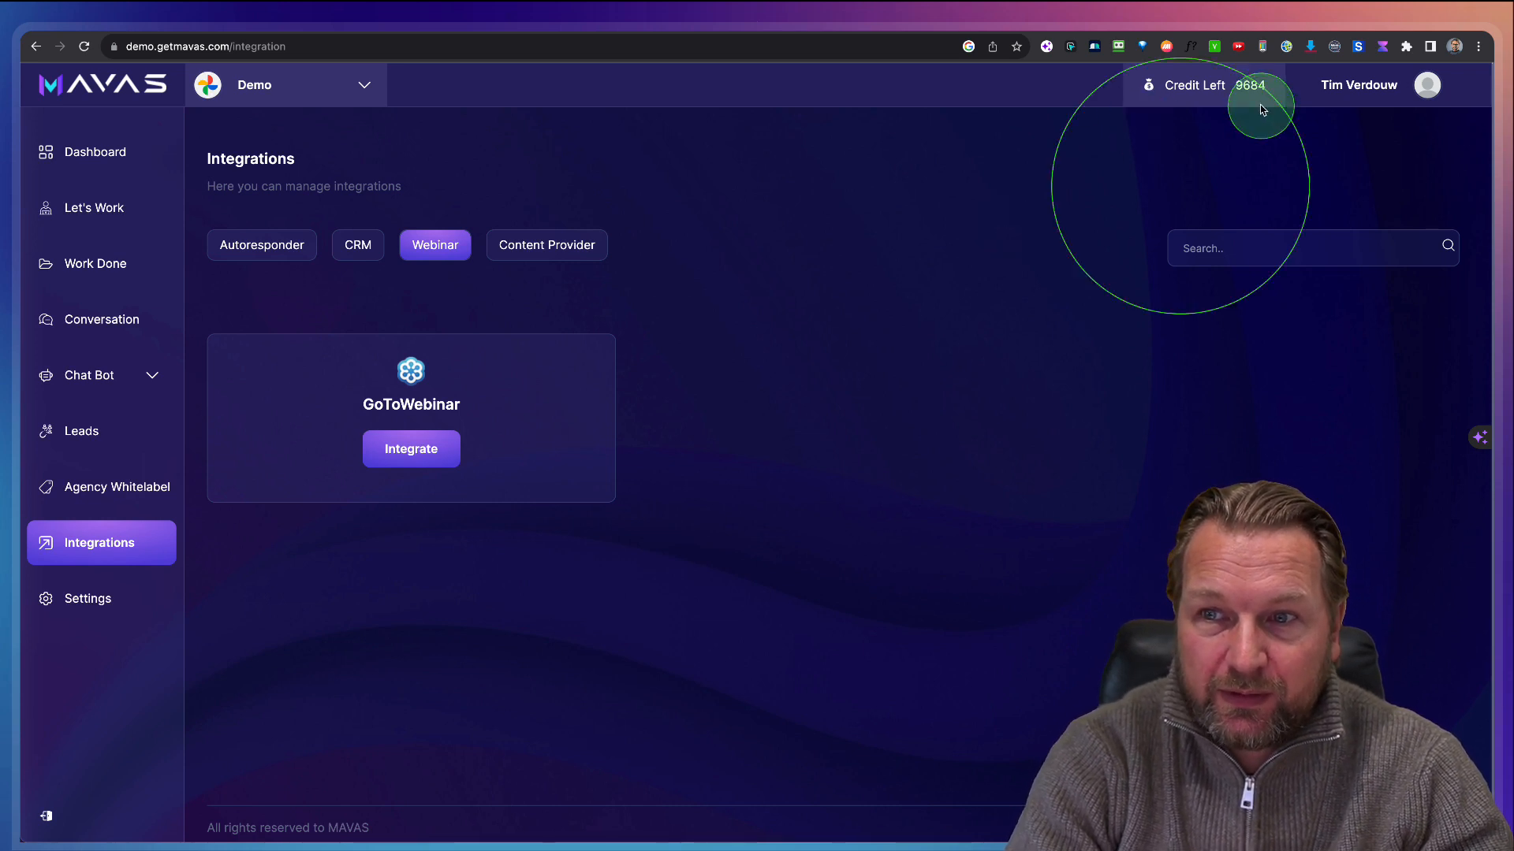
mouse_move(599, 289)
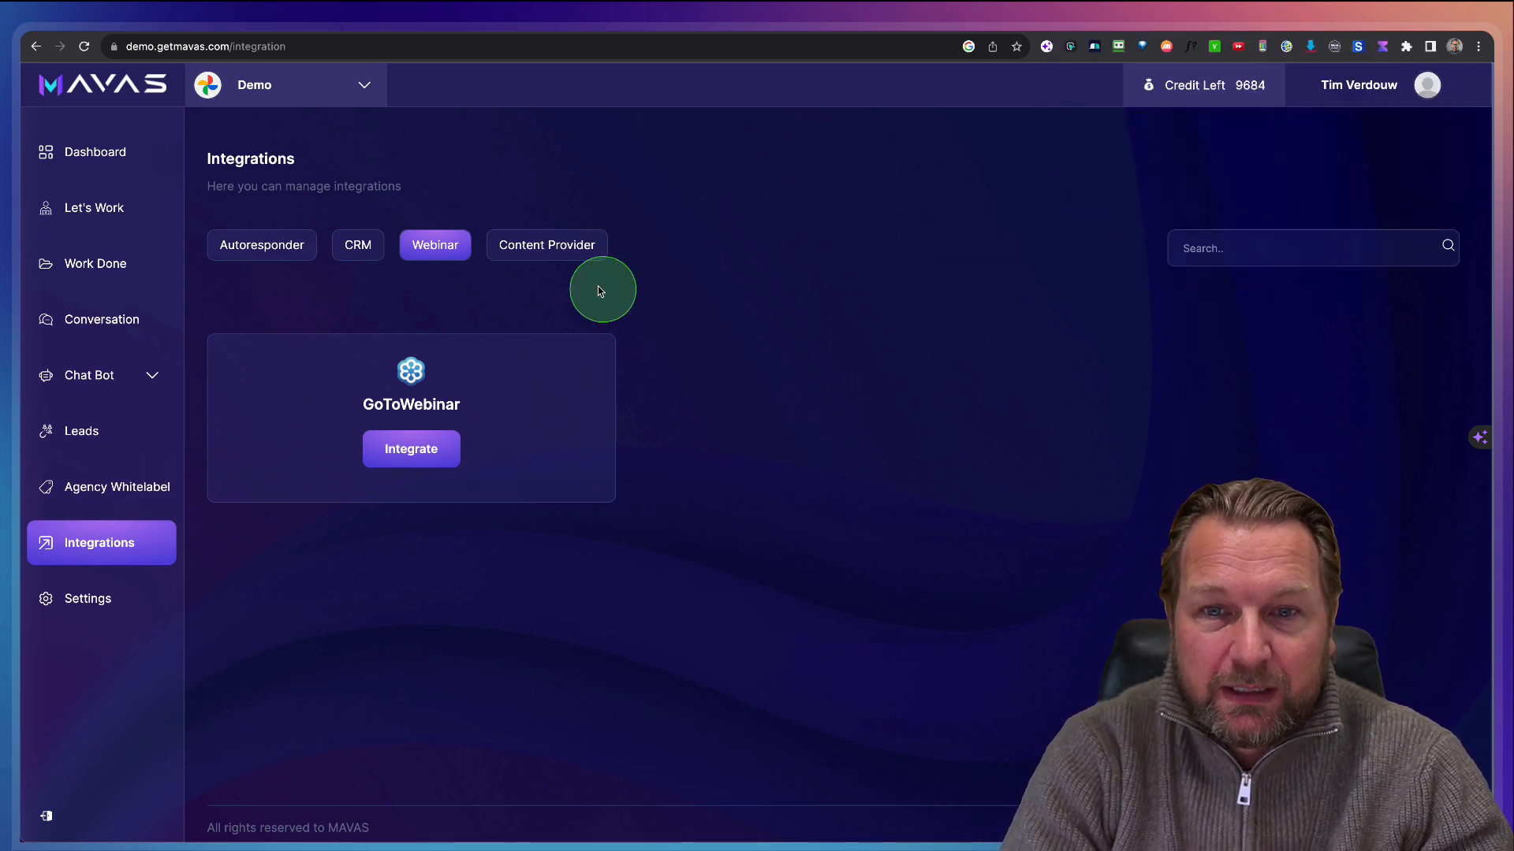
Step: Show Content Provider integrations, view the credit recharge plans, then close them
left_click(546, 244)
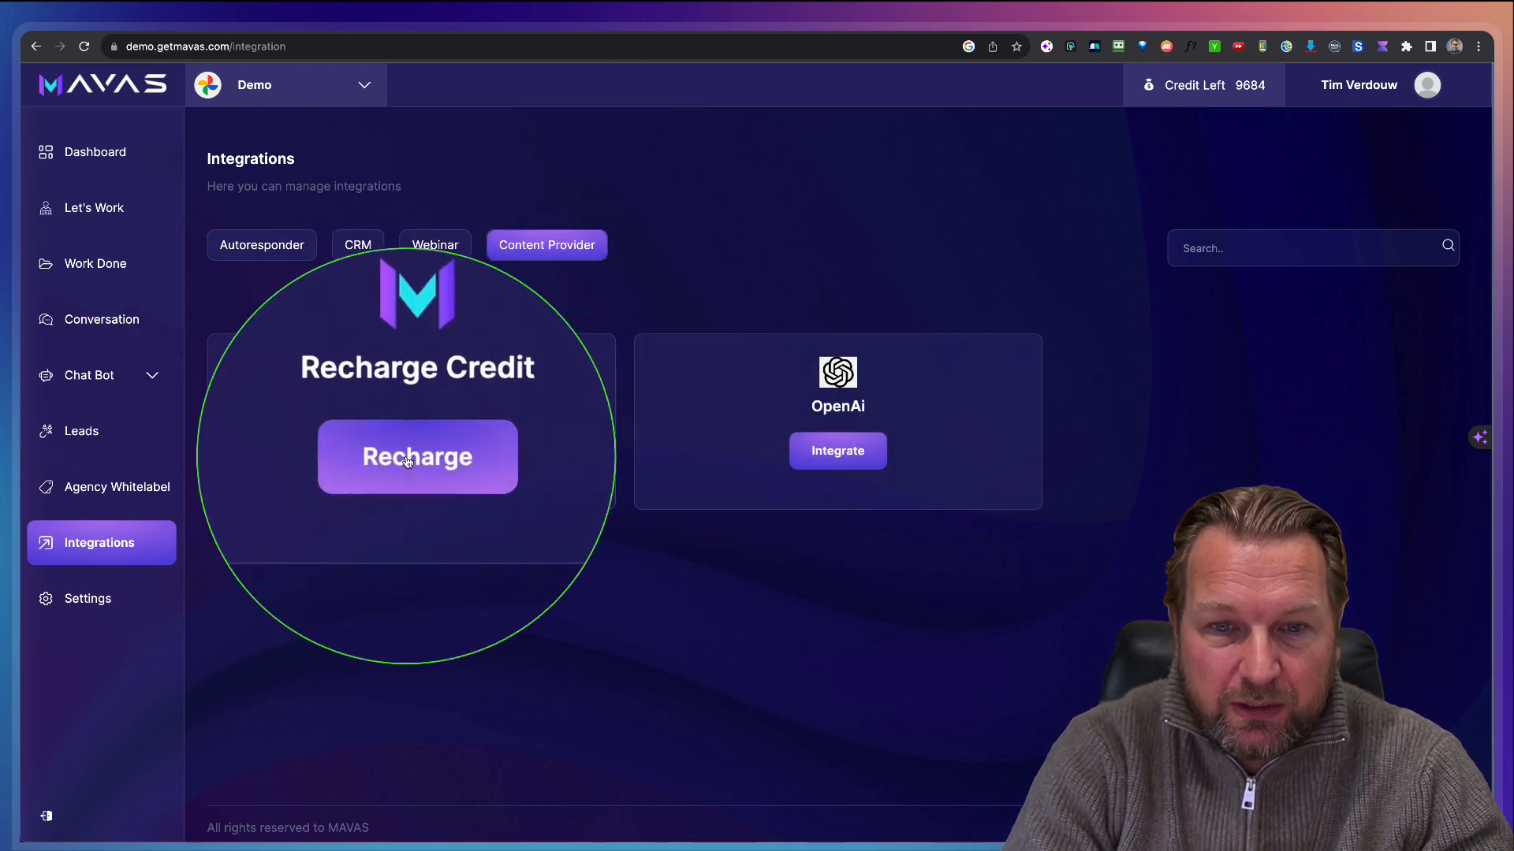
left_click(416, 456)
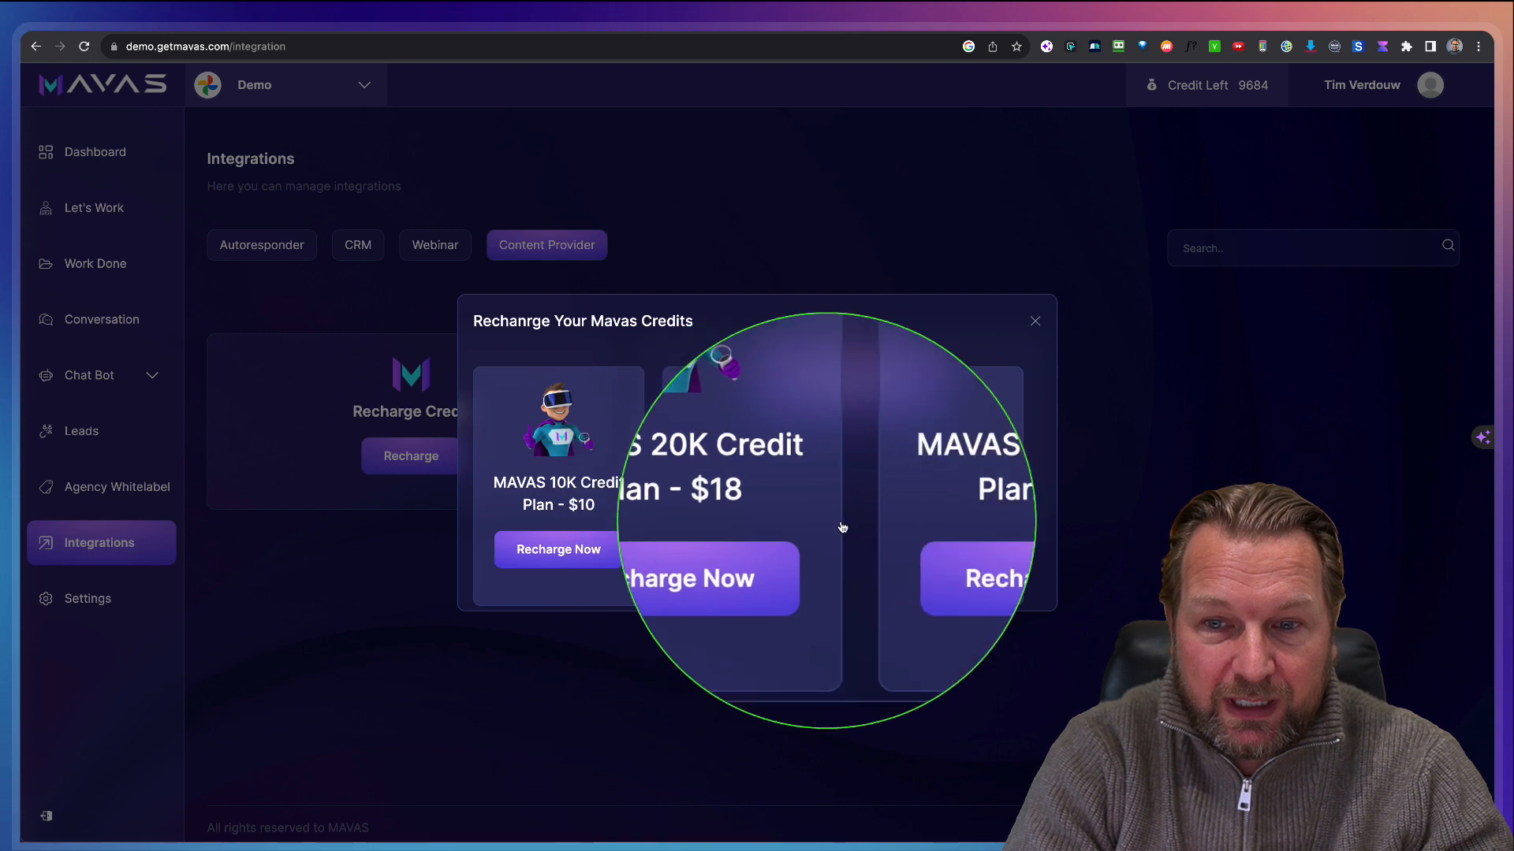
mouse_move(950, 523)
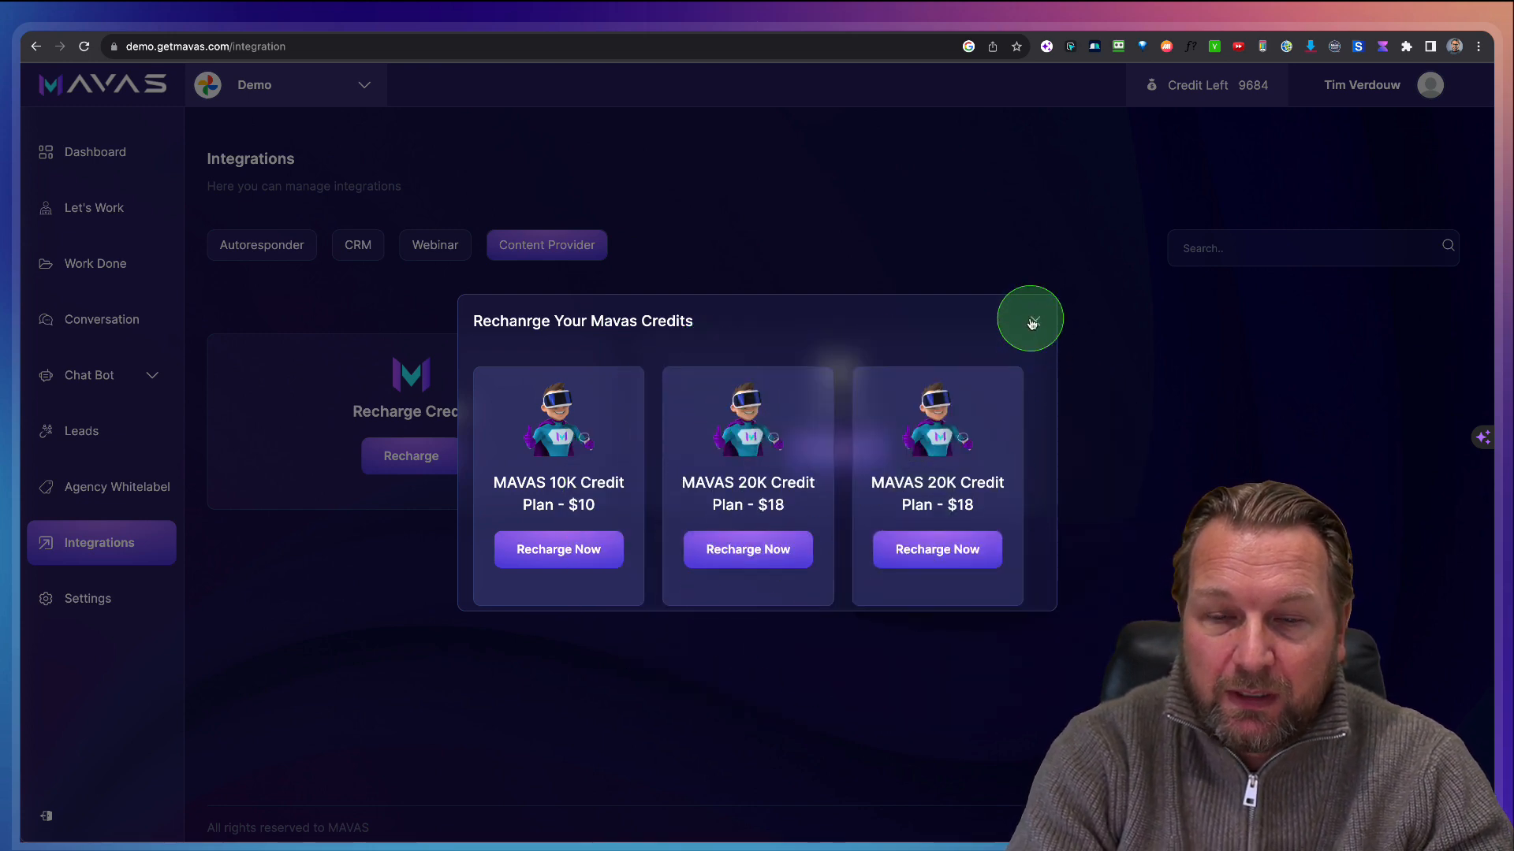
left_click(1028, 321)
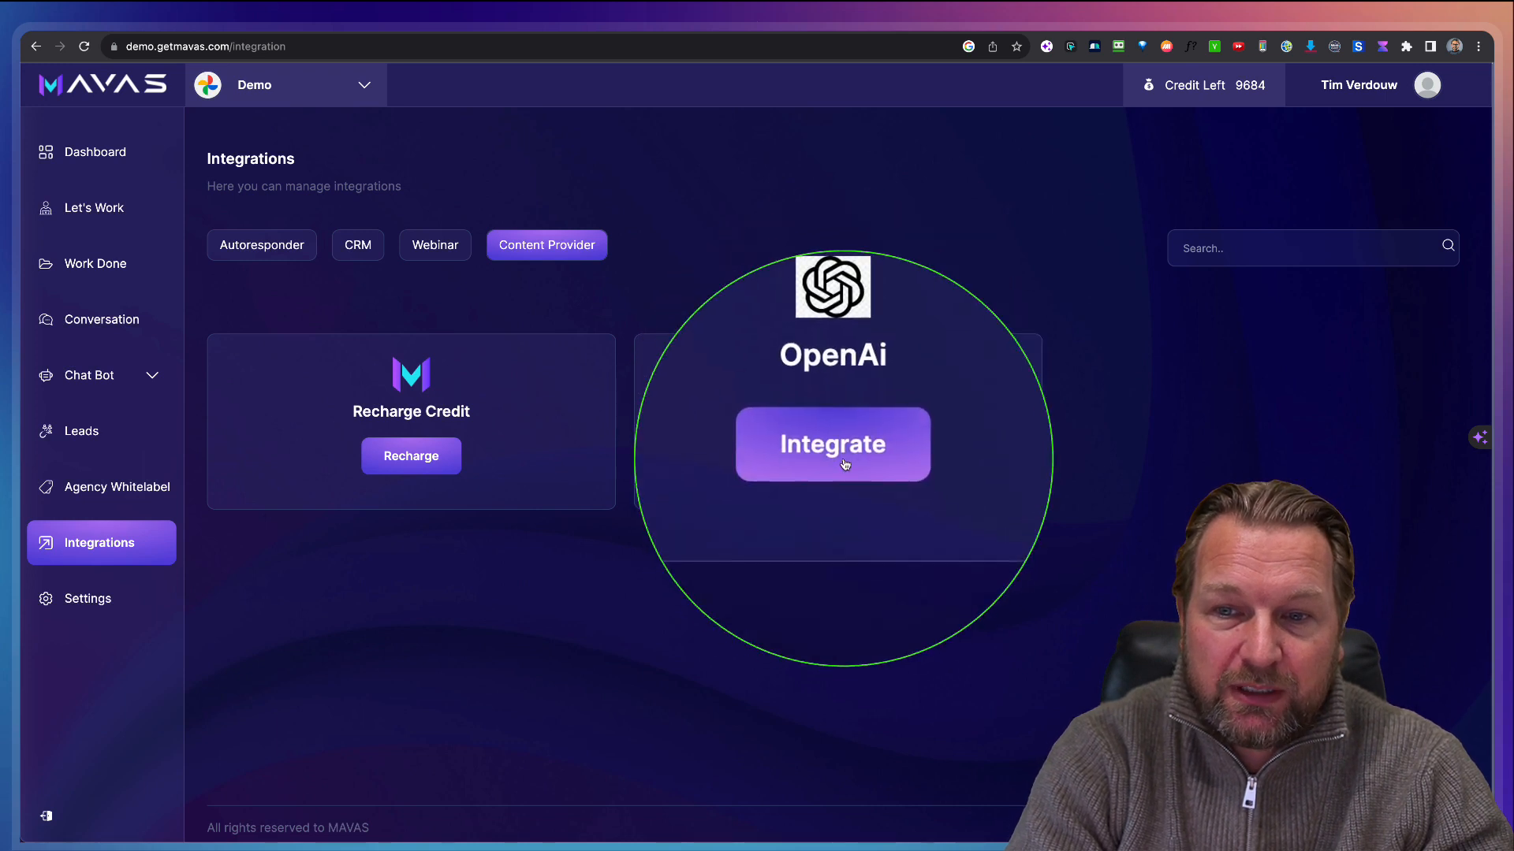
Step: View the OpenAi API key prompt, then go back to the Dashboard
left_click(831, 443)
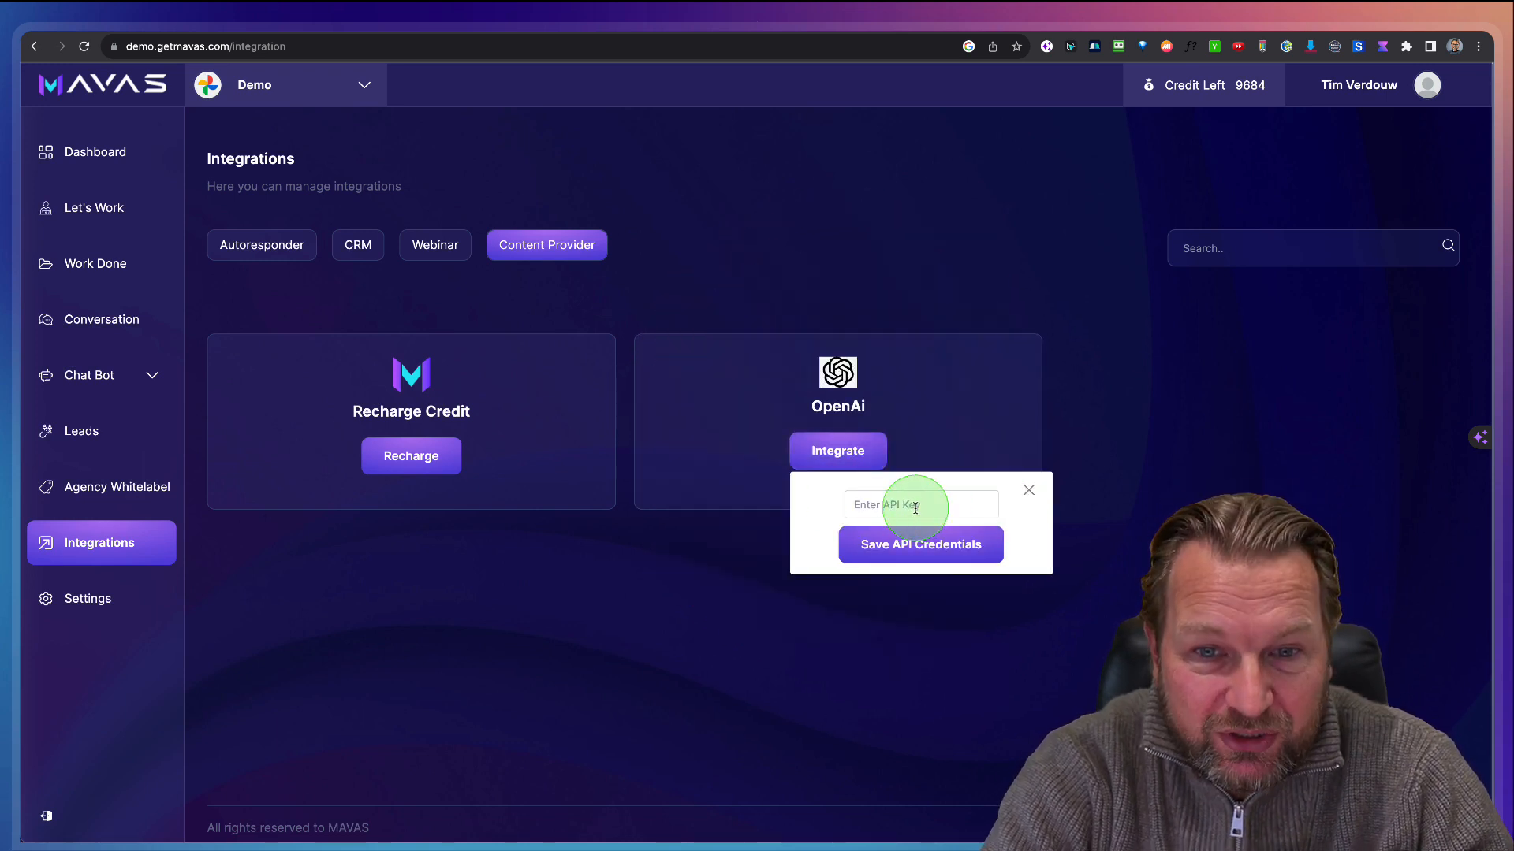
mouse_move(440, 511)
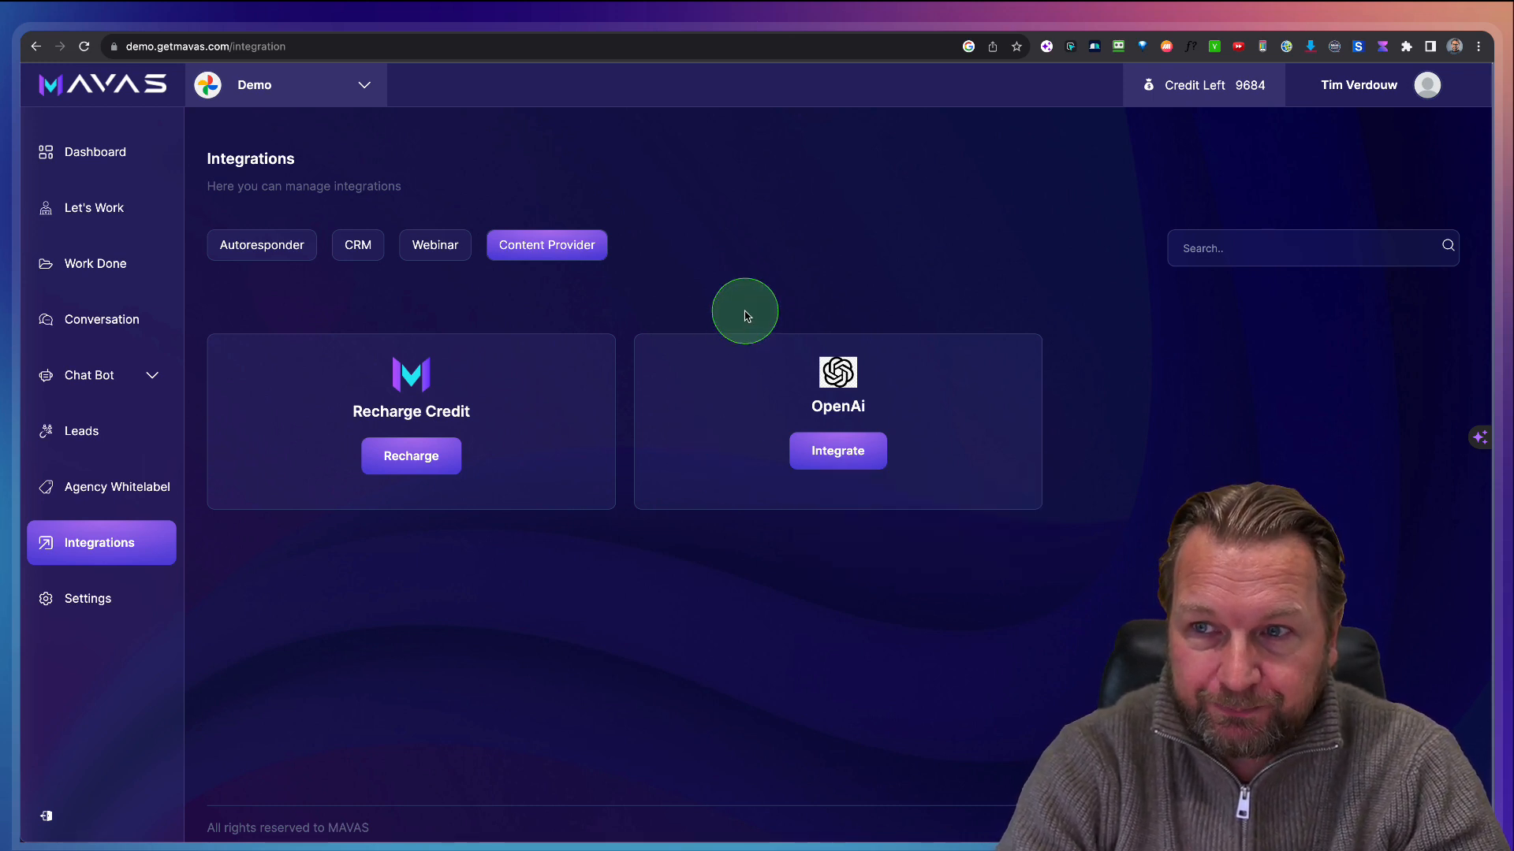
left_click(95, 151)
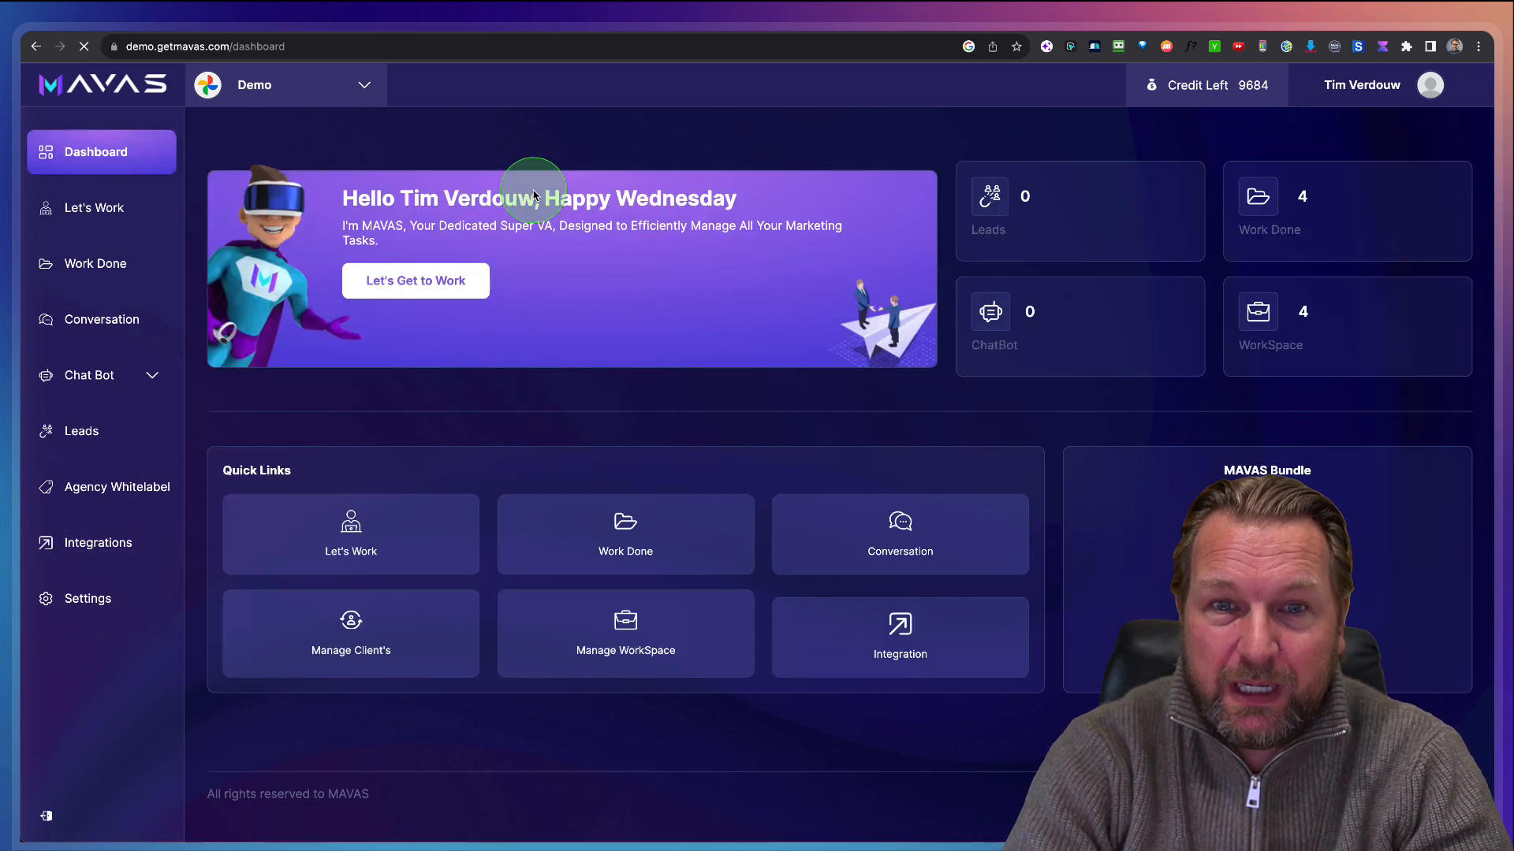